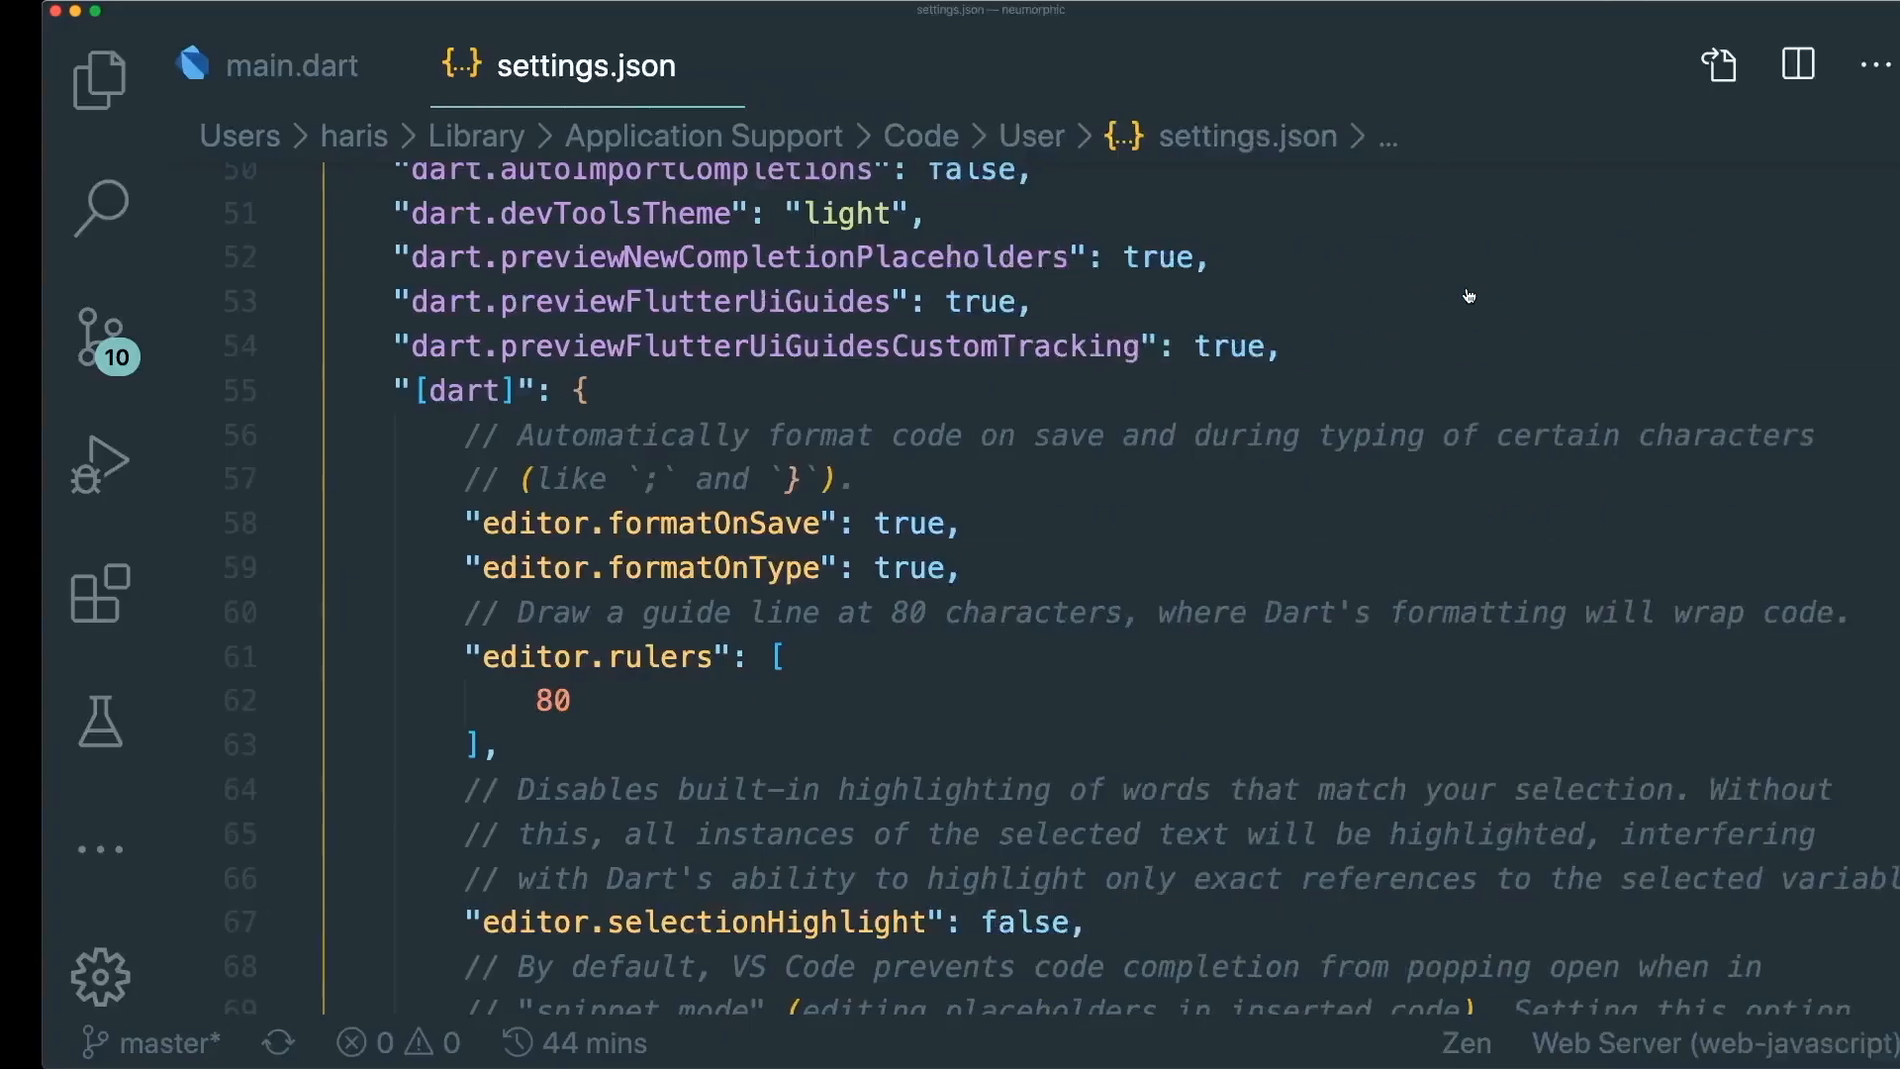
Switch to main.dart, then bring up the Dart Code Recommended Settings page in the browser
{"action": "left_click", "coordinate": [291, 66]}
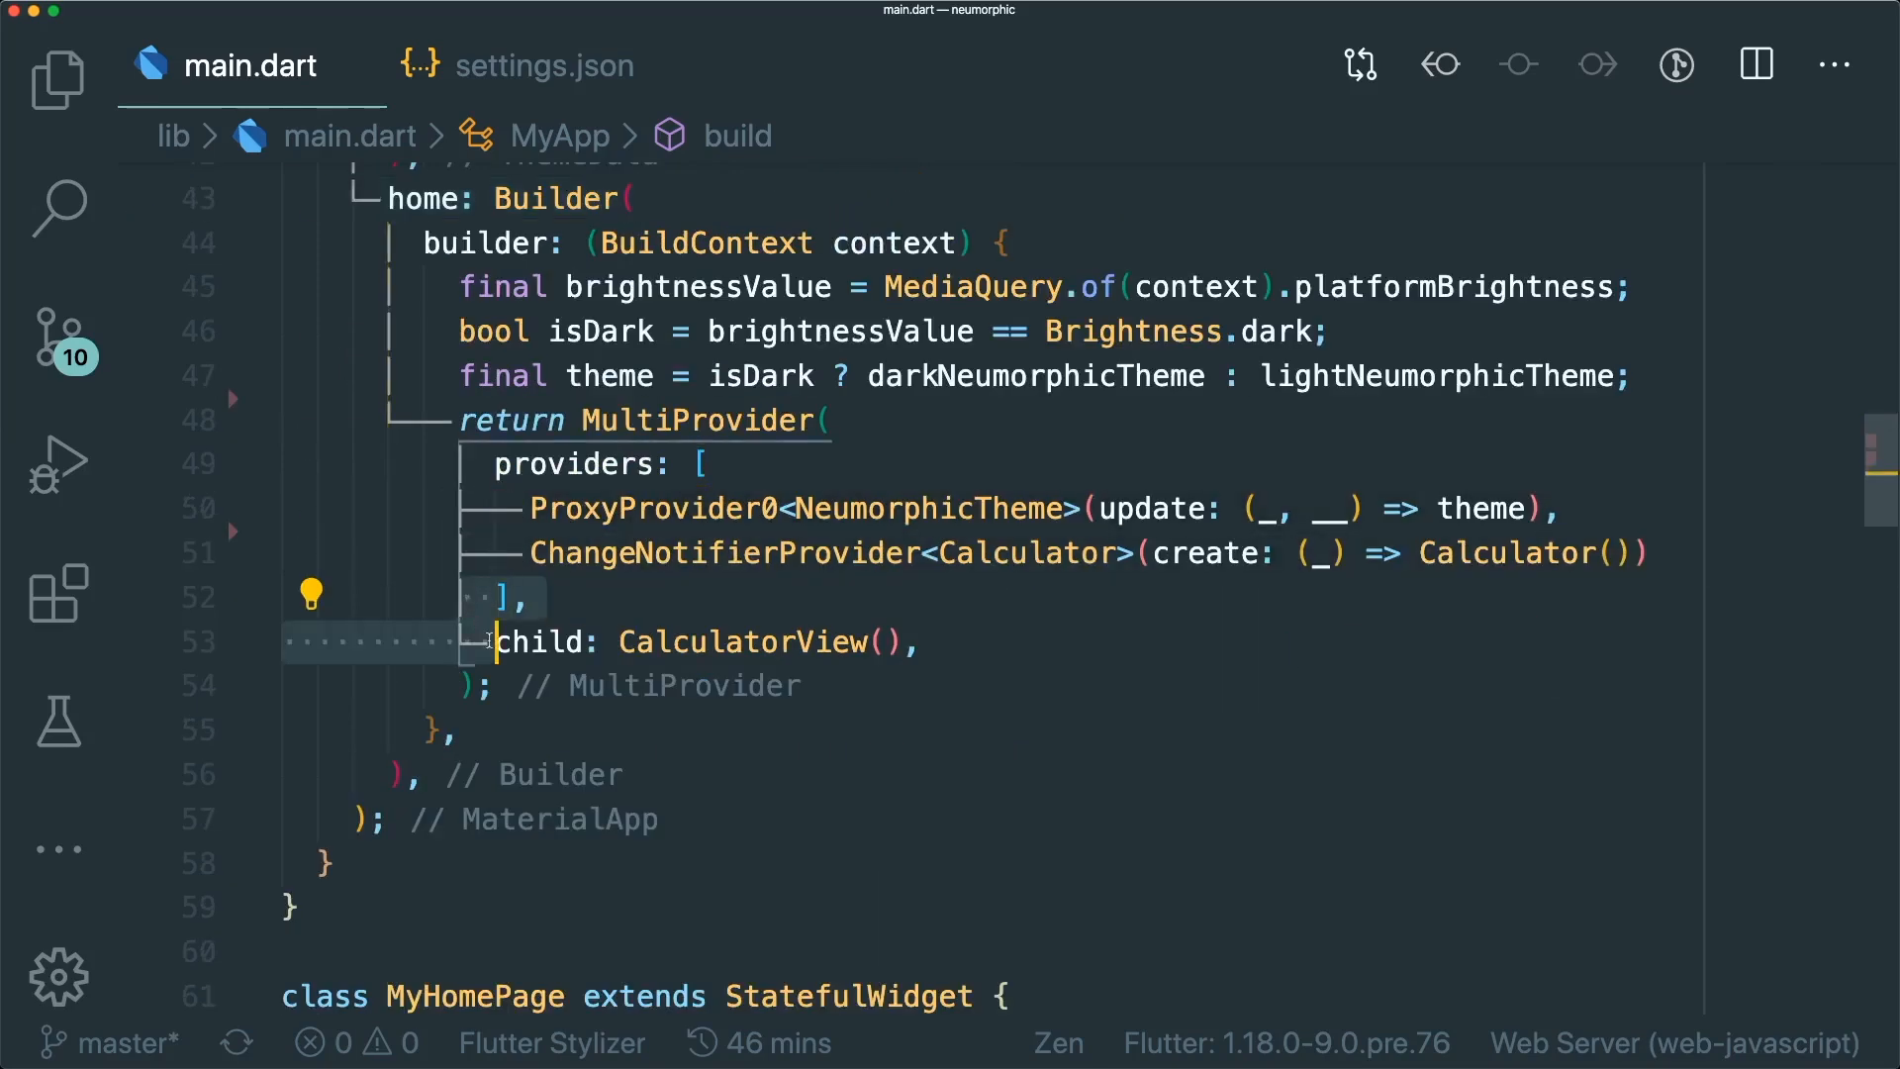
{"action": "double_click", "coordinate": [738, 641]}
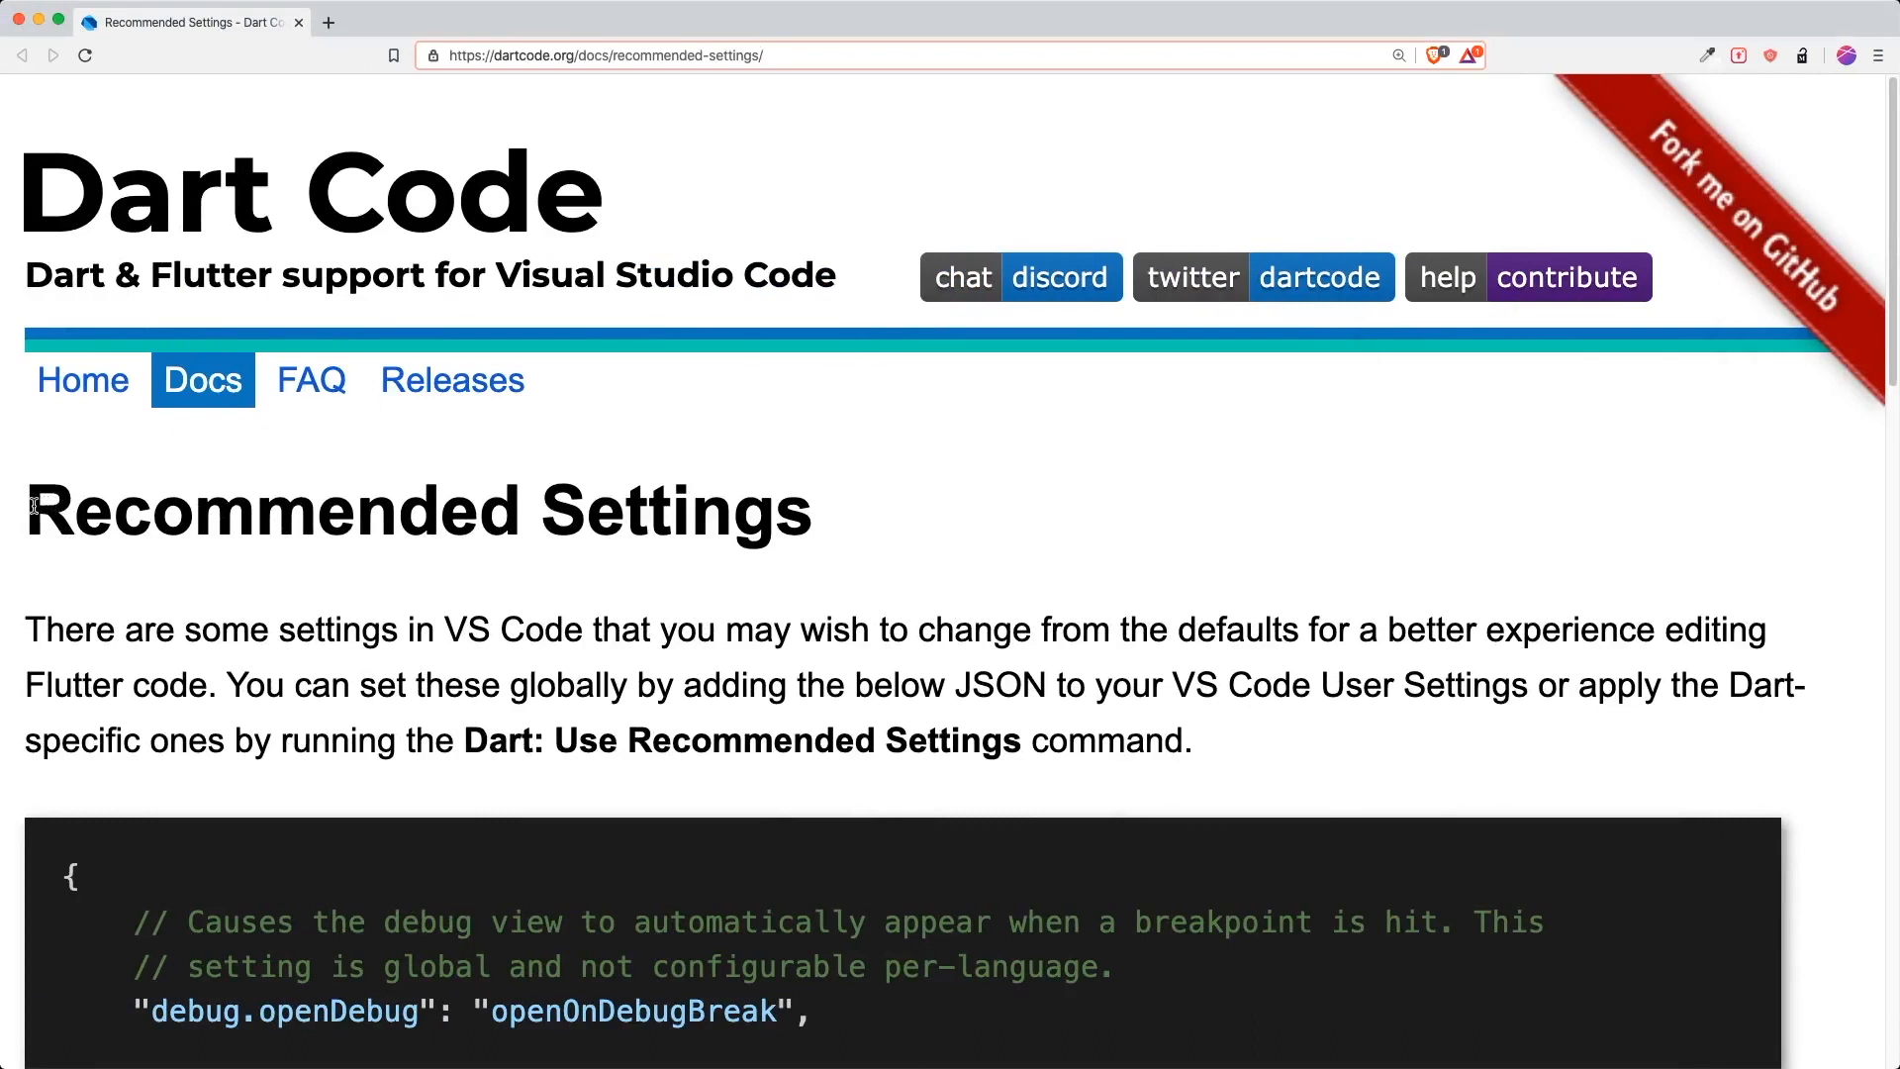
Read through the recommended settings JSON covering format-on-save, rulers and selection highlighting
{"action": "double_click", "coordinate": [411, 509]}
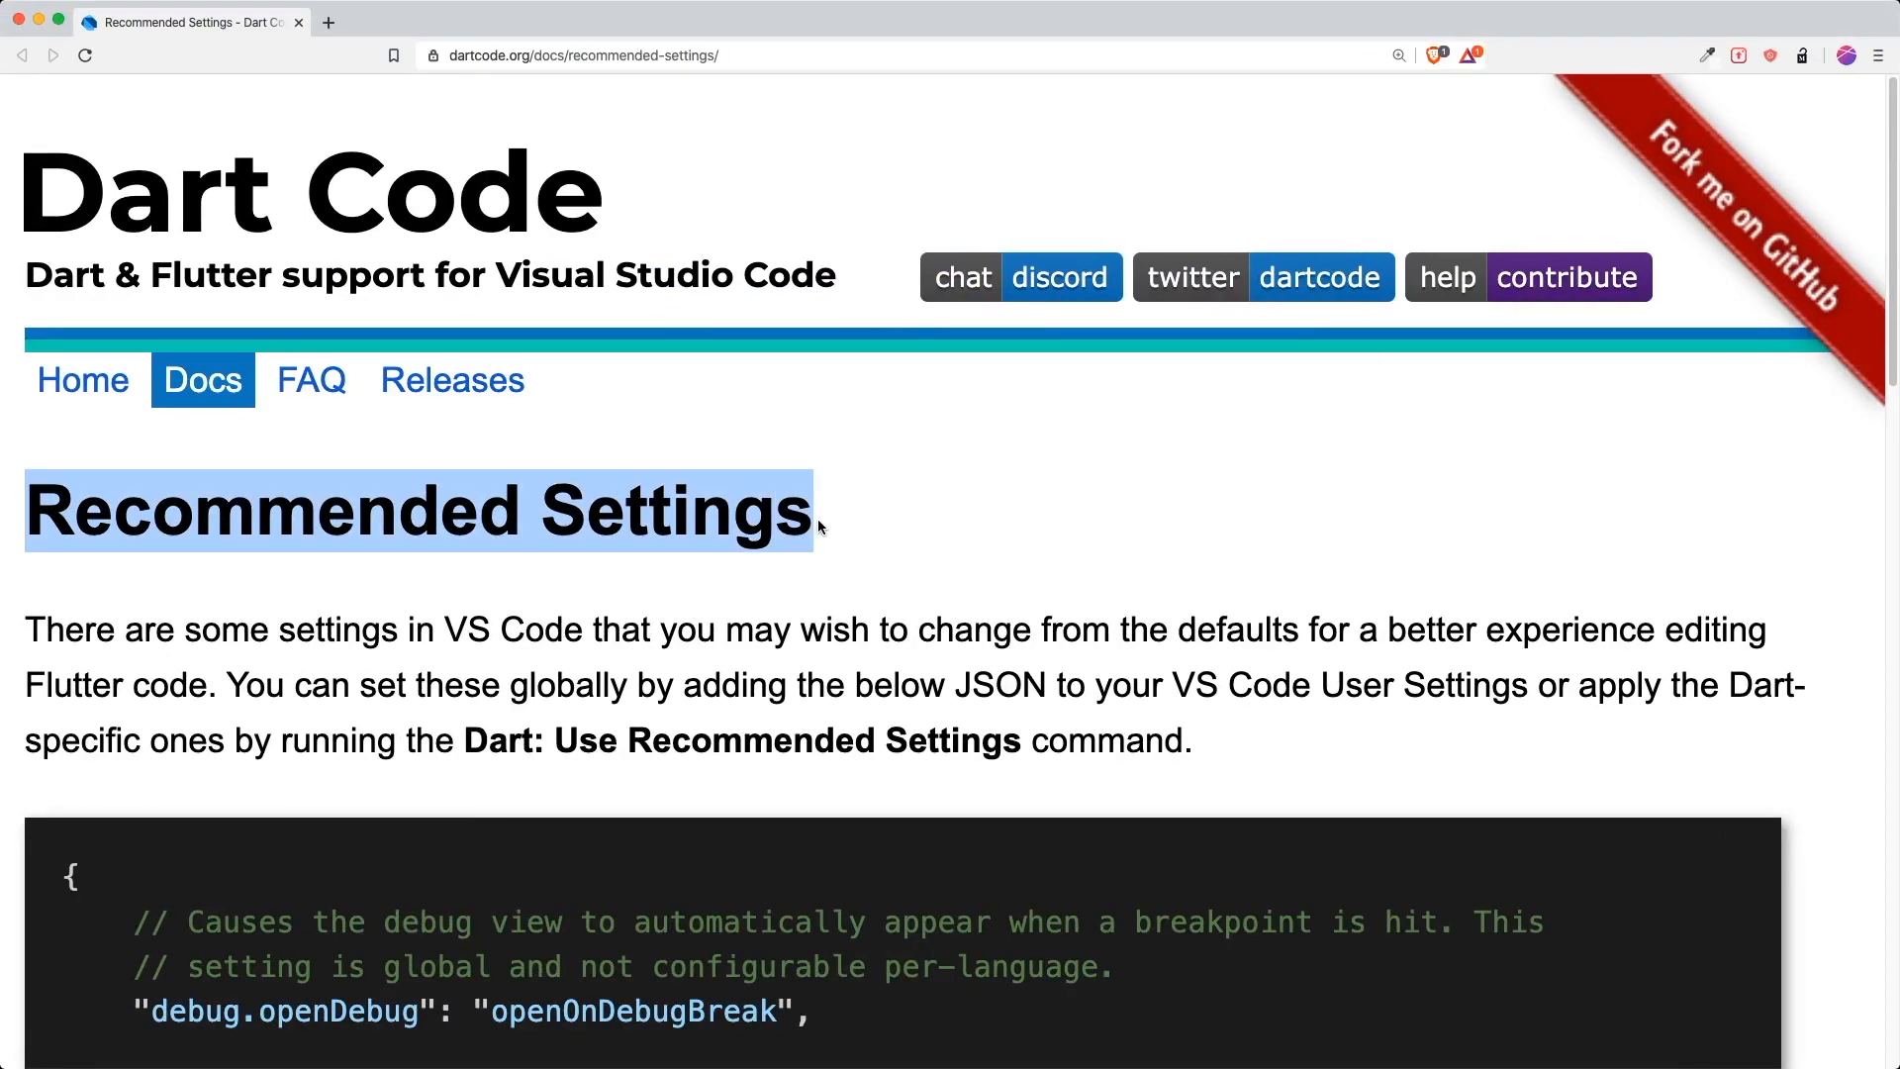
{"action": "scroll", "scroll_direction": "down", "scroll_amount": 3}
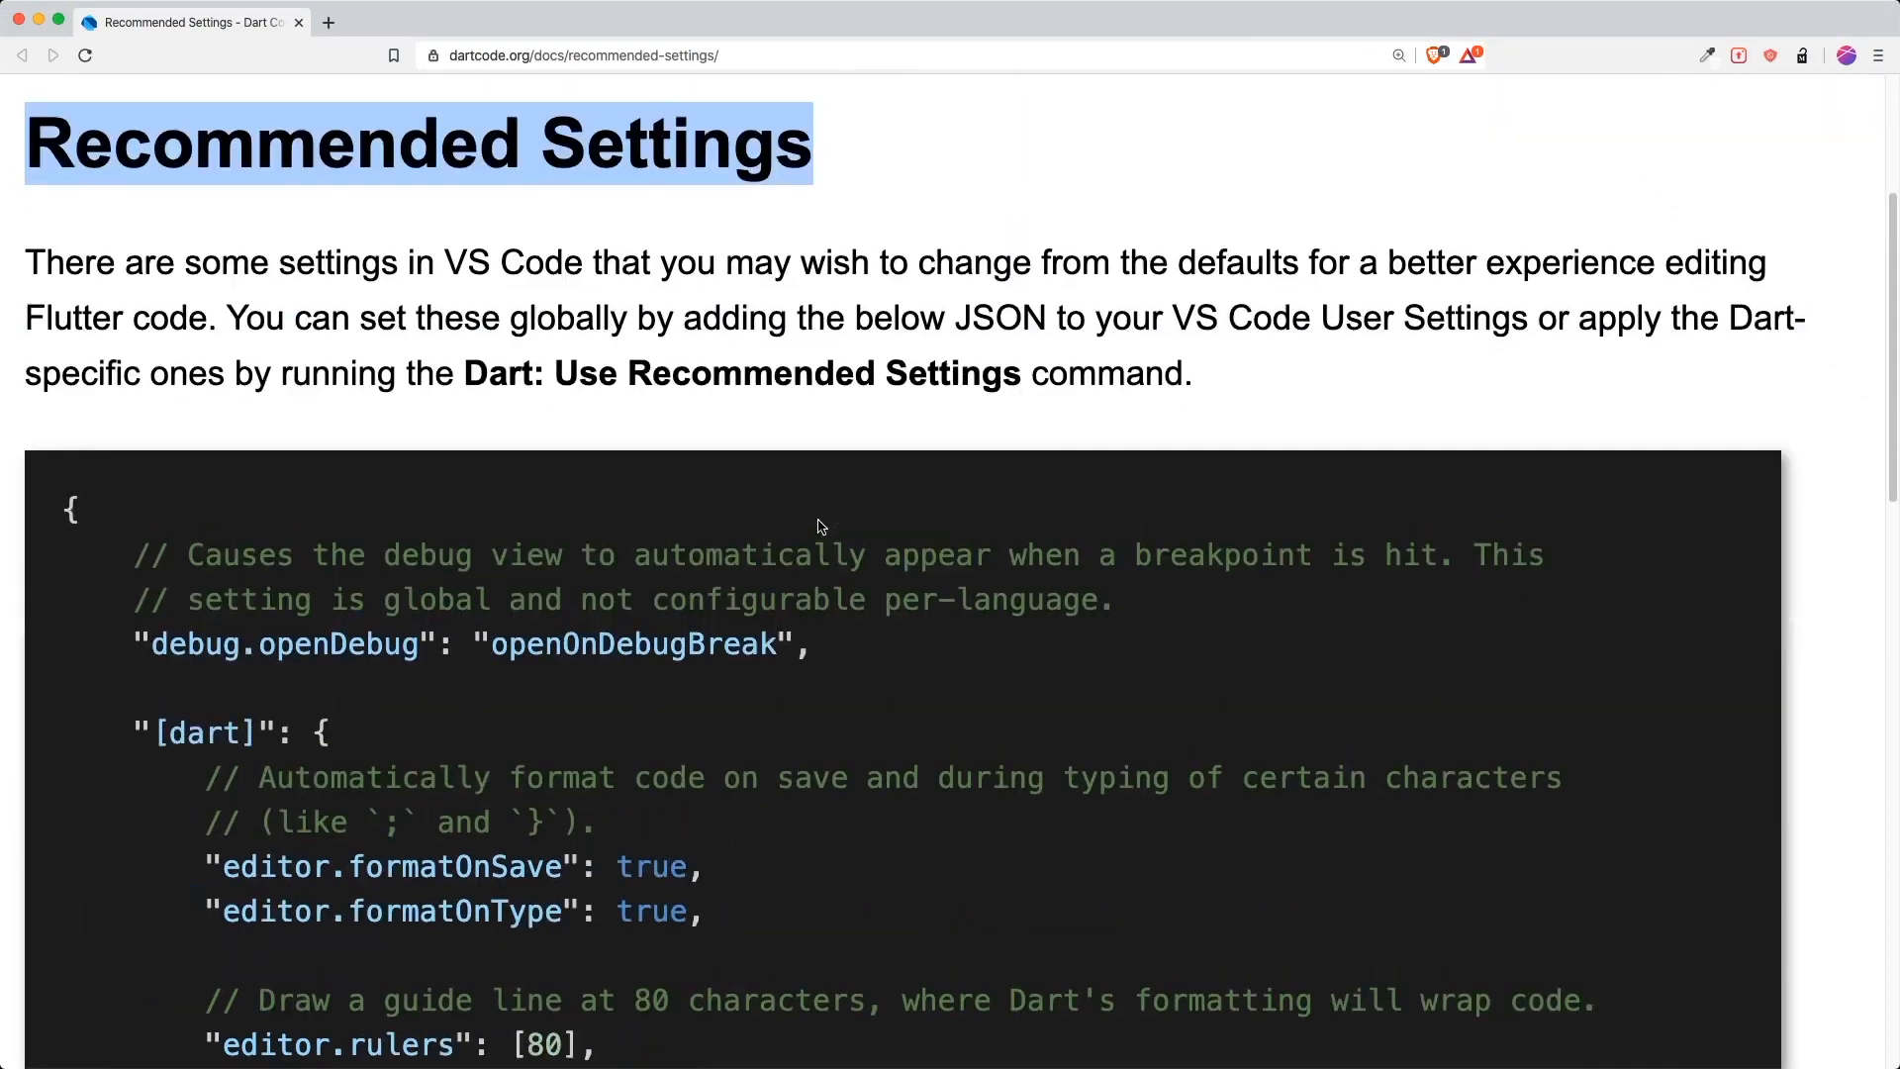
{"action": "scroll", "scroll_direction": "down", "scroll_amount": 3}
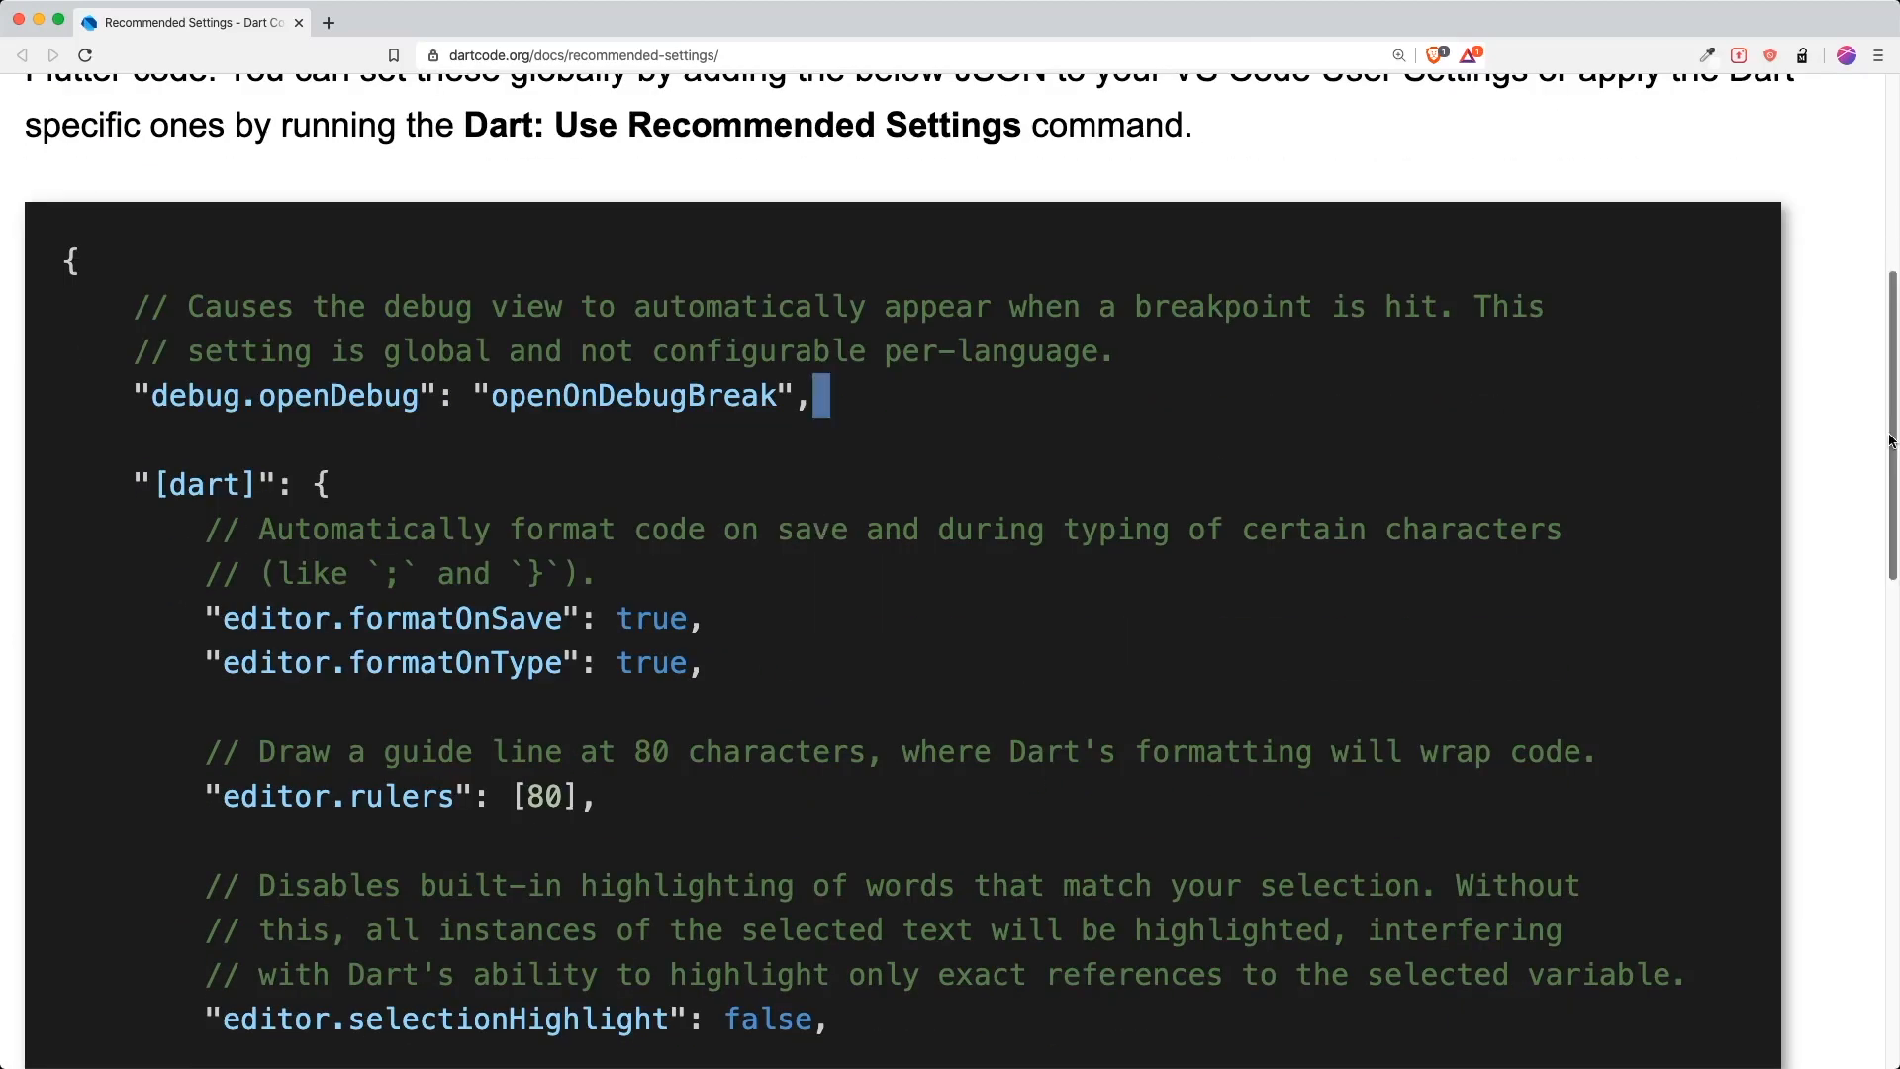
{"action": "scroll", "scroll_direction": "down", "scroll_amount": 3}
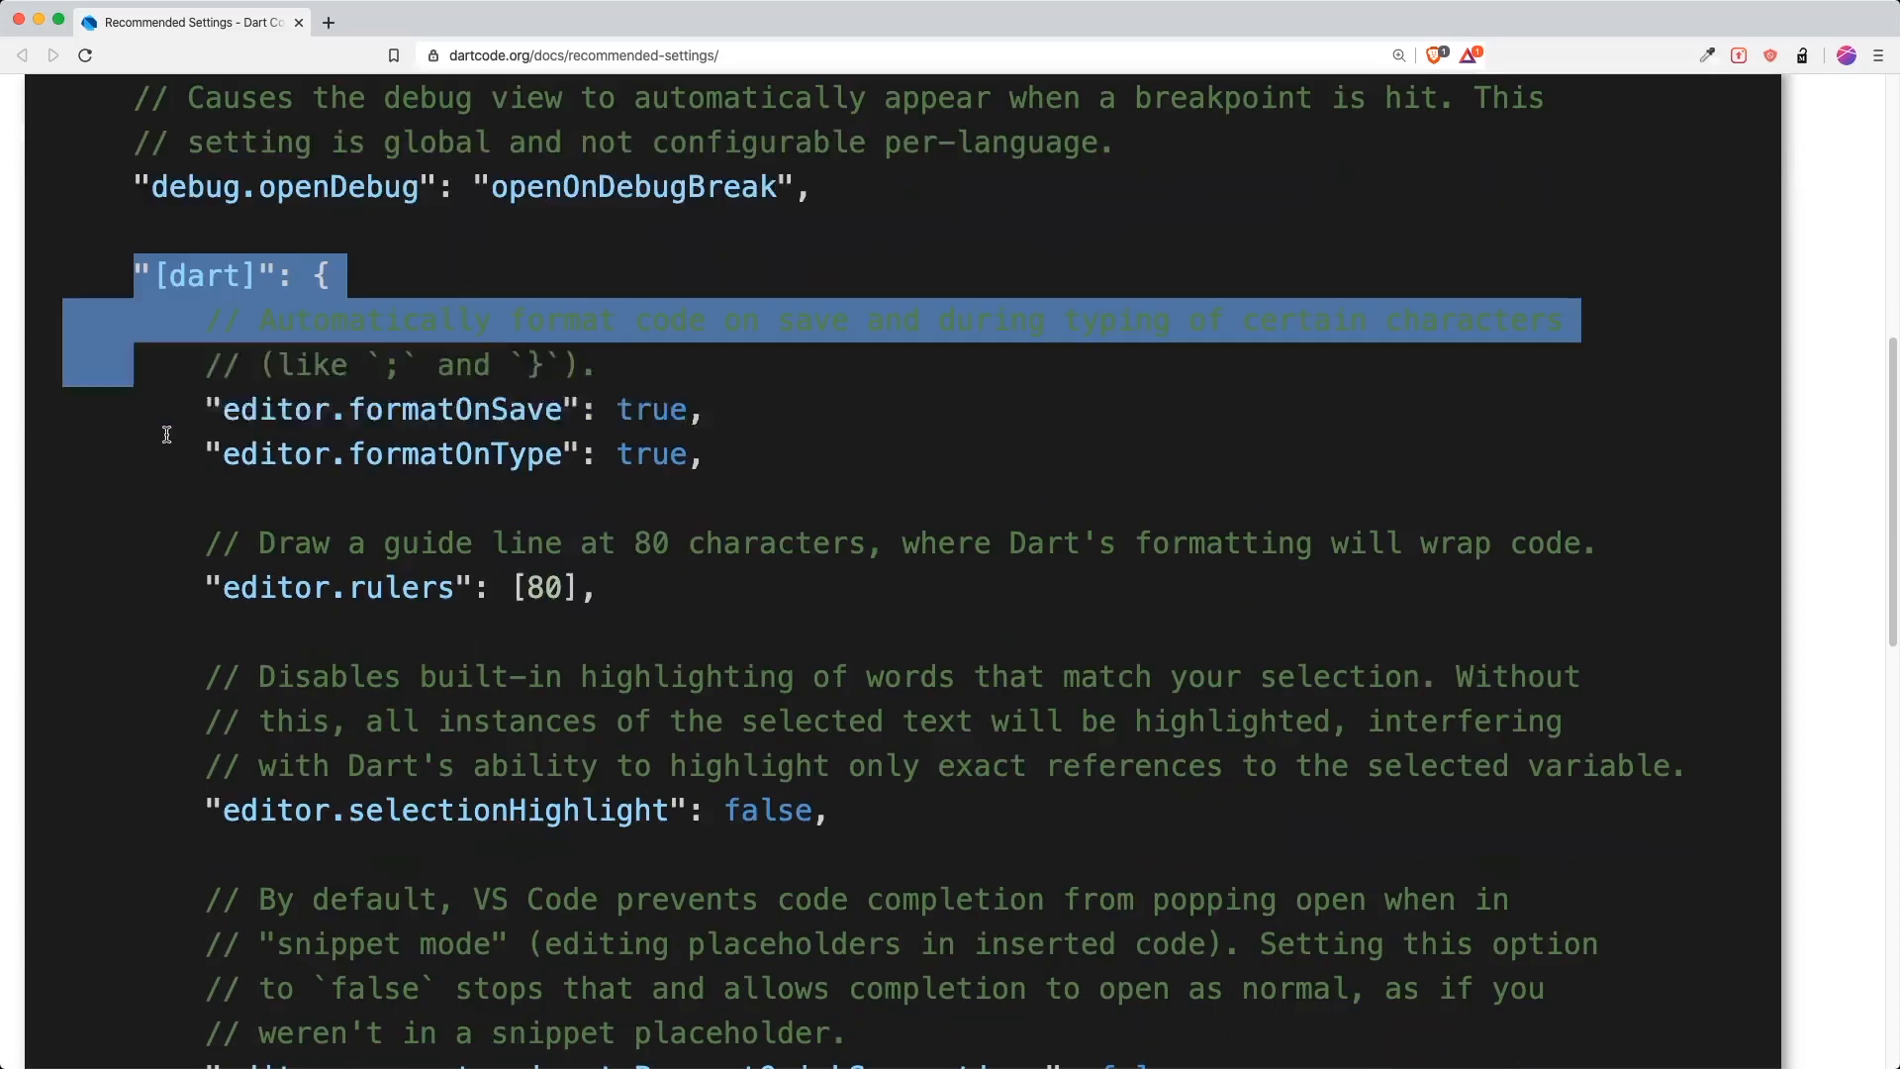
{"action": "scroll", "scroll_direction": "down", "scroll_amount": 3}
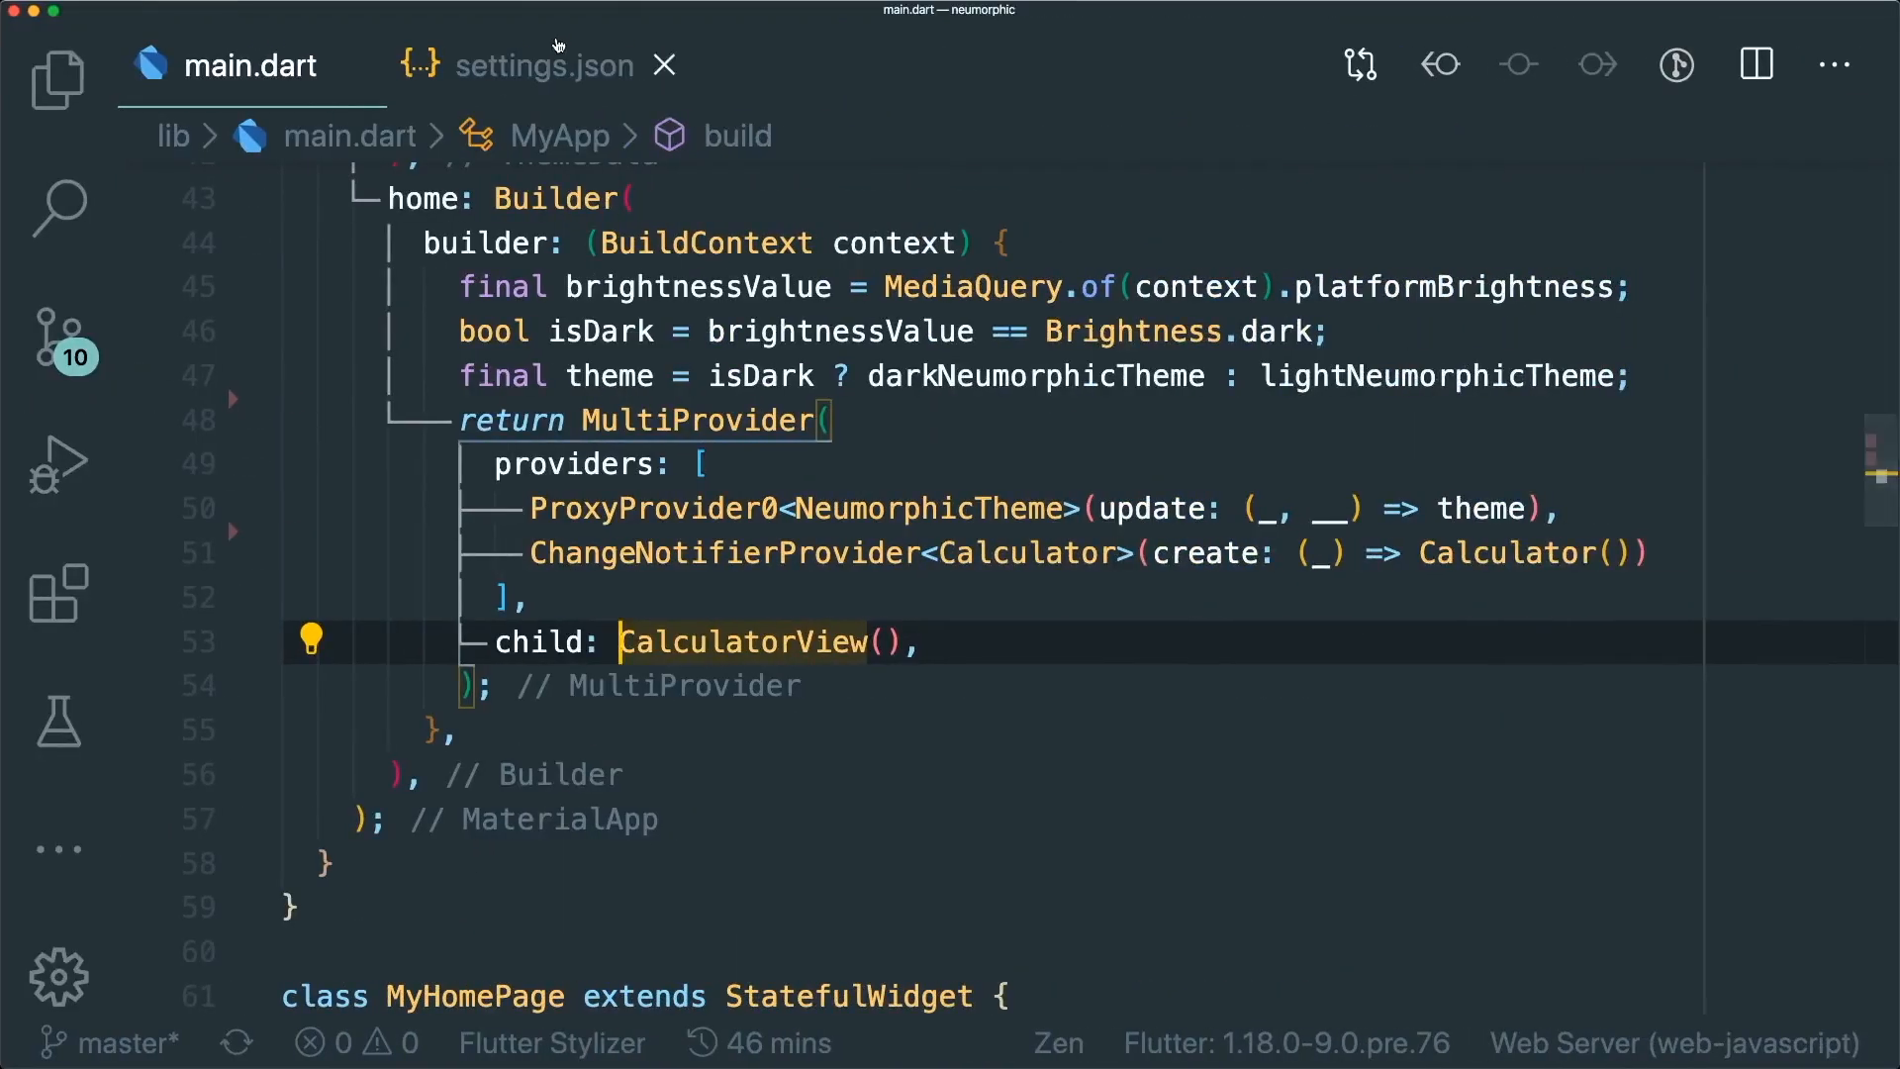
{"action": "left_click", "coordinate": [546, 66]}
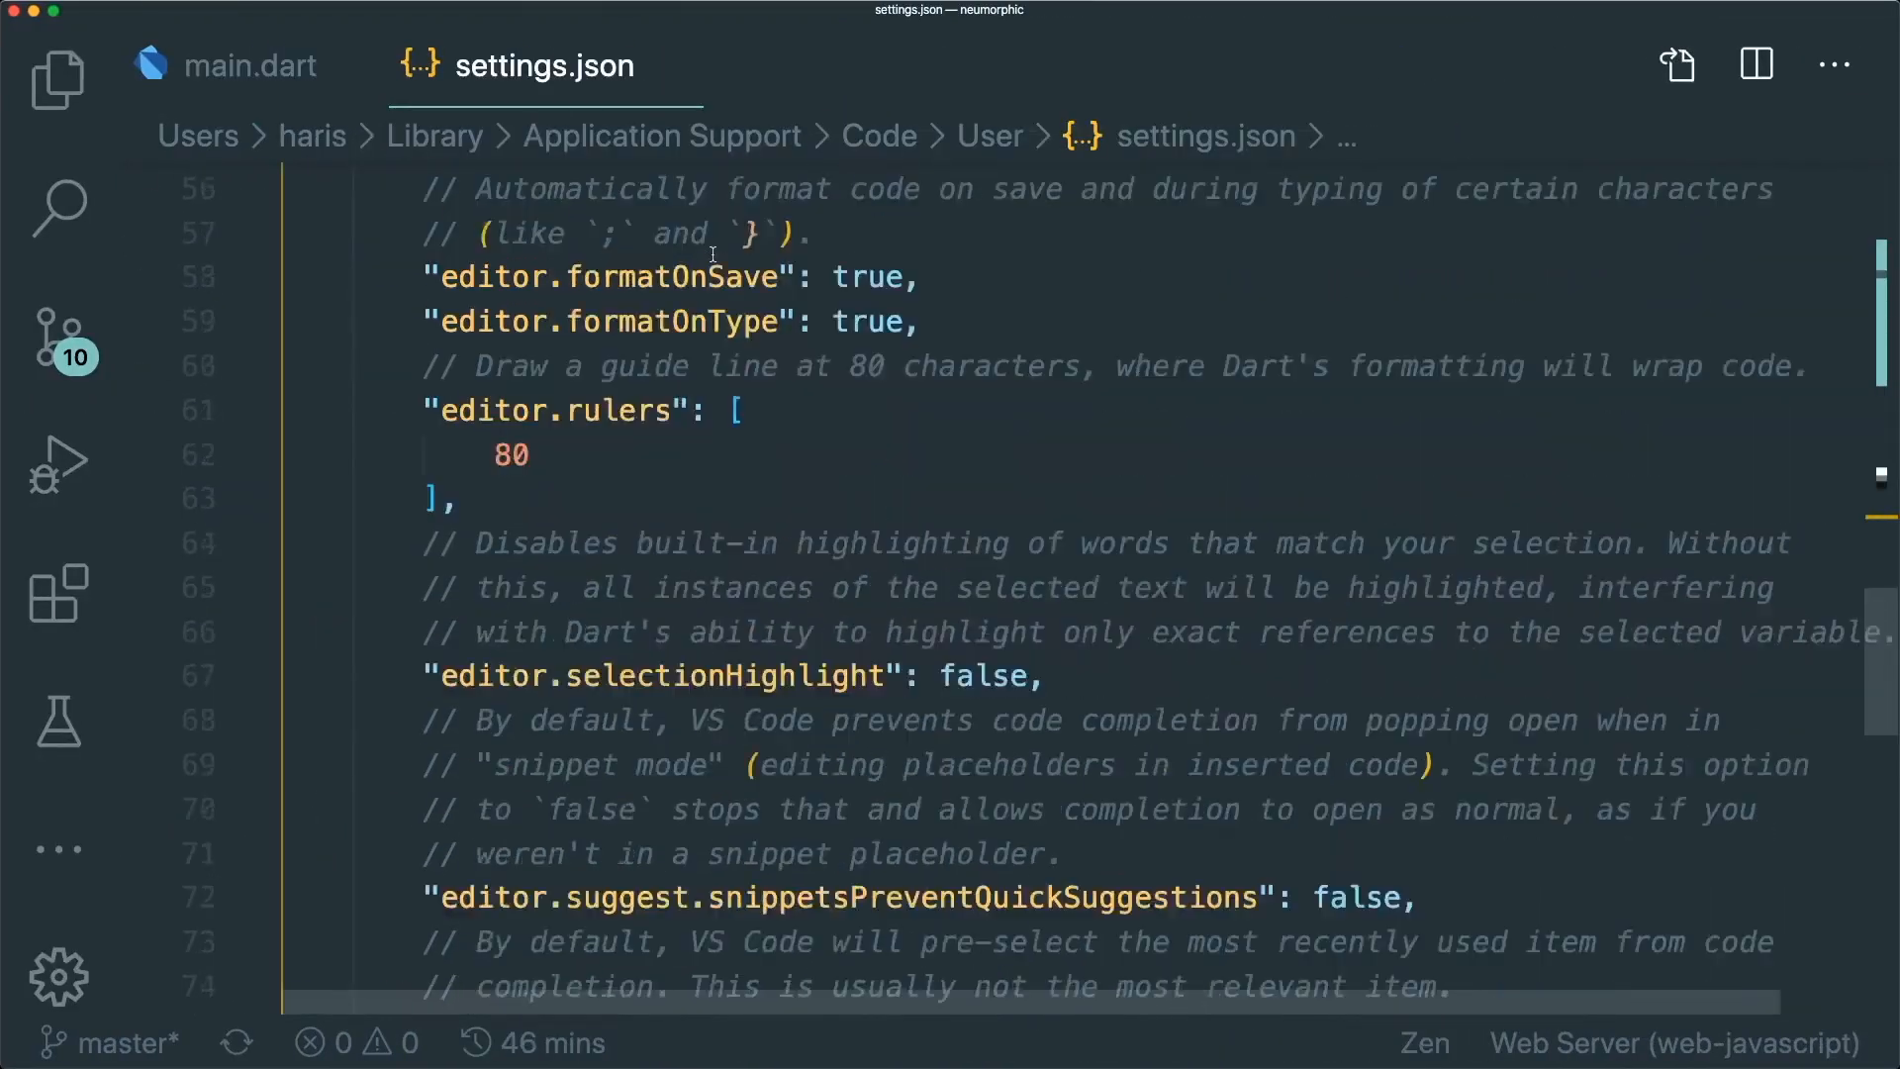
{"action": "mouse_move", "coordinate": [858, 508]}
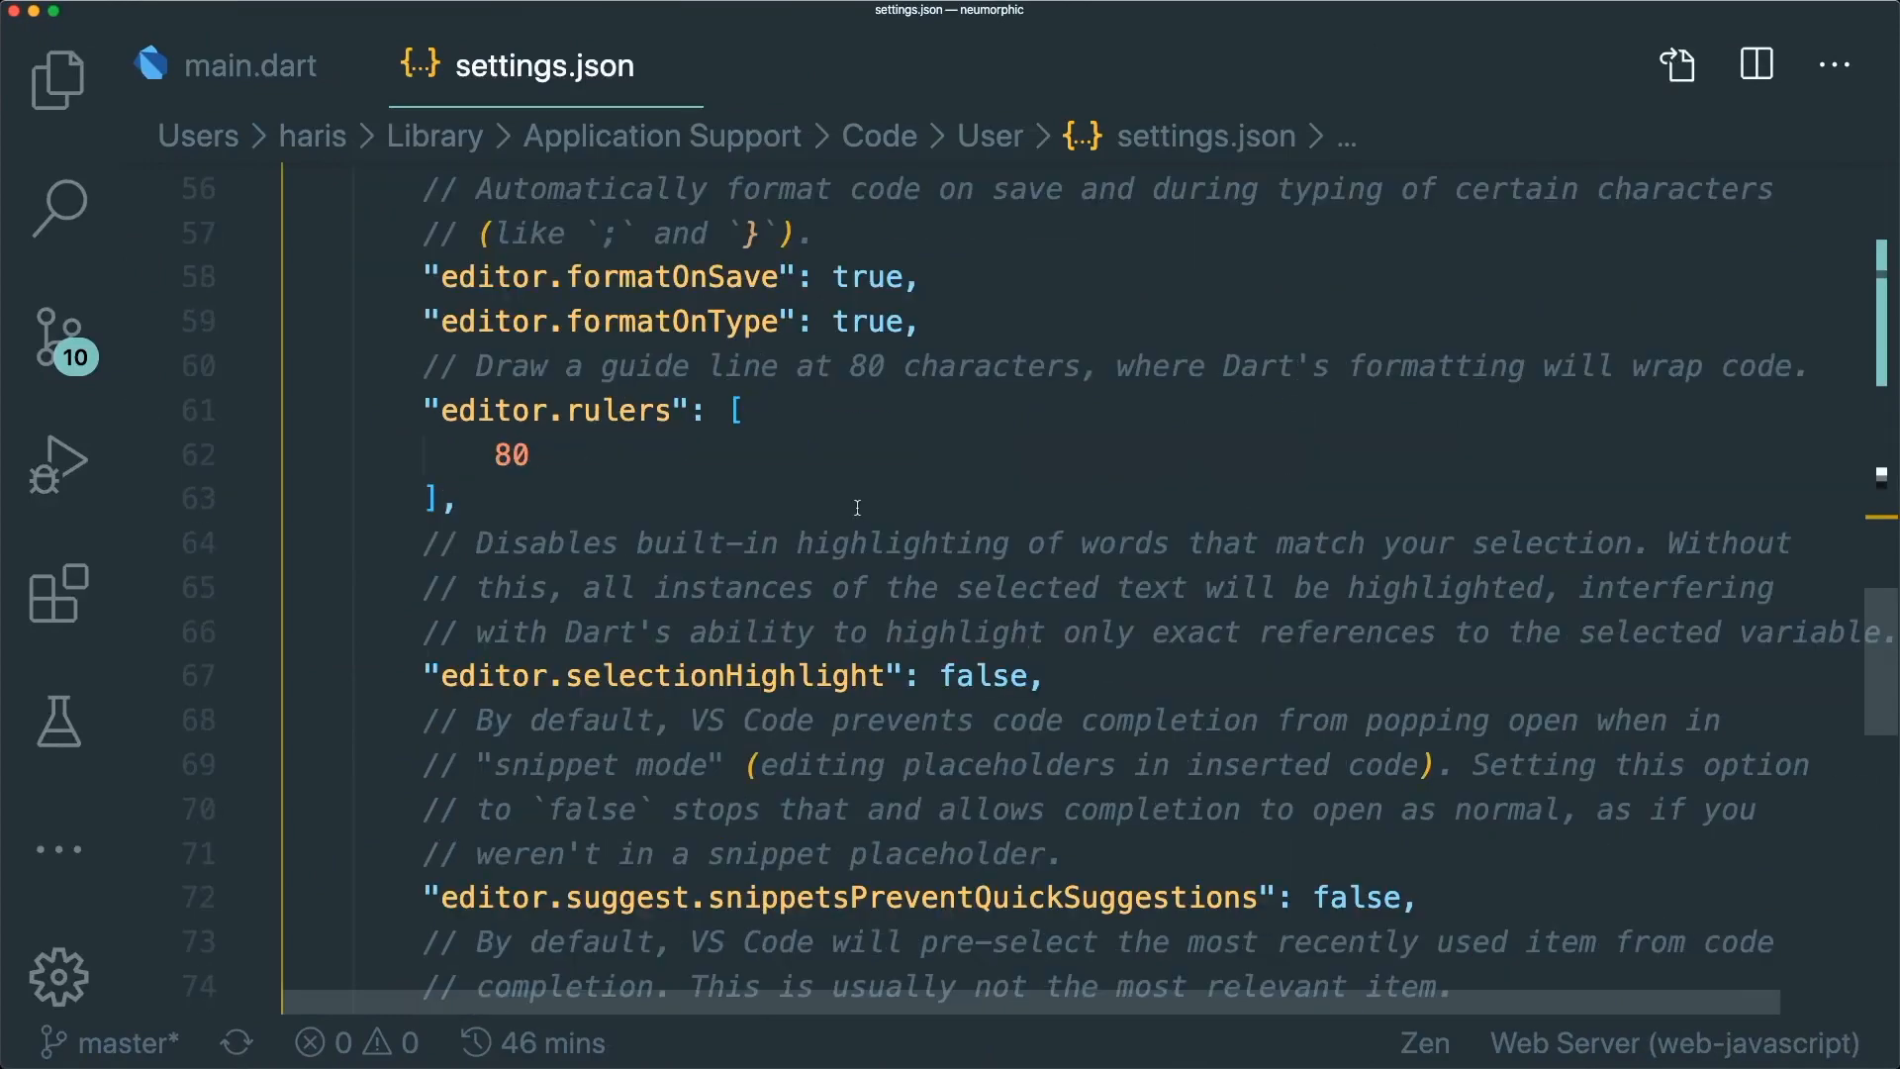
{"action": "scroll", "scroll_direction": "down", "scroll_amount": 3}
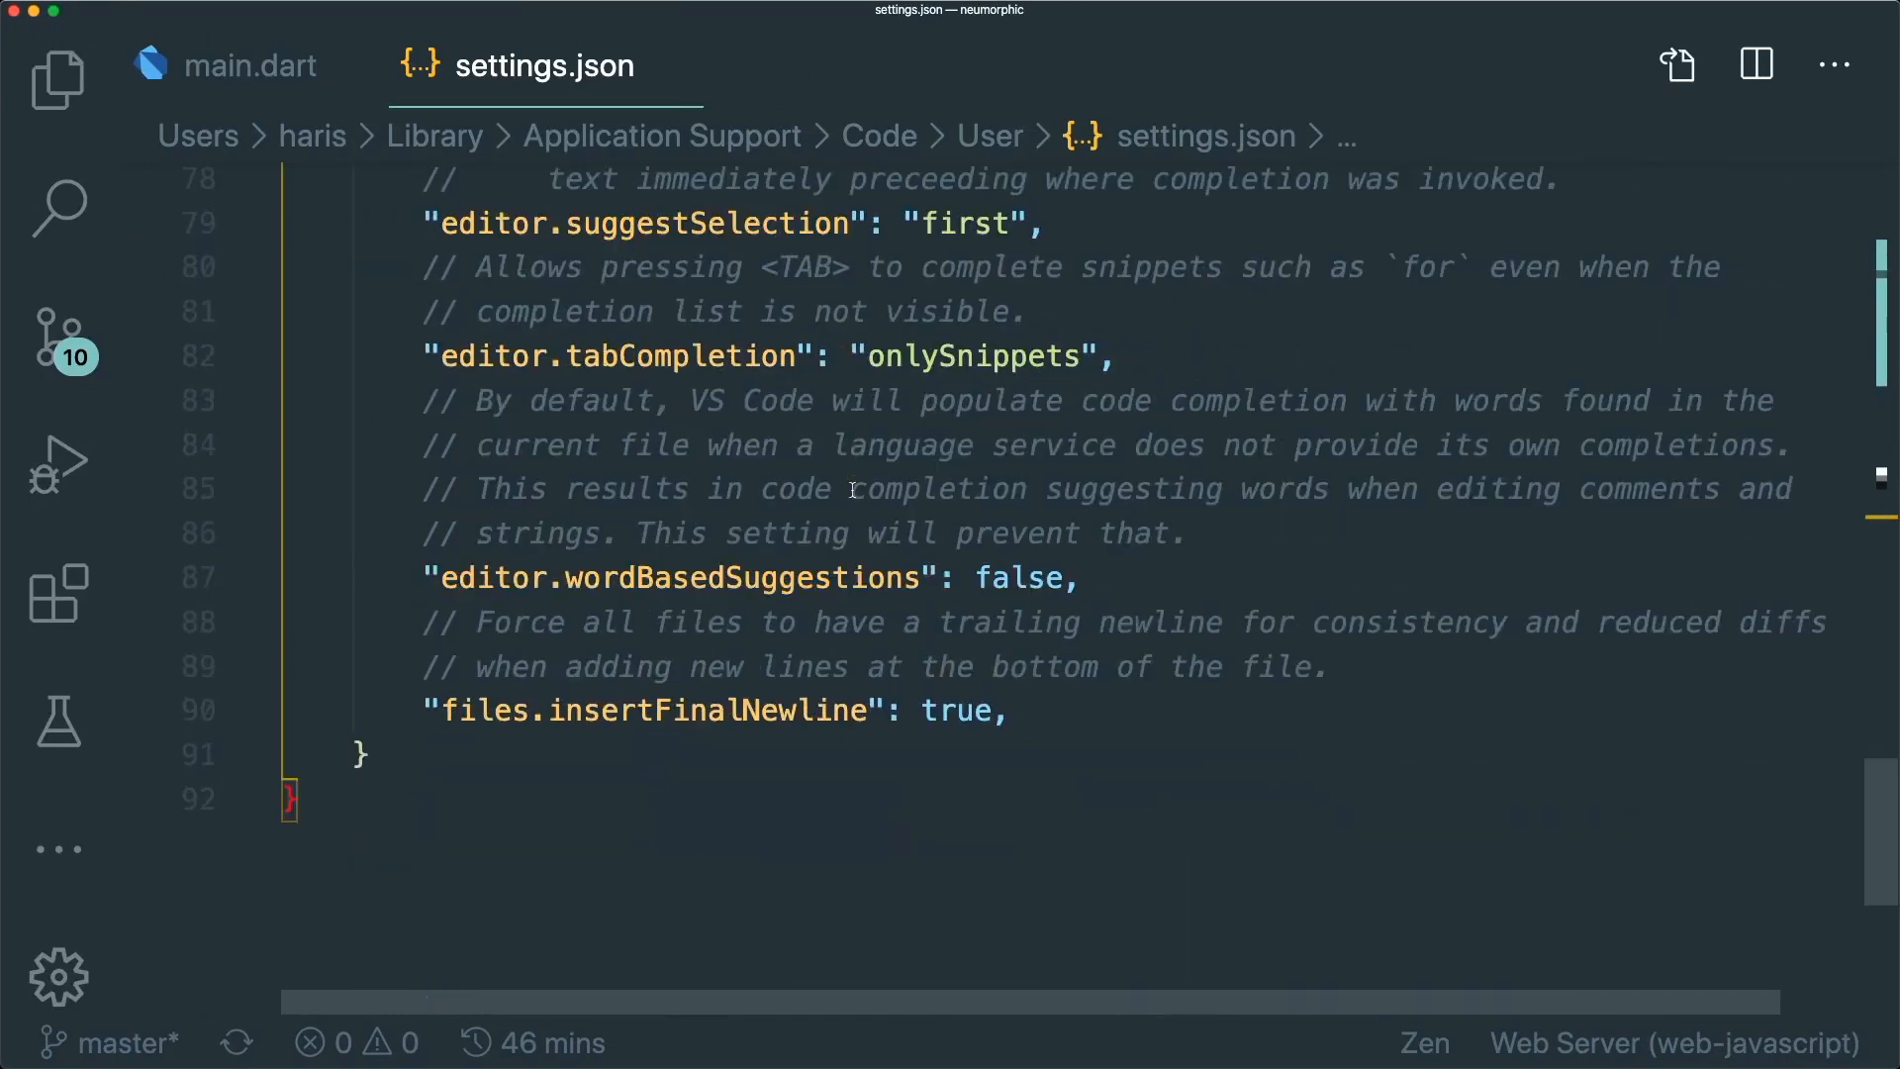
{"action": "scroll", "scroll_direction": "up", "scroll_amount": 3}
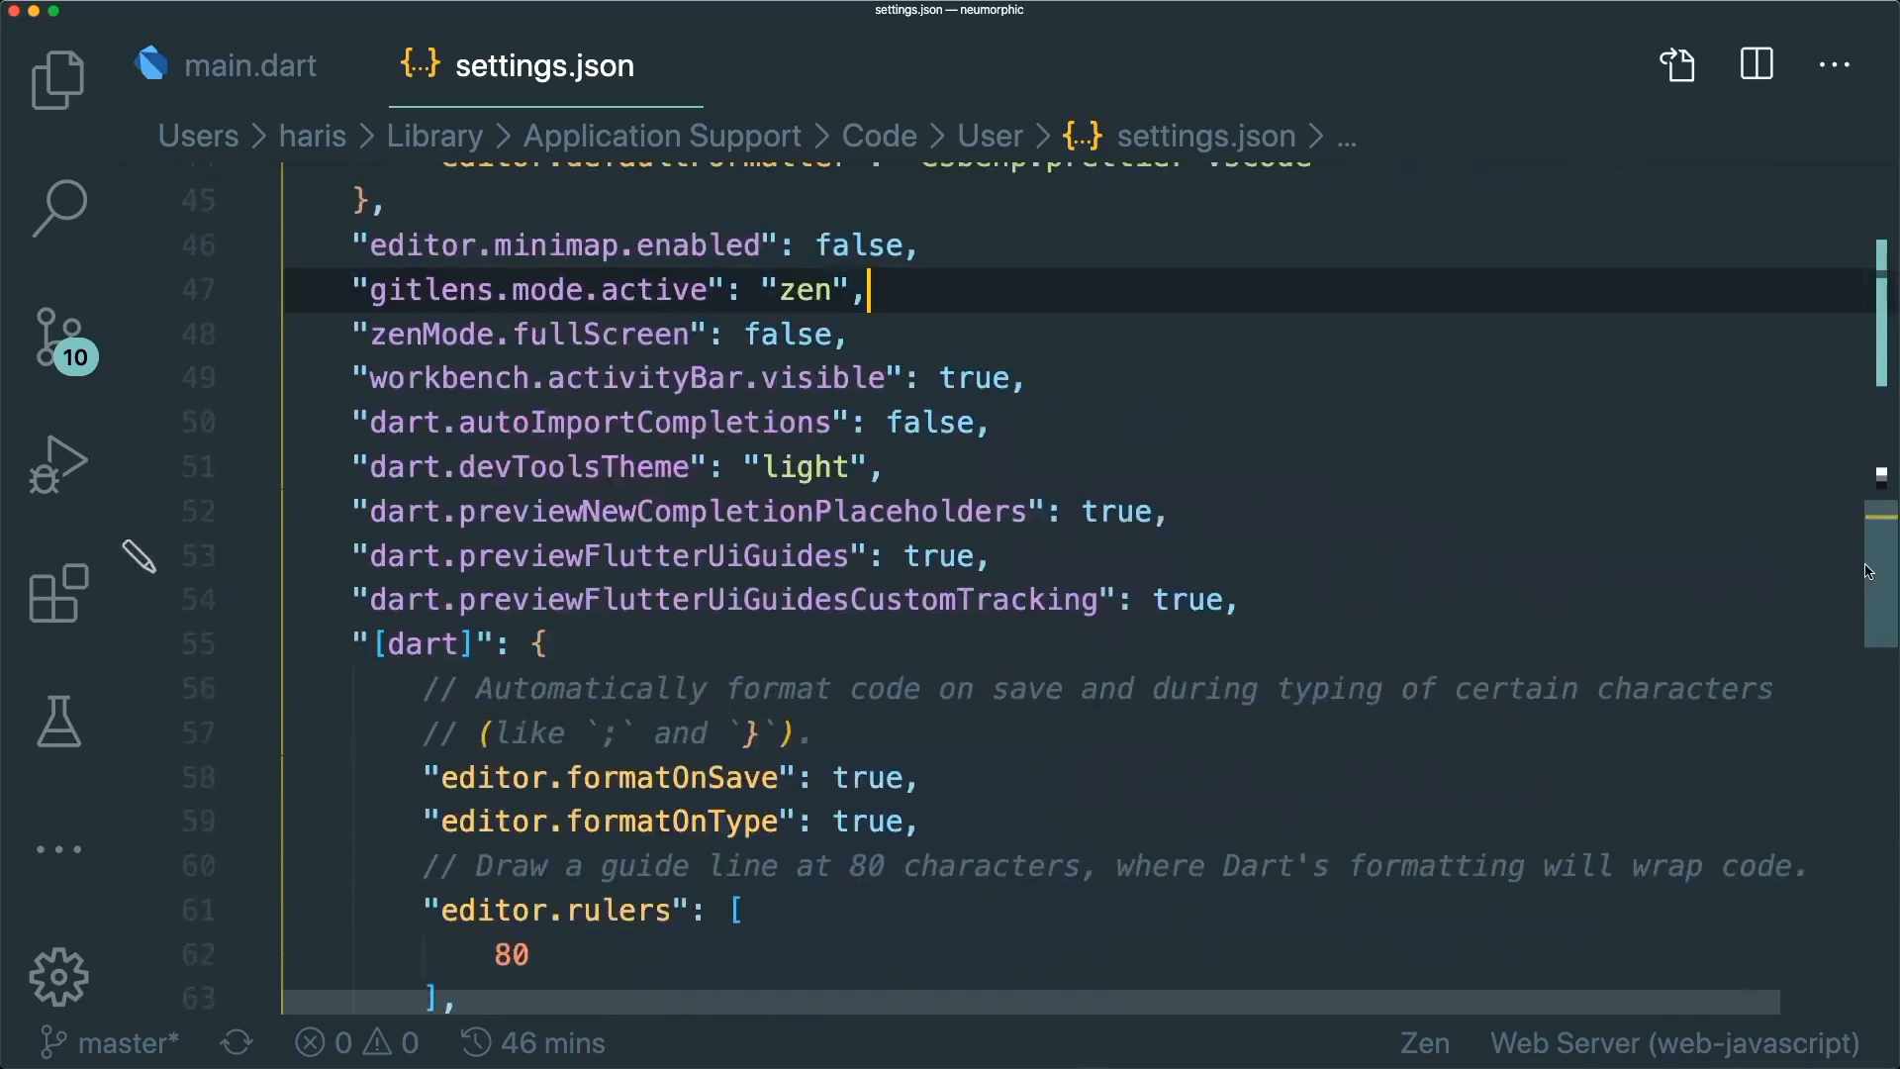
{"action": "scroll", "scroll_direction": "down", "scroll_amount": 3}
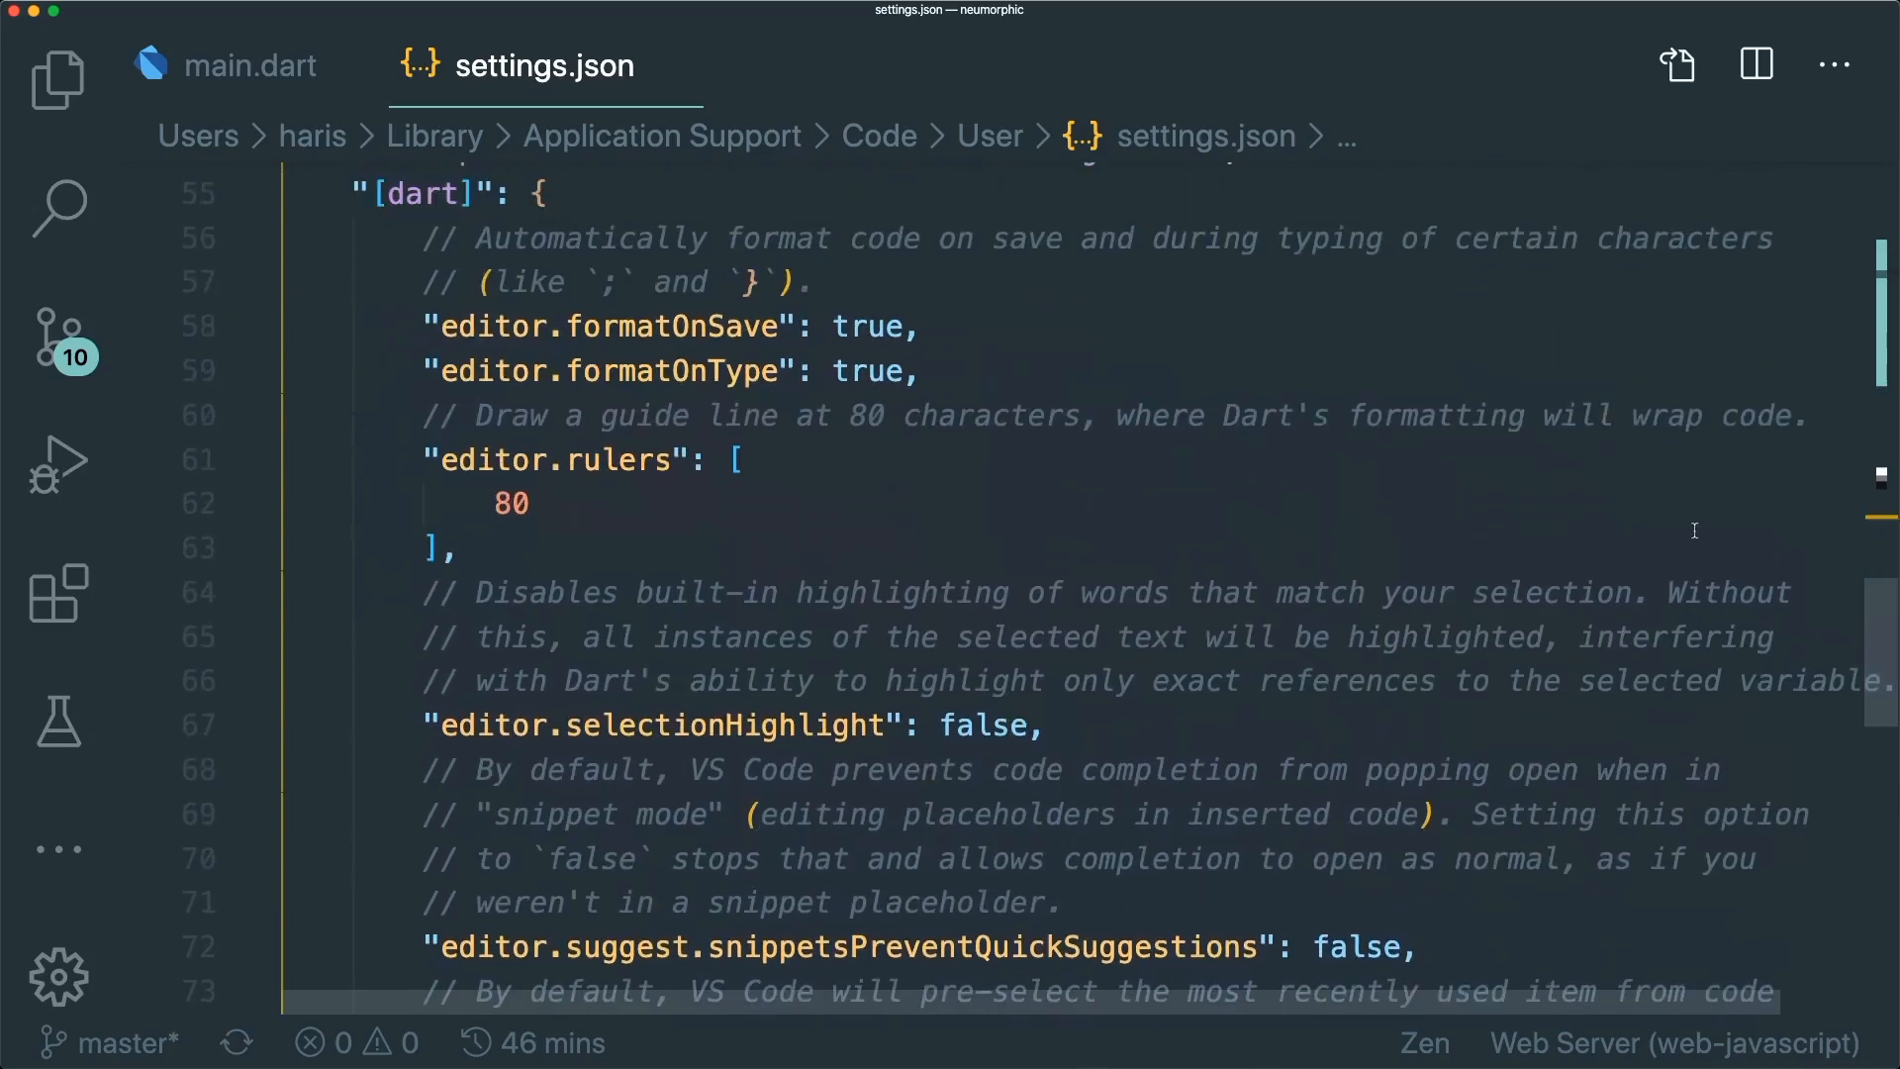
{"action": "mouse_move", "coordinate": [1301, 477]}
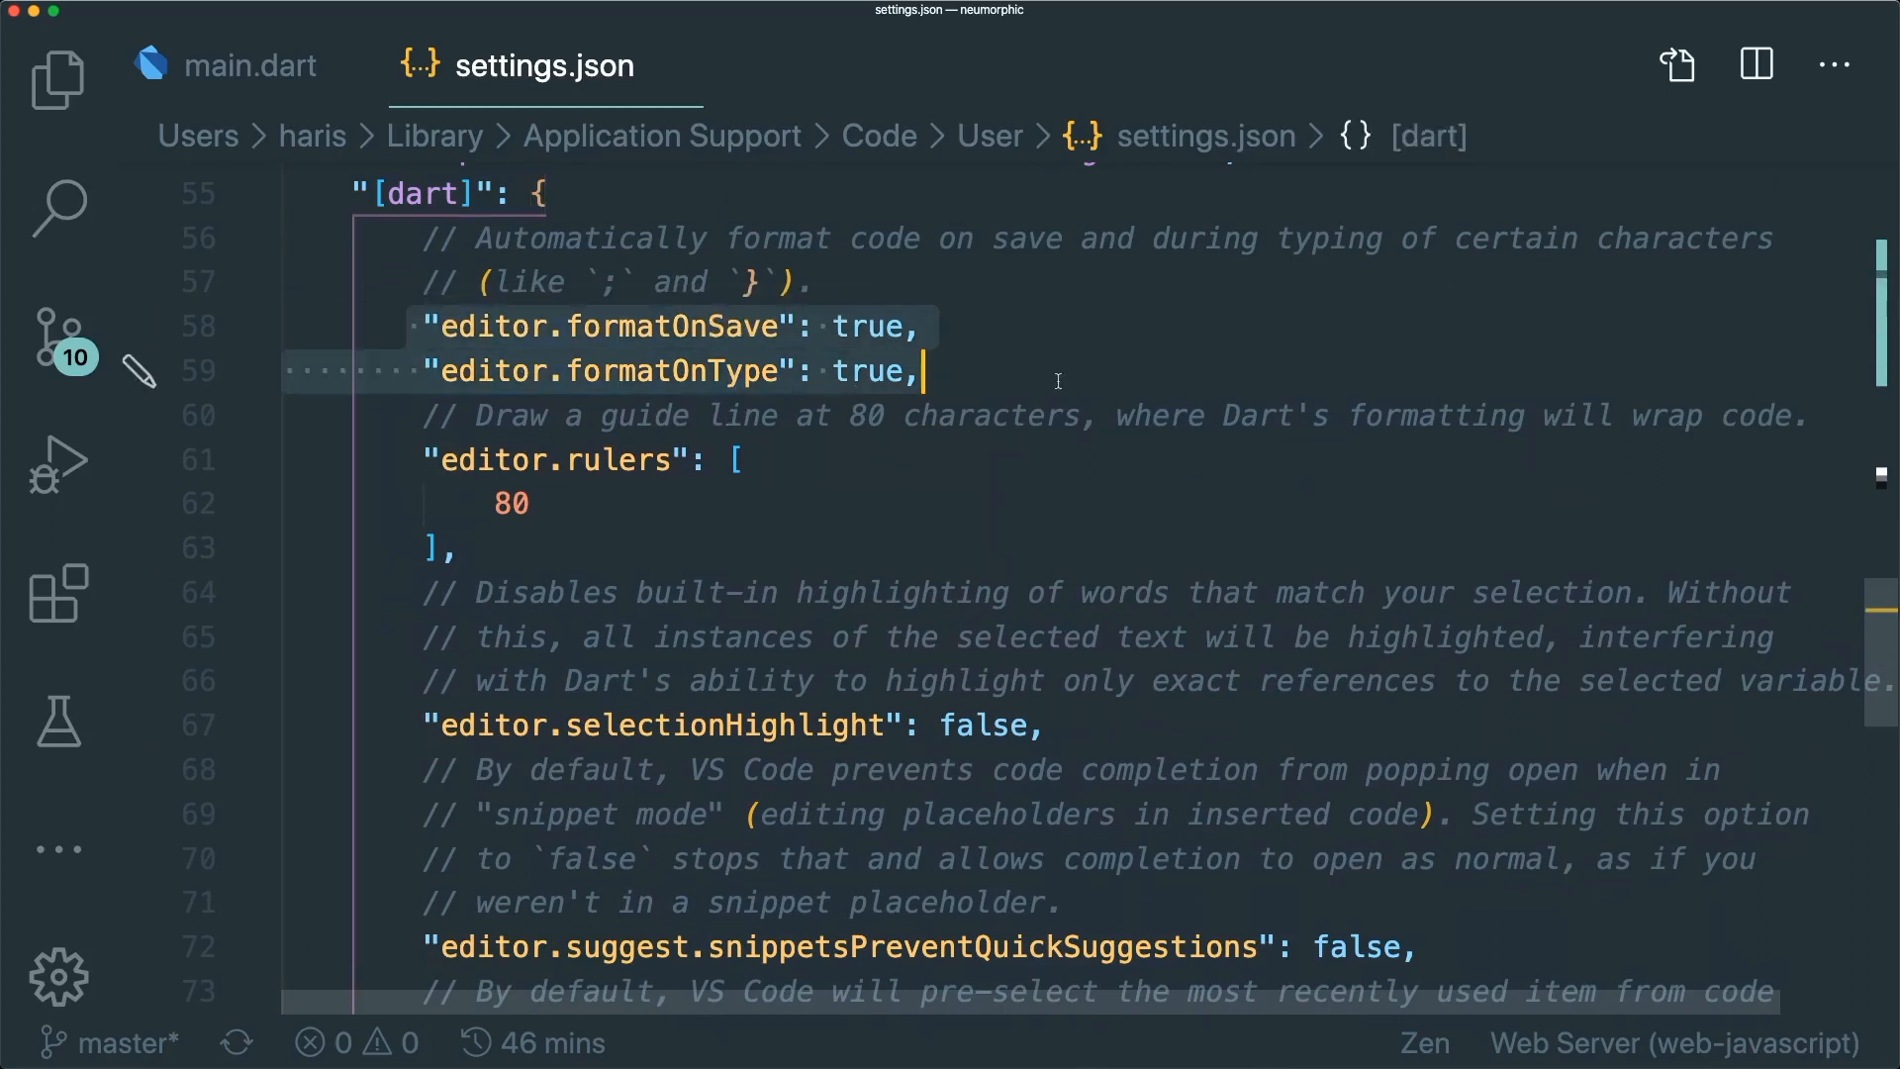
{"action": "left_click", "coordinate": [252, 65]}
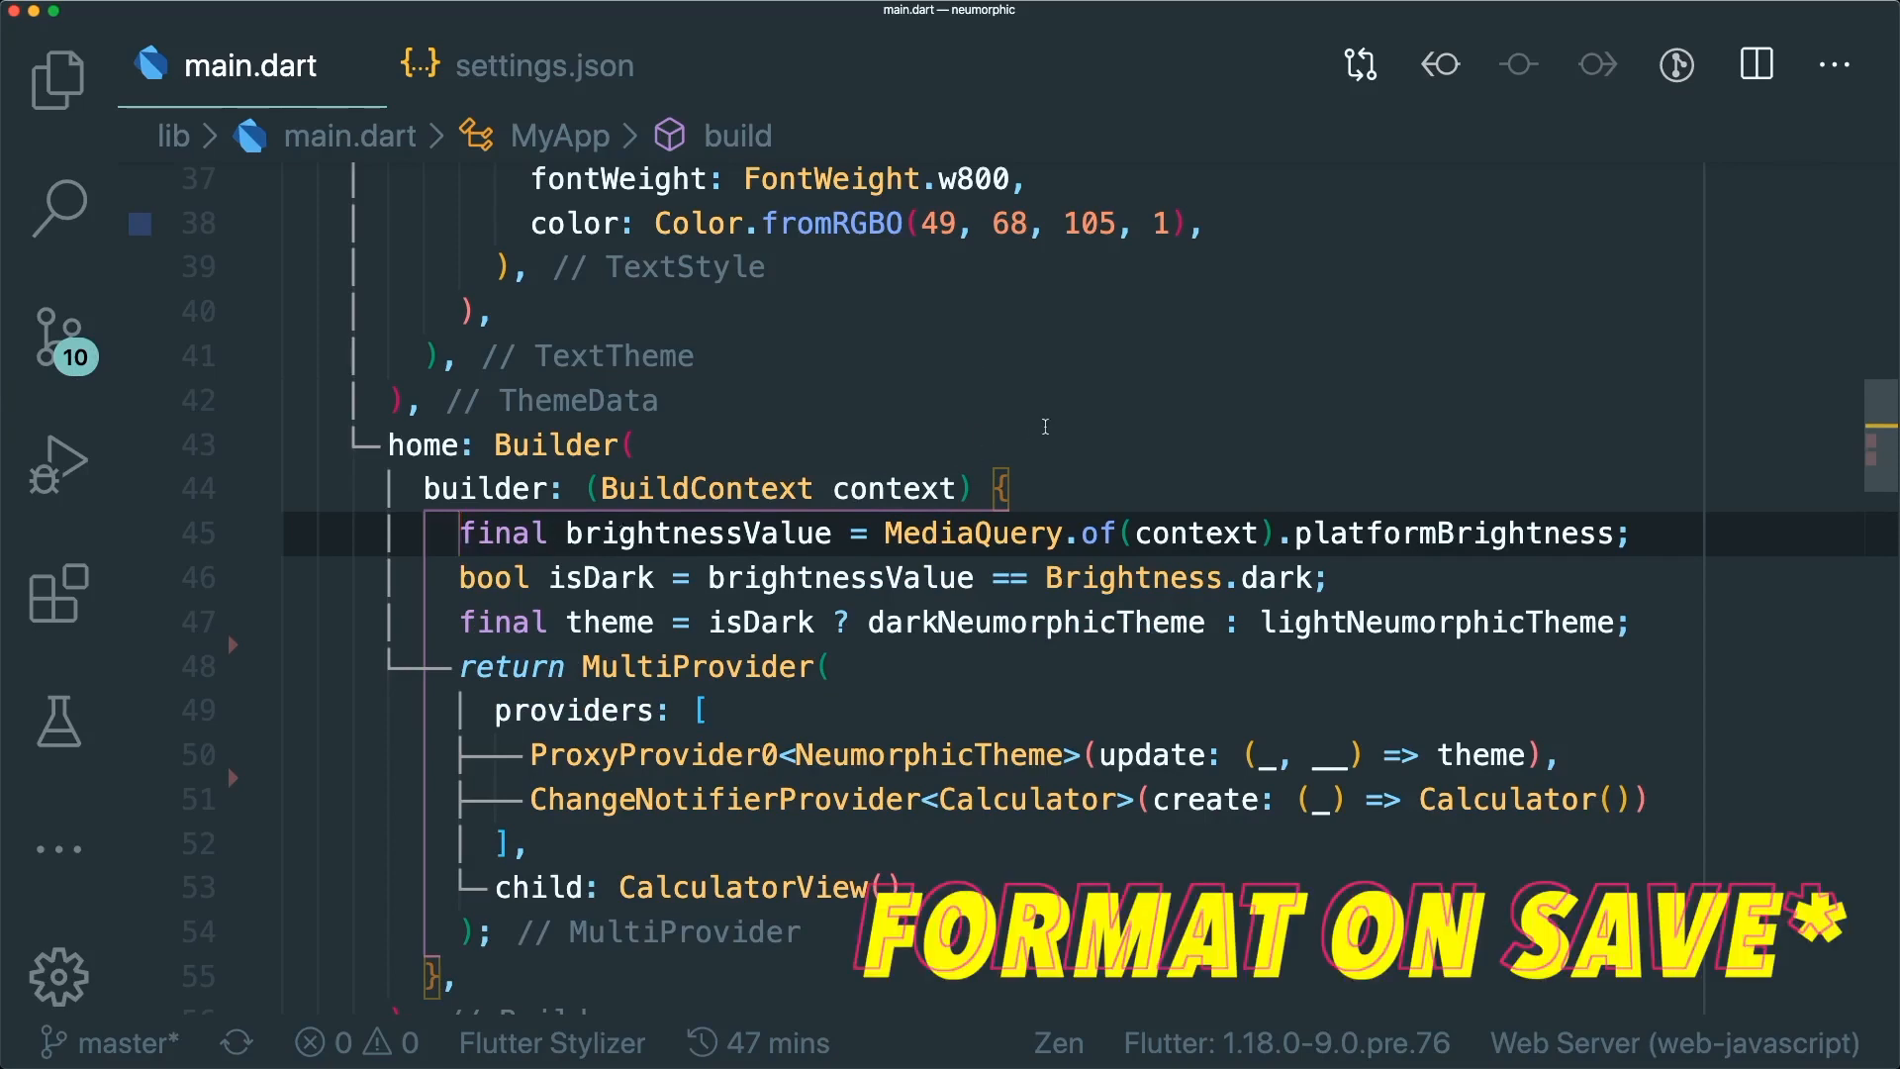
{"action": "left_click", "coordinate": [543, 65]}
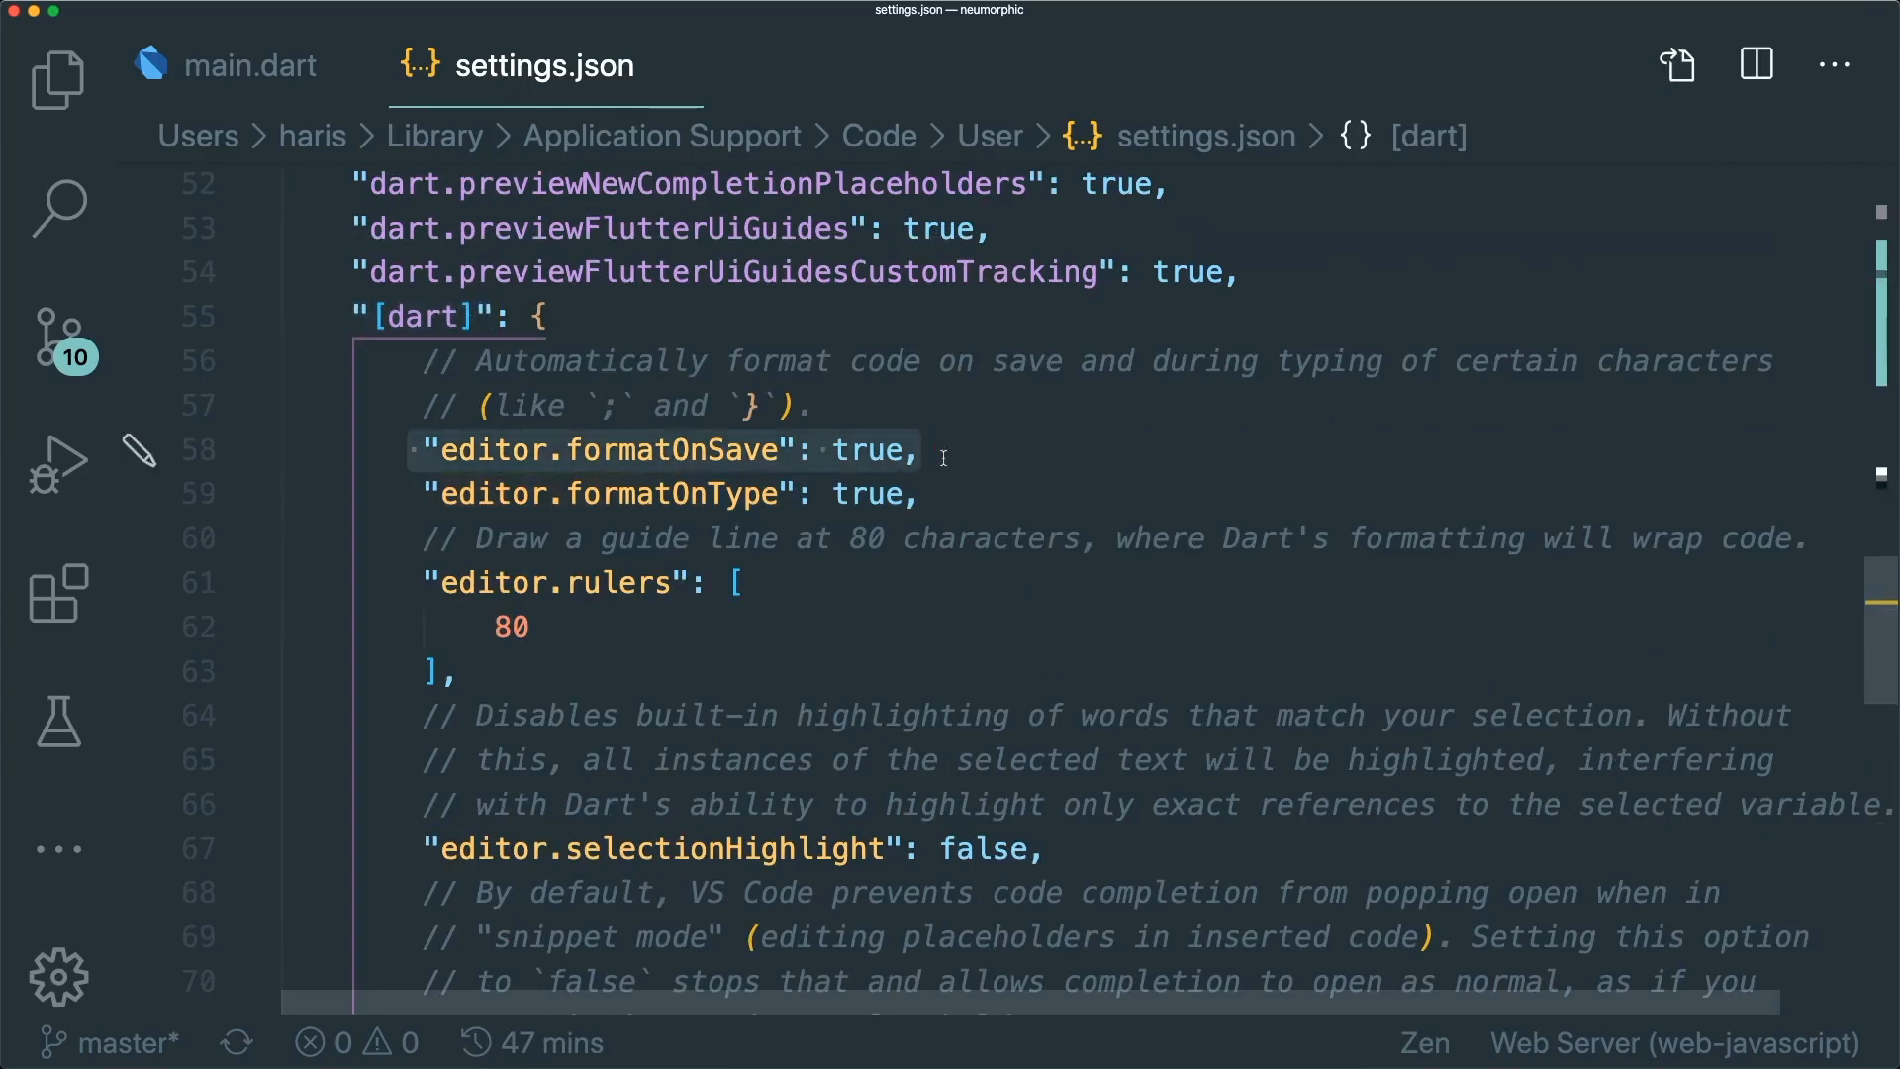
{"action": "left_click", "coordinate": [588, 493]}
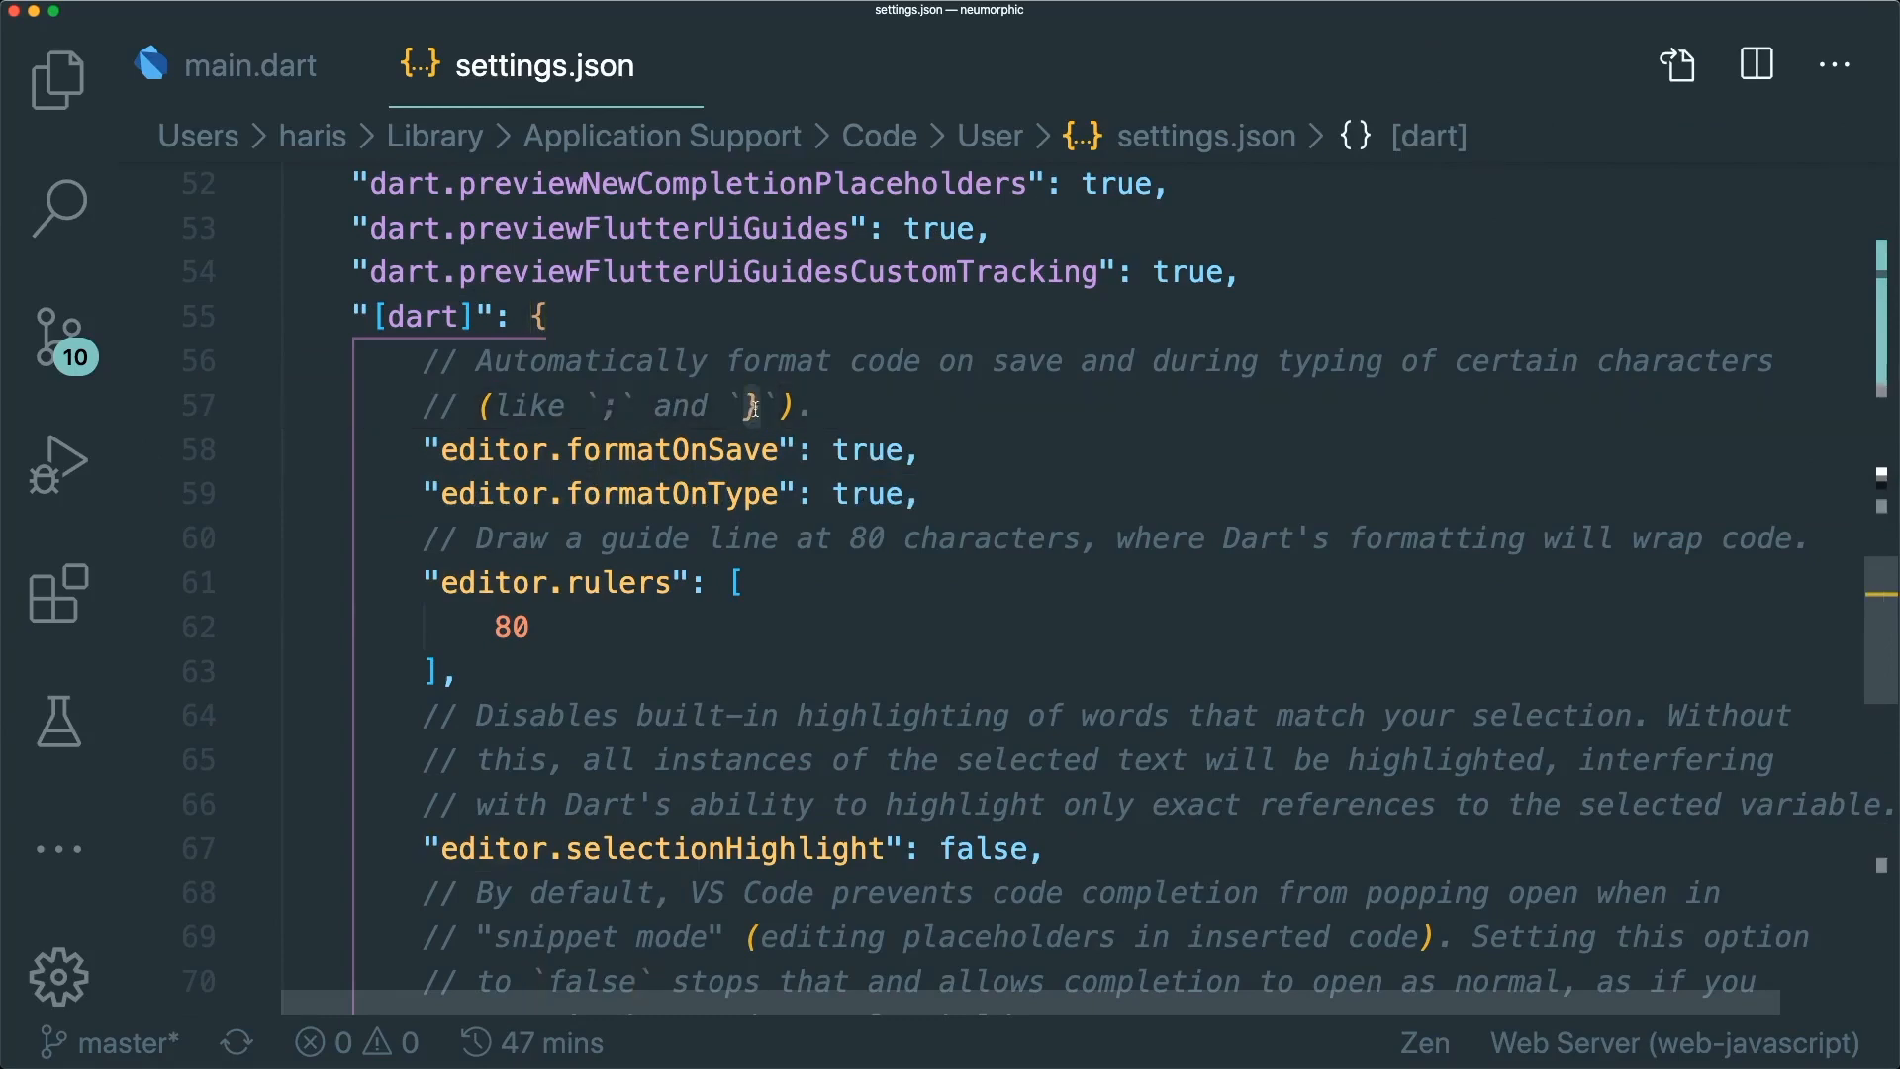
{"action": "left_click", "coordinate": [251, 66]}
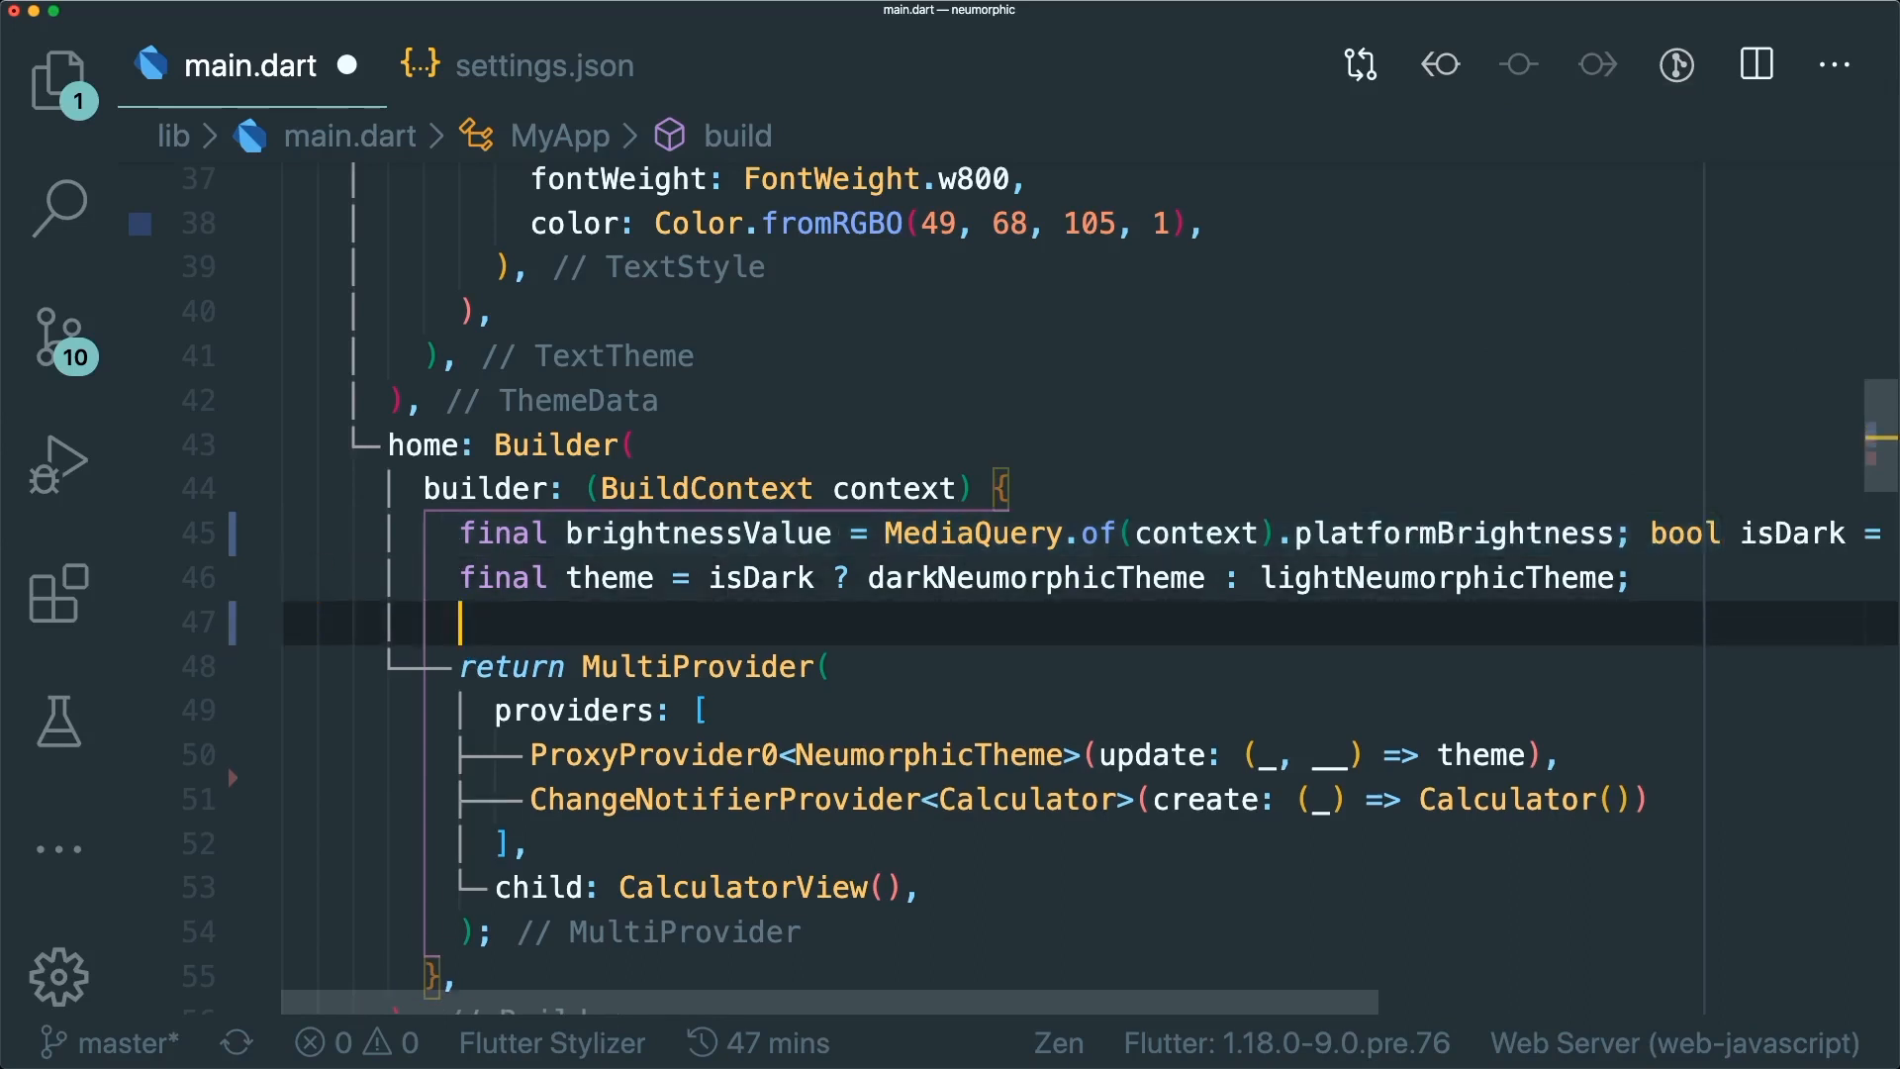
{"action": "type", "text": "final isDark ="}
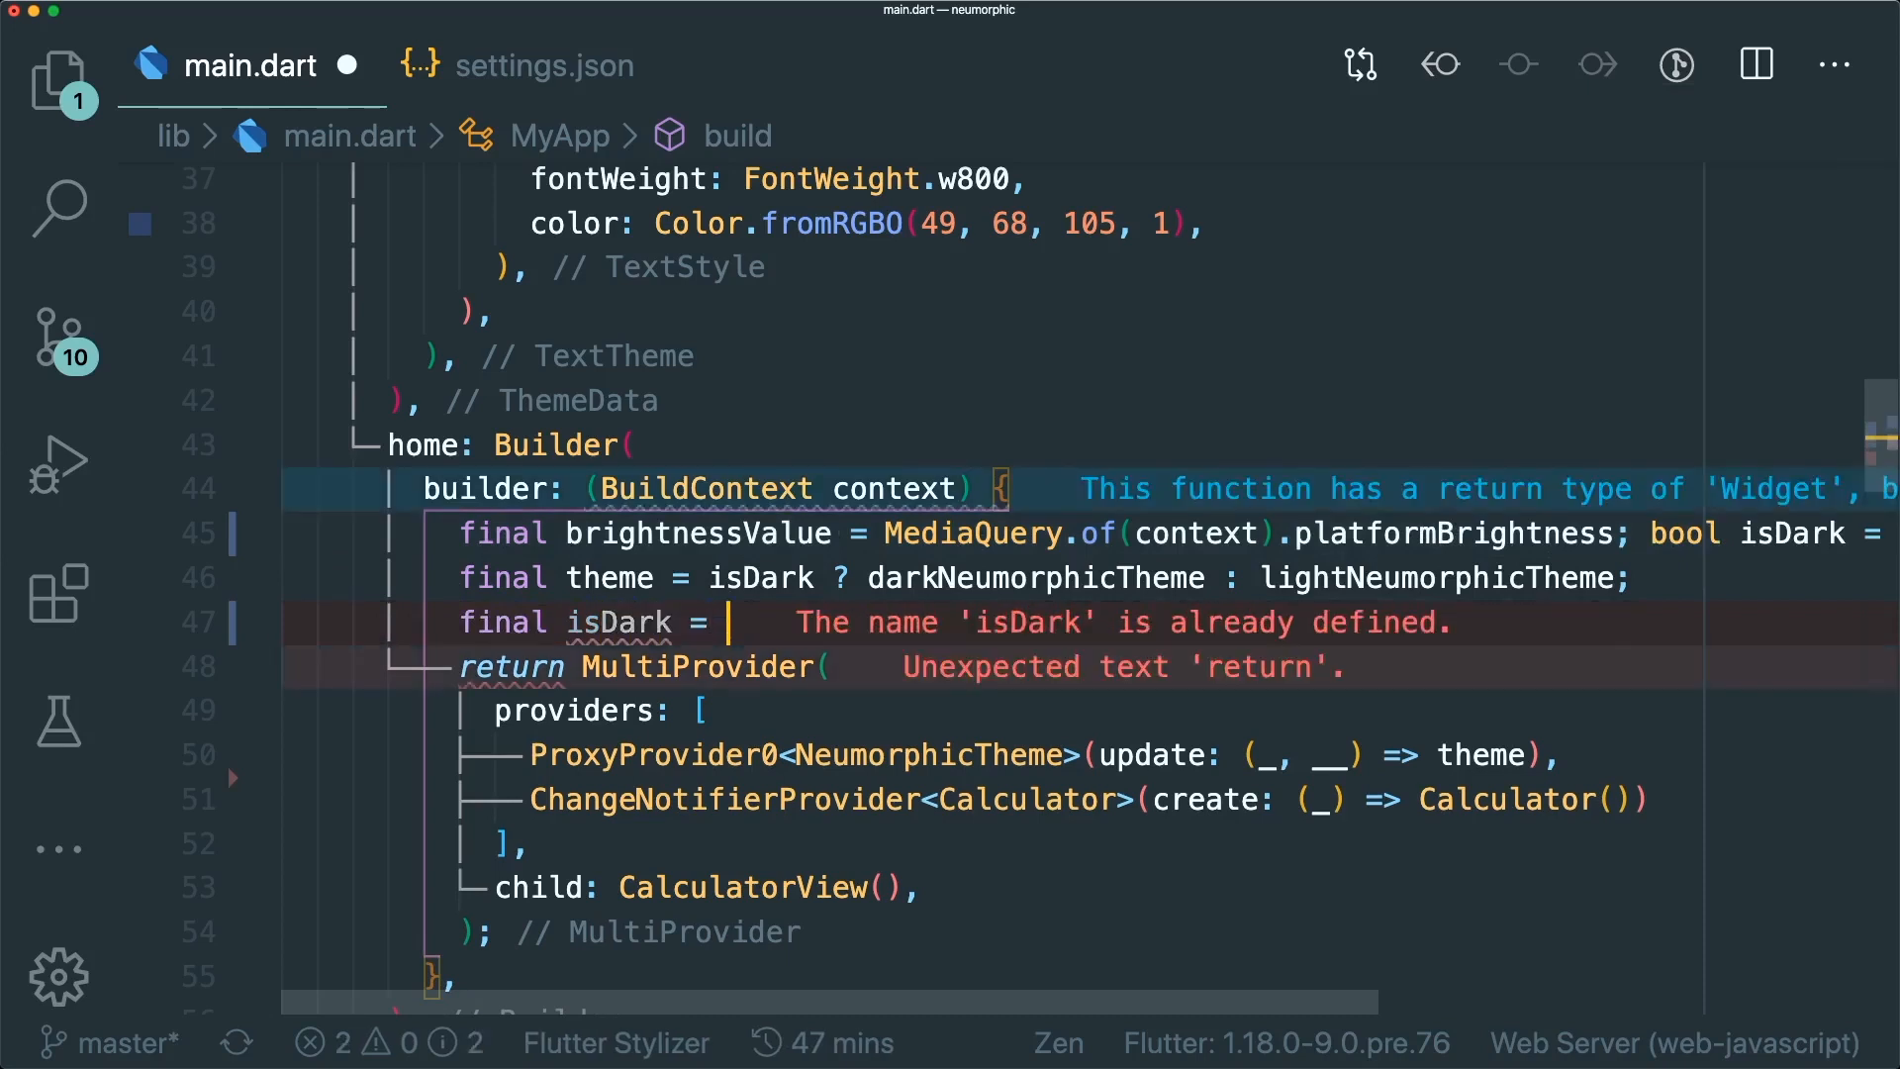
{"action": "type", "text": "false;"}
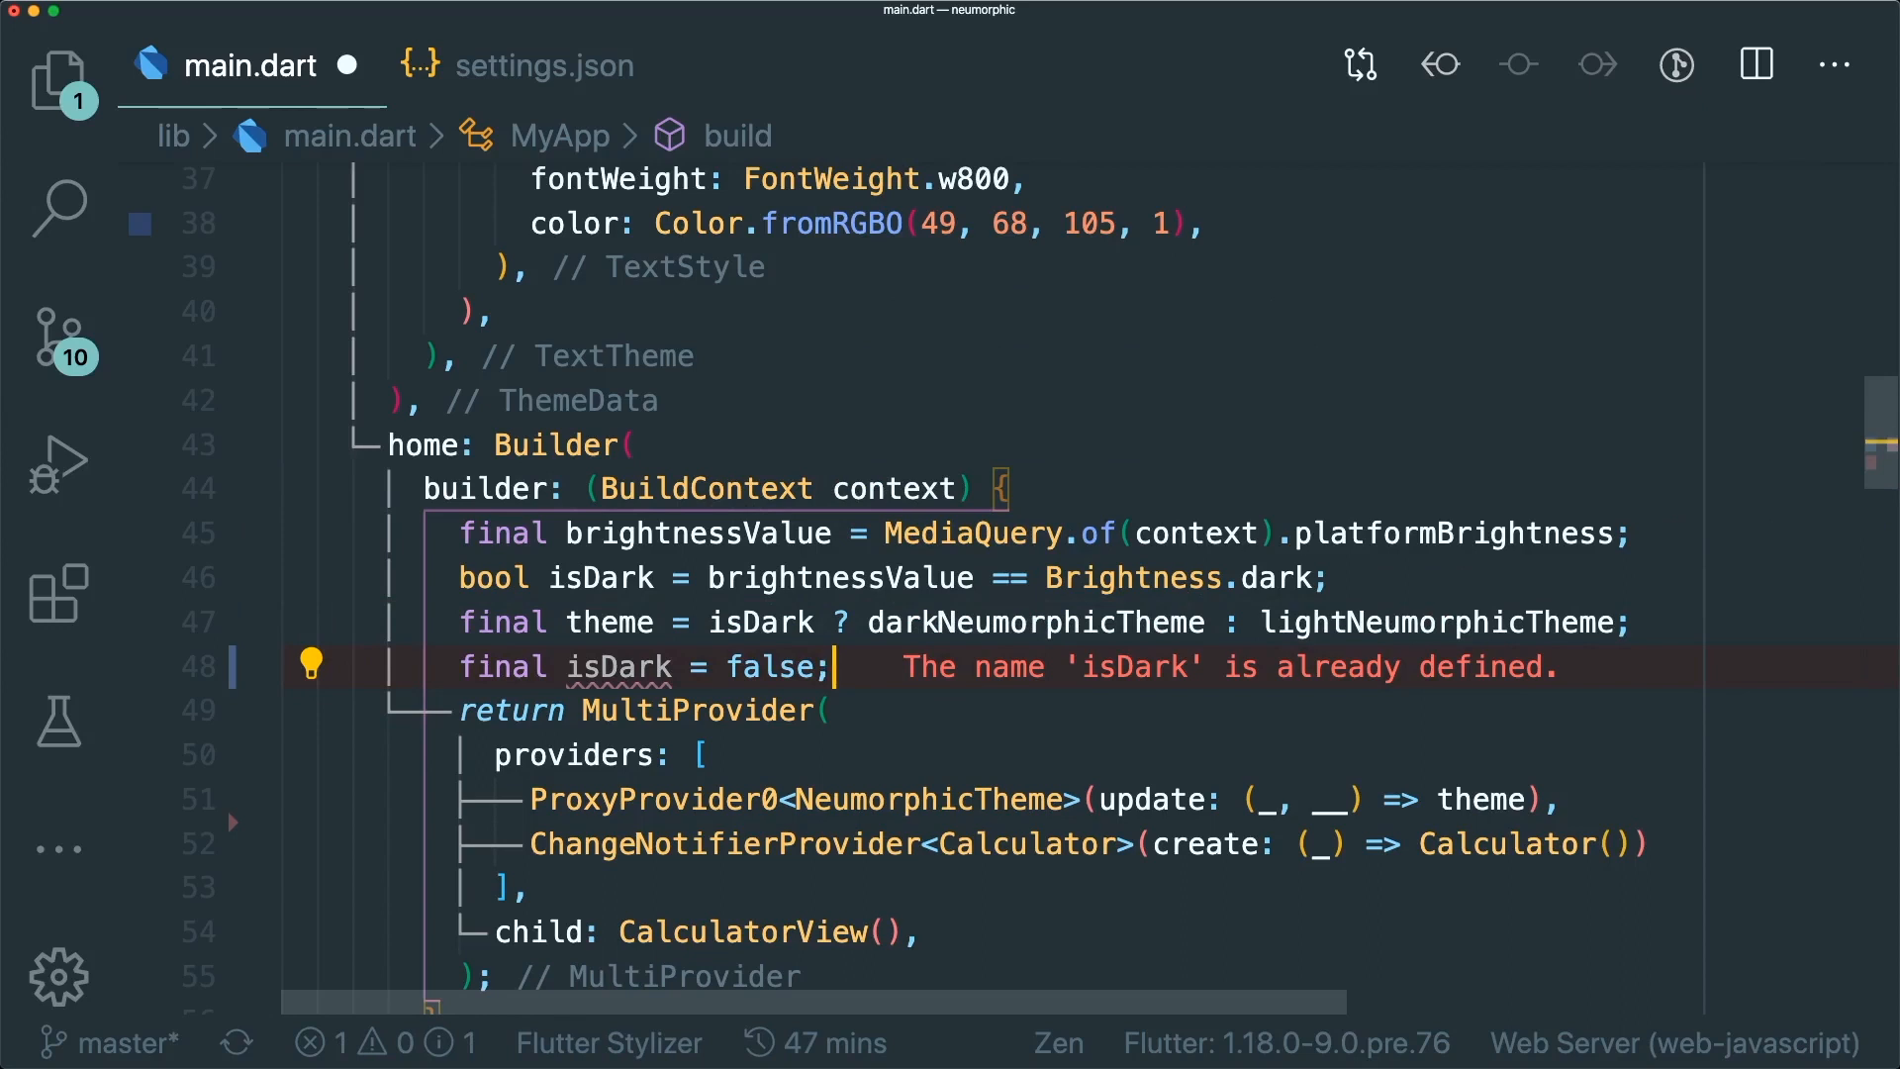
{"action": "mouse_move", "coordinate": [871, 667]}
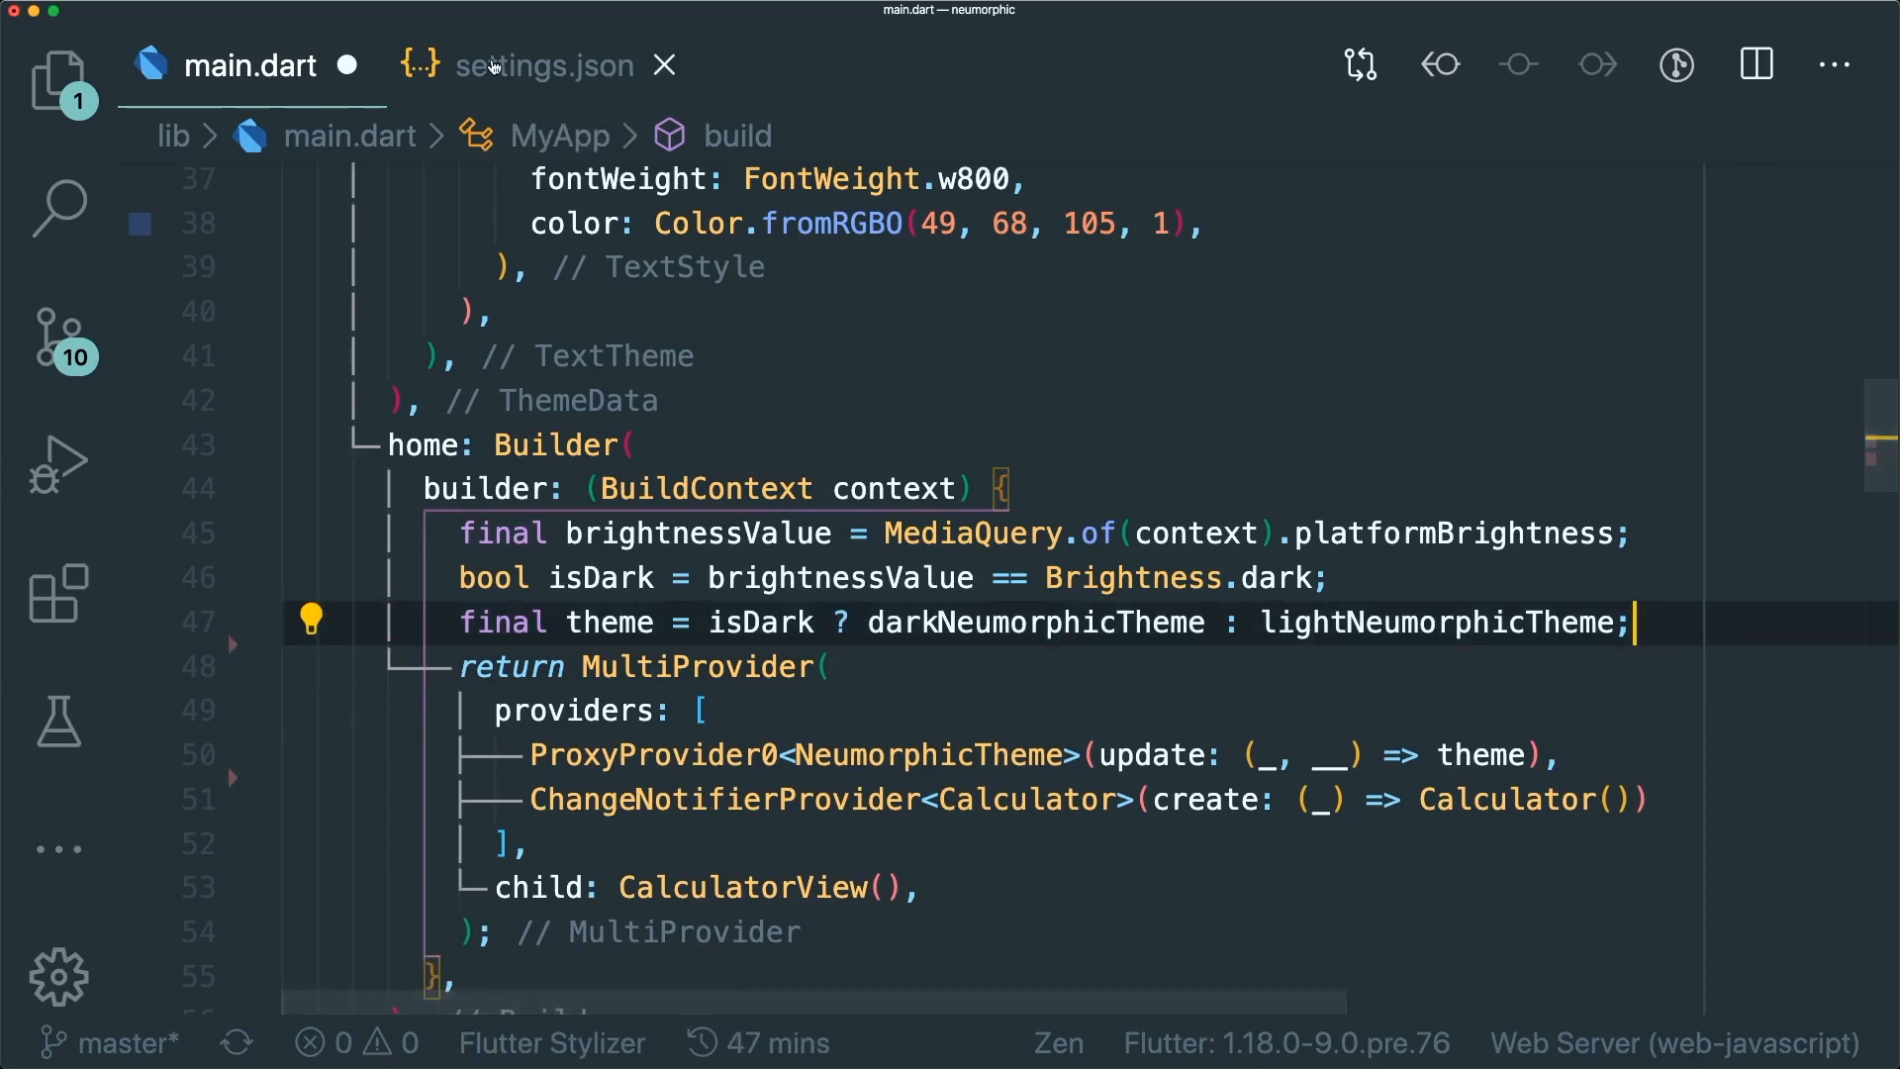
Append ThemeTheme to lightNeumorphicTheme in main.dart so the ternary wraps at the 80-character ruler
{"action": "left_click", "coordinate": [547, 65]}
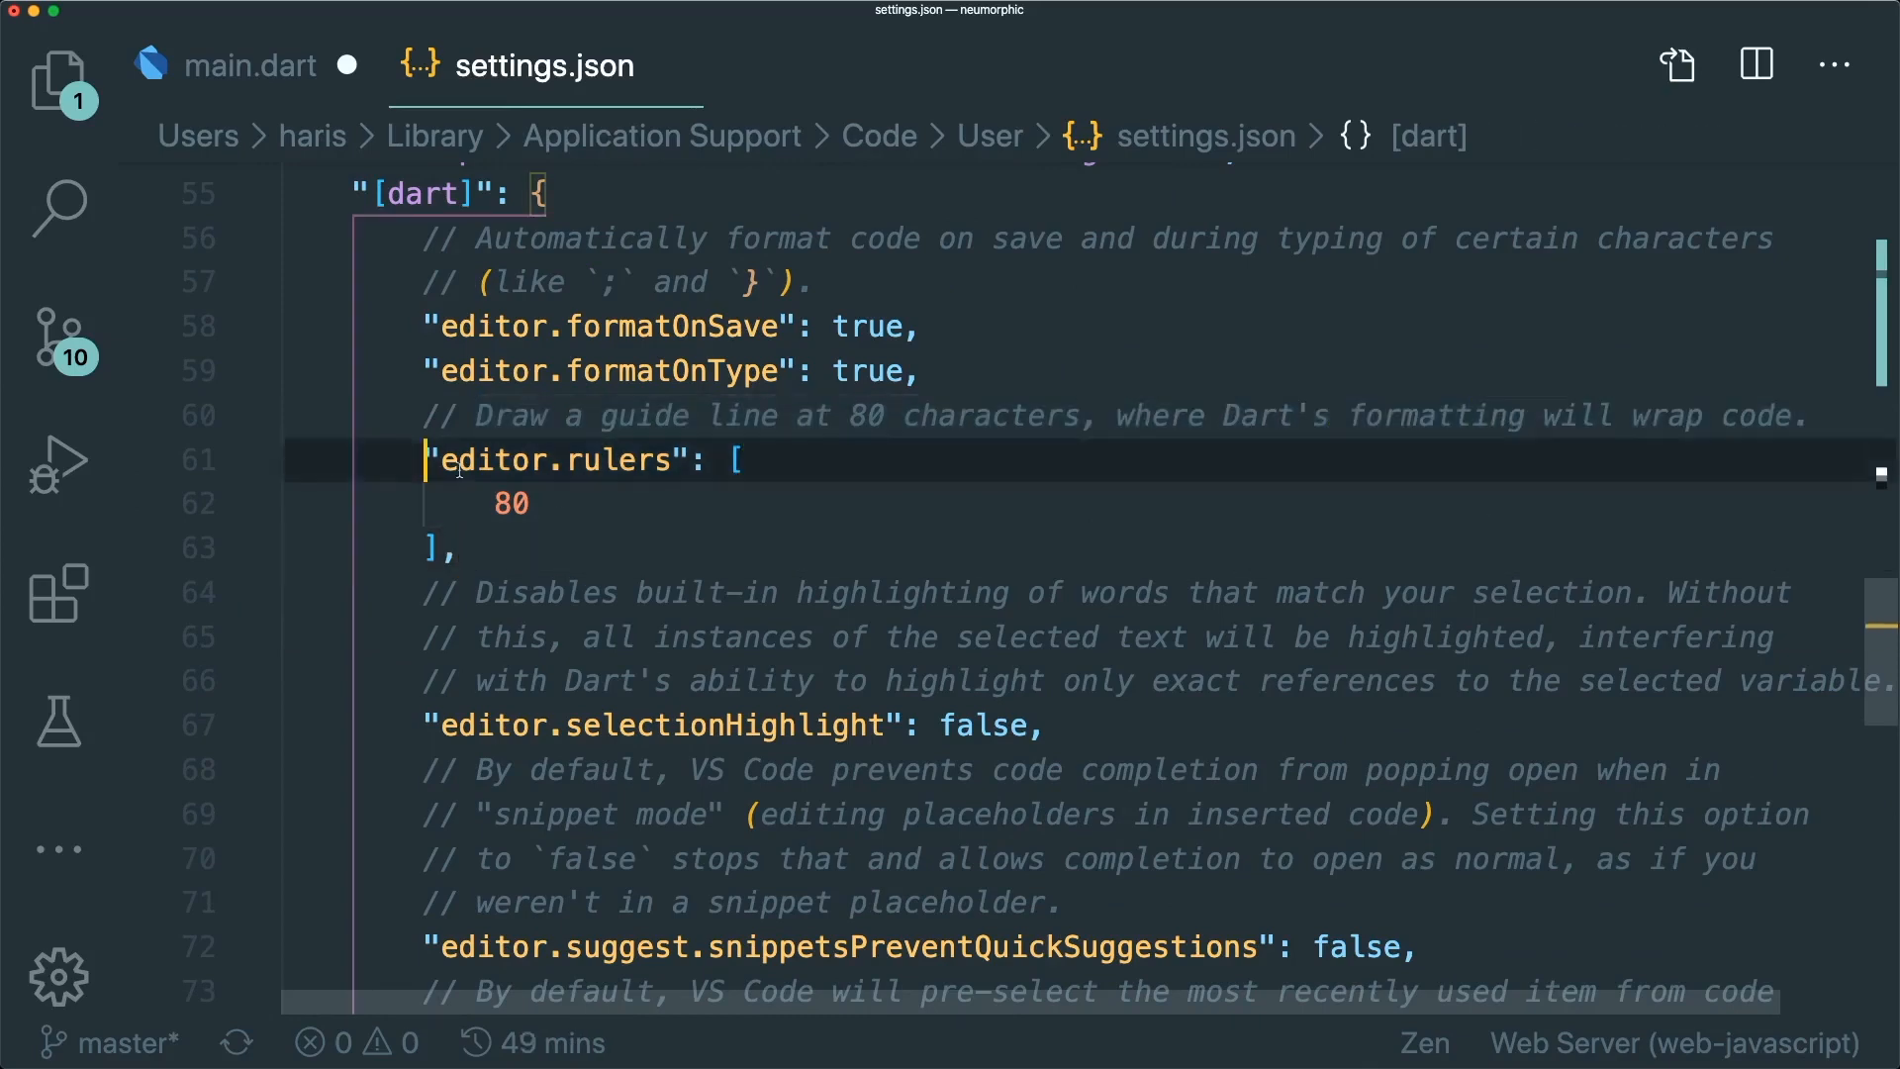
{"action": "left_click", "coordinate": [250, 66]}
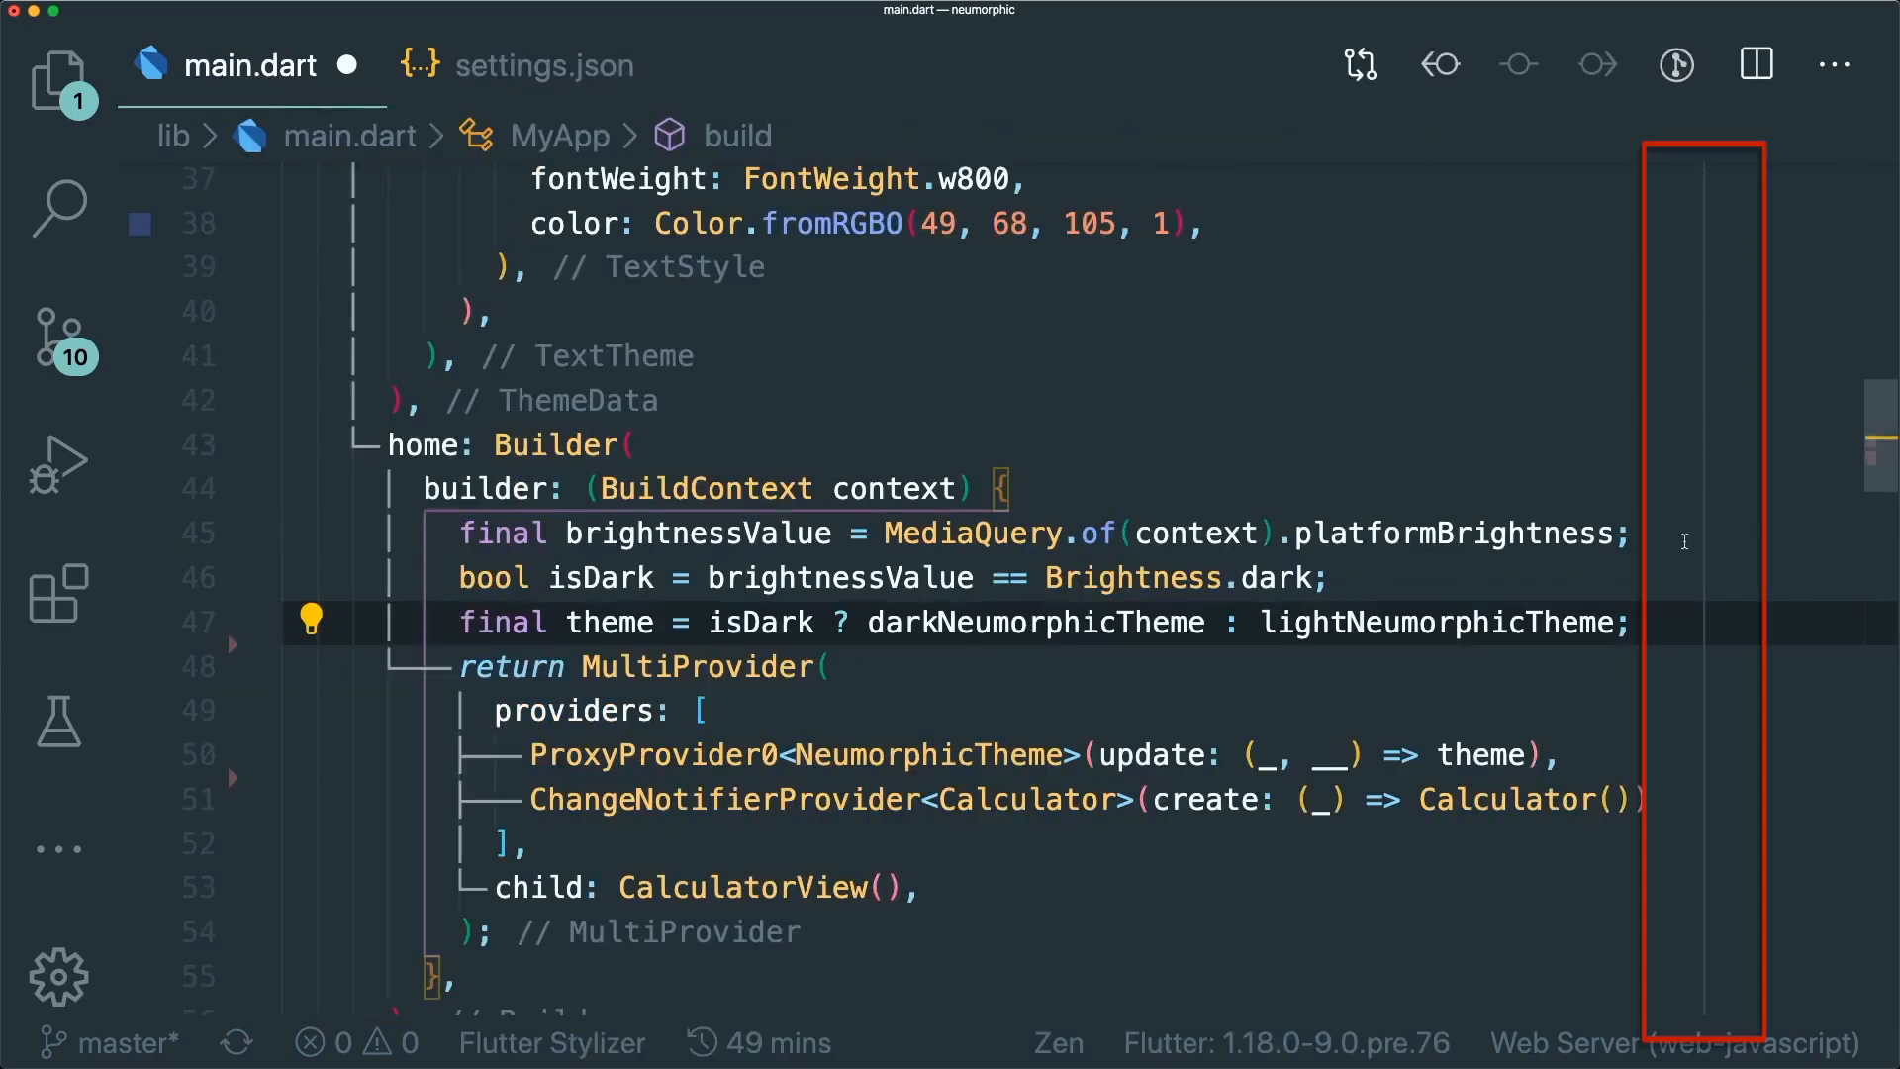
{"action": "mouse_move", "coordinate": [1706, 289]}
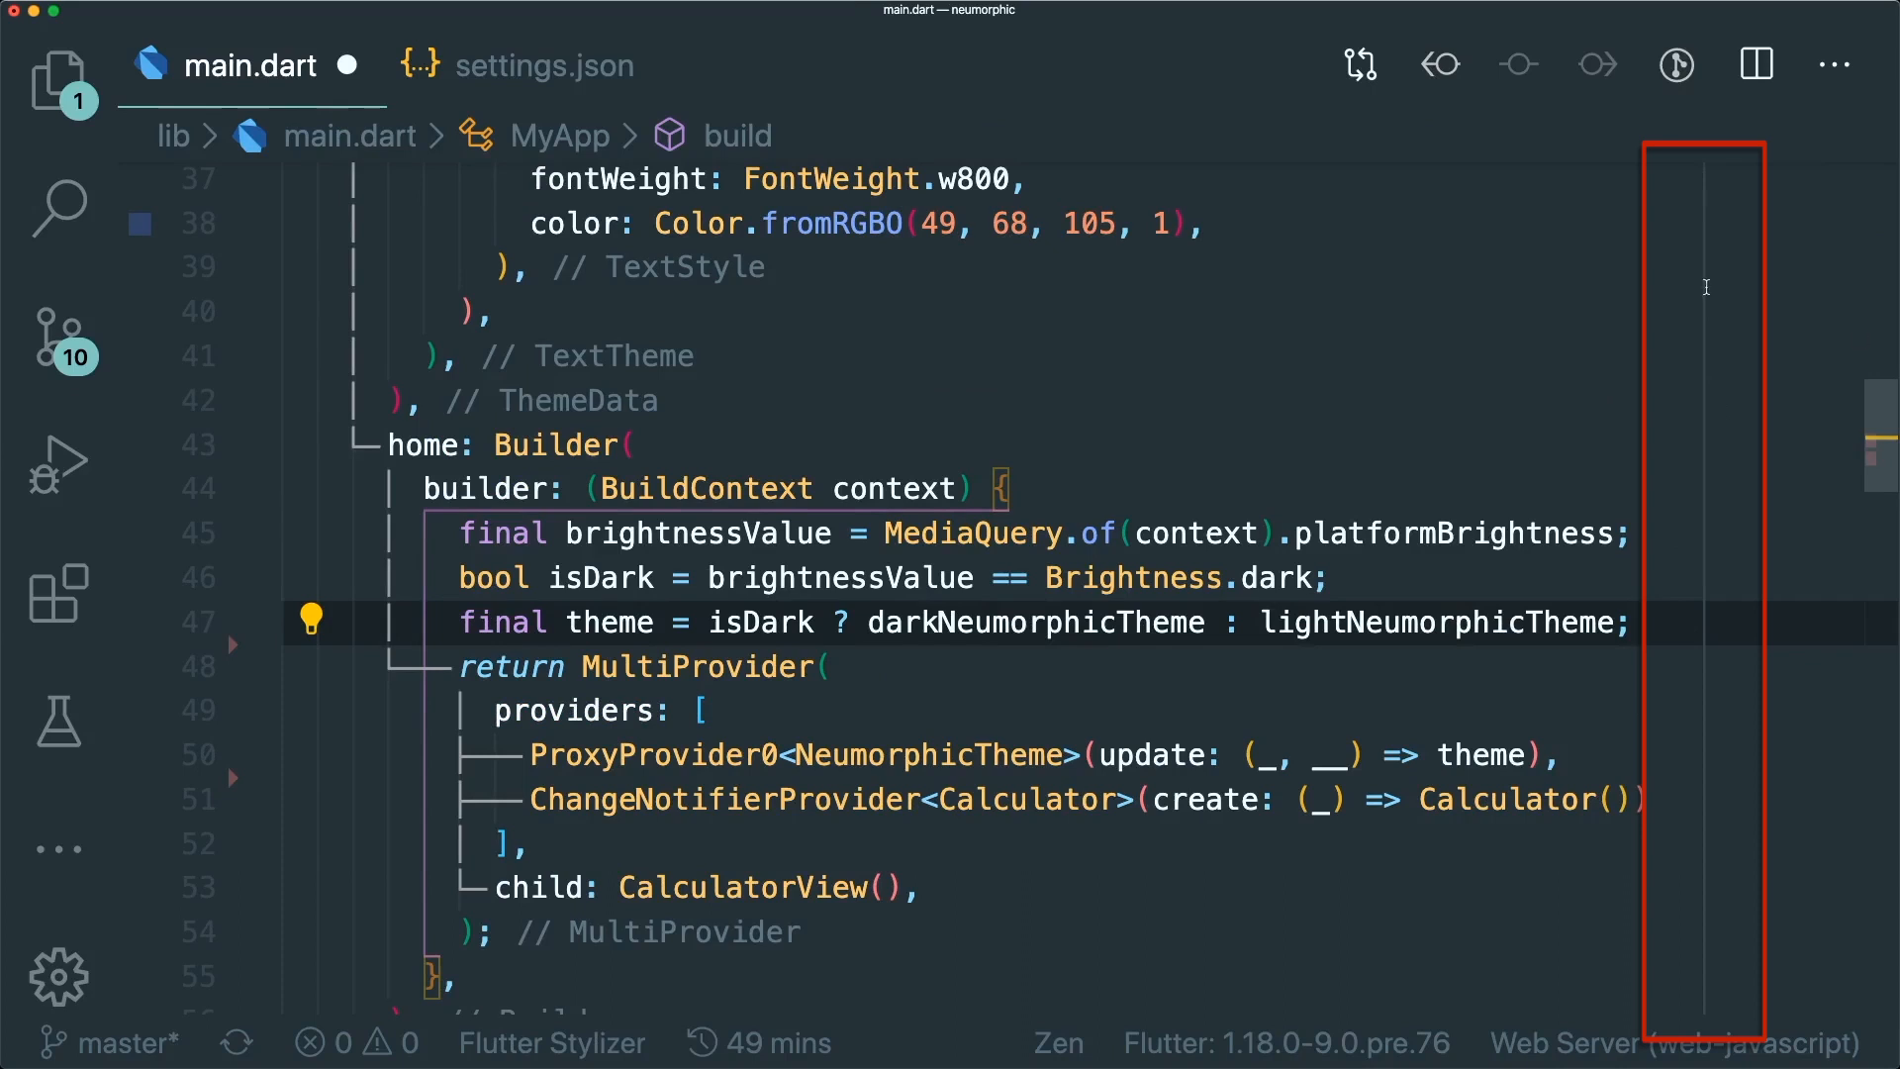
{"action": "mouse_move", "coordinate": [1677, 499]}
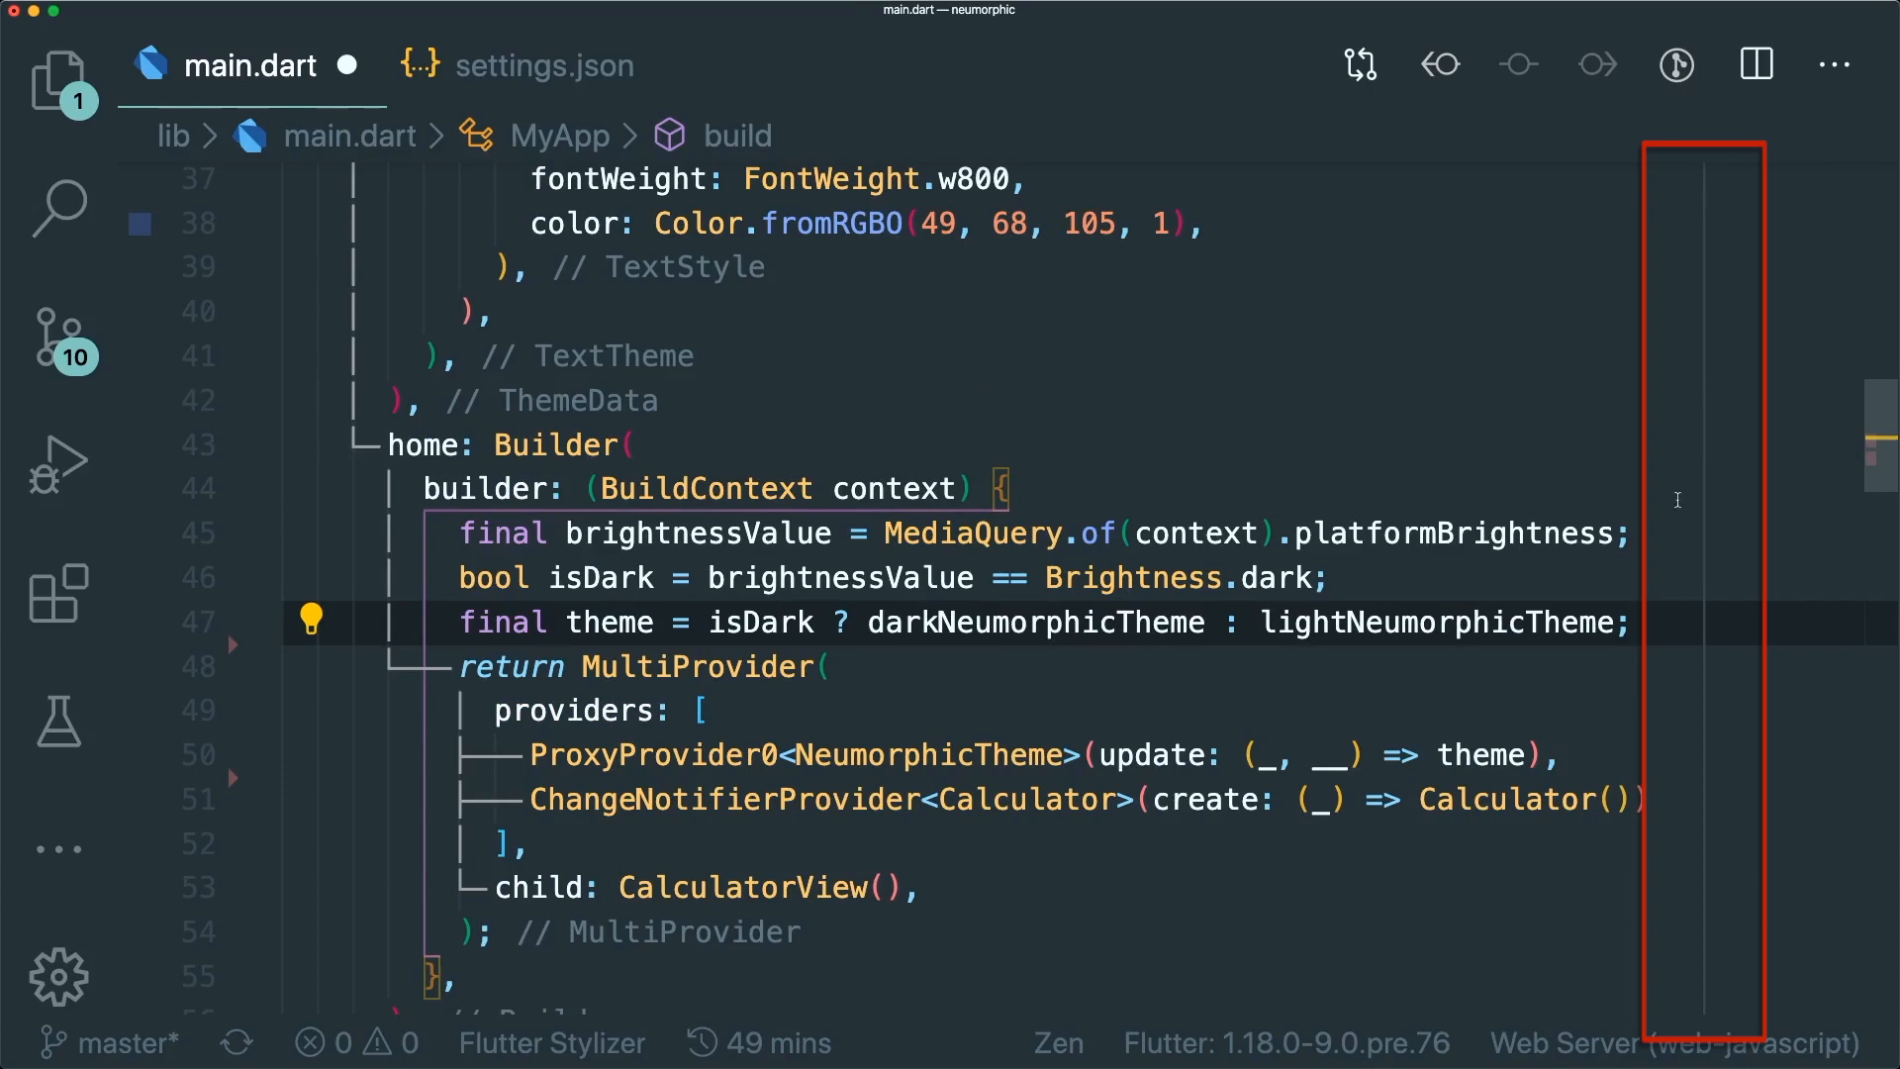
{"action": "mouse_move", "coordinate": [1378, 727]}
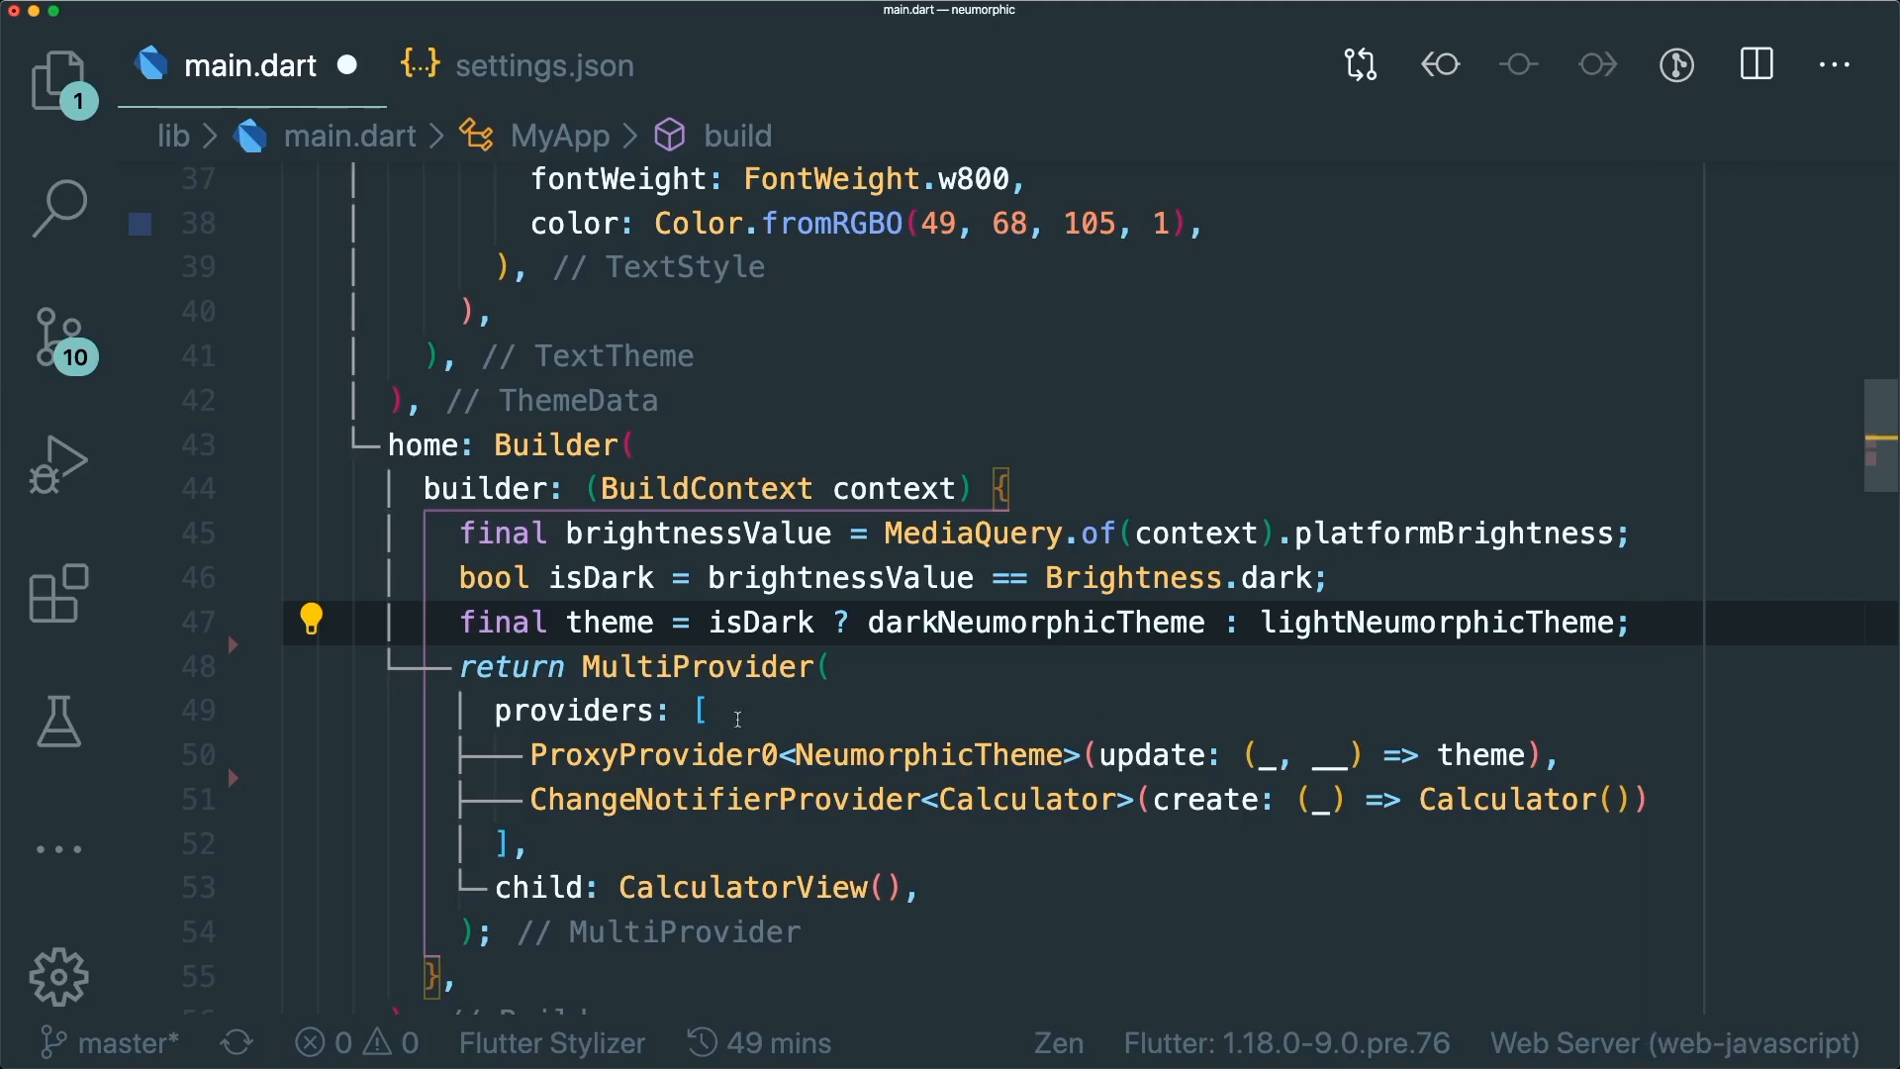
{"action": "scroll", "scroll_direction": "down", "scroll_amount": 3}
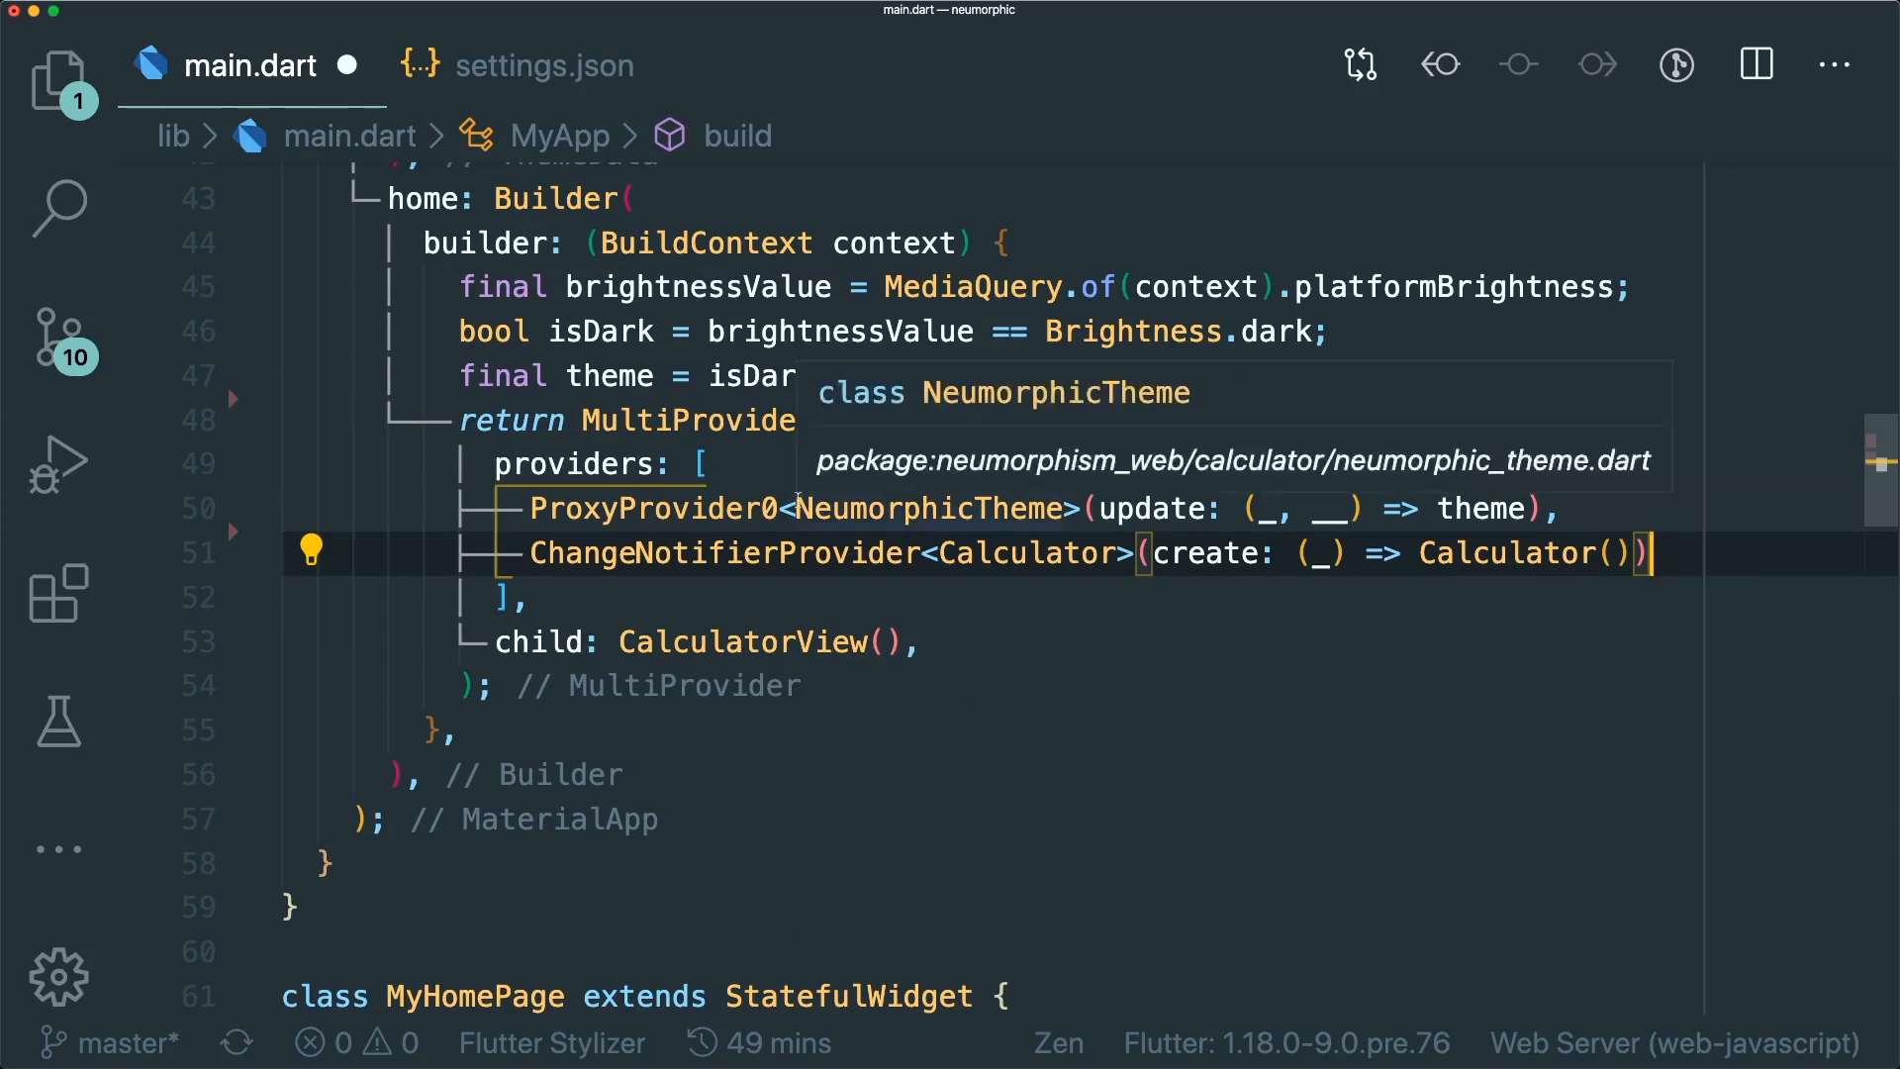
{"action": "scroll", "scroll_direction": "down", "scroll_amount": 3}
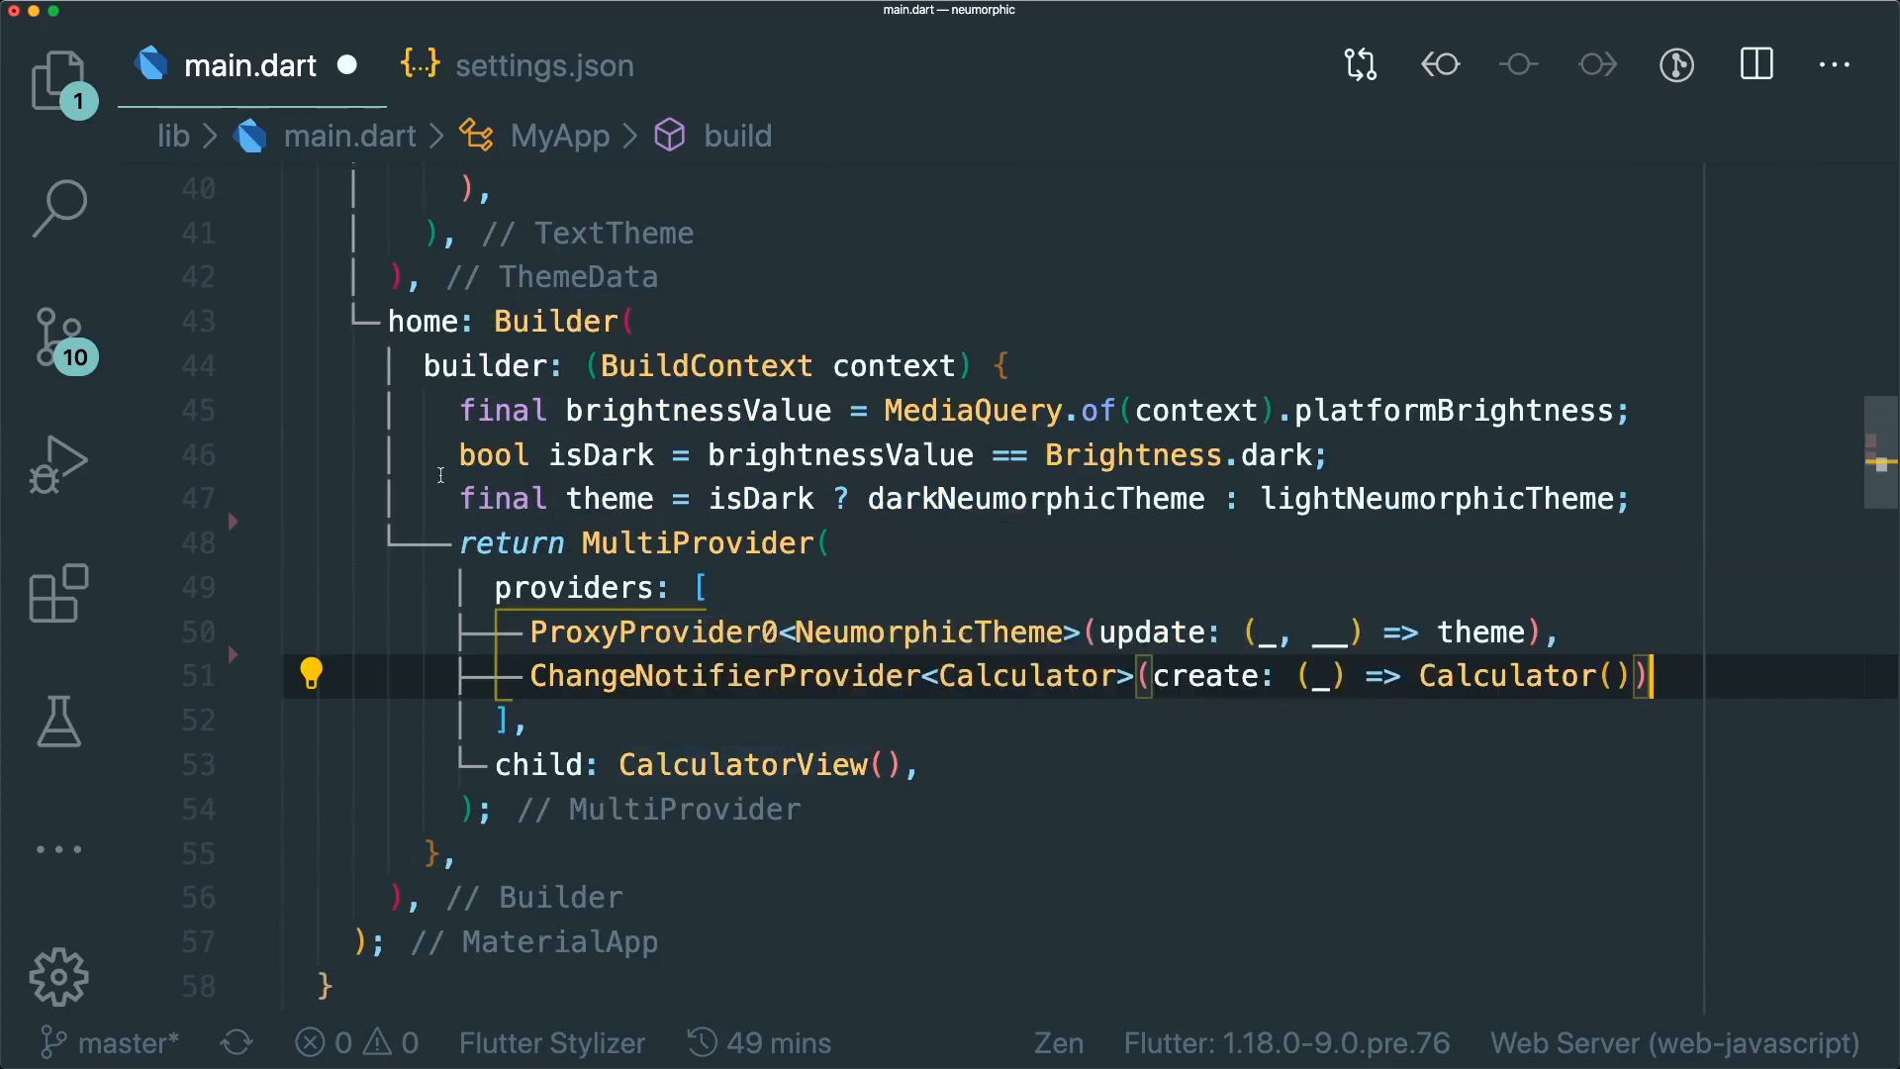
{"action": "type", "text": "ThemeTheme"}
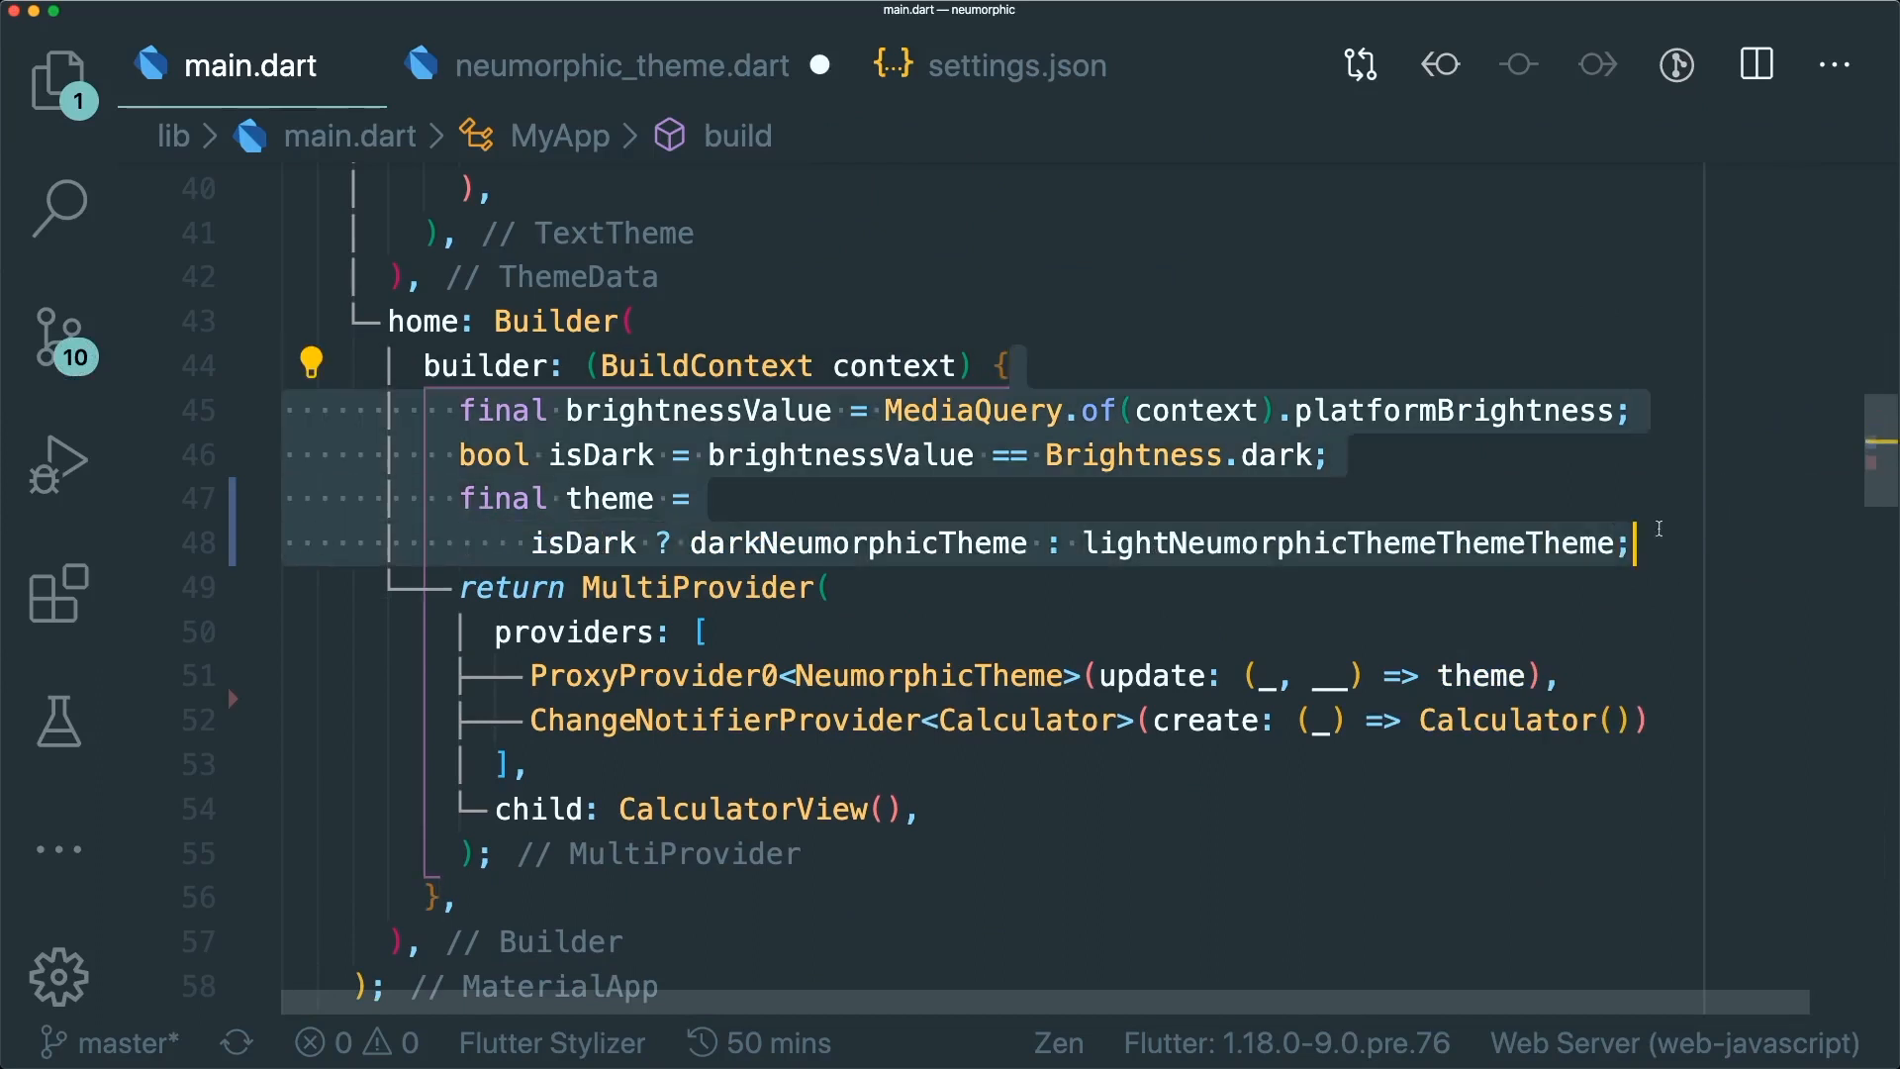
Add an empty class IsDark {} declaration at the bottom of main.dart
{"action": "left_click", "coordinate": [1018, 66]}
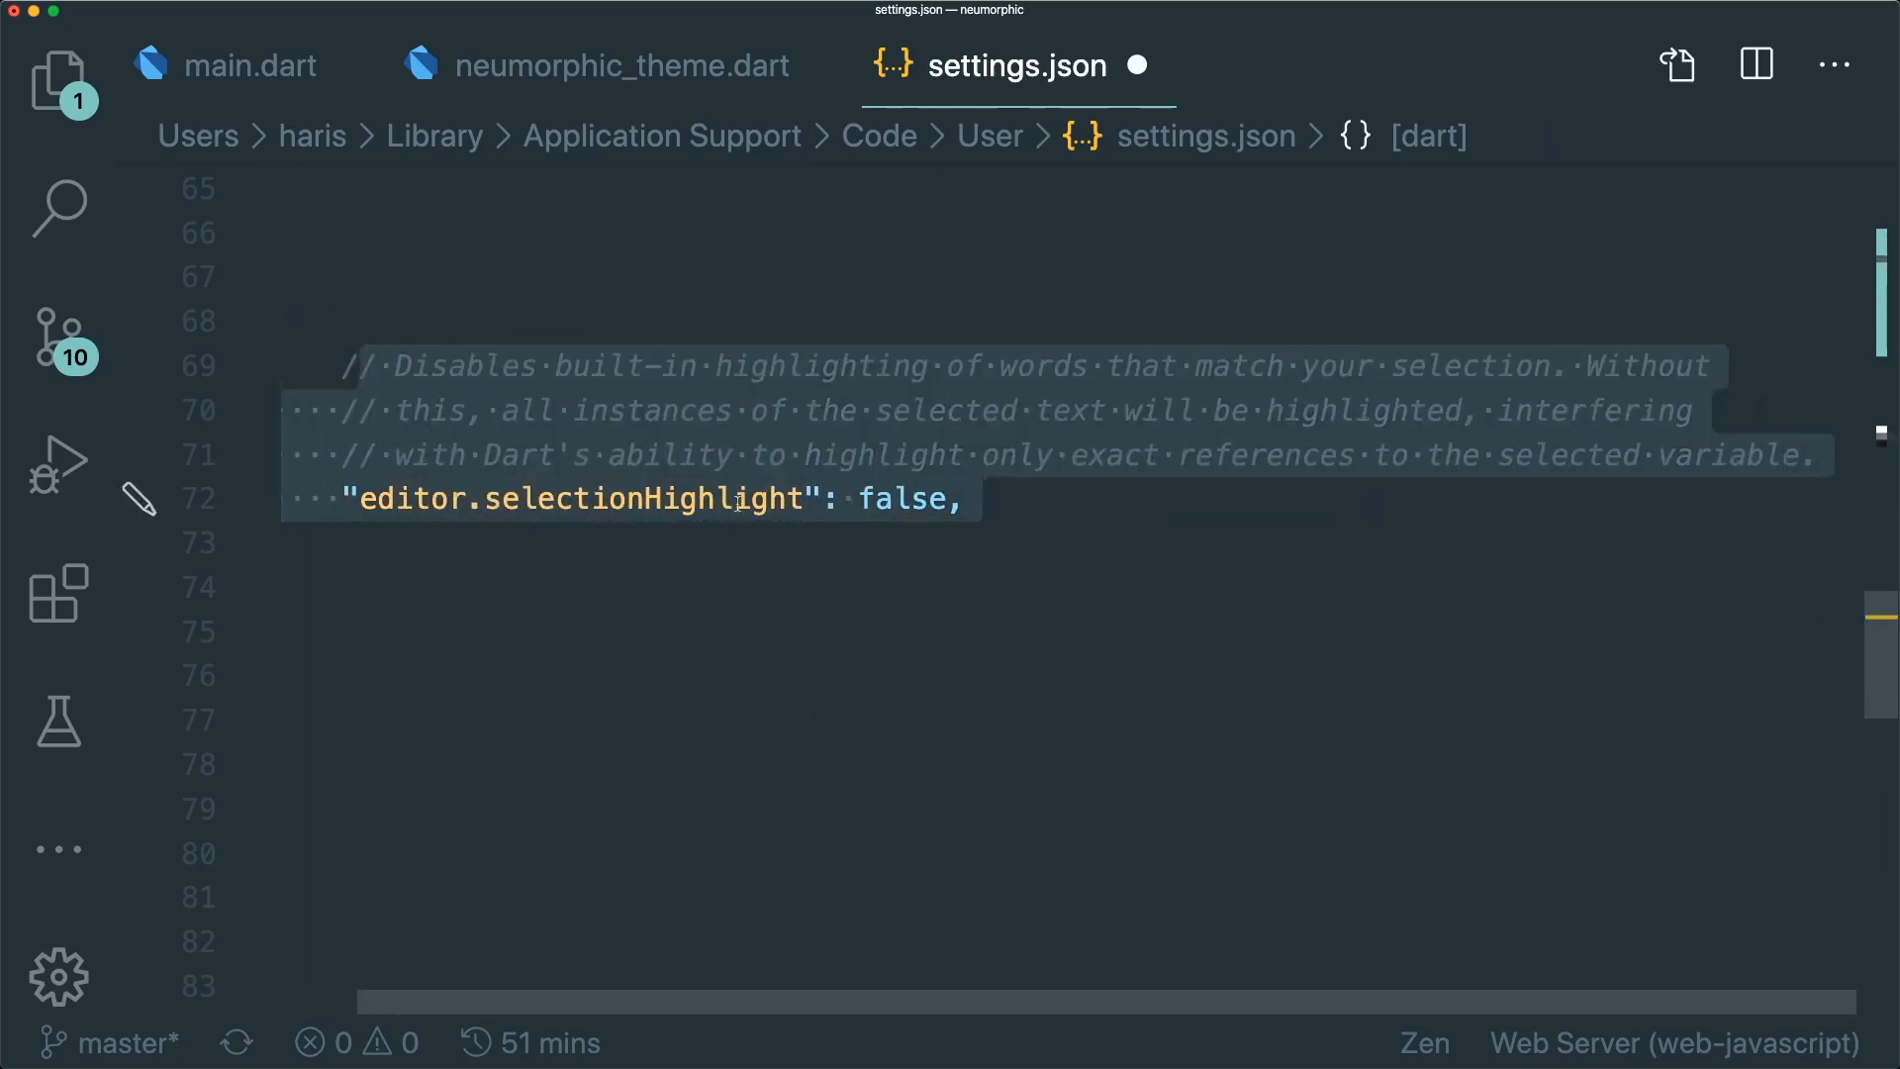
{"action": "mouse_move", "coordinate": [255, 81]}
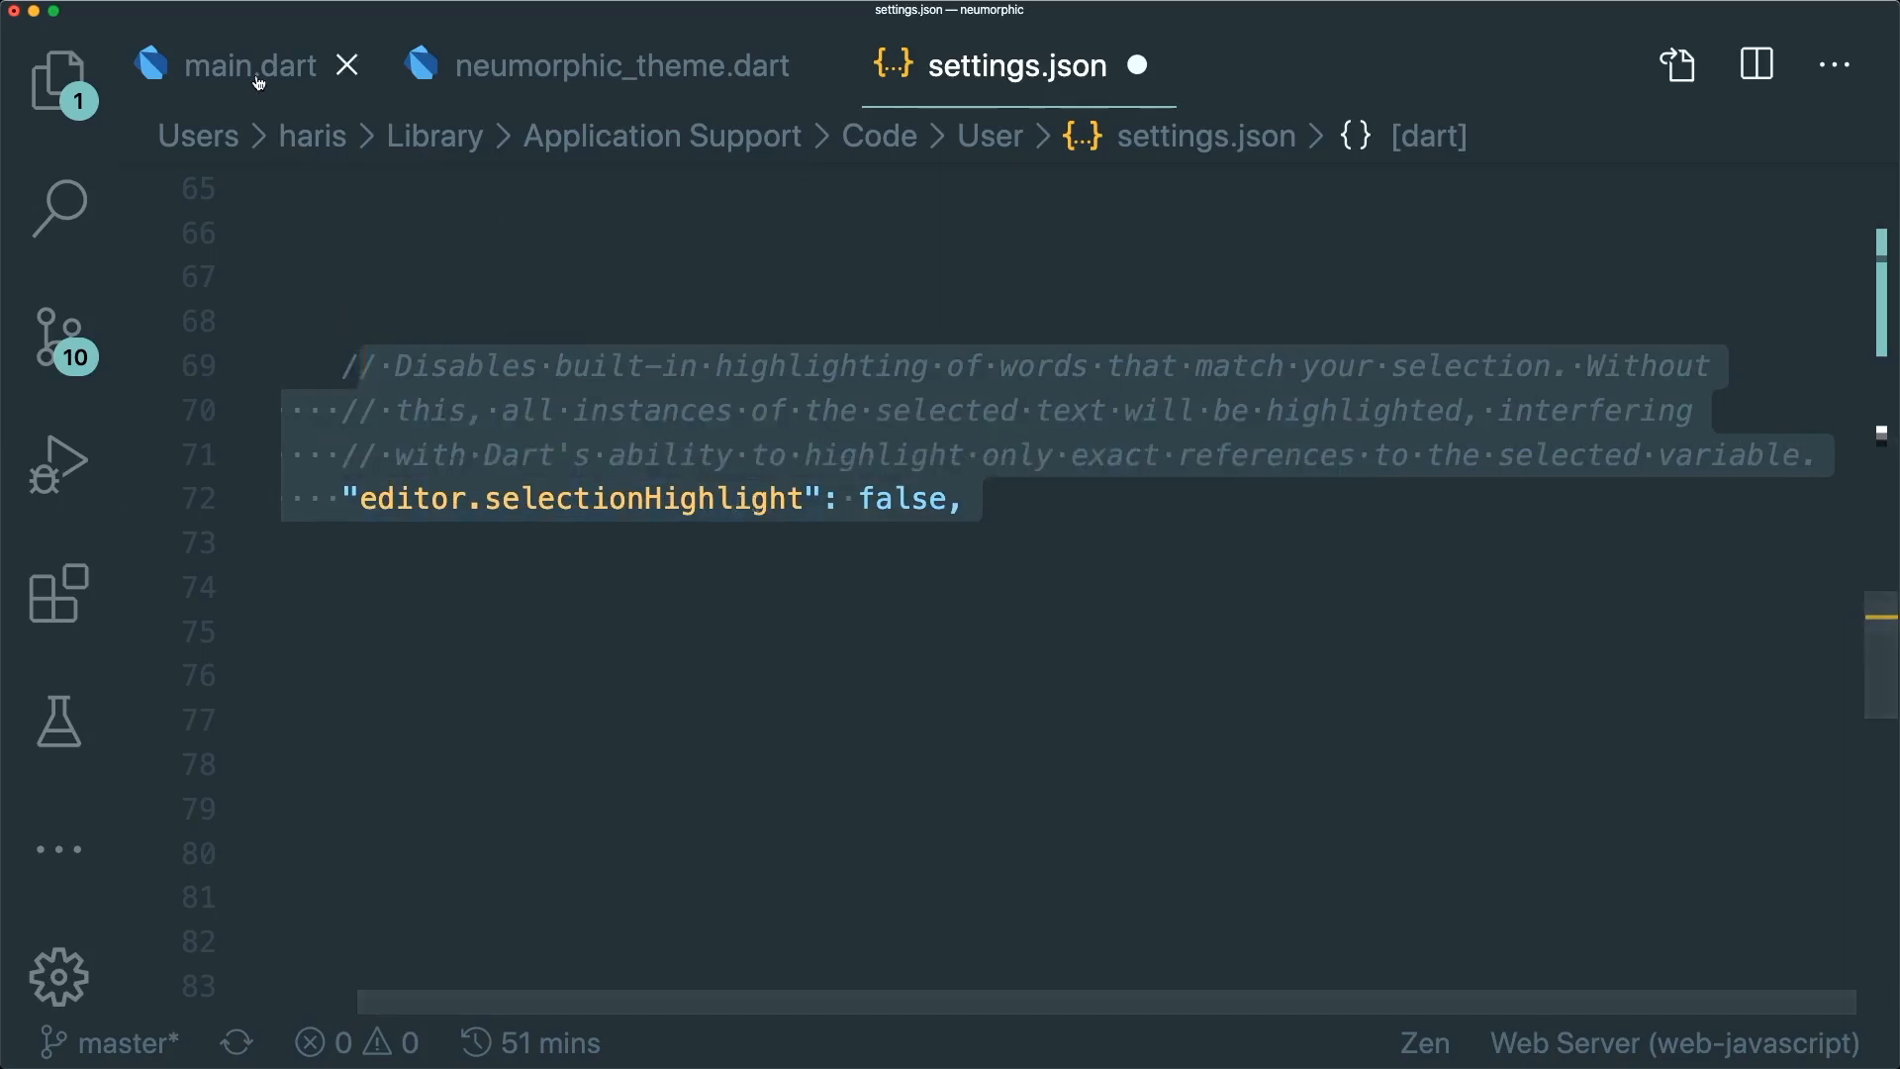
{"action": "left_click", "coordinate": [252, 65]}
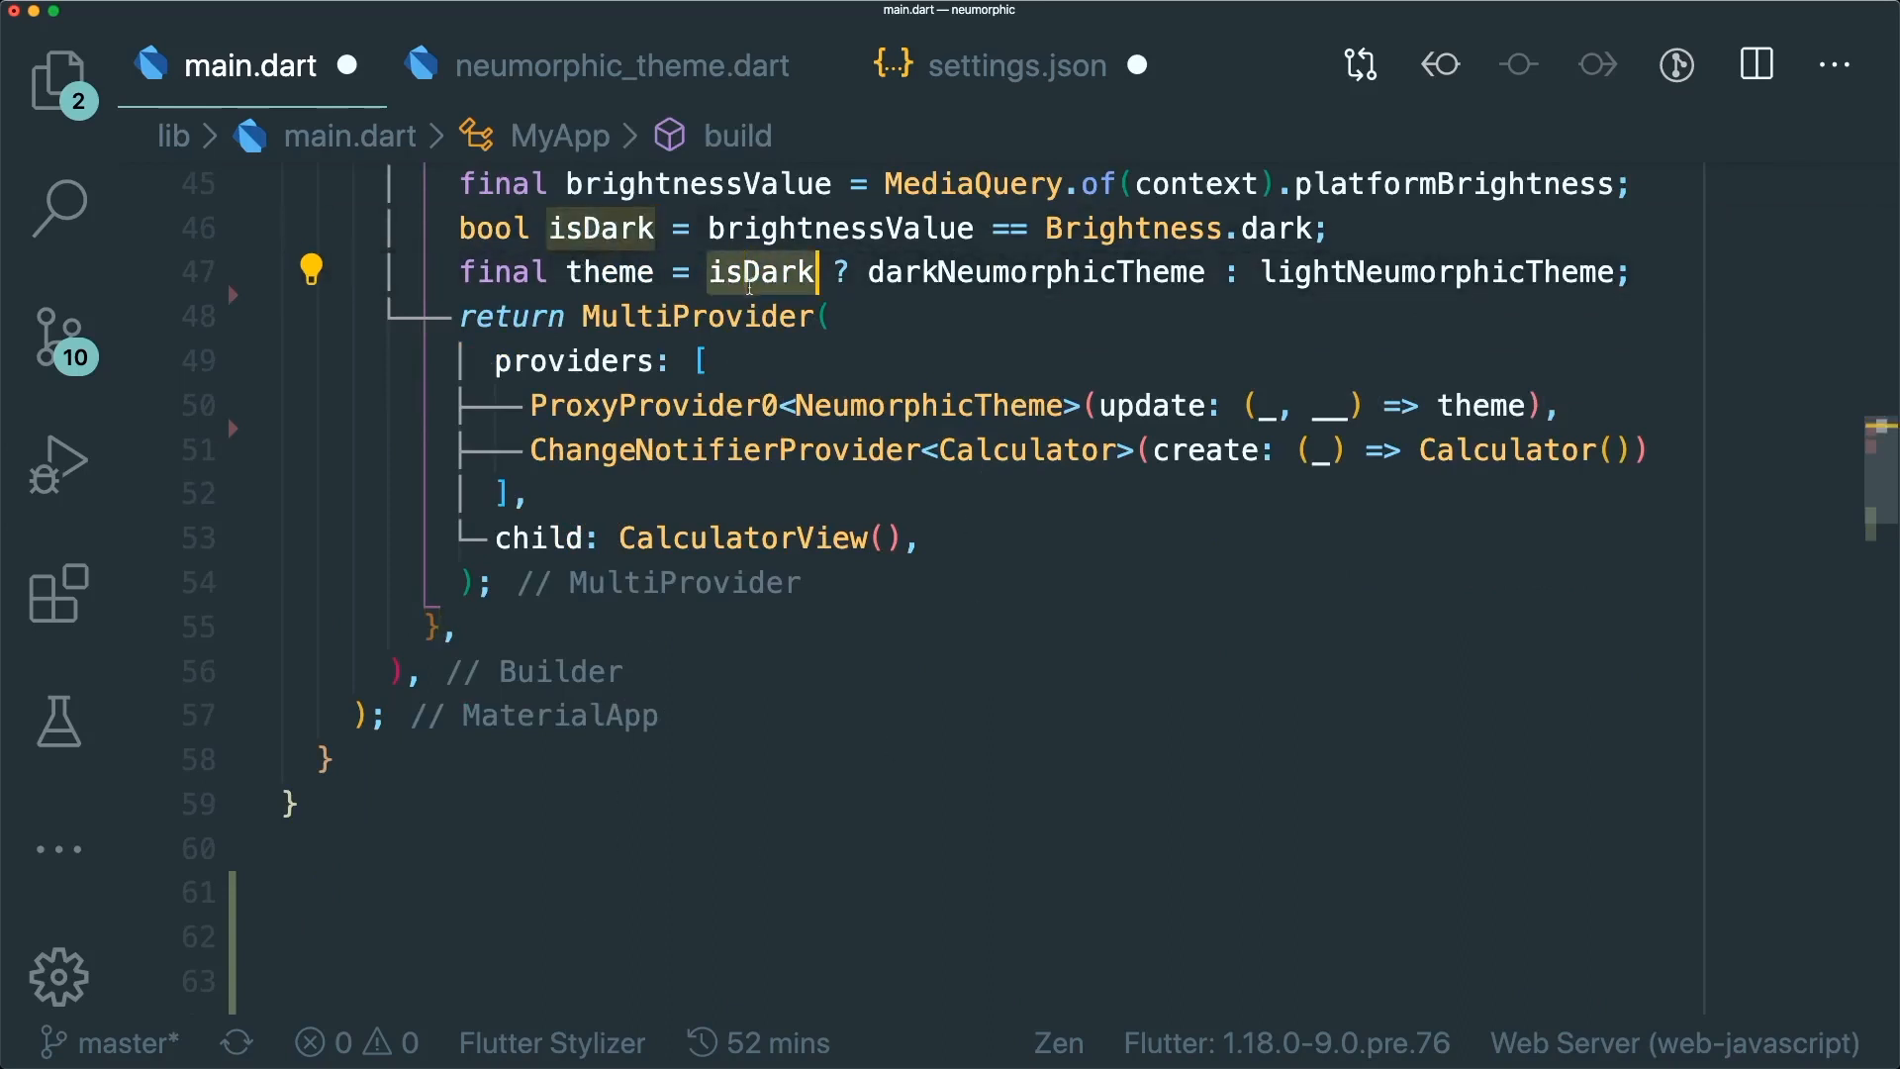
{"action": "type", "text": "c"}
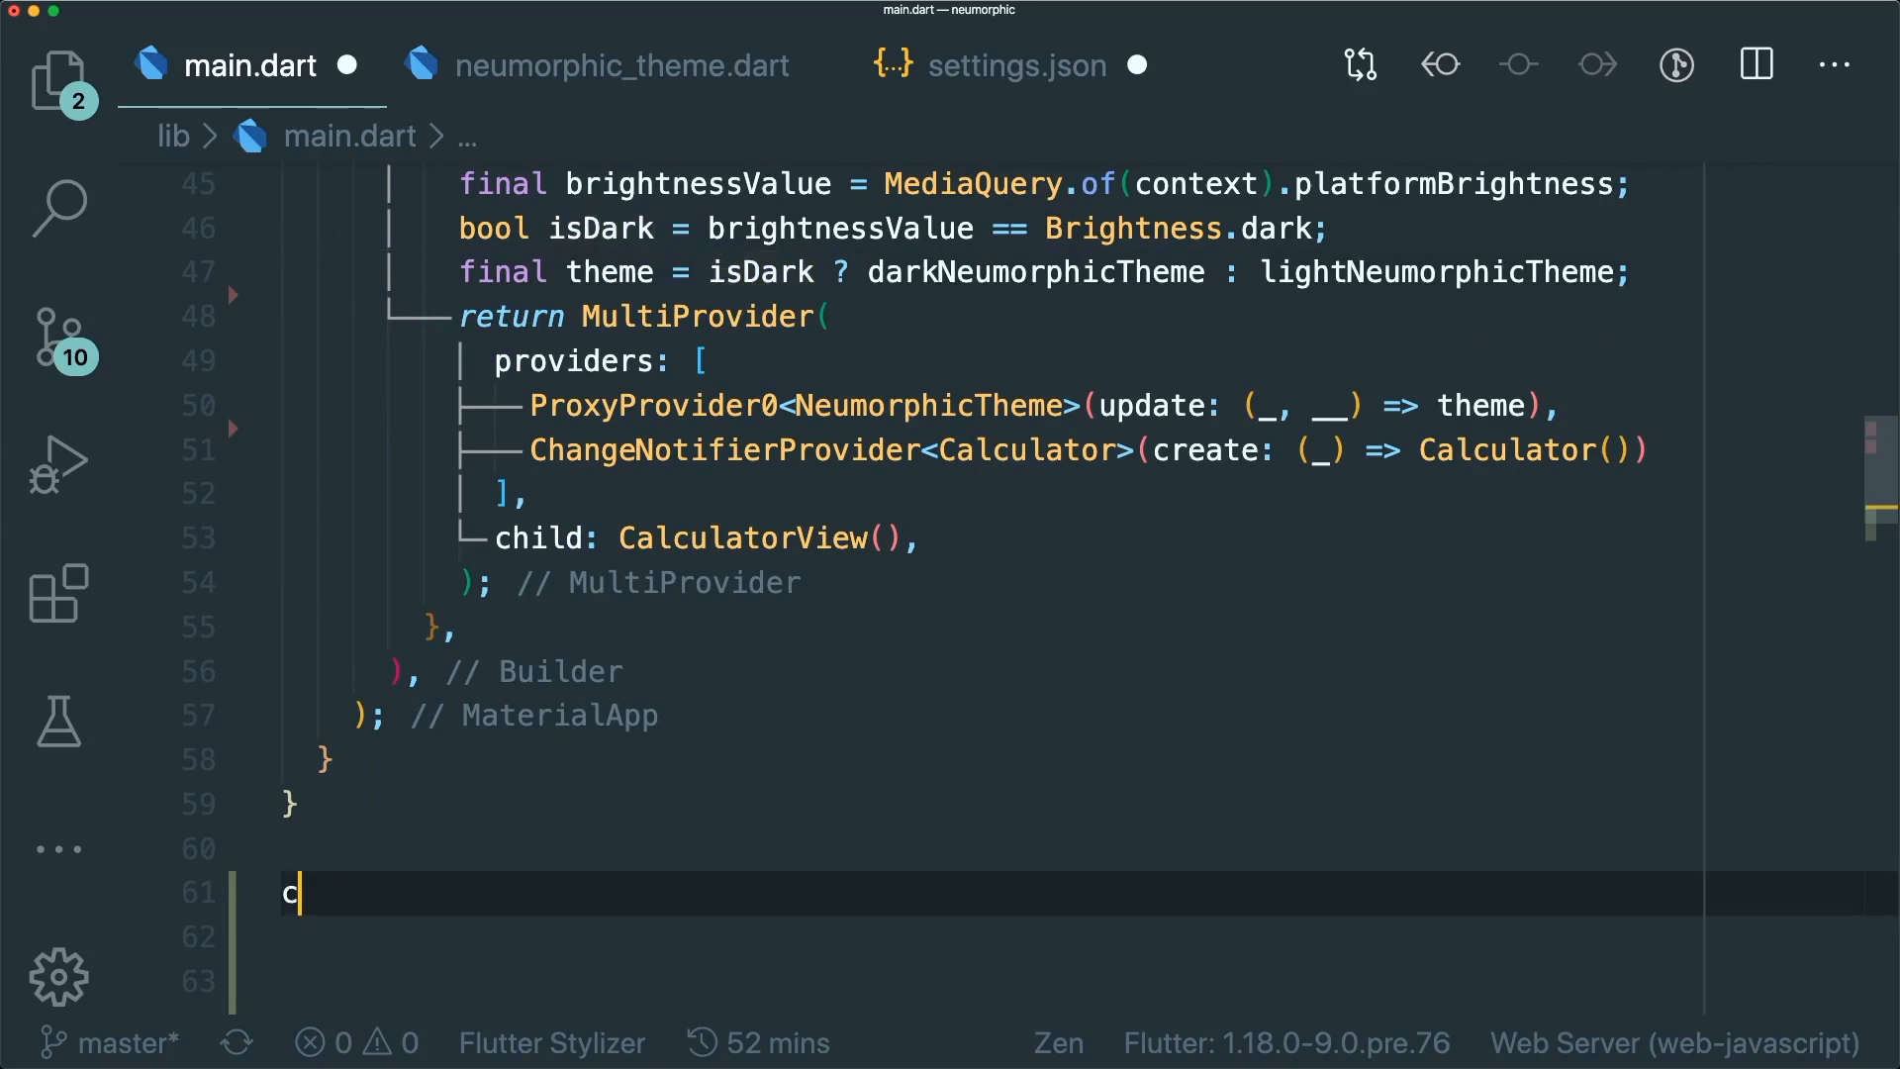
{"action": "type", "text": "lass"}
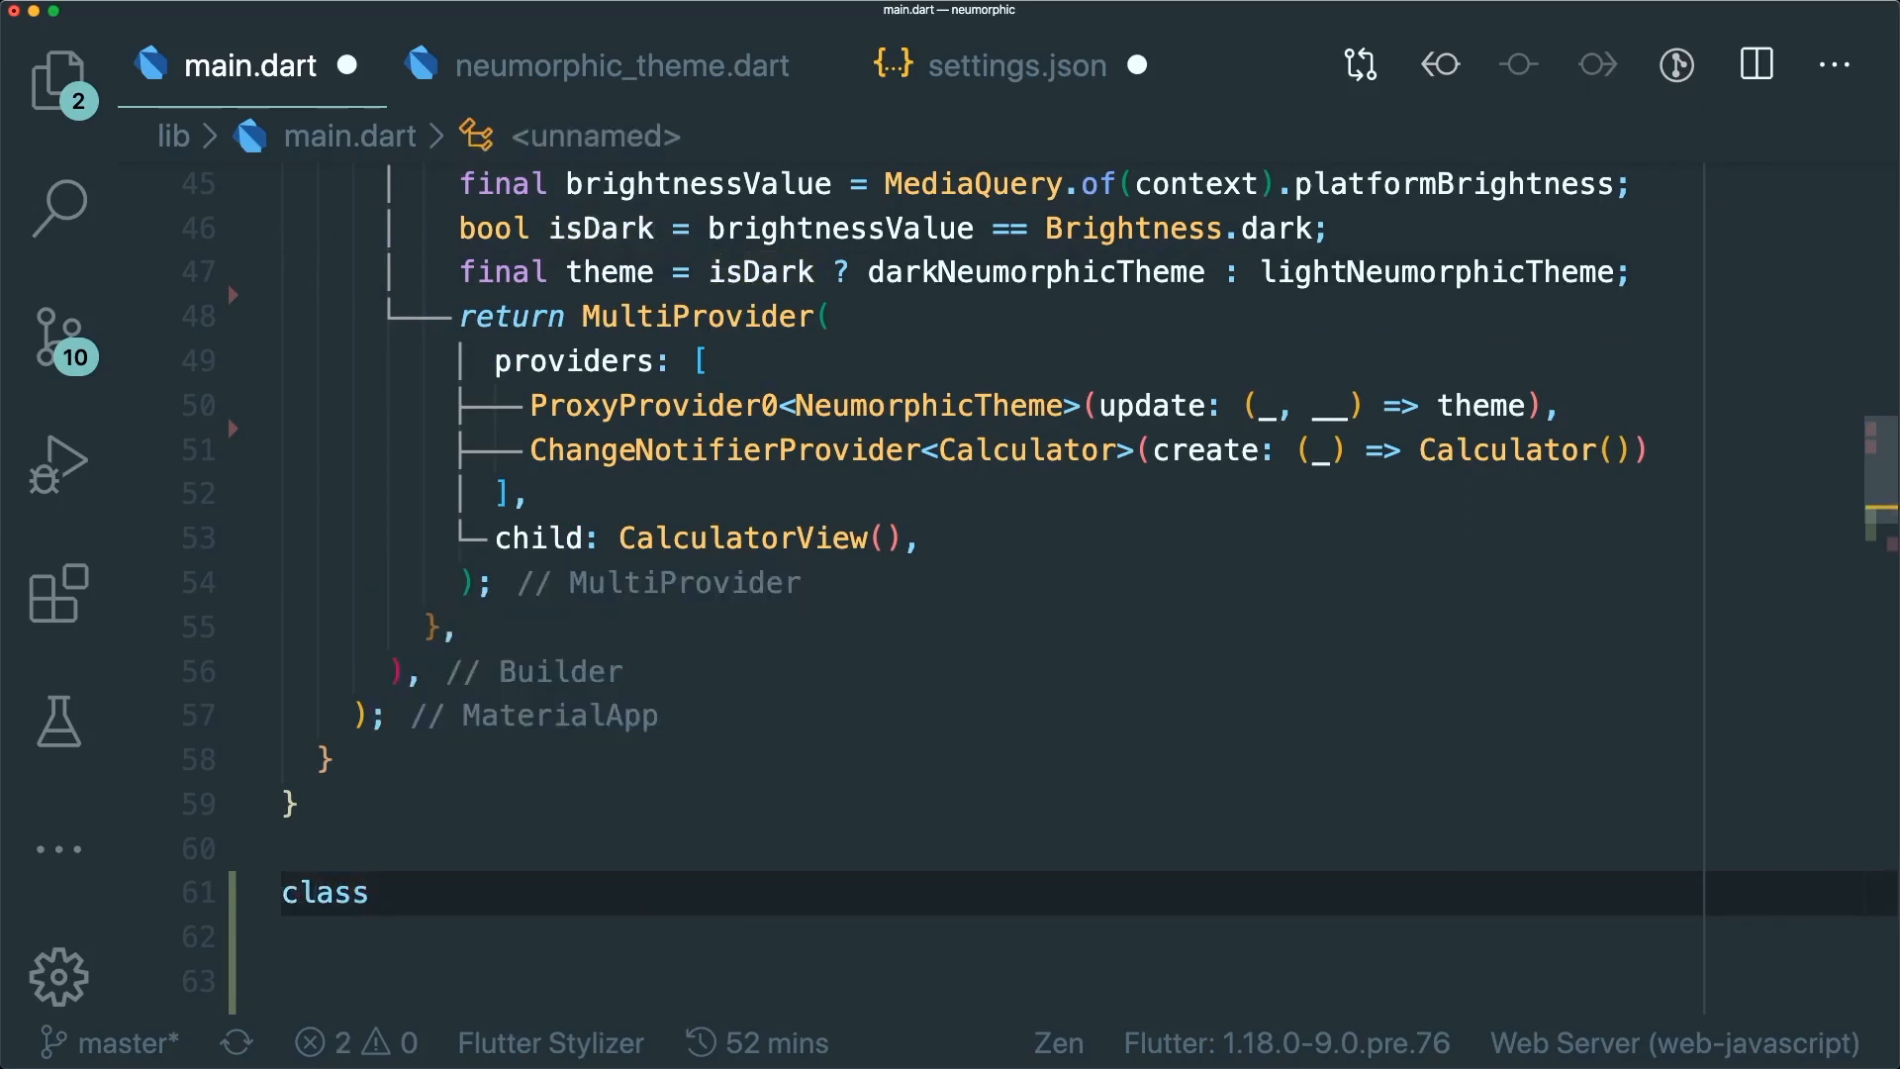
{"action": "type", "text": "IsDar"}
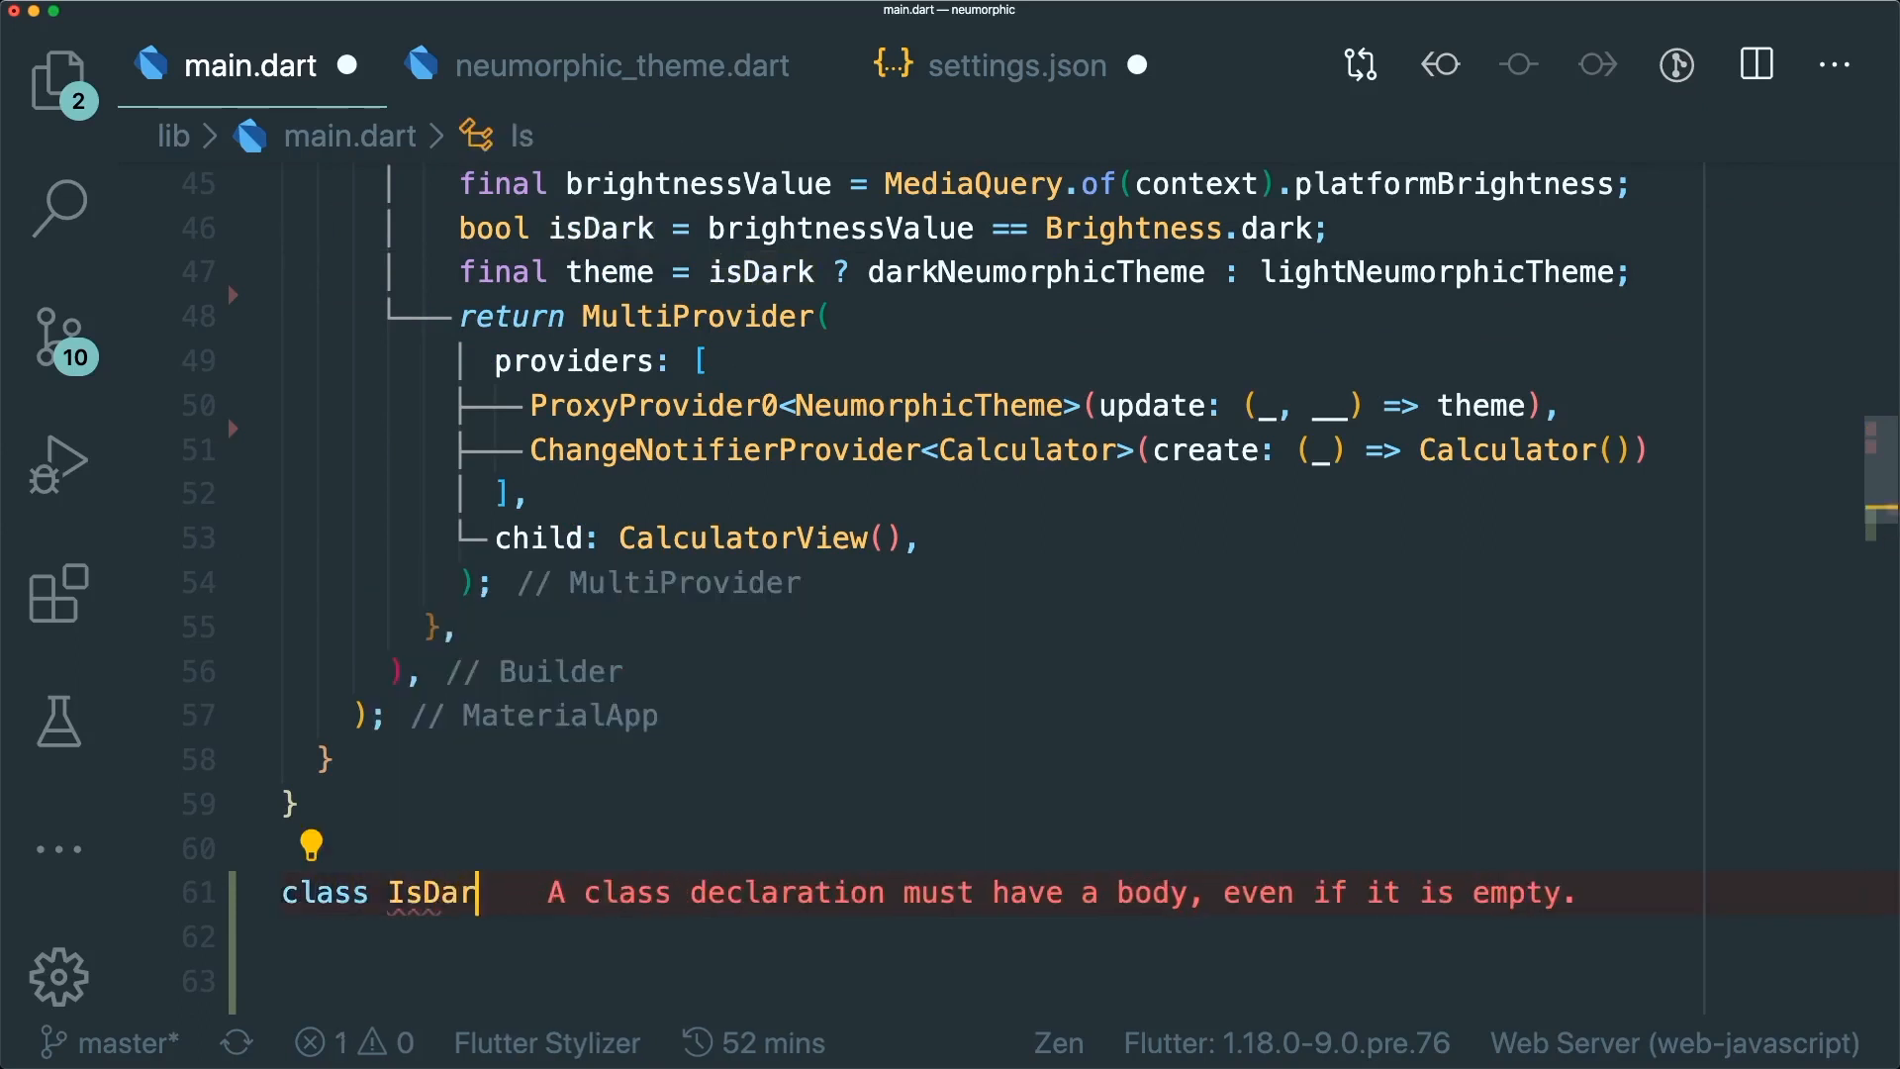
{"action": "type", "text": "k {"}
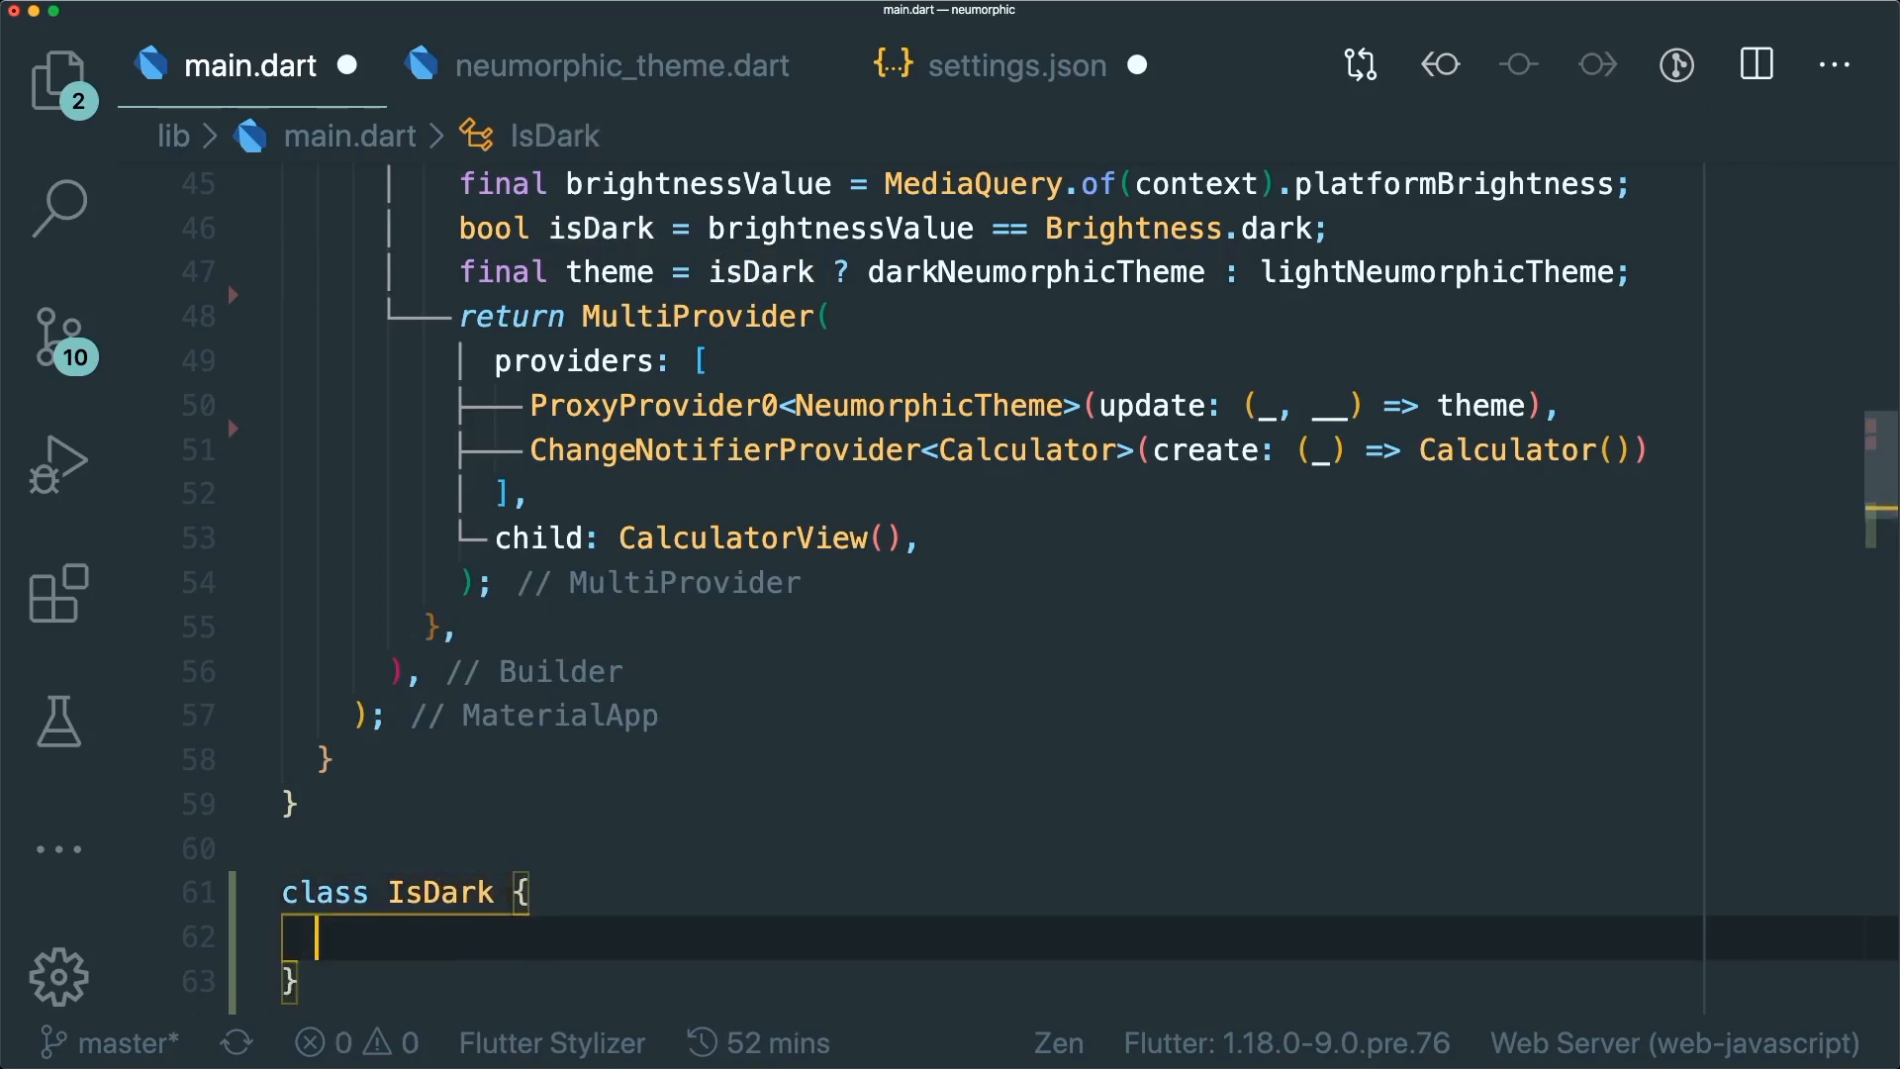
Disable editor.selectionHighlight in settings.json and compare isDark versus IsDark highlighting in main.dart
{"action": "left_click", "coordinate": [1015, 66]}
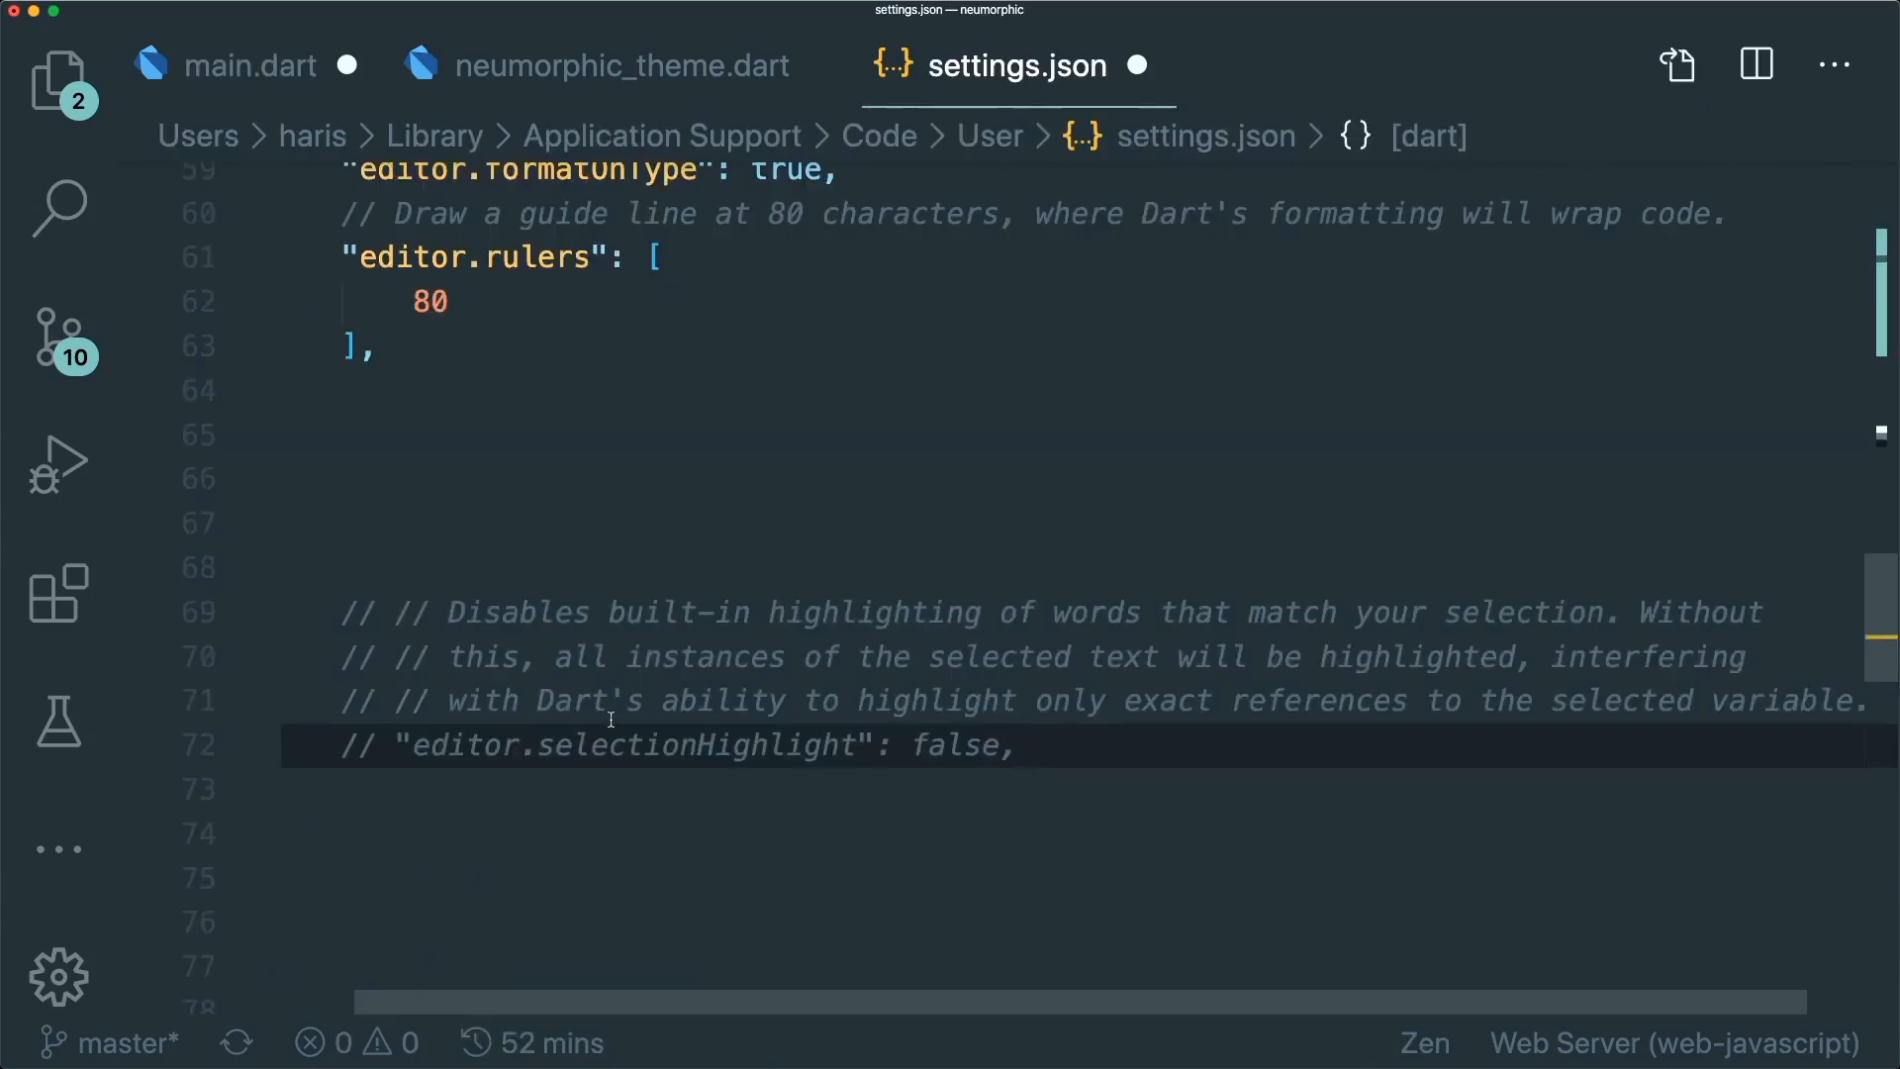
{"action": "left_click", "coordinate": [251, 65]}
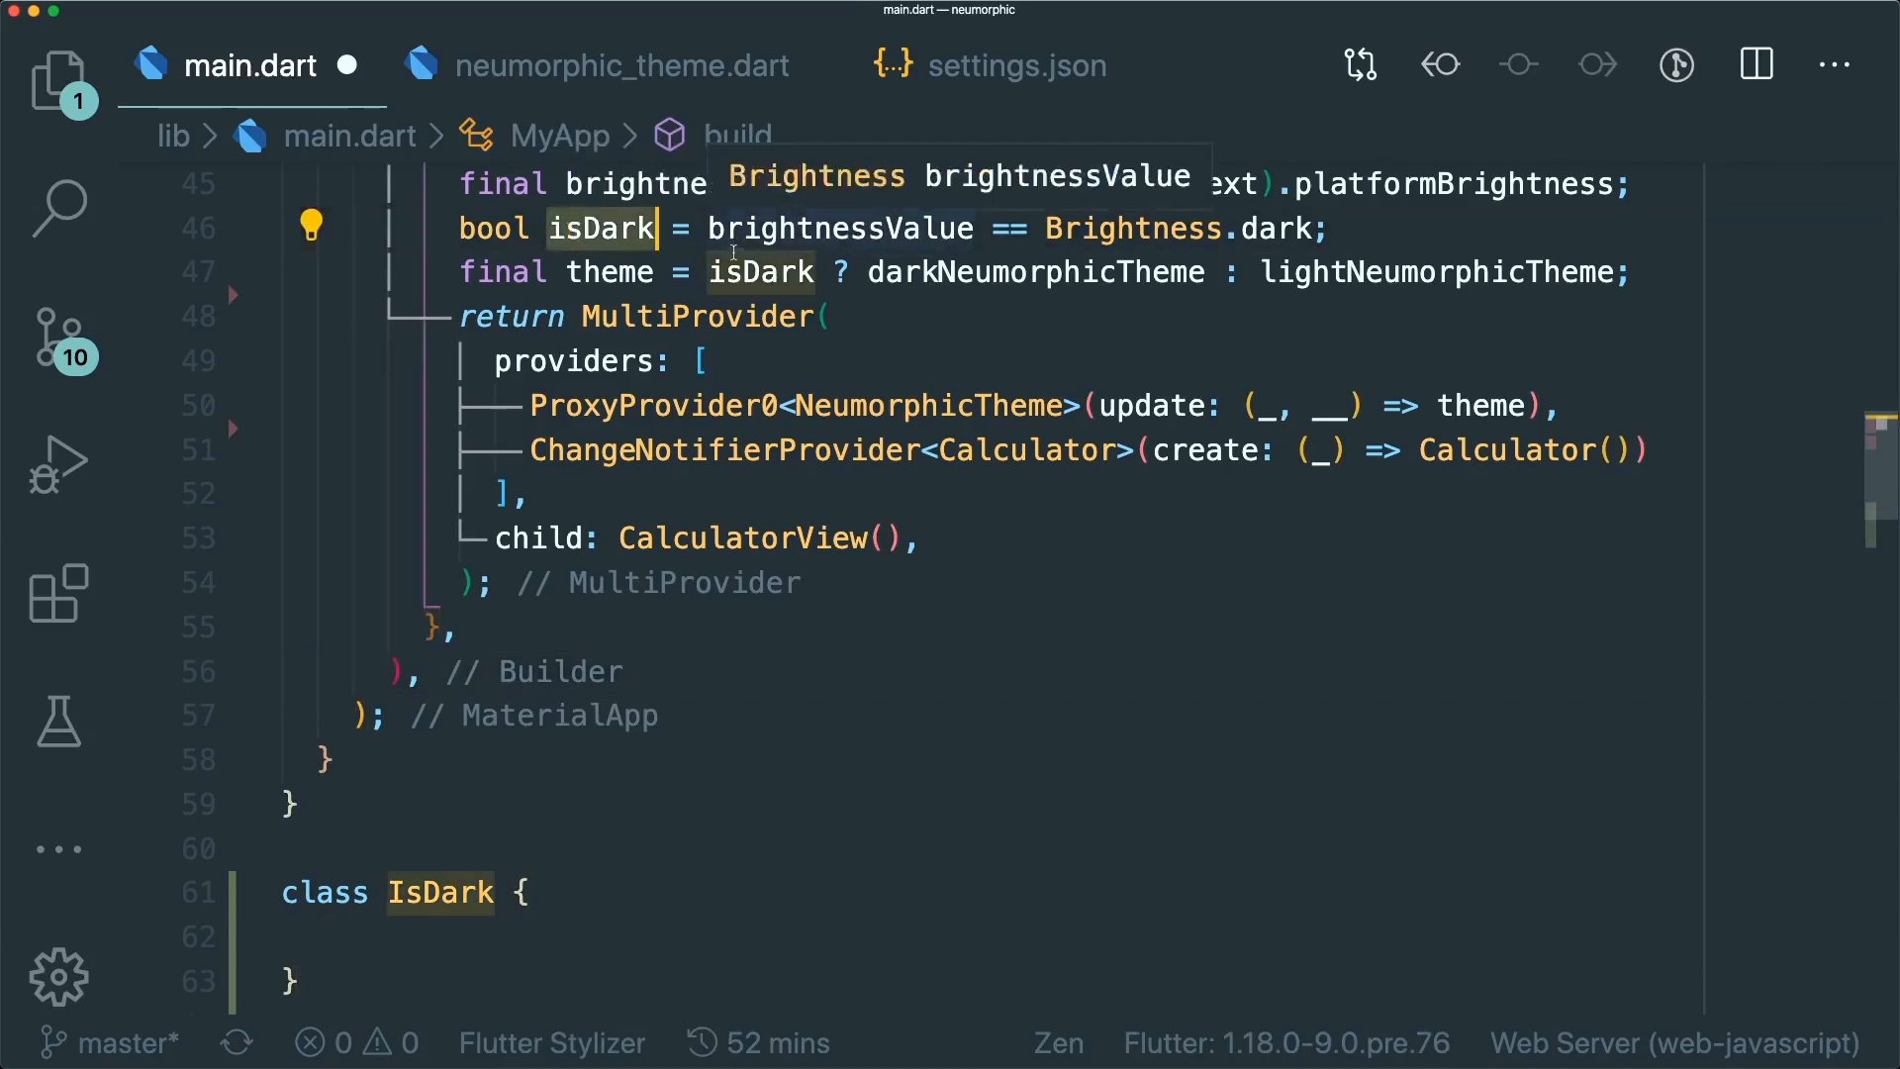
{"action": "mouse_move", "coordinate": [439, 893]}
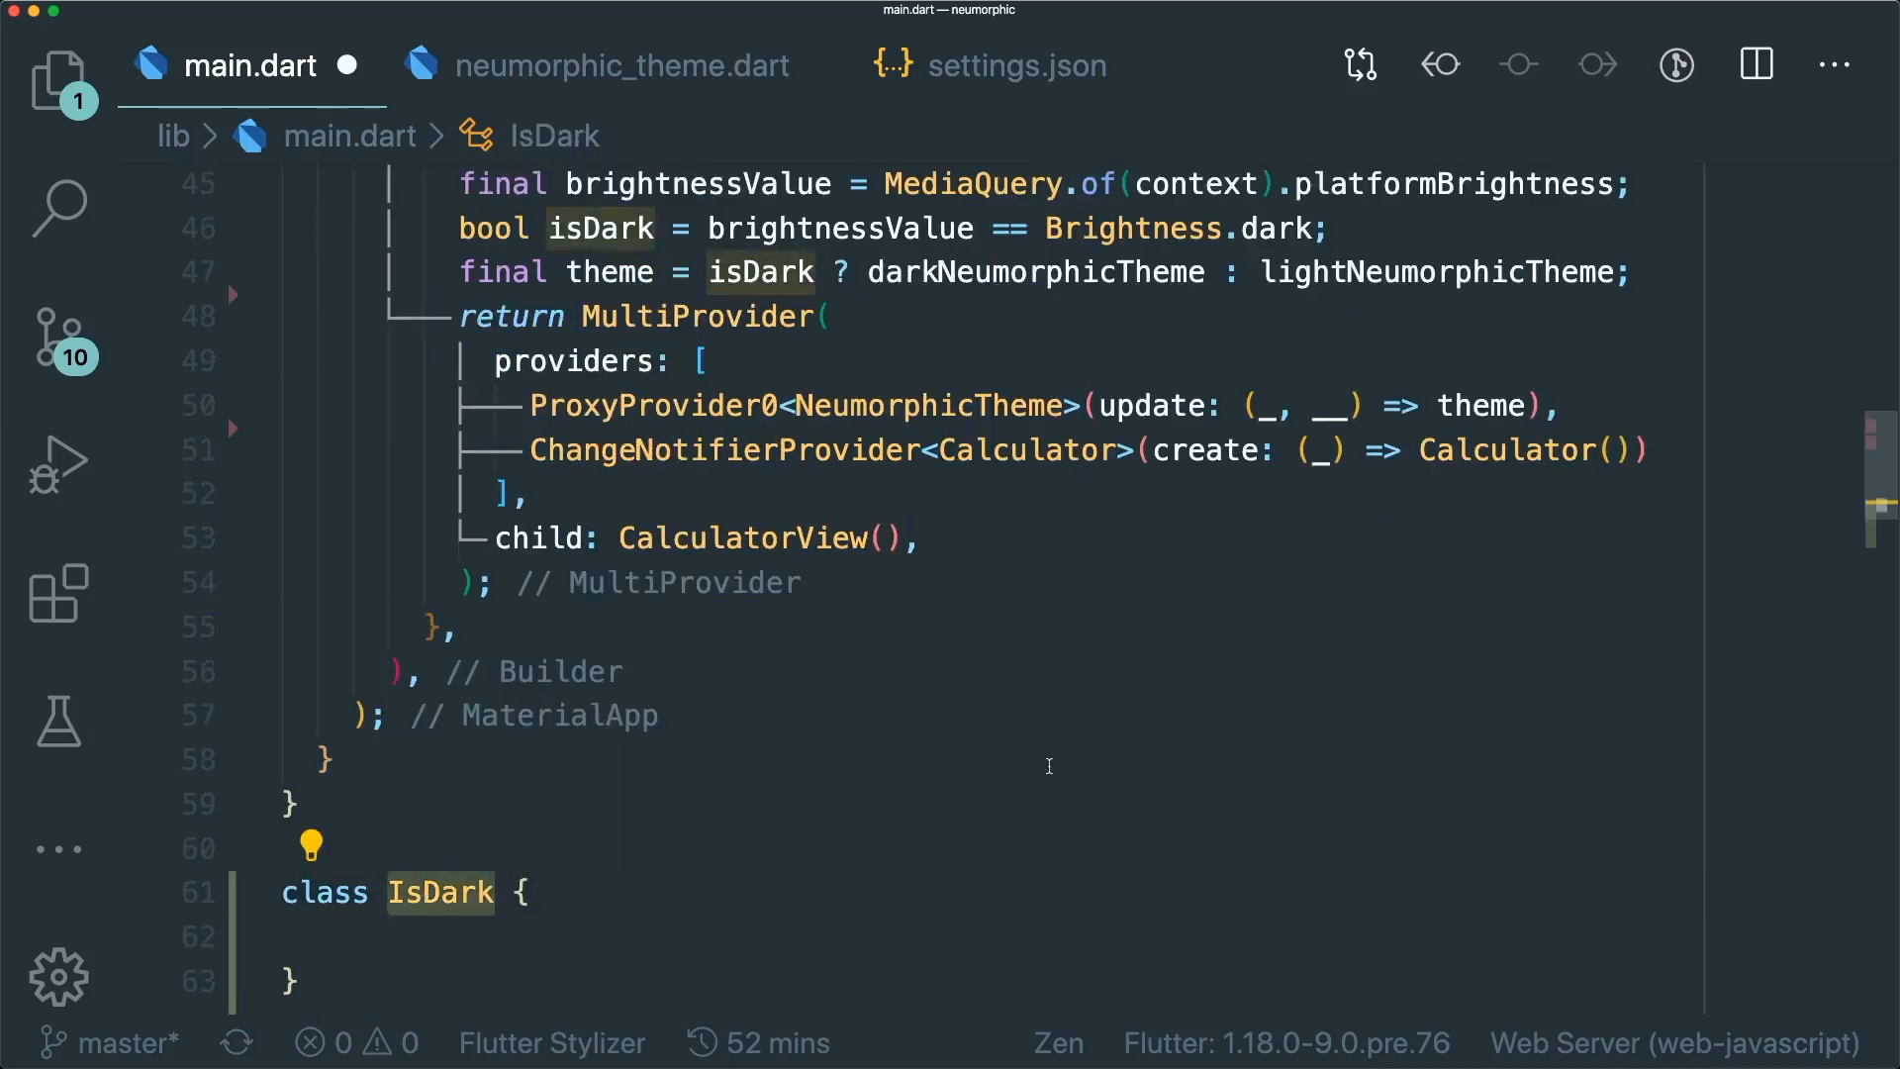
{"action": "mouse_move", "coordinate": [1055, 754]}
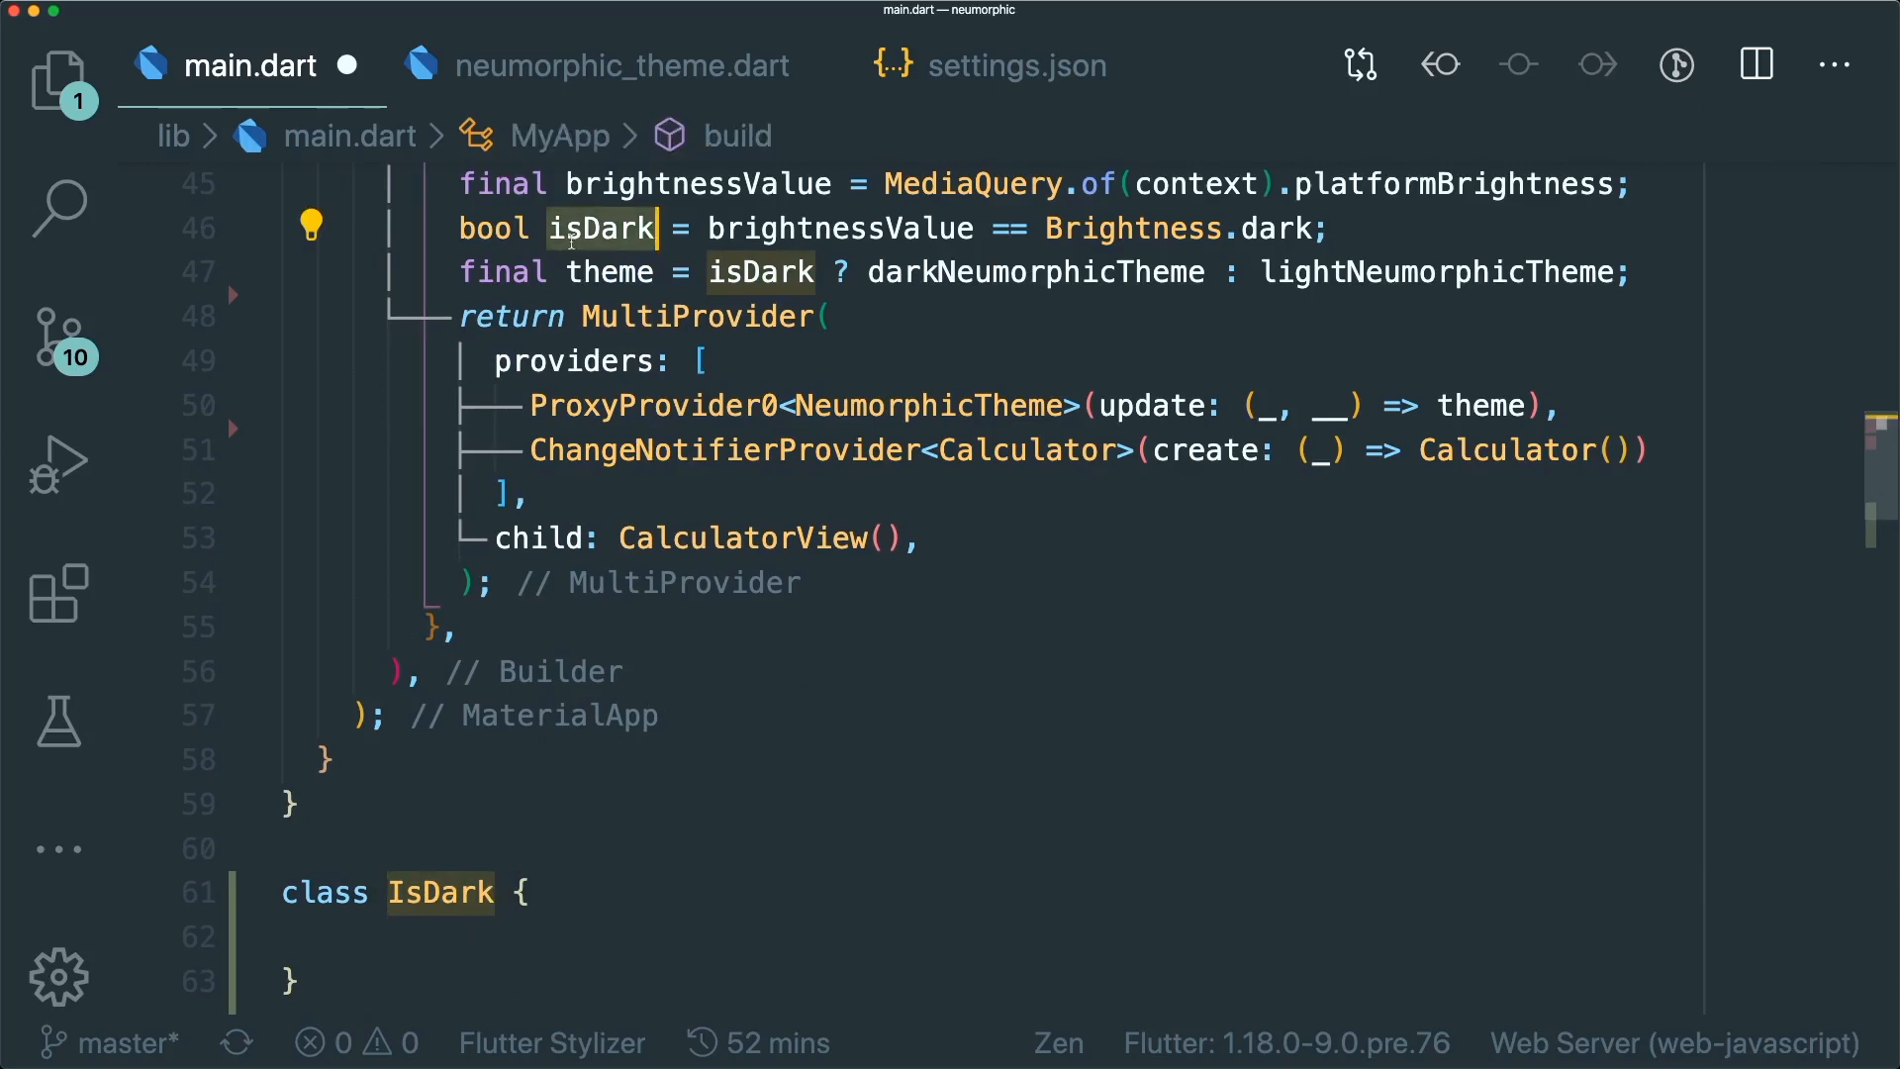
{"action": "left_click", "coordinate": [1017, 65]}
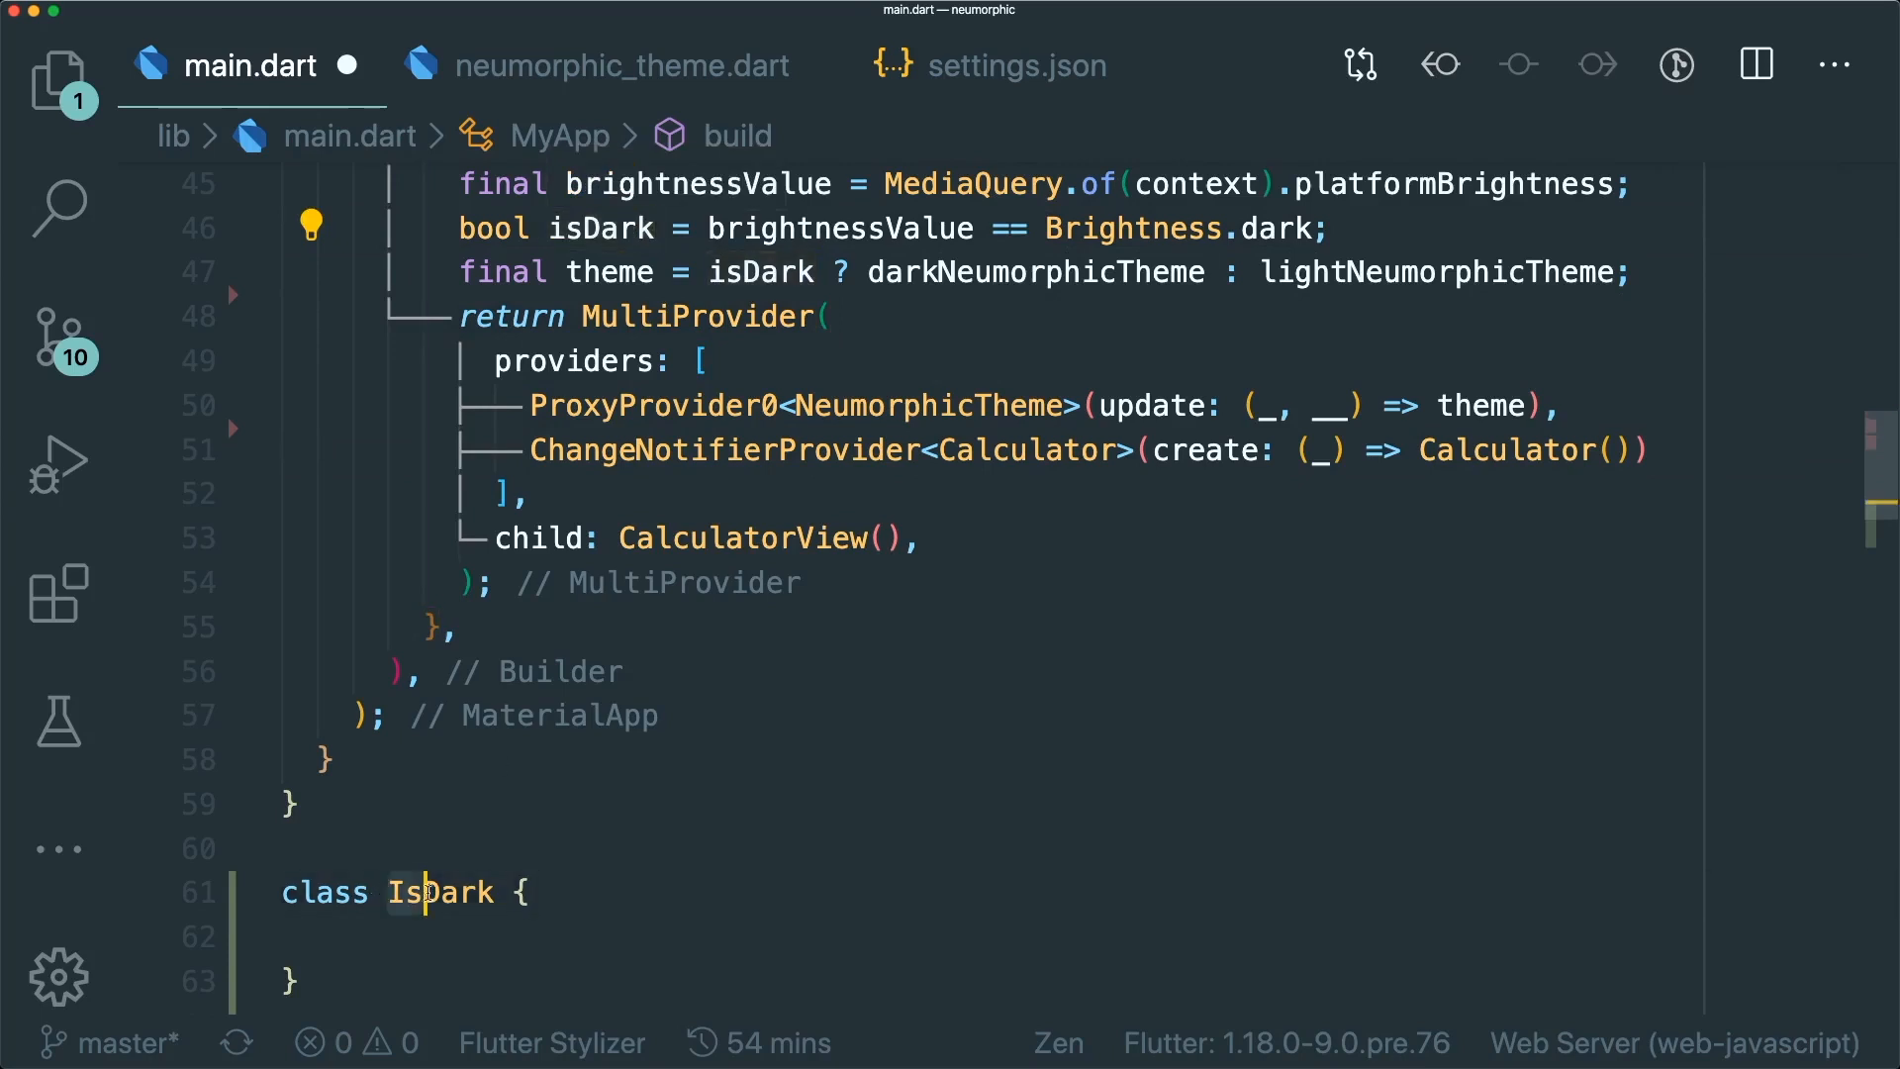
{"action": "double_click", "coordinate": [440, 892]}
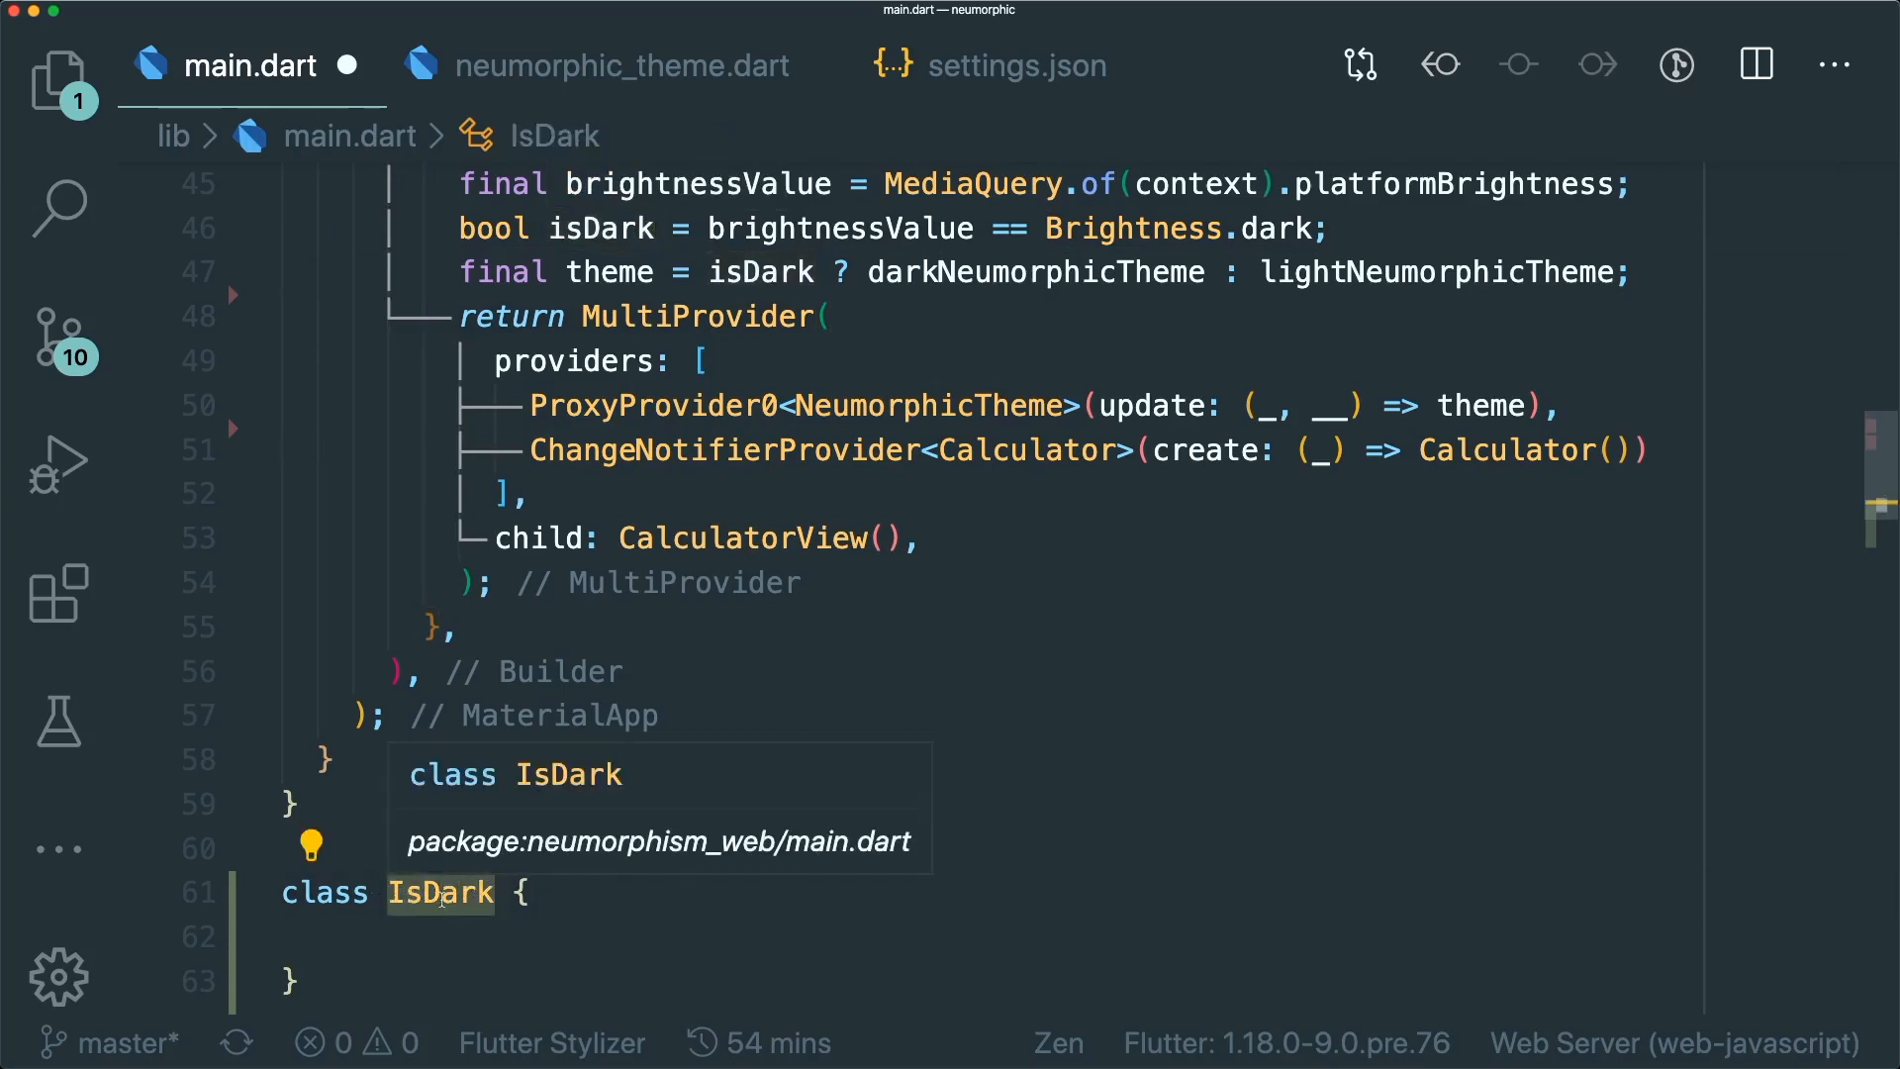
{"action": "mouse_move", "coordinate": [439, 897]}
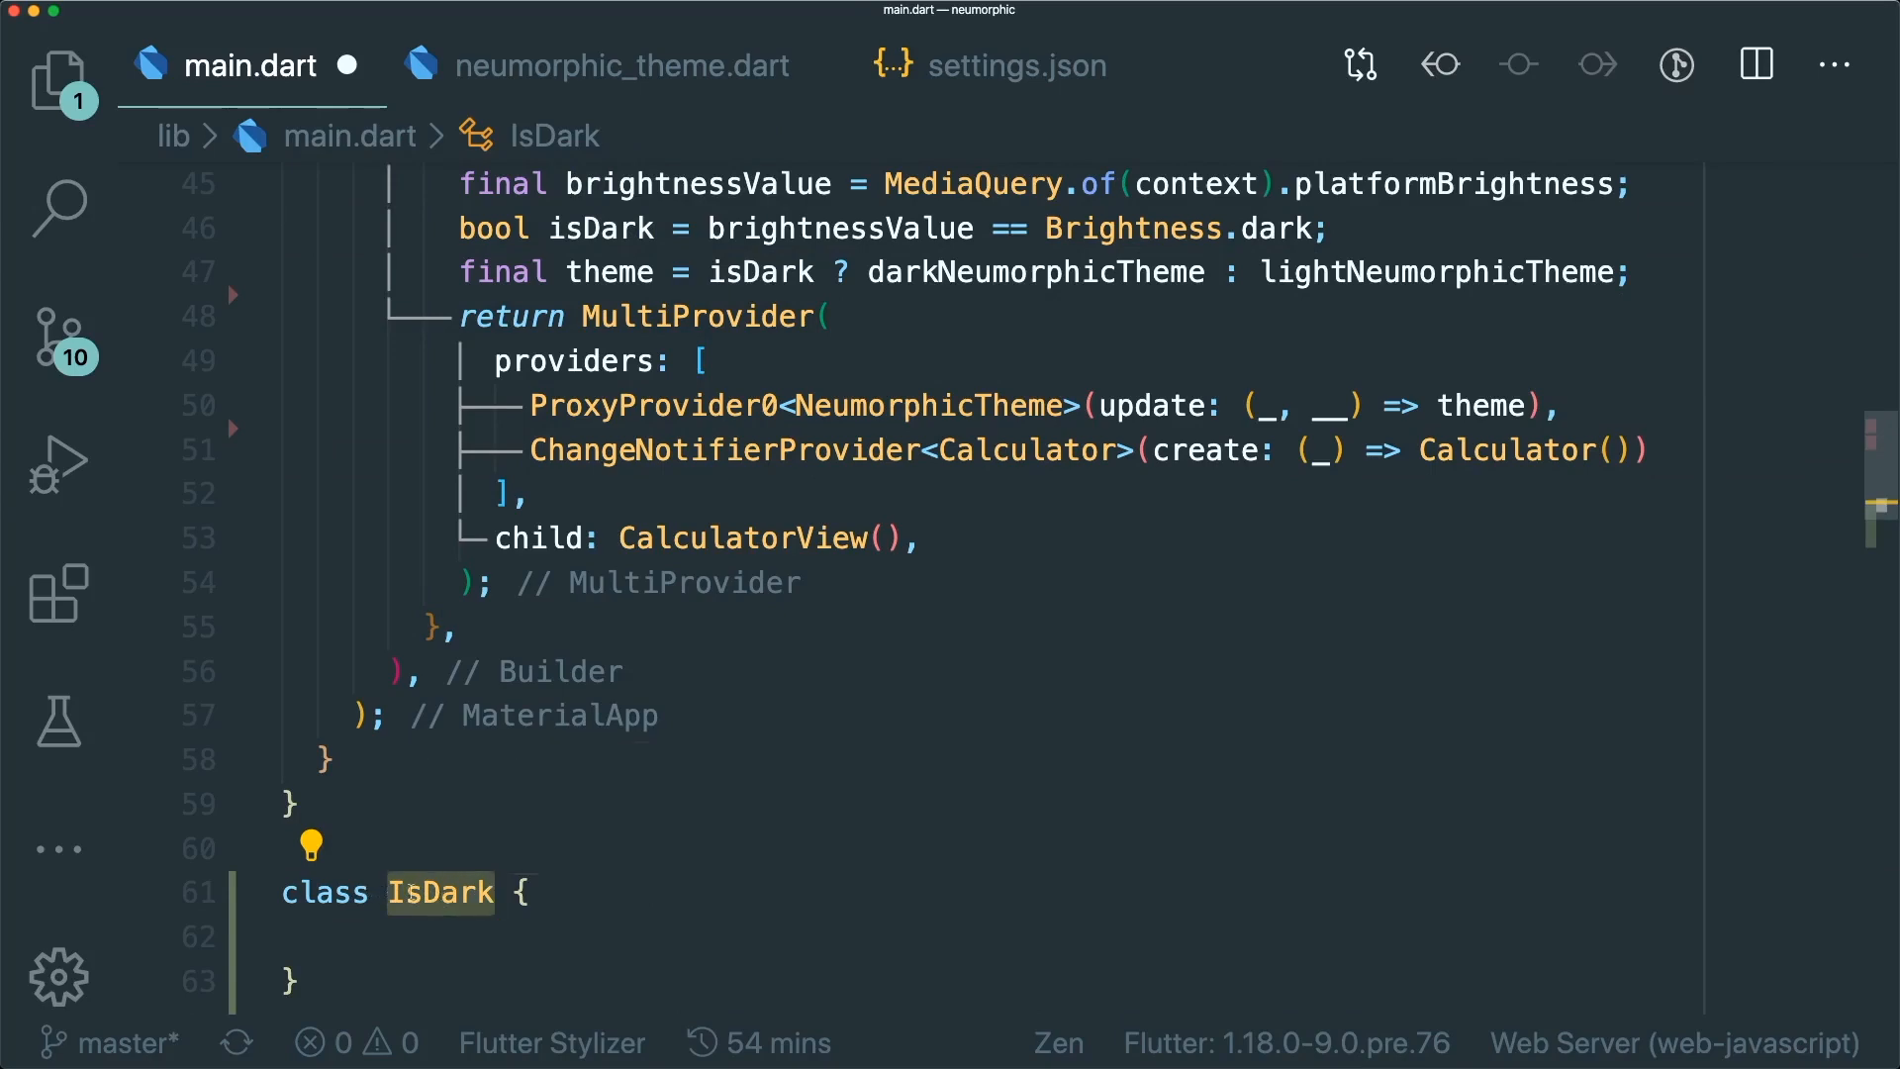
{"action": "mouse_move", "coordinate": [493, 227]}
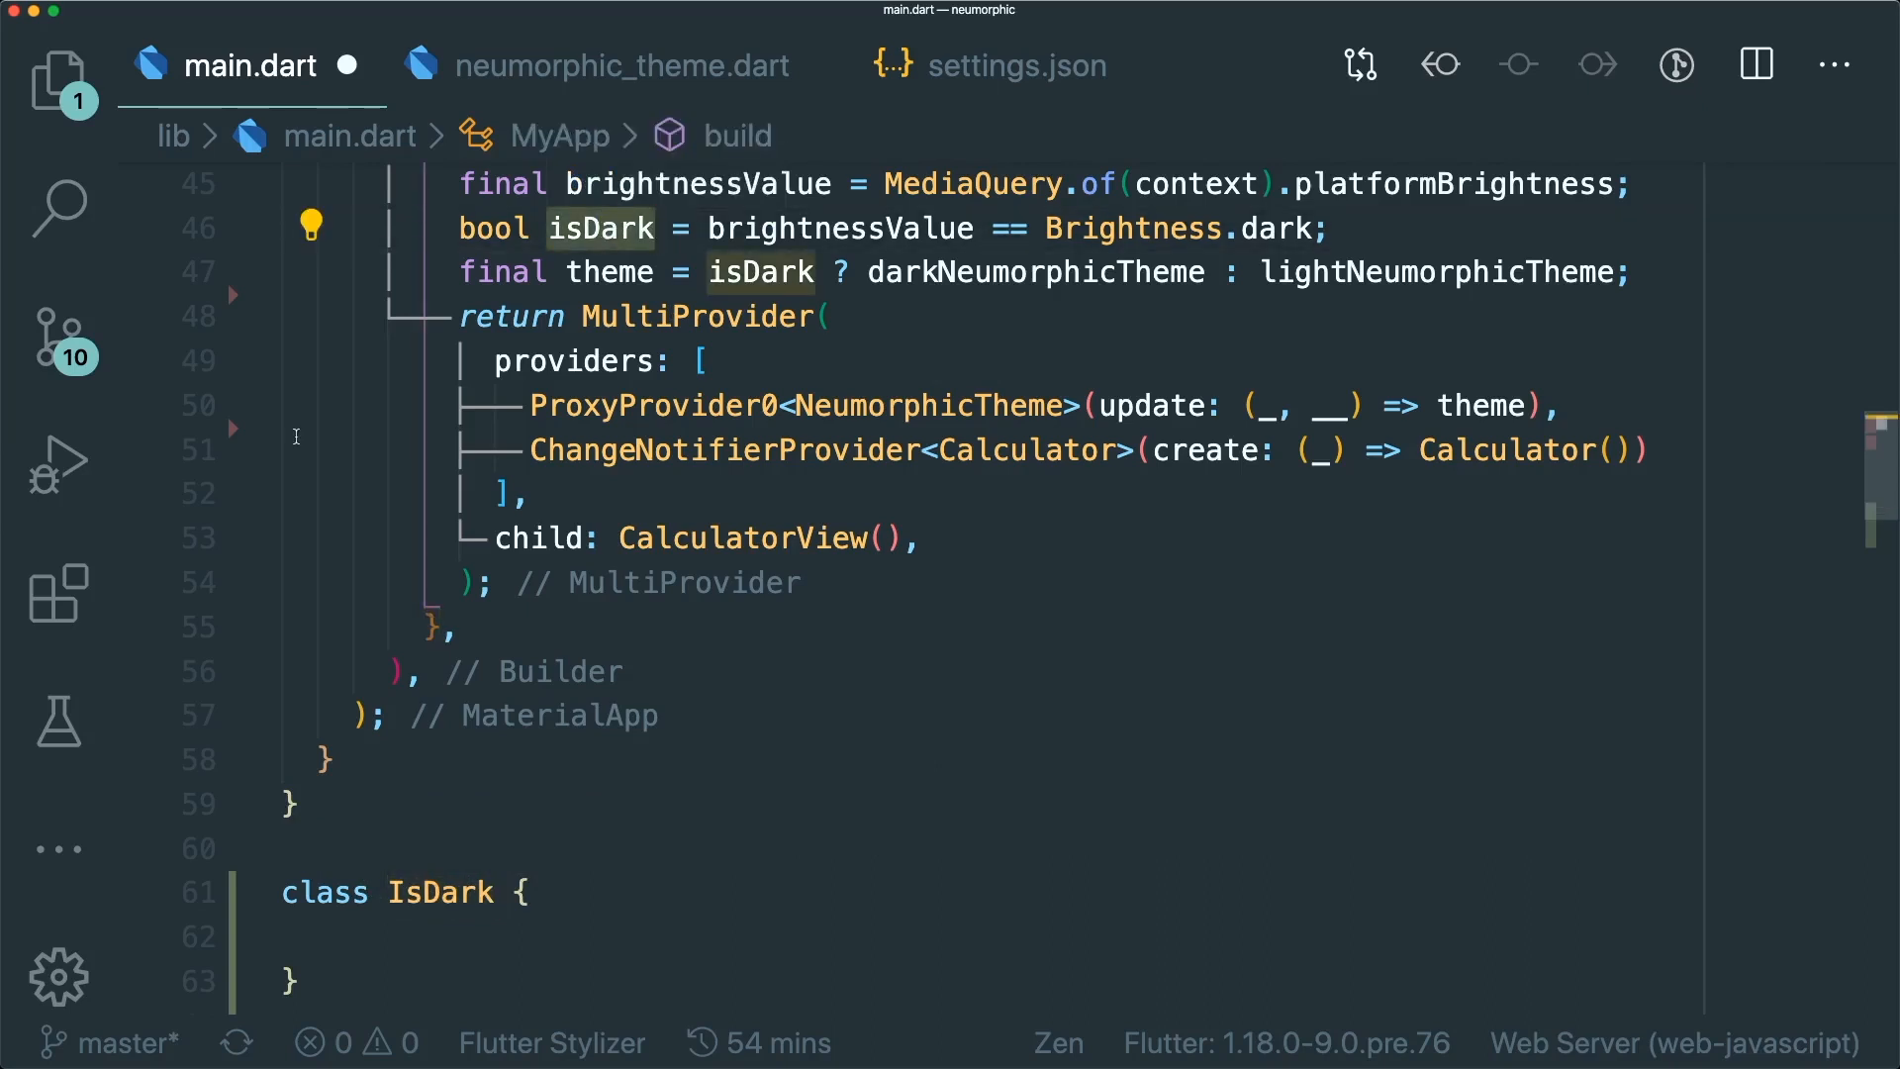
{"action": "mouse_move", "coordinate": [1004, 358]}
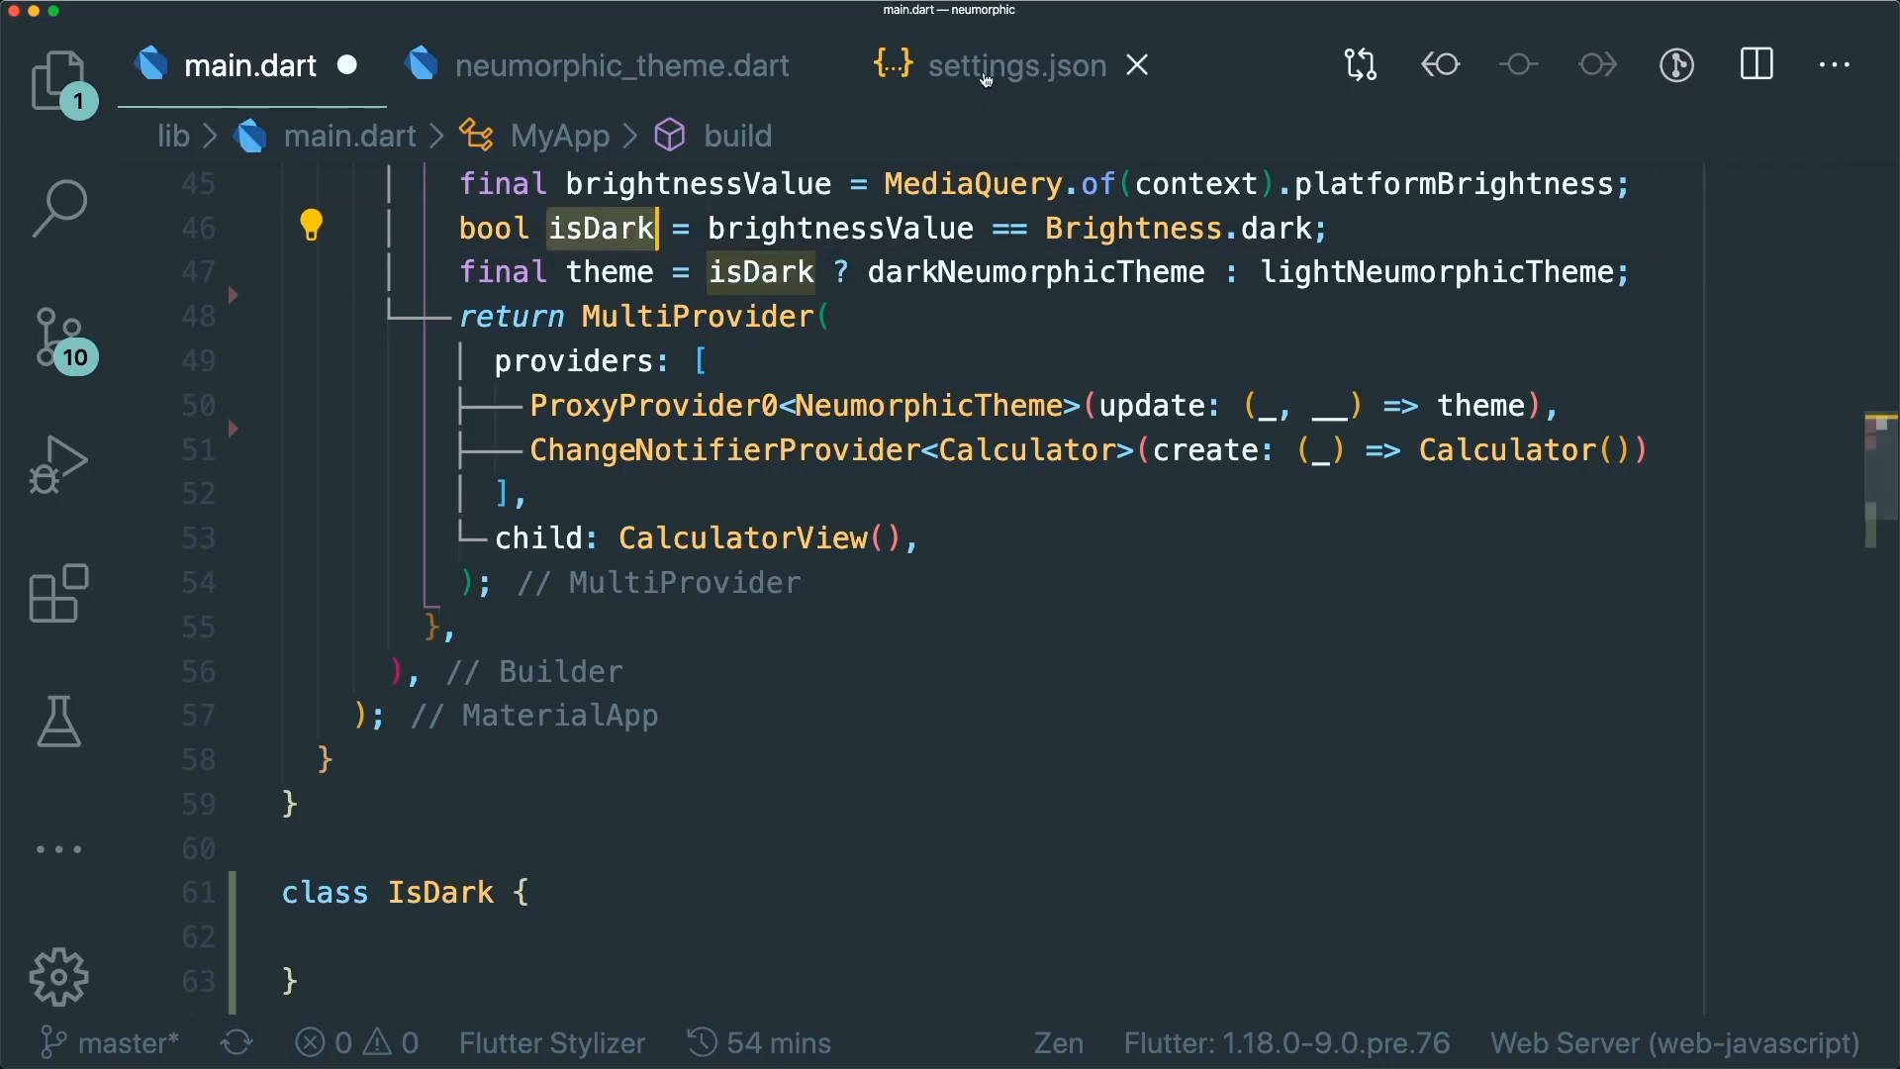
Review dart.previewFlutterUiGuides and its CustomTracking set to true in settings.json and save both files
{"action": "left_click", "coordinate": [1021, 65]}
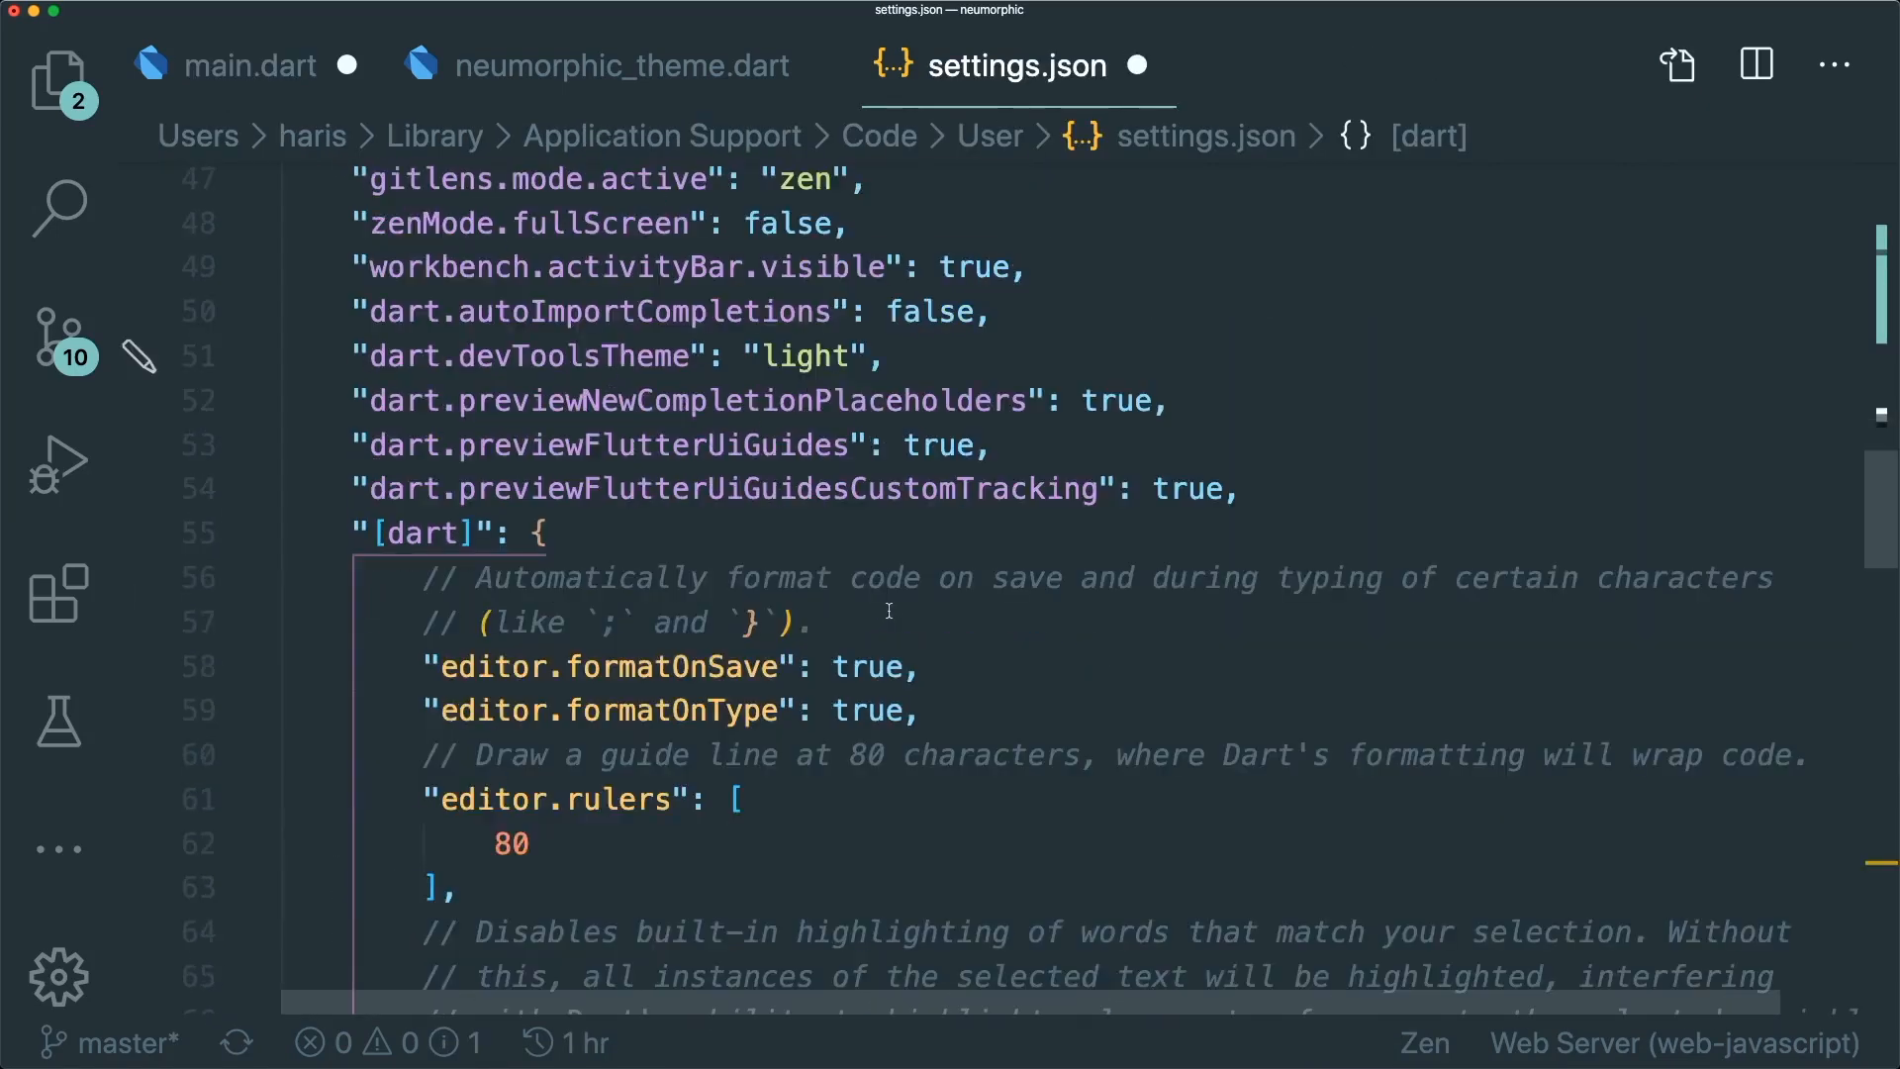
{"action": "left_click", "coordinate": [251, 66]}
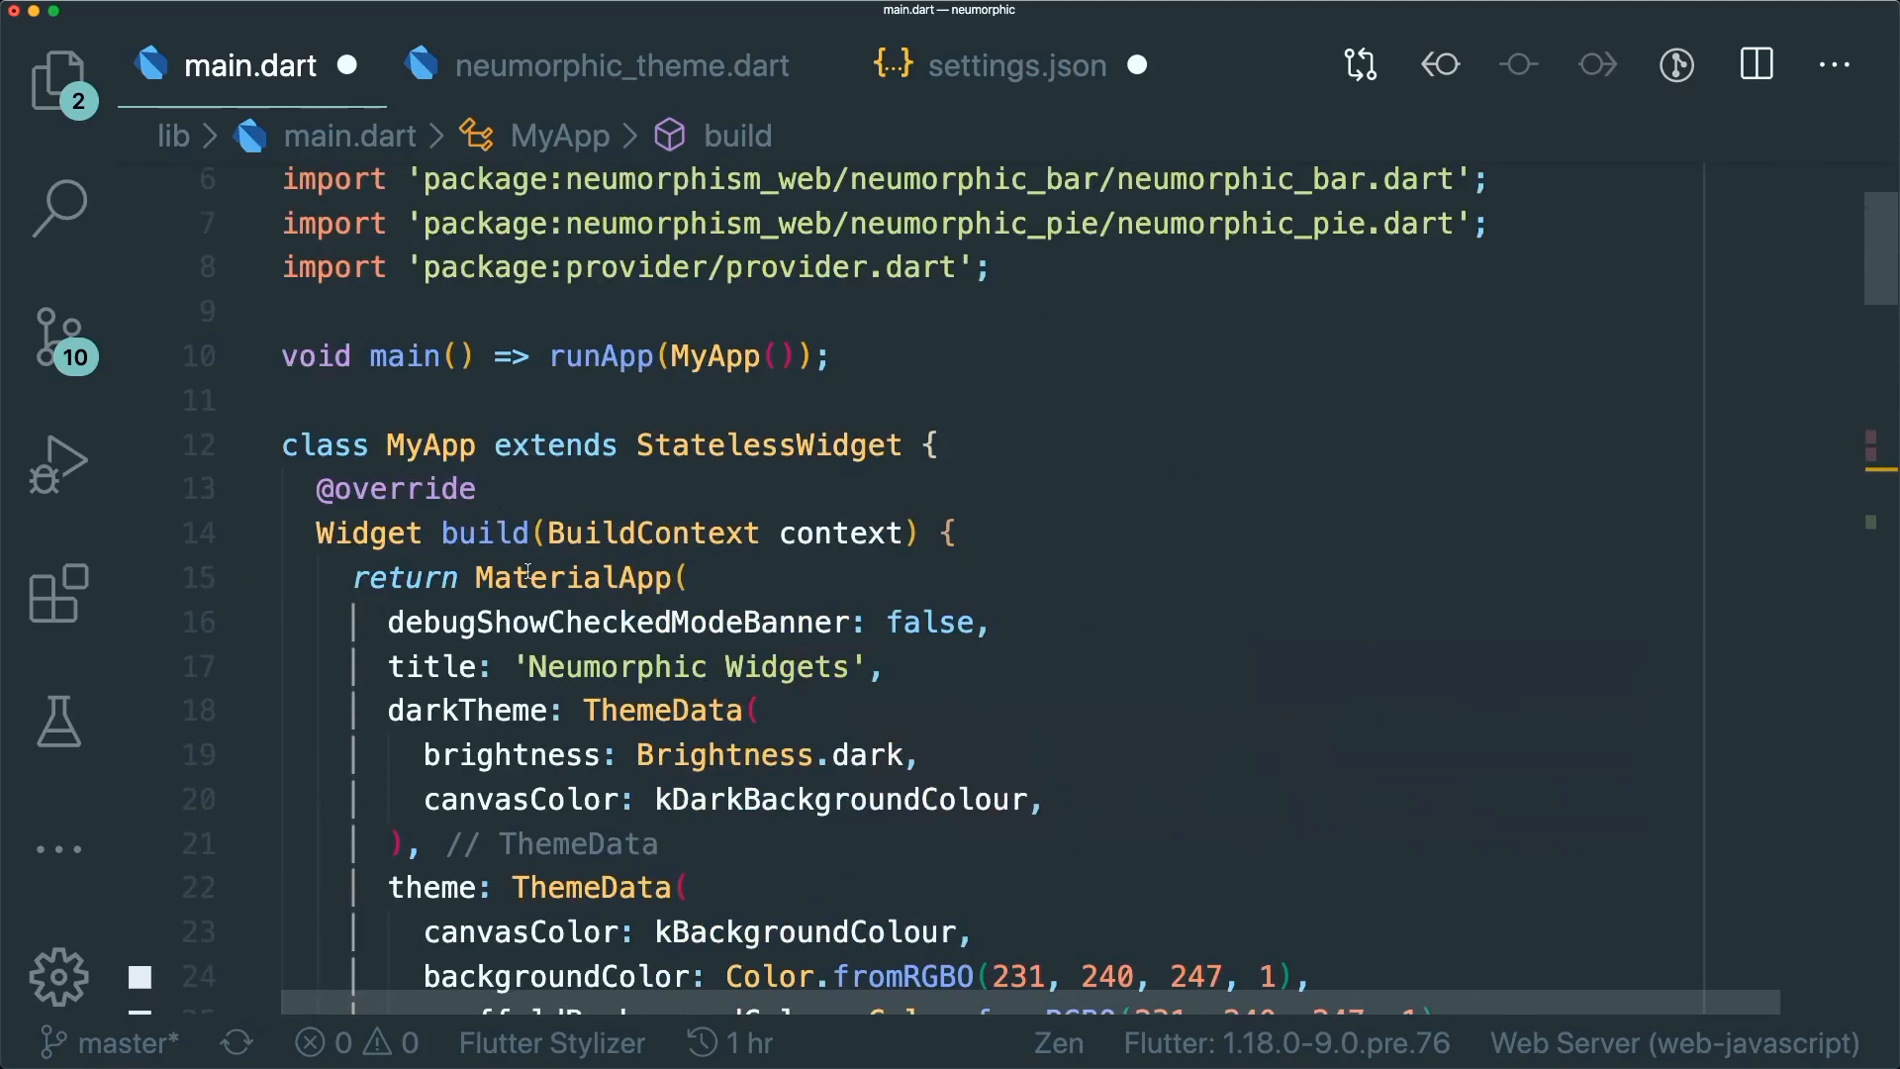
{"action": "scroll", "scroll_direction": "down", "scroll_amount": 3}
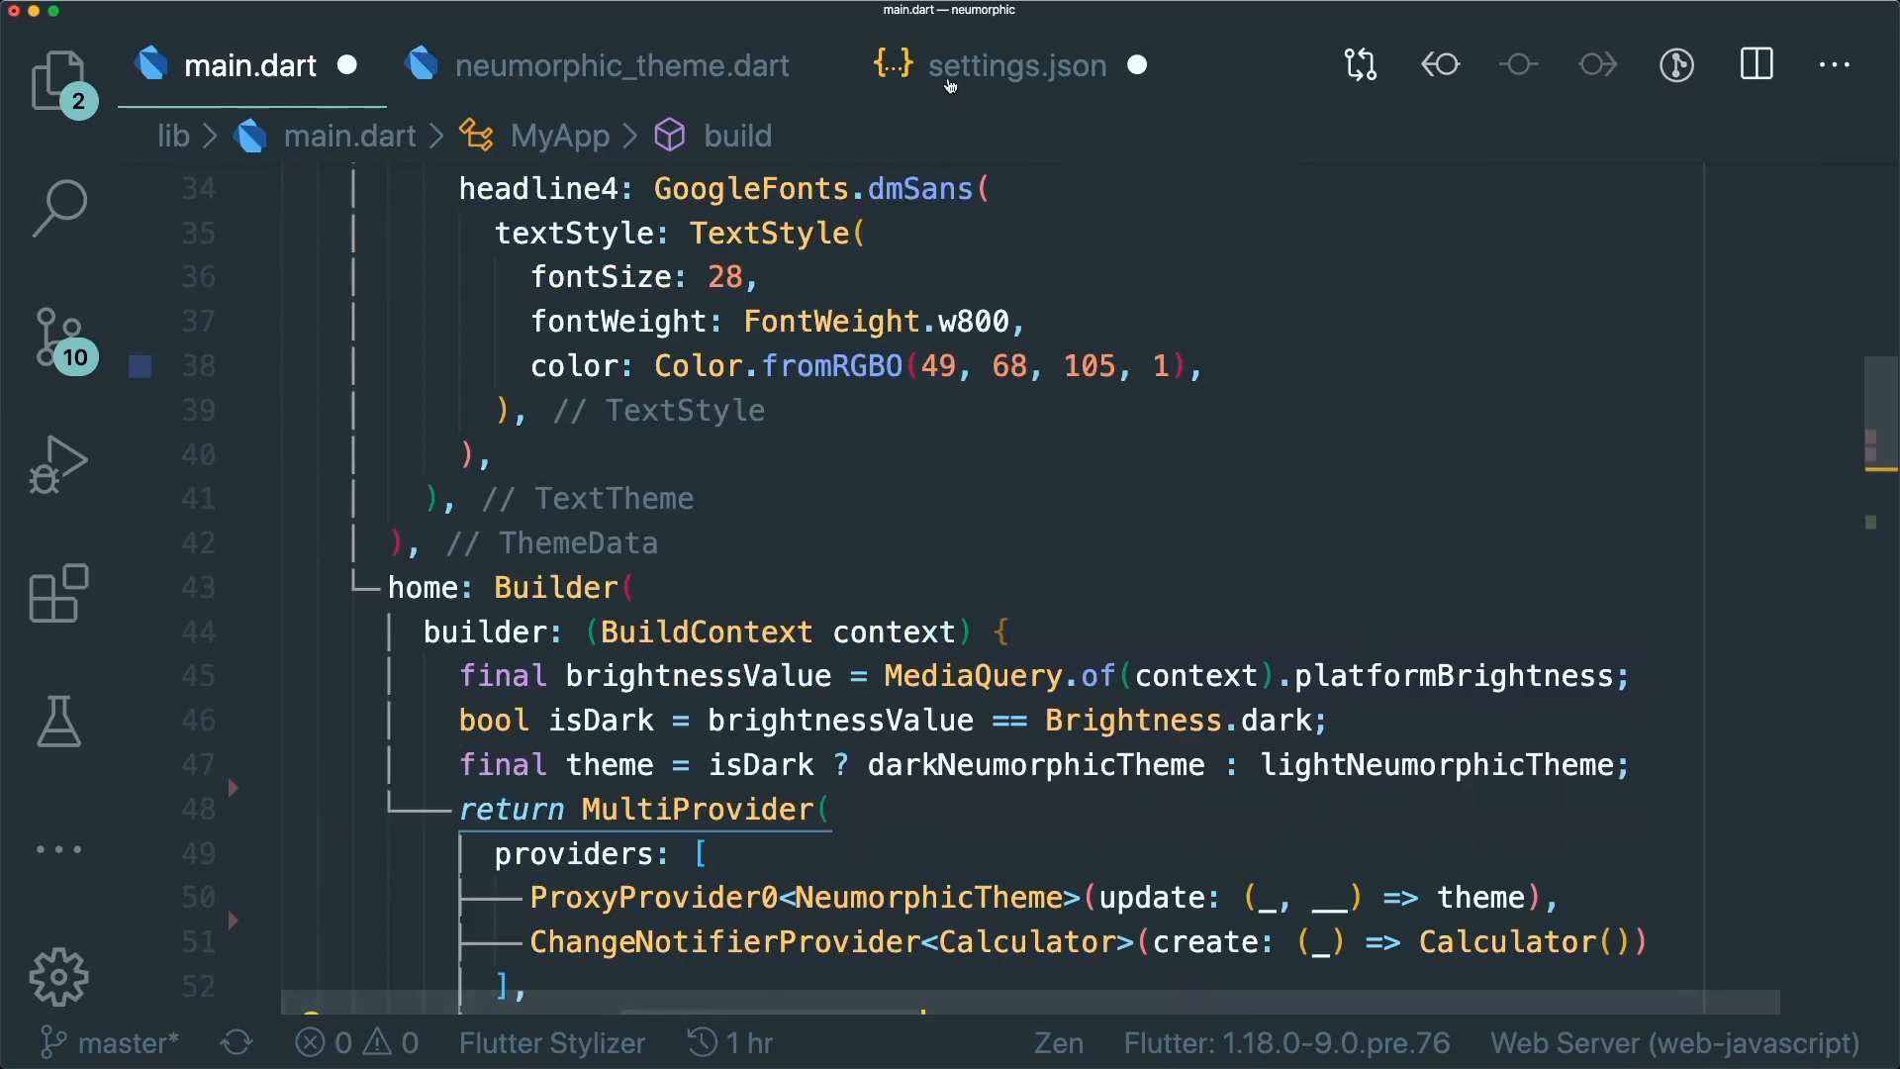
{"action": "left_click", "coordinate": [1015, 66]}
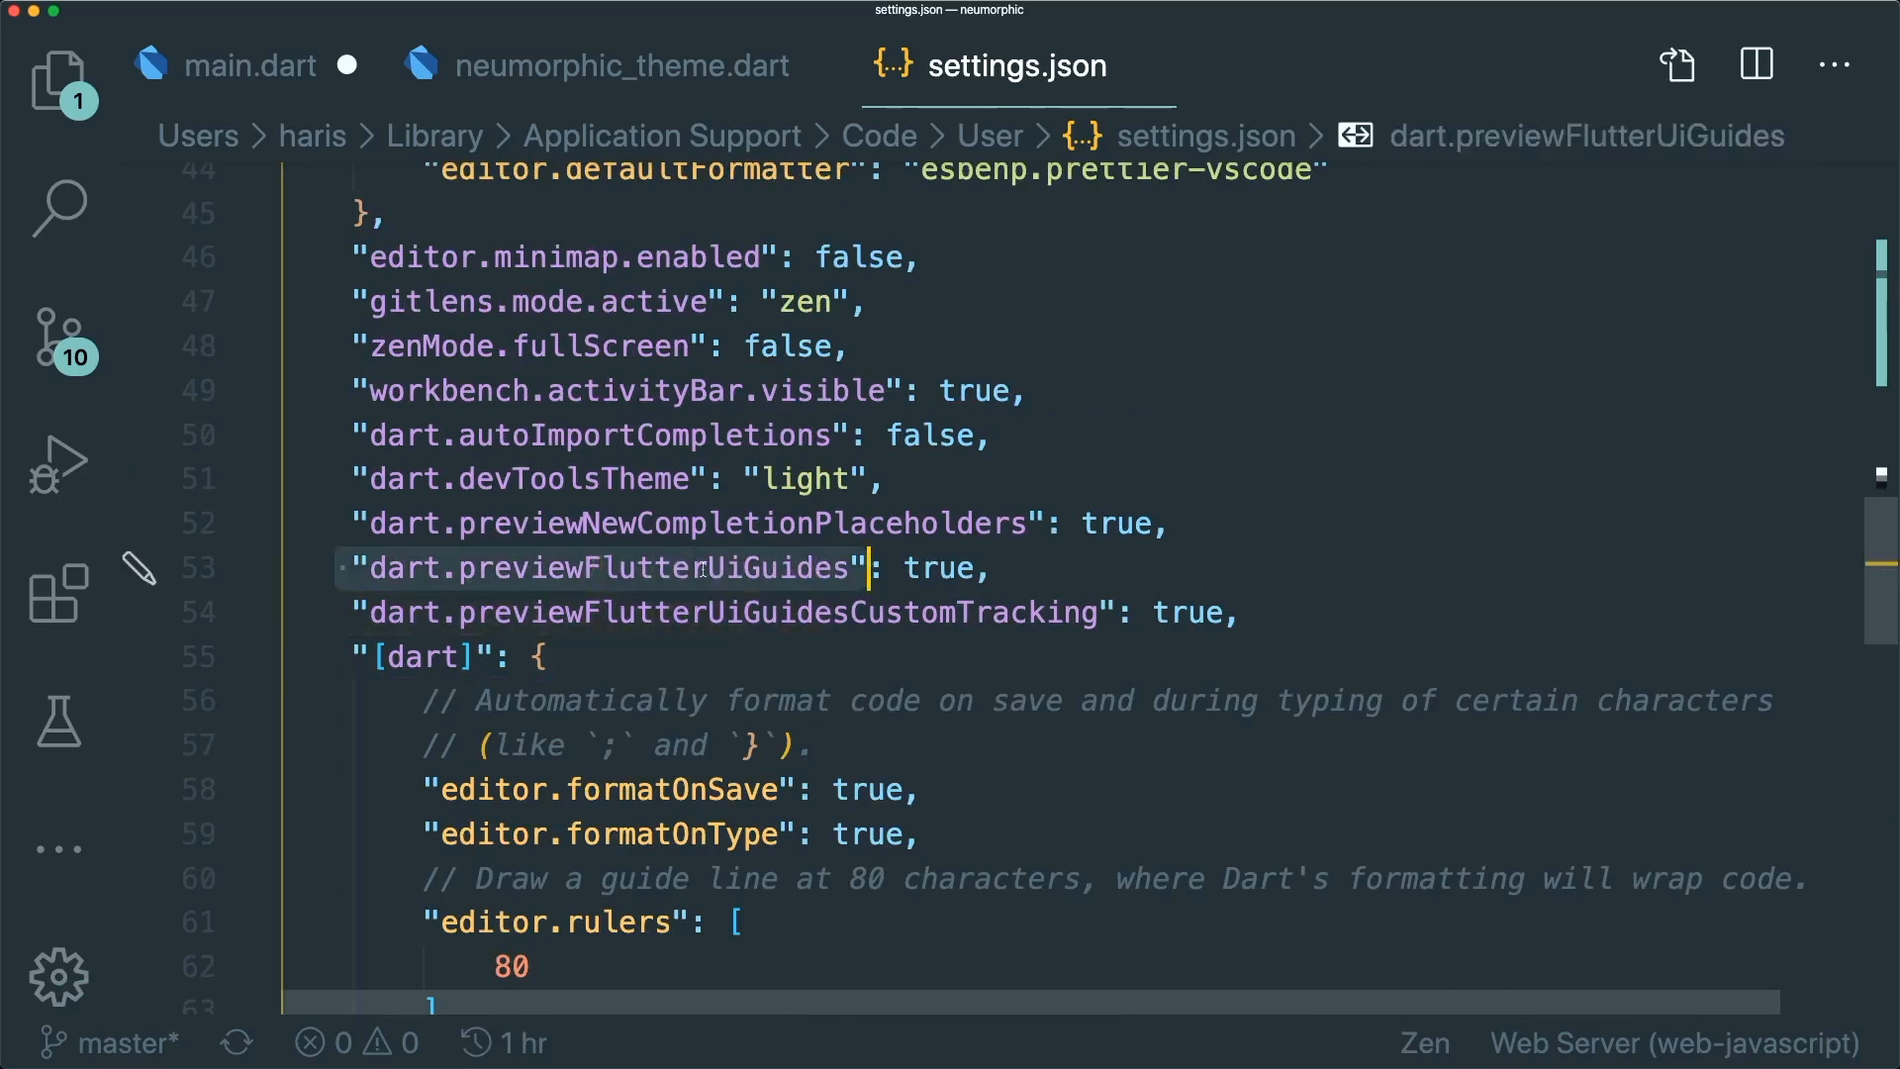
{"action": "mouse_move", "coordinate": [703, 569]}
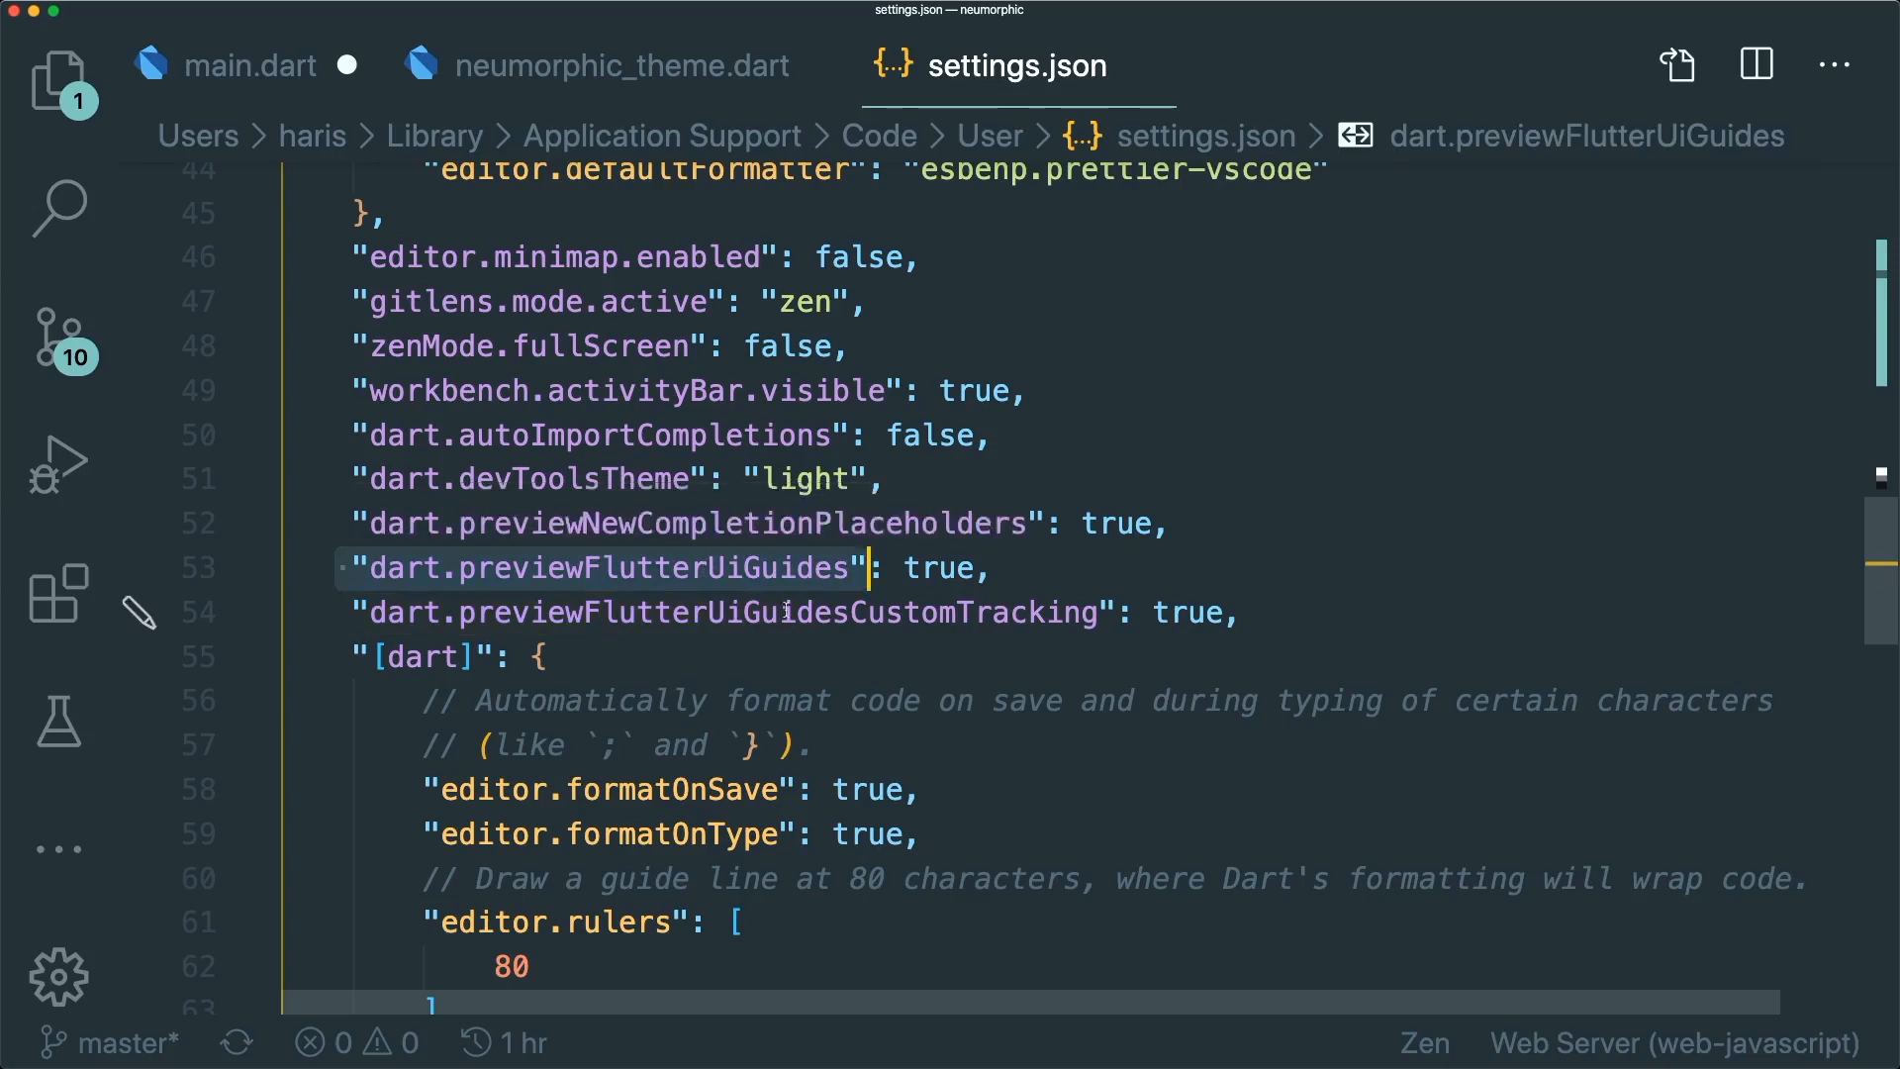
{"action": "mouse_move", "coordinate": [732, 612]}
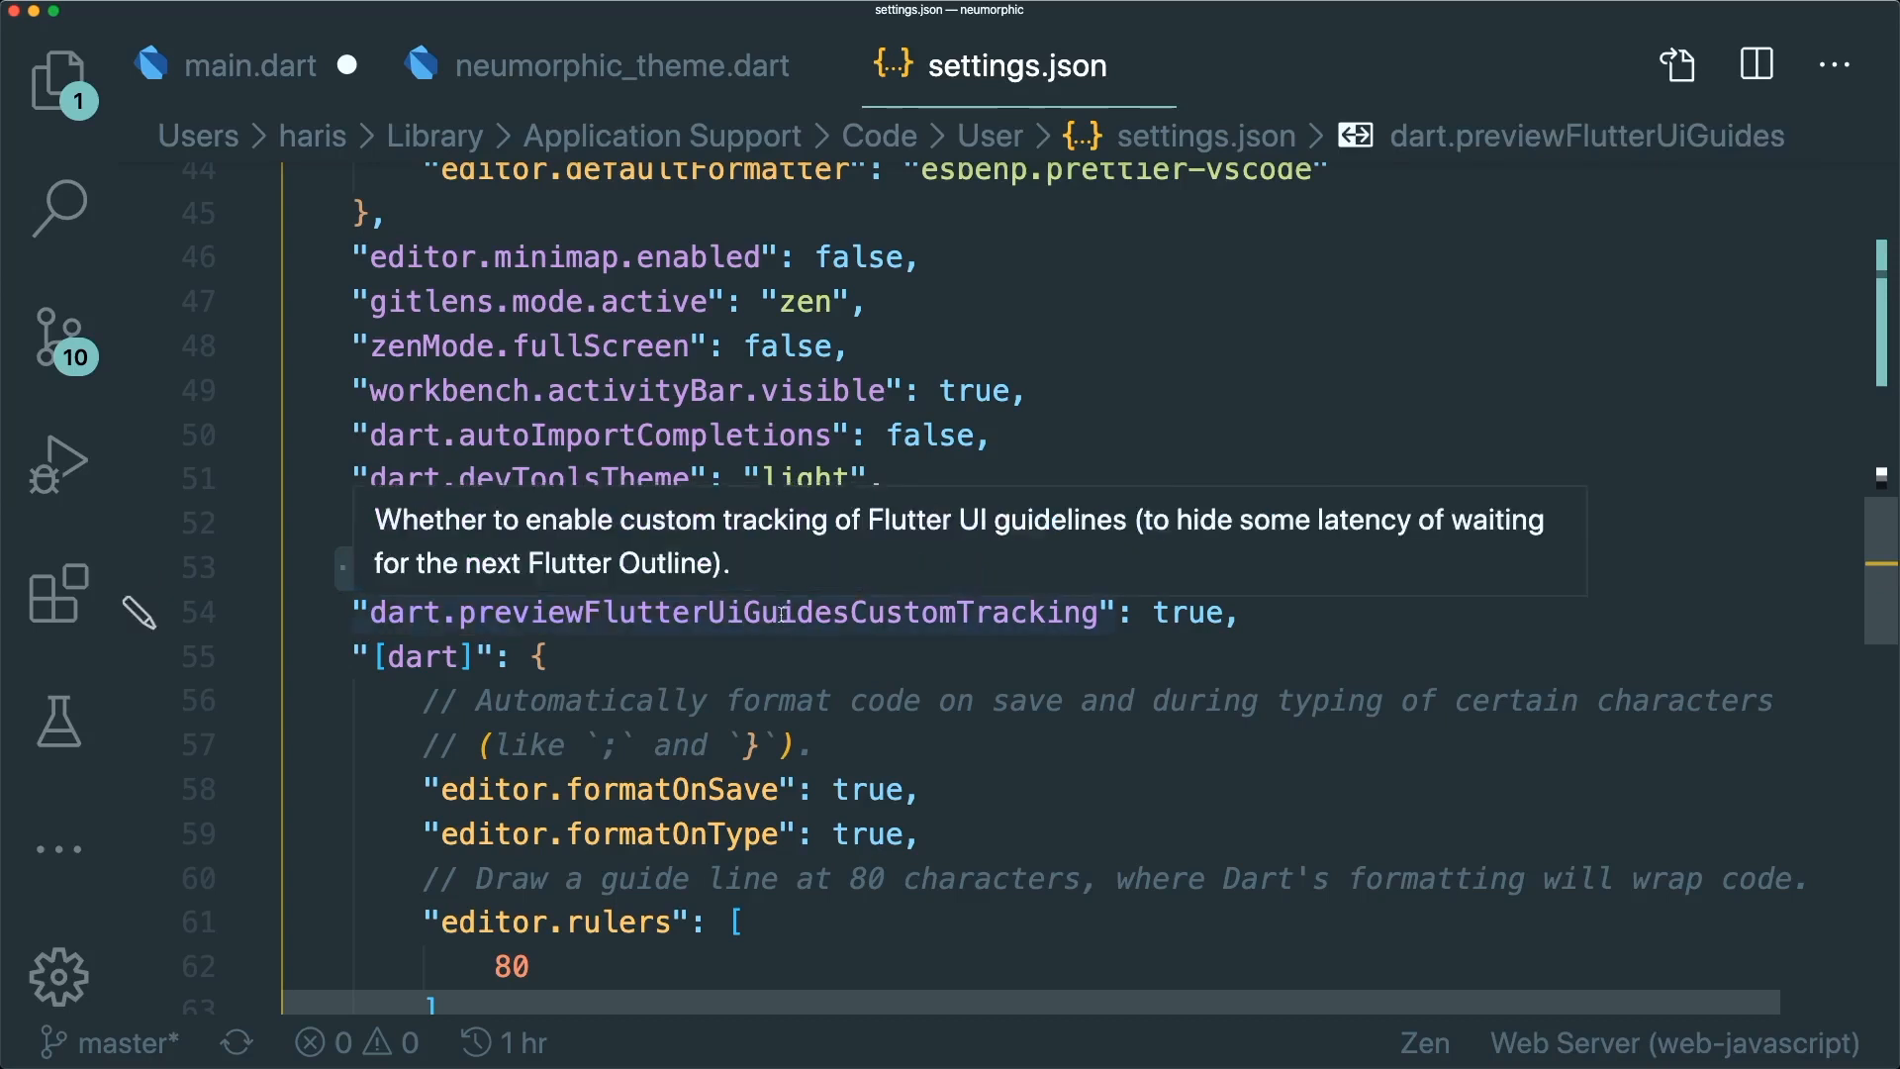
{"action": "mouse_move", "coordinate": [999, 616]}
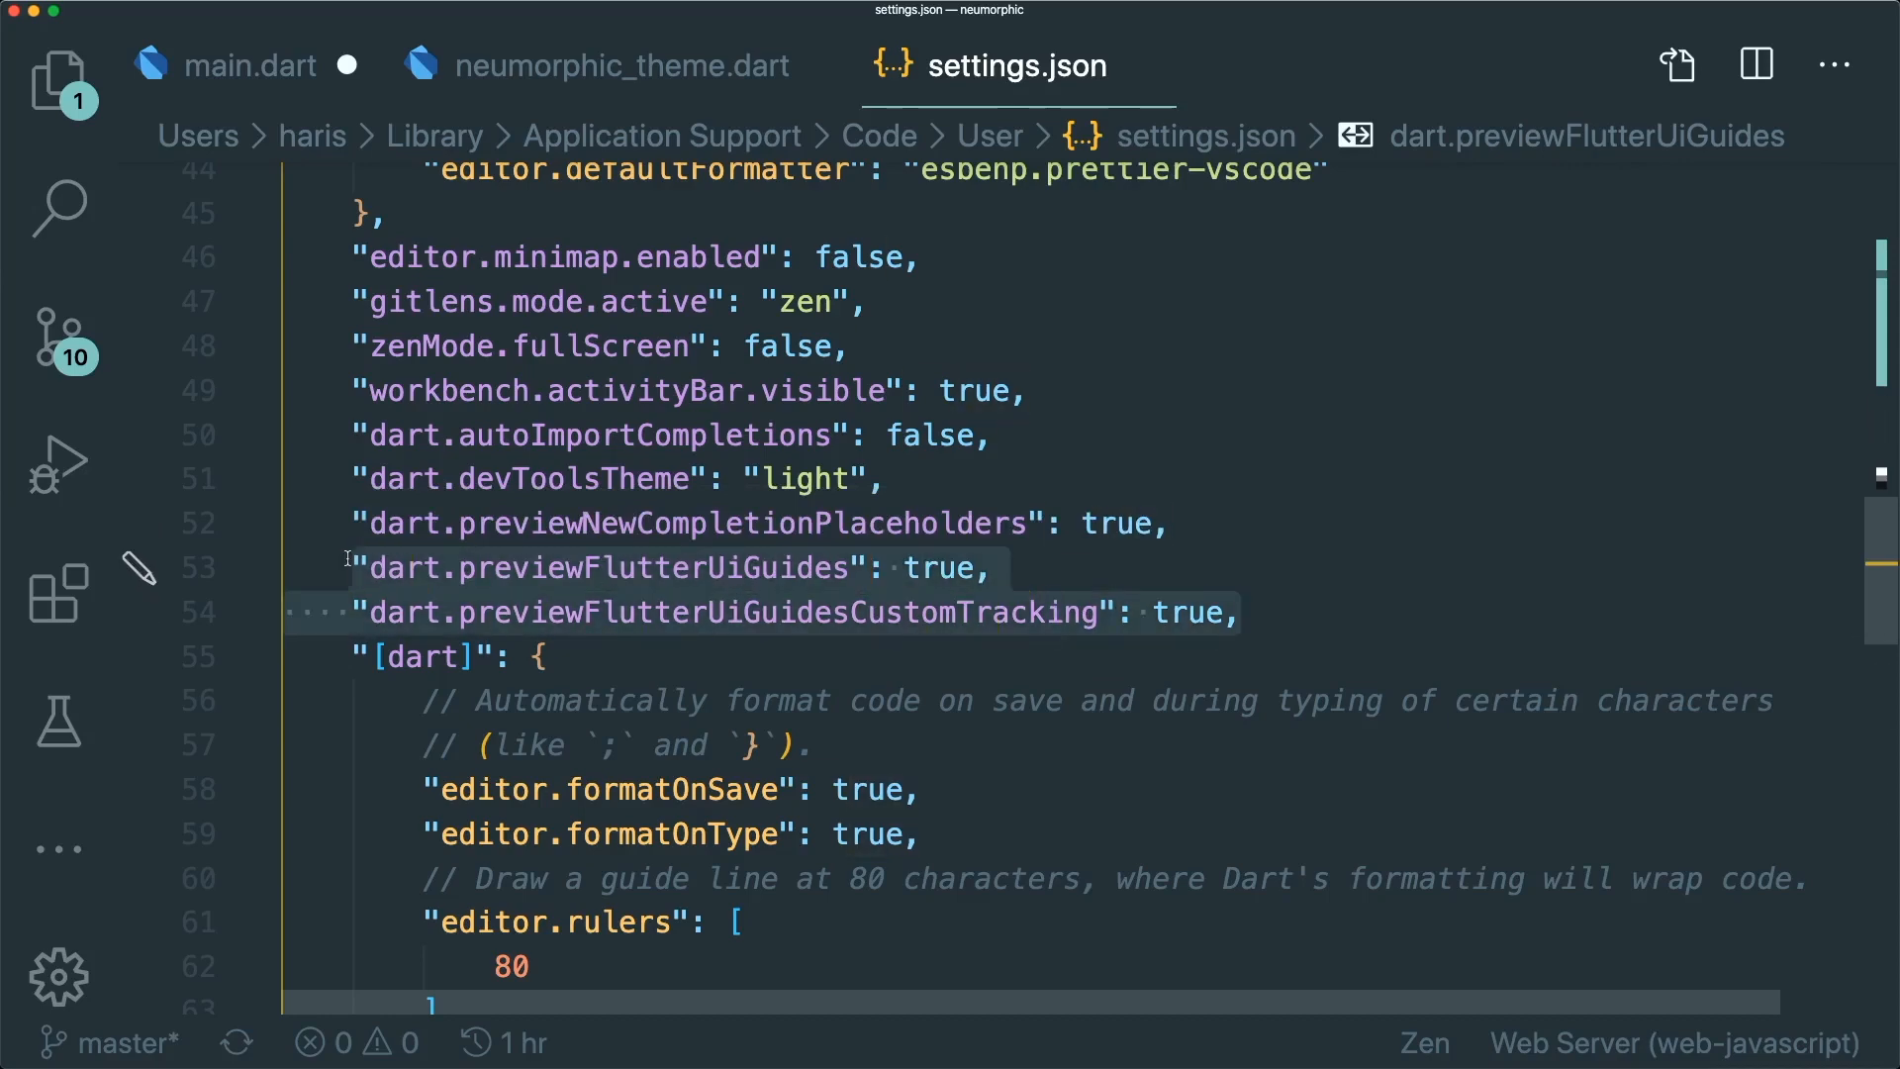
{"action": "left_click", "coordinate": [252, 66]}
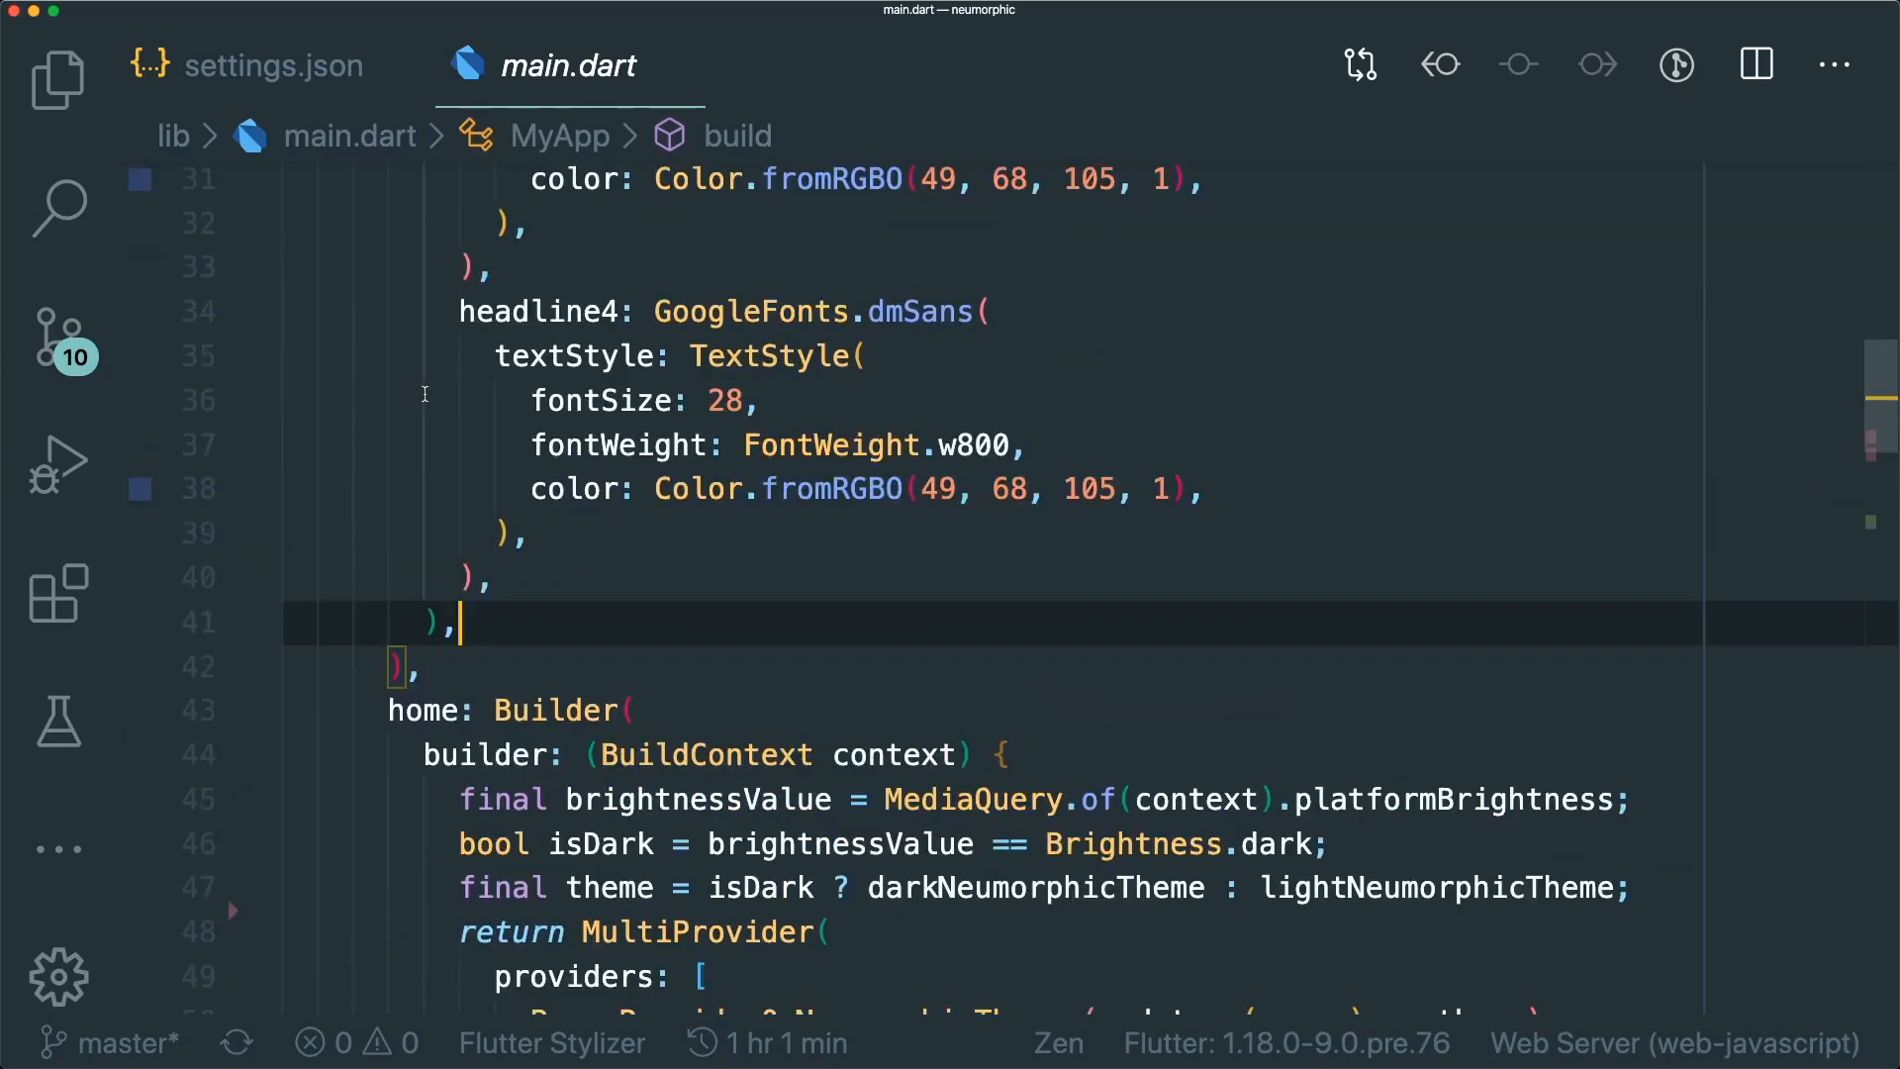
Bring the home Builder / MultiProvider section of main.dart into view, still without UI guide lines
{"action": "scroll", "scroll_direction": "down", "scroll_amount": 3}
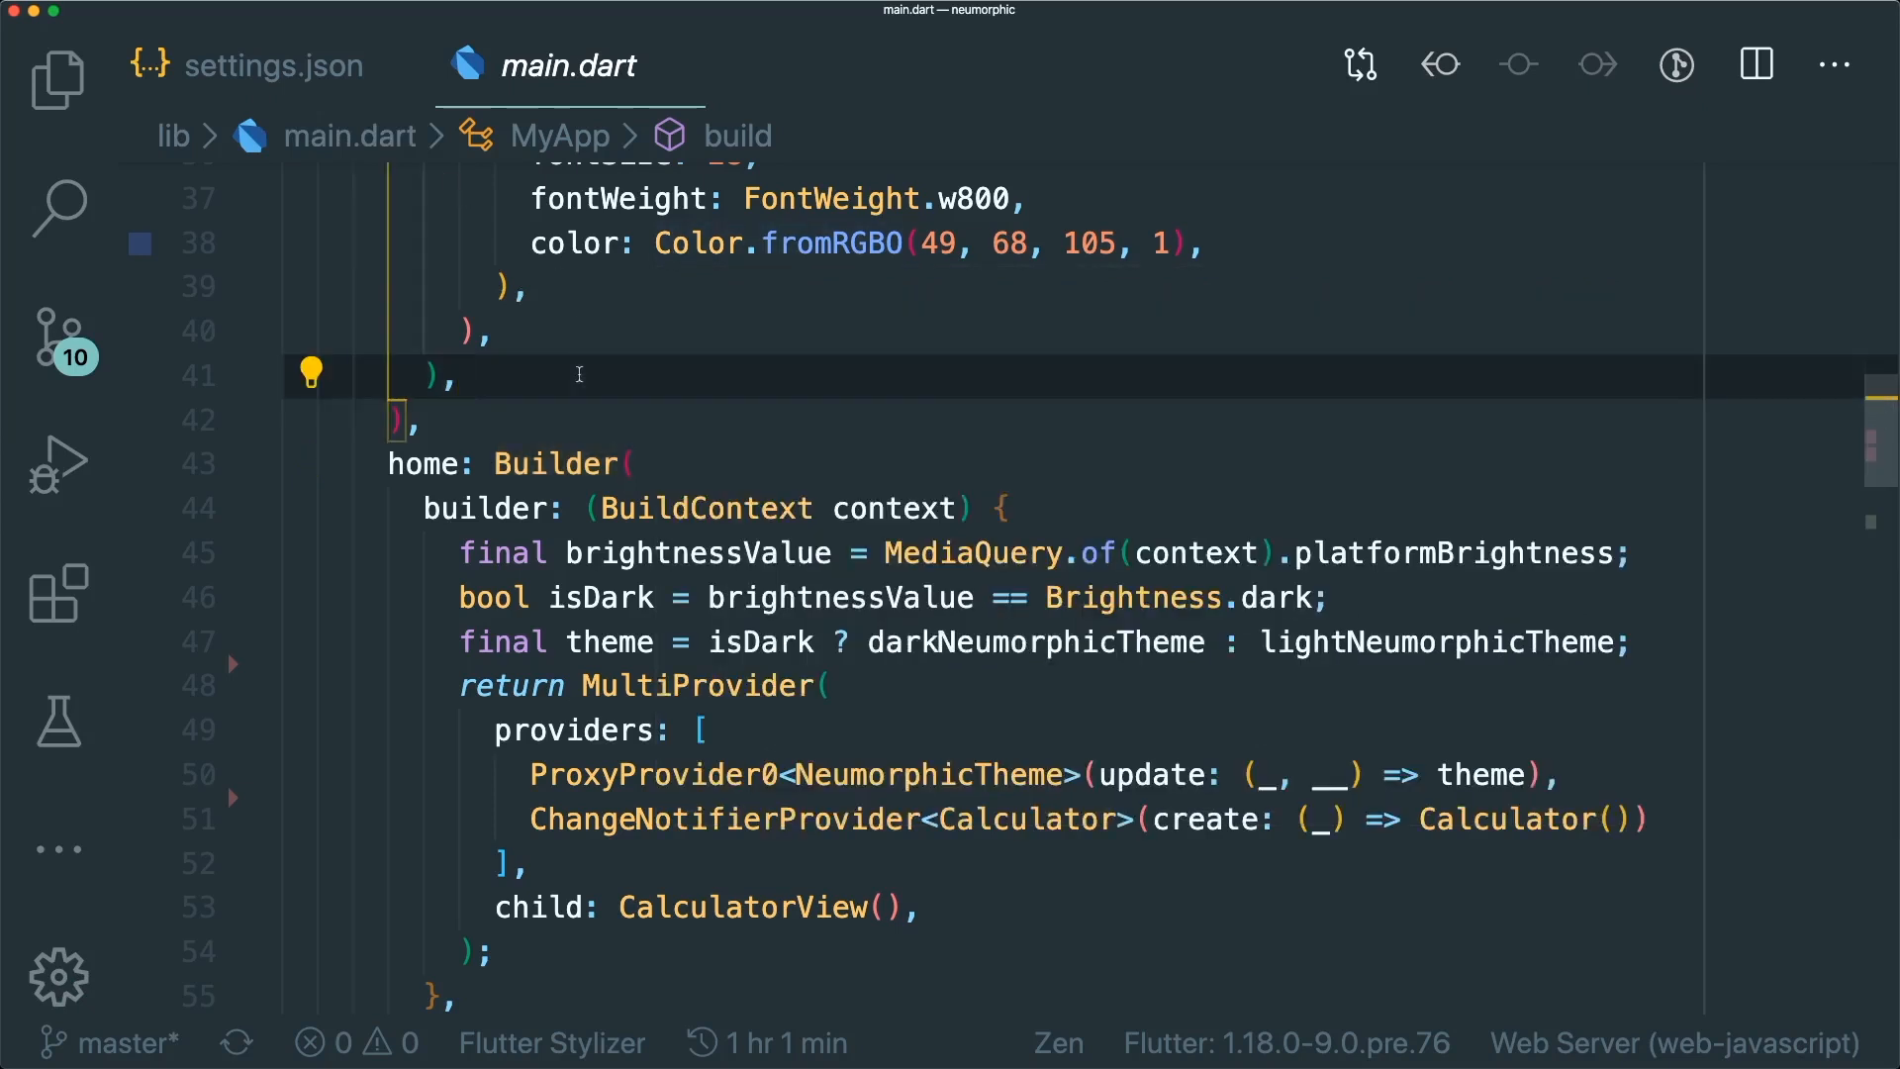
{"action": "mouse_move", "coordinate": [565, 382]}
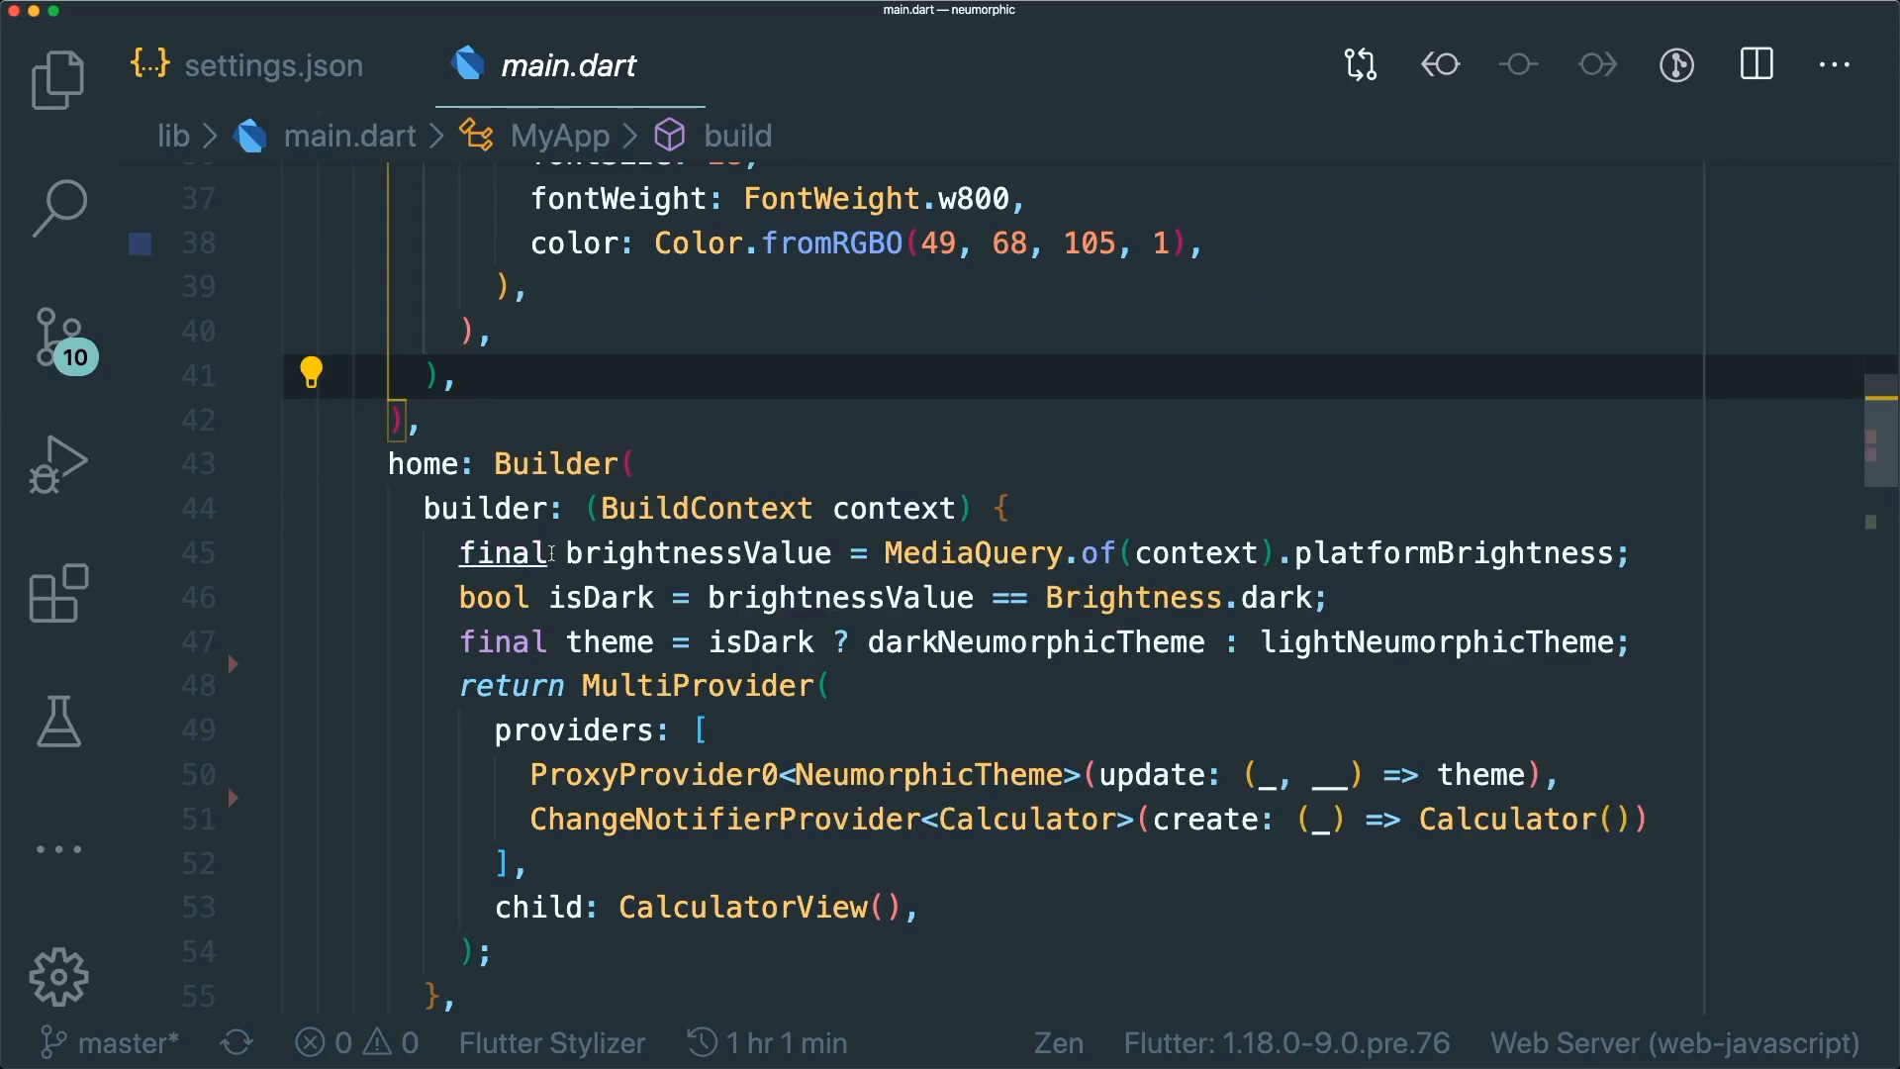
Tick both Preview Flutter Ui Guides checkboxes in Settings, then start a Quick Open search for main
{"action": "key", "text": "cmd+,"}
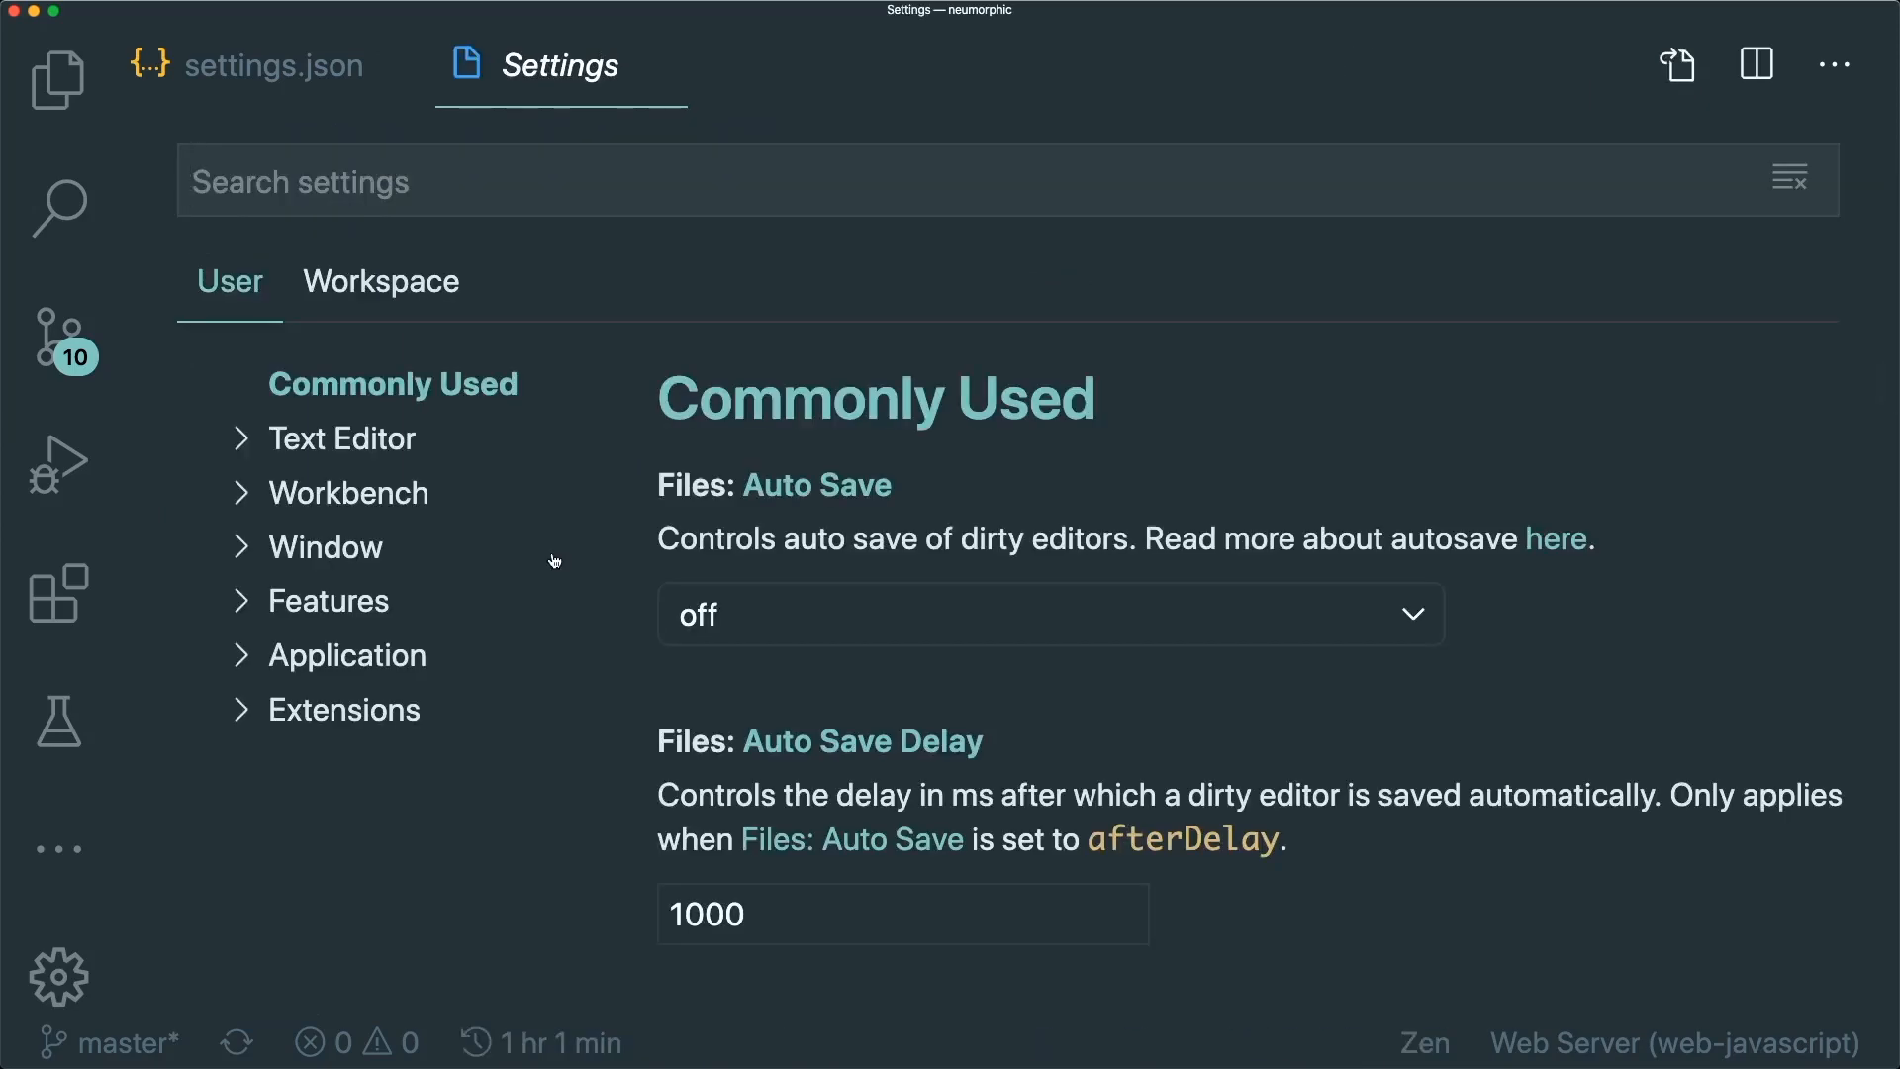
{"action": "type", "text": "flutter ui"}
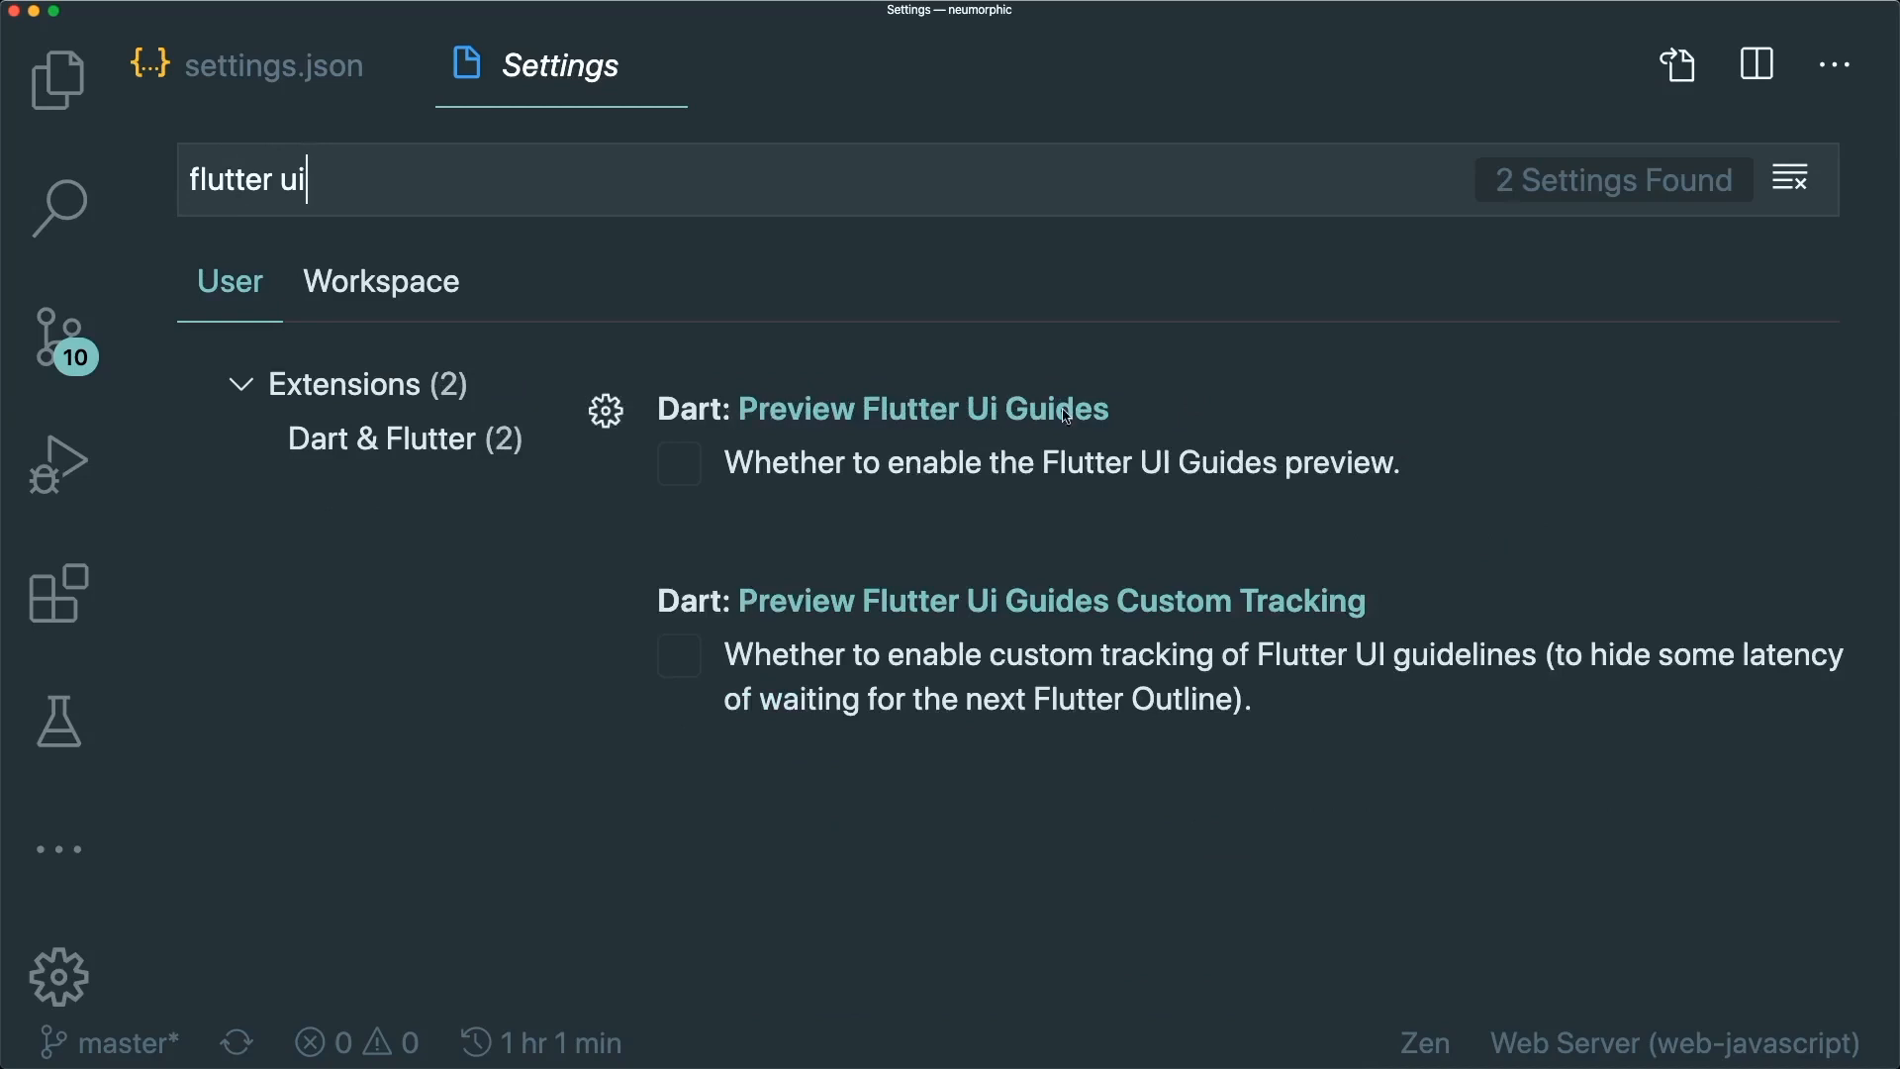
{"action": "left_click", "coordinate": [679, 463]}
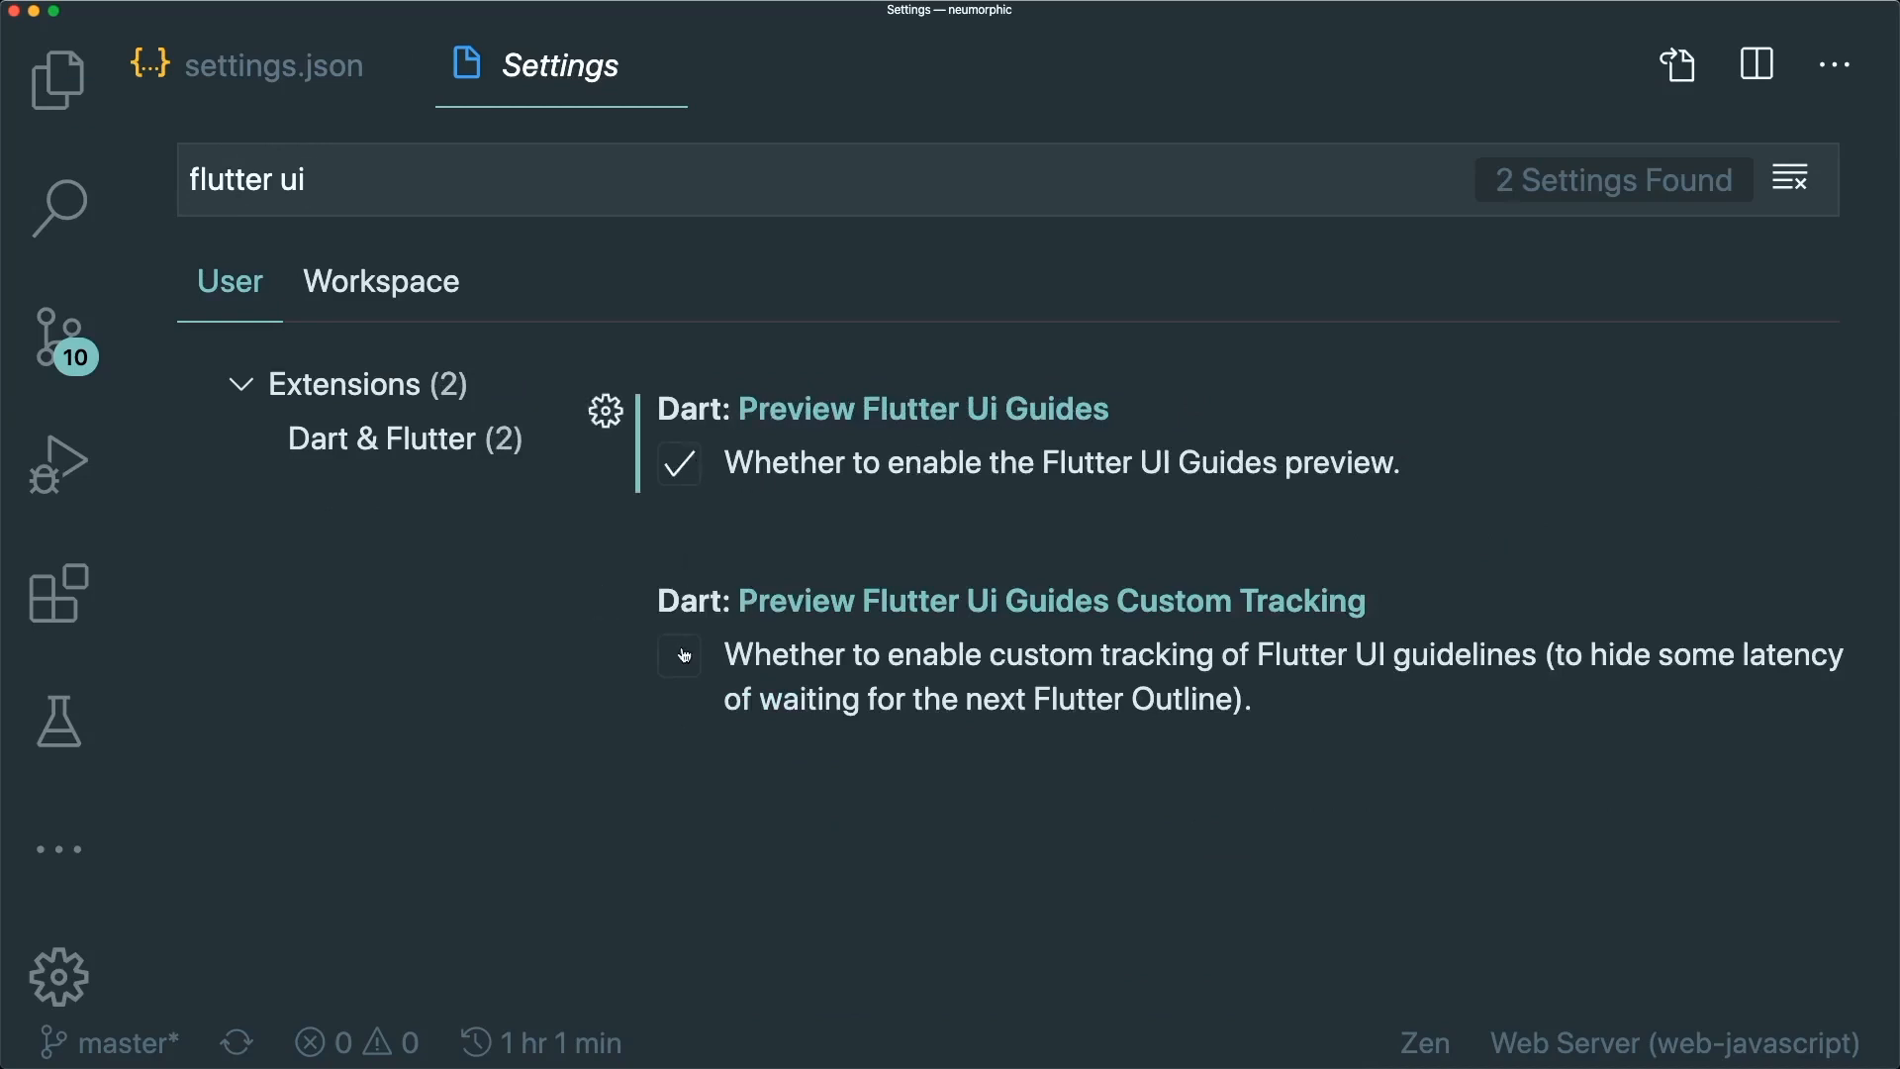
{"action": "left_click", "coordinate": [679, 656]}
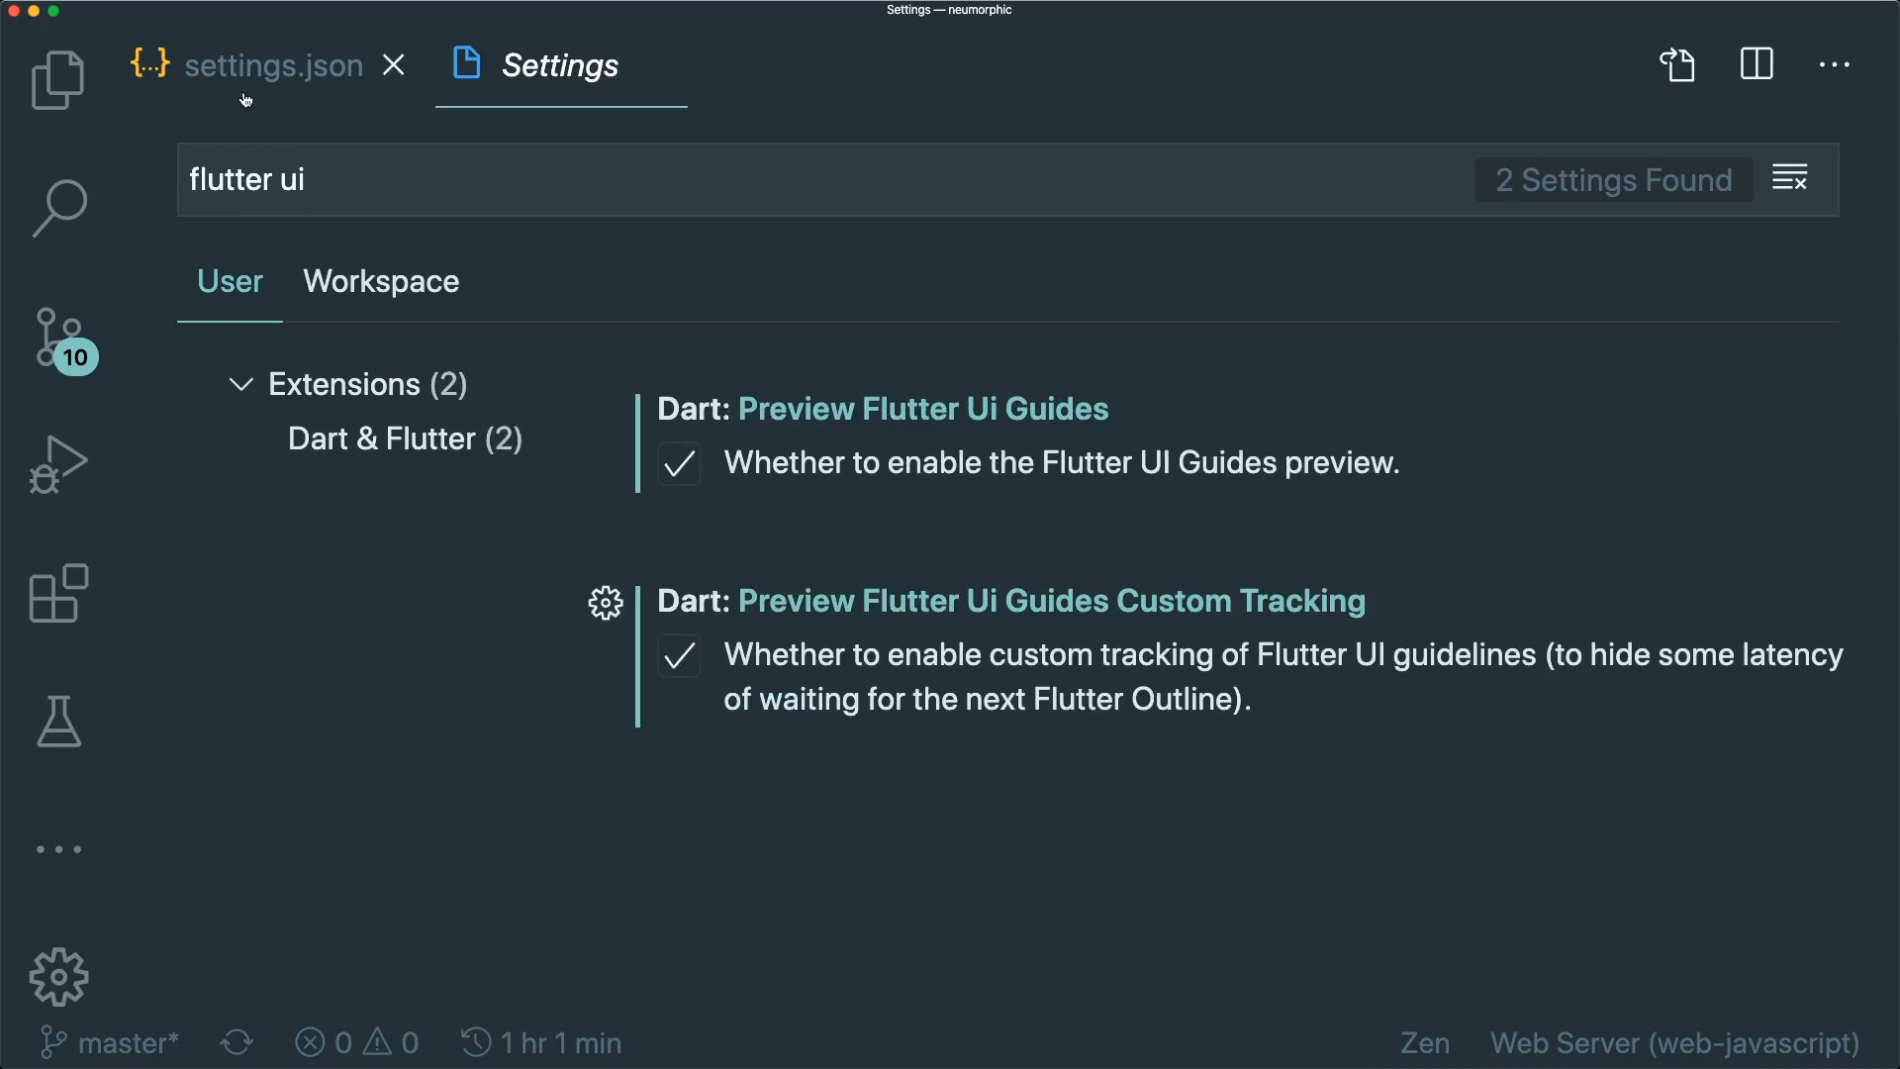
{"action": "type", "text": "main"}
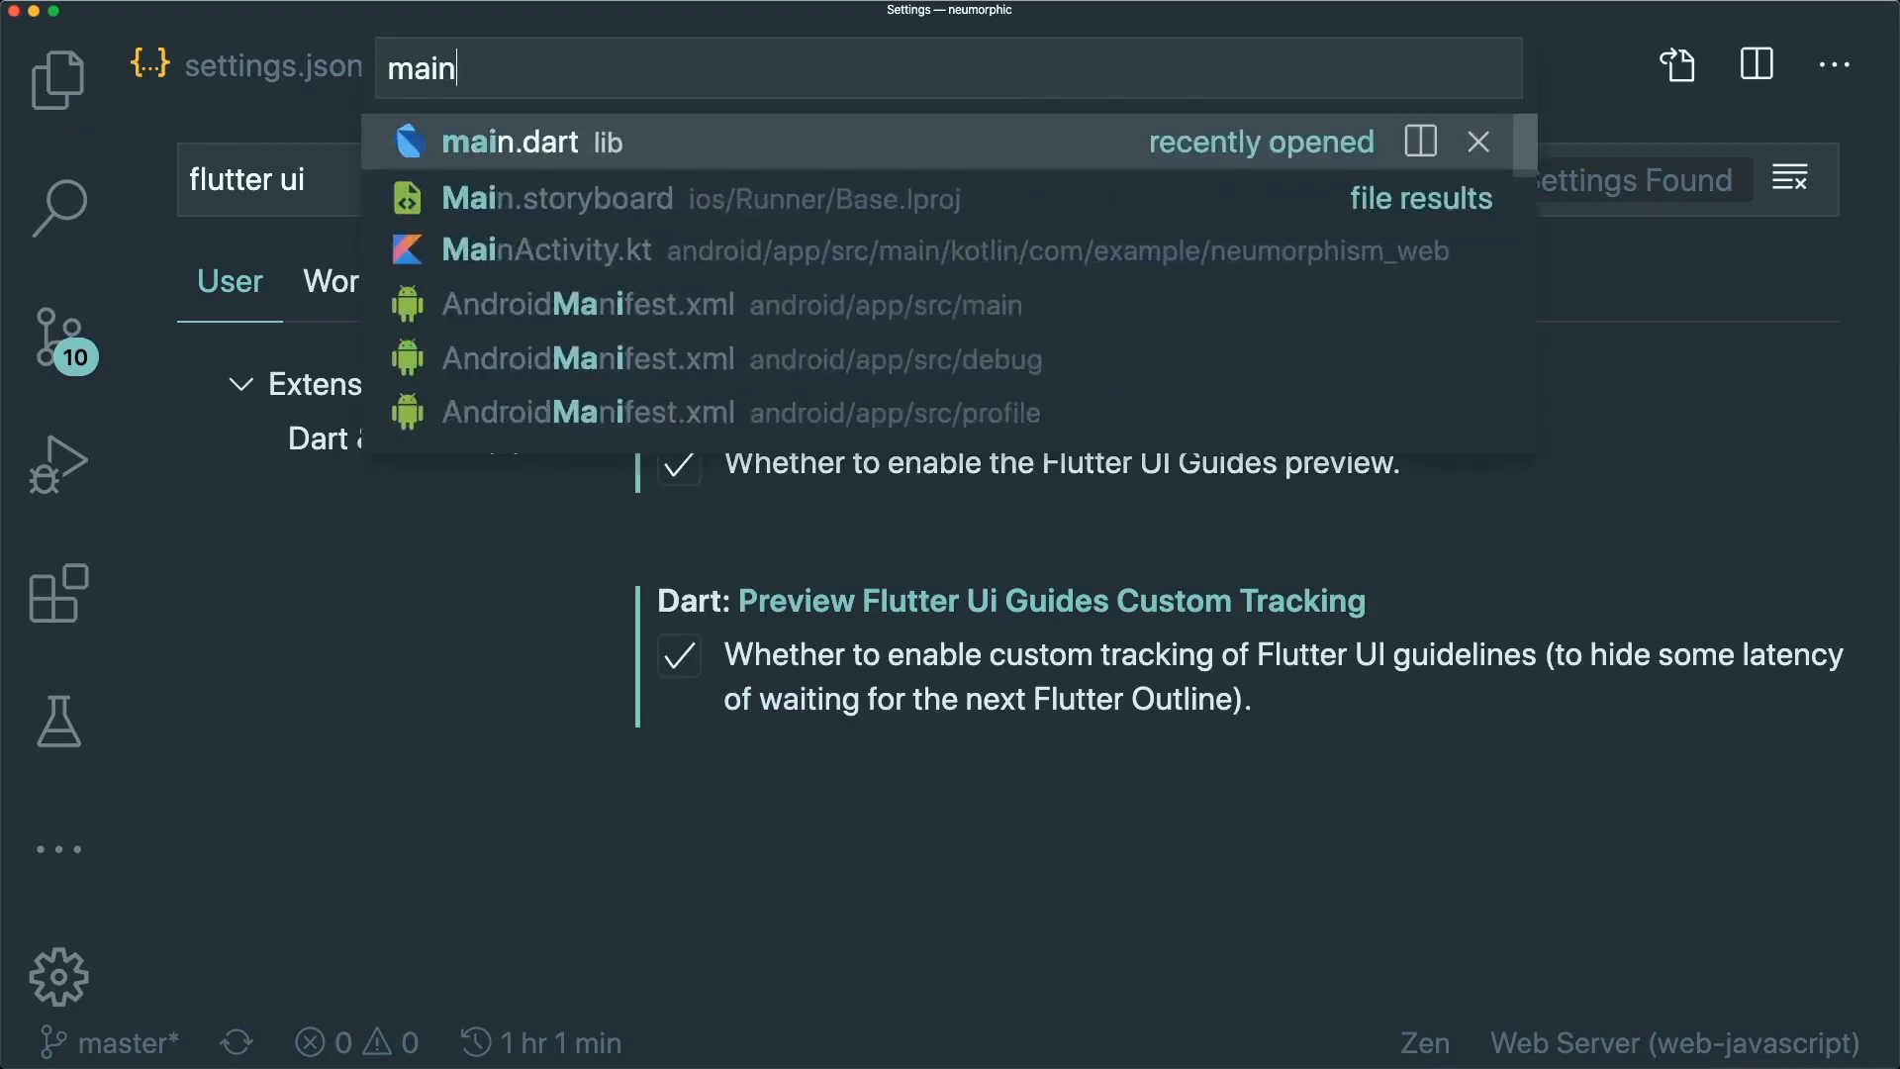
Reopen main.dart after relaunching VS Code so UI guide lines connect the home Builder widget tree
{"action": "left_click", "coordinate": [509, 141]}
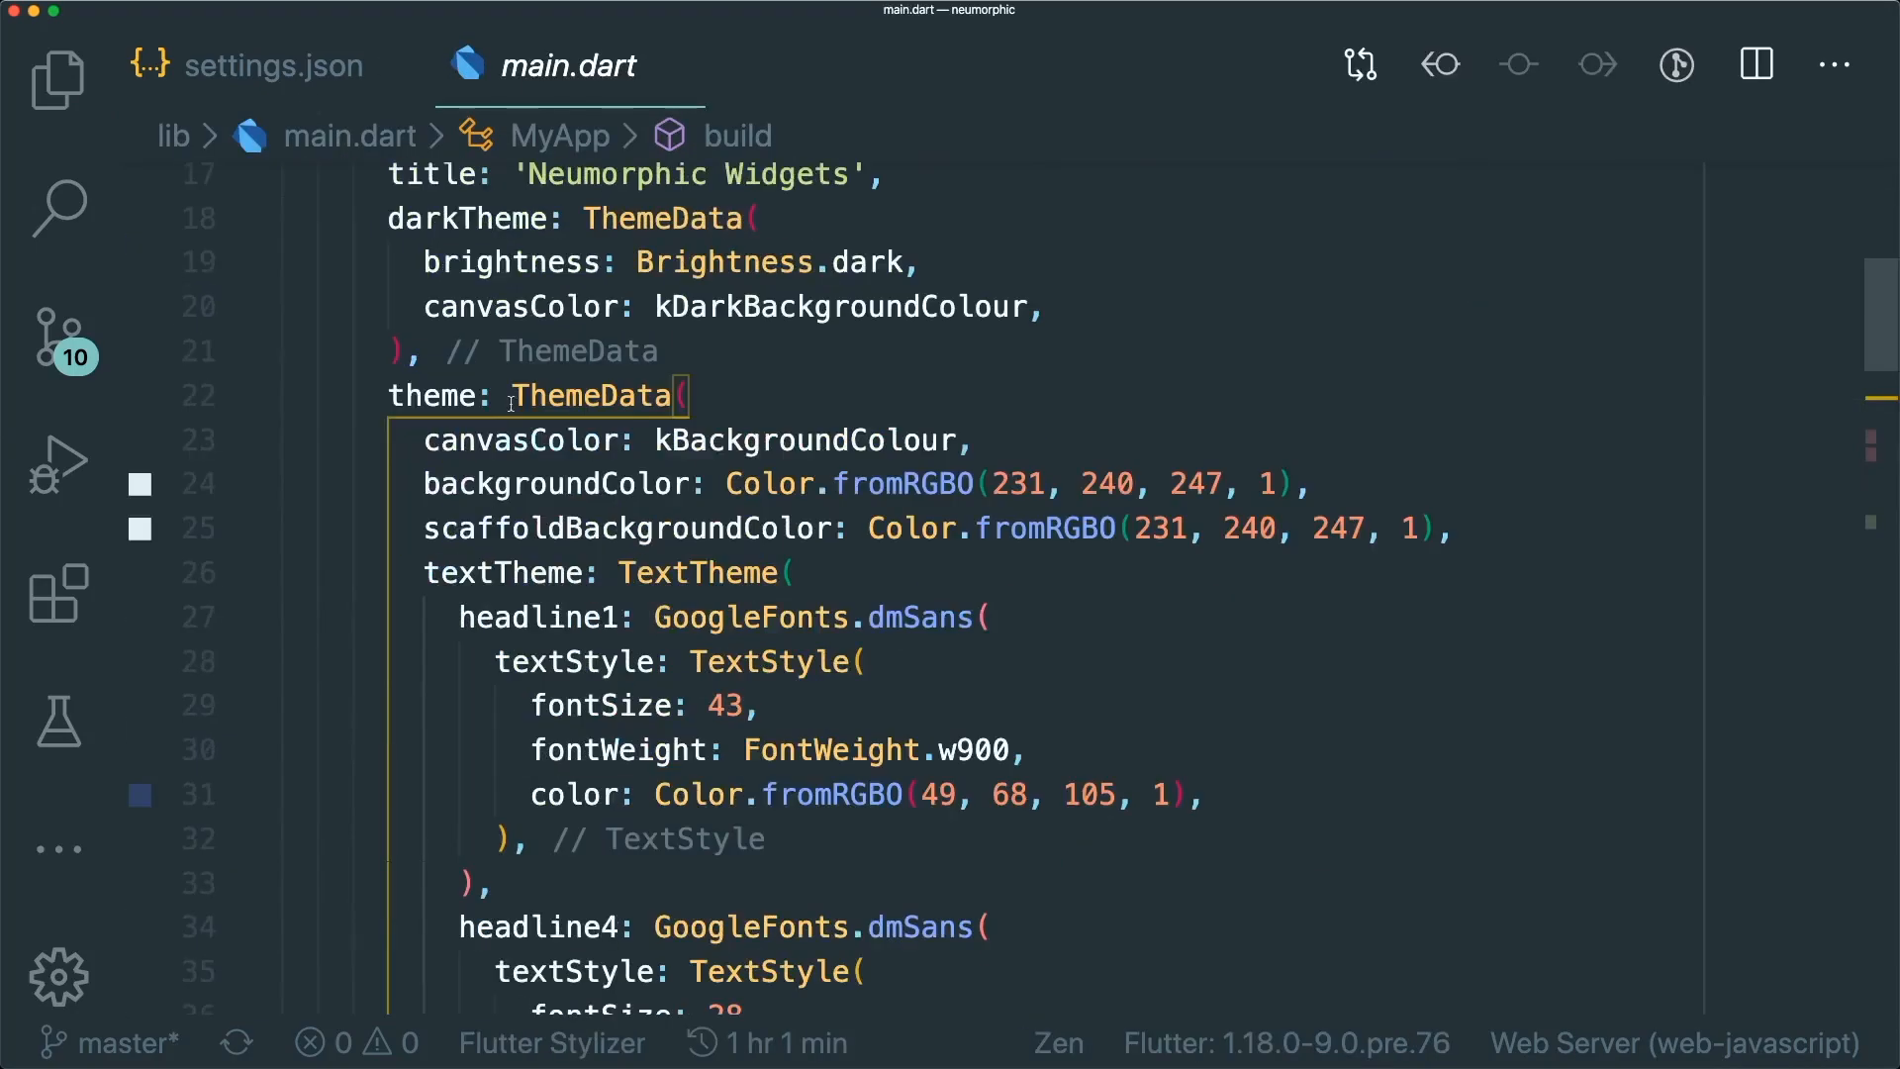
{"action": "scroll", "scroll_direction": "down", "scroll_amount": 3}
{"action": "type", "text": "v"}
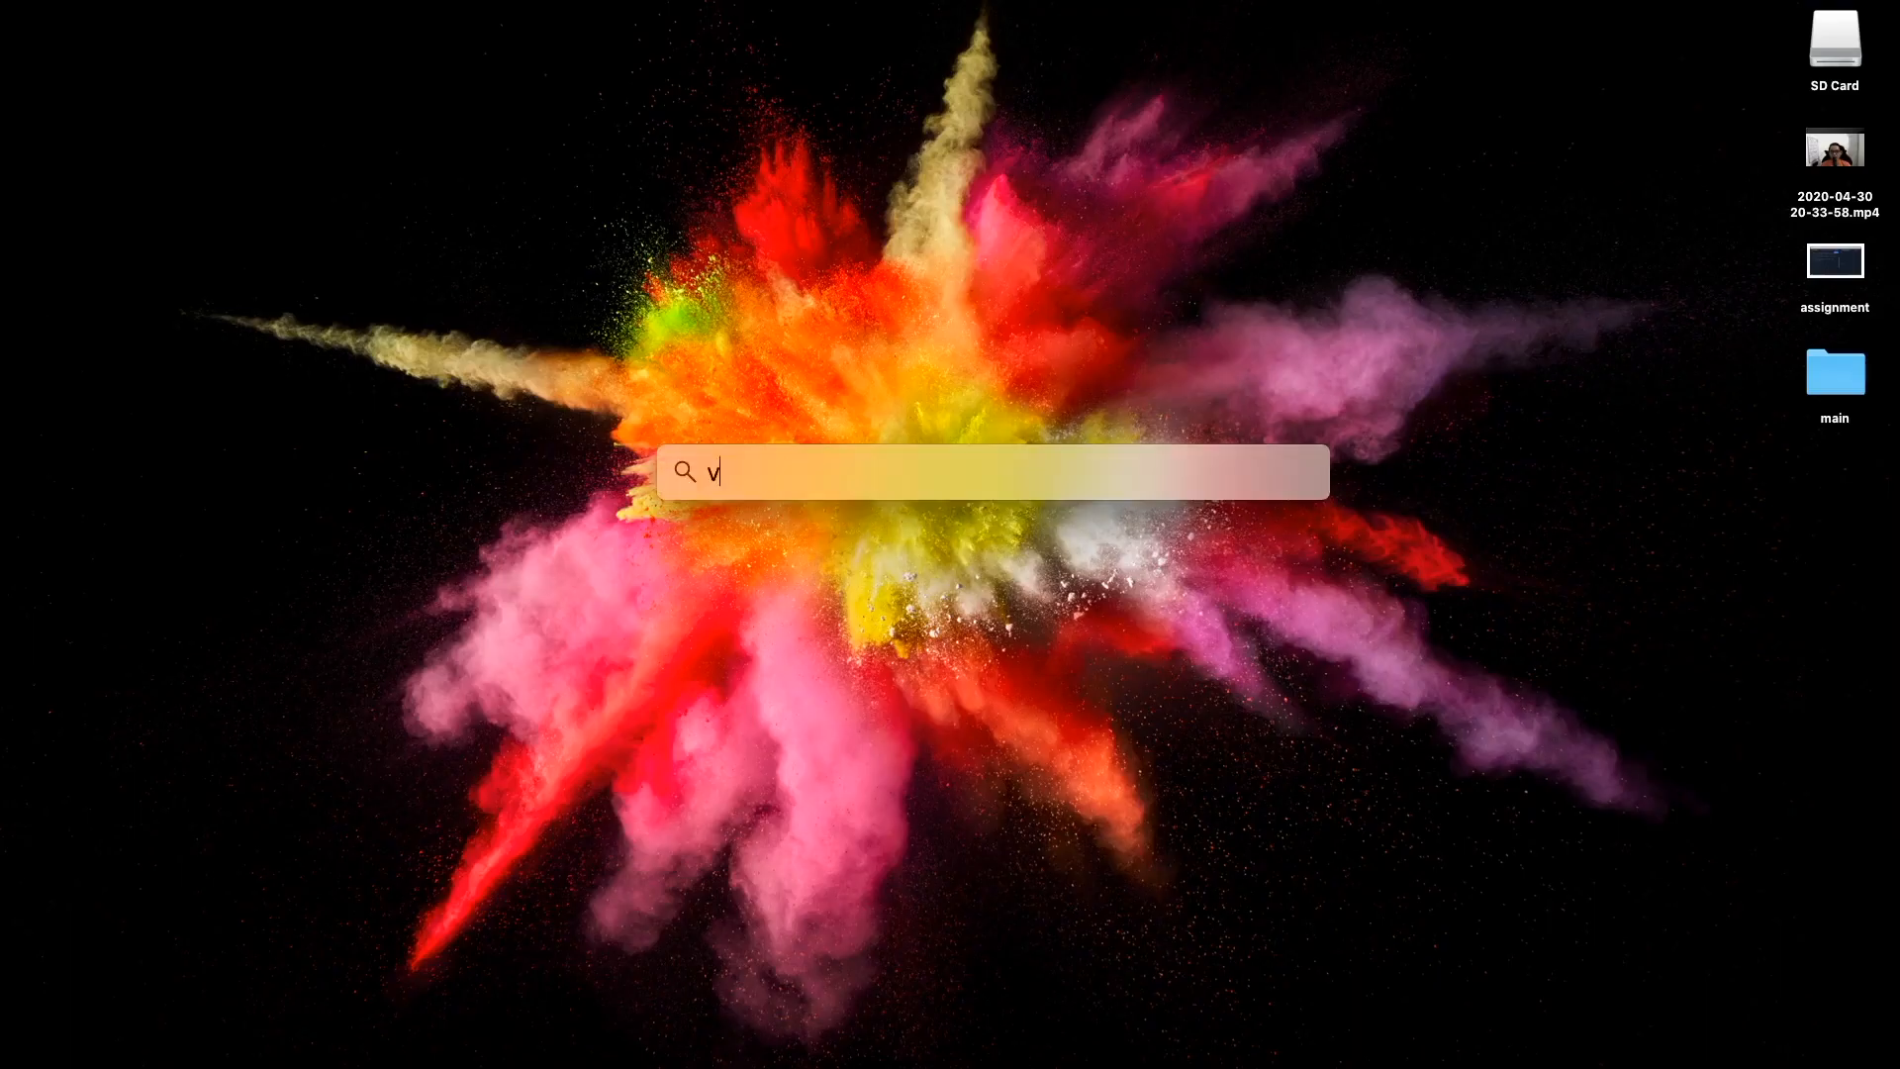
{"action": "key", "text": "Escape"}
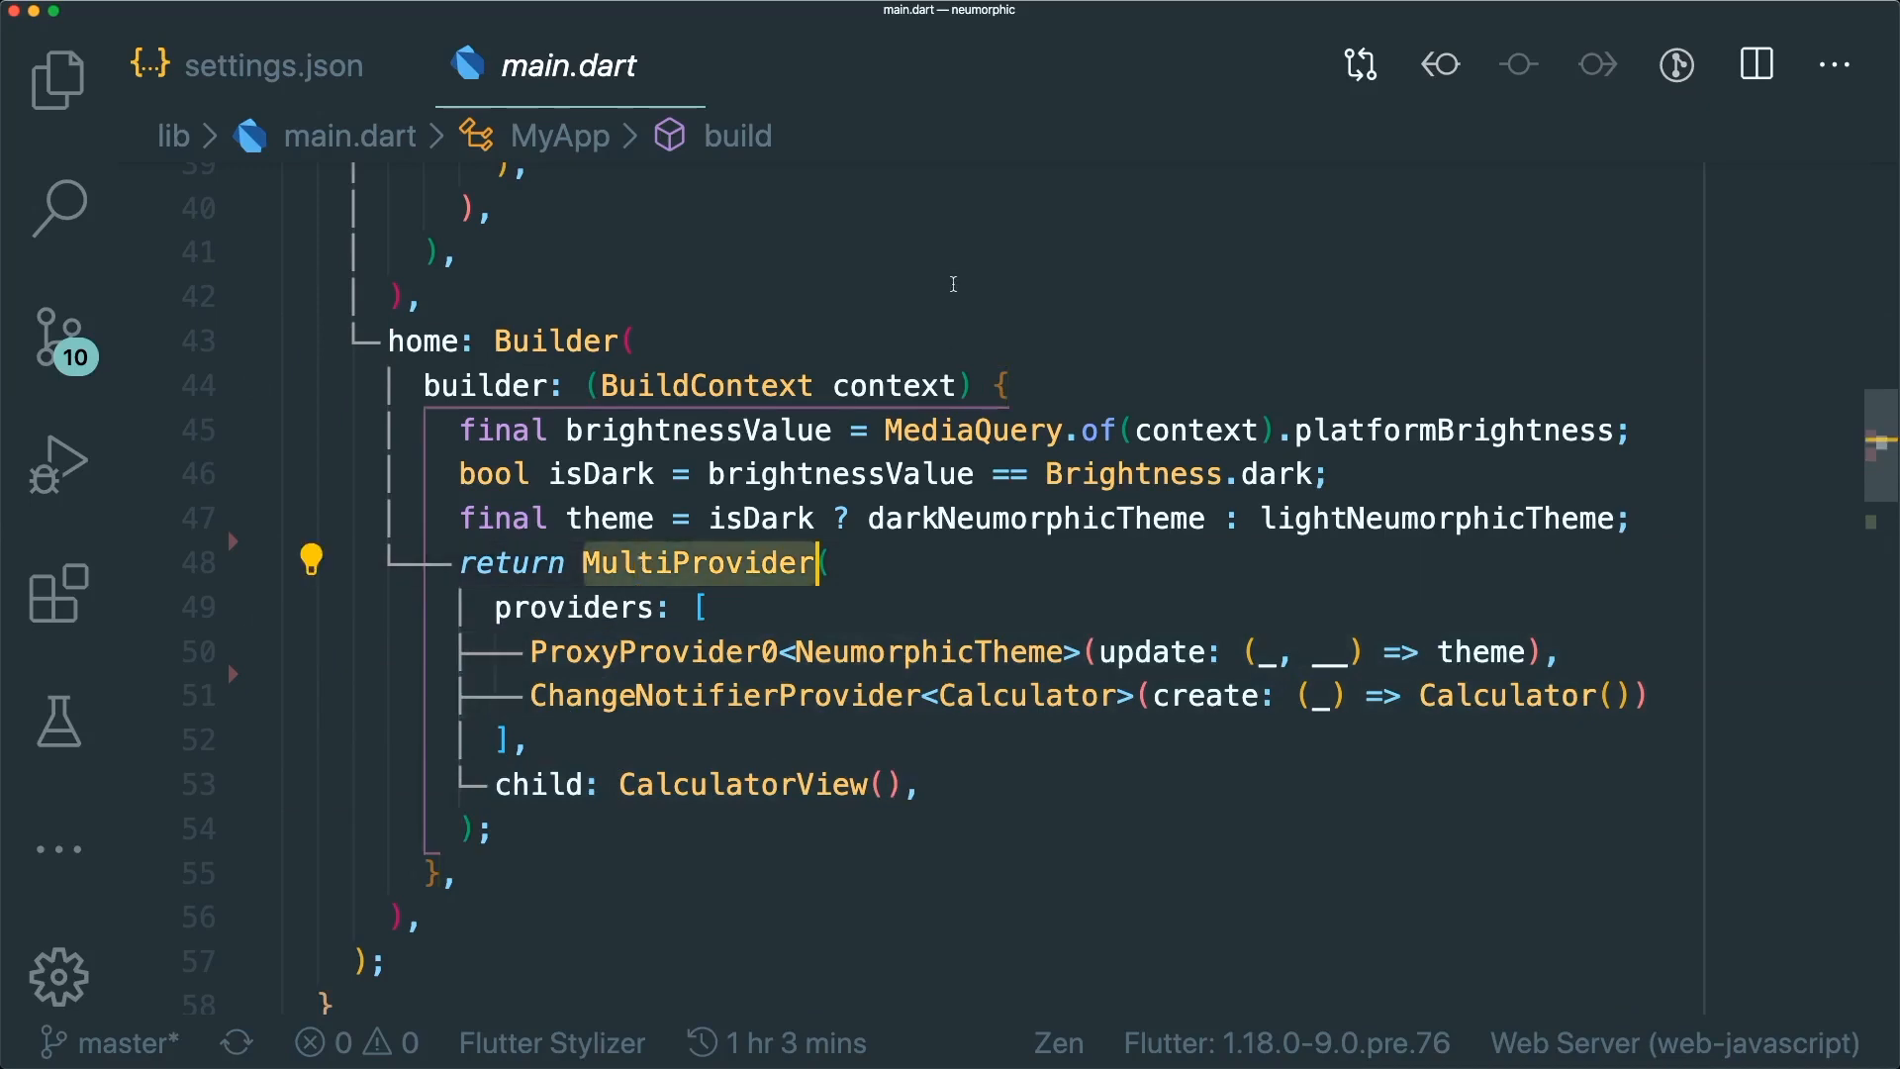
Return to settings.json at its [dart] section ready for the Command Palette
{"action": "left_click", "coordinate": [275, 65]}
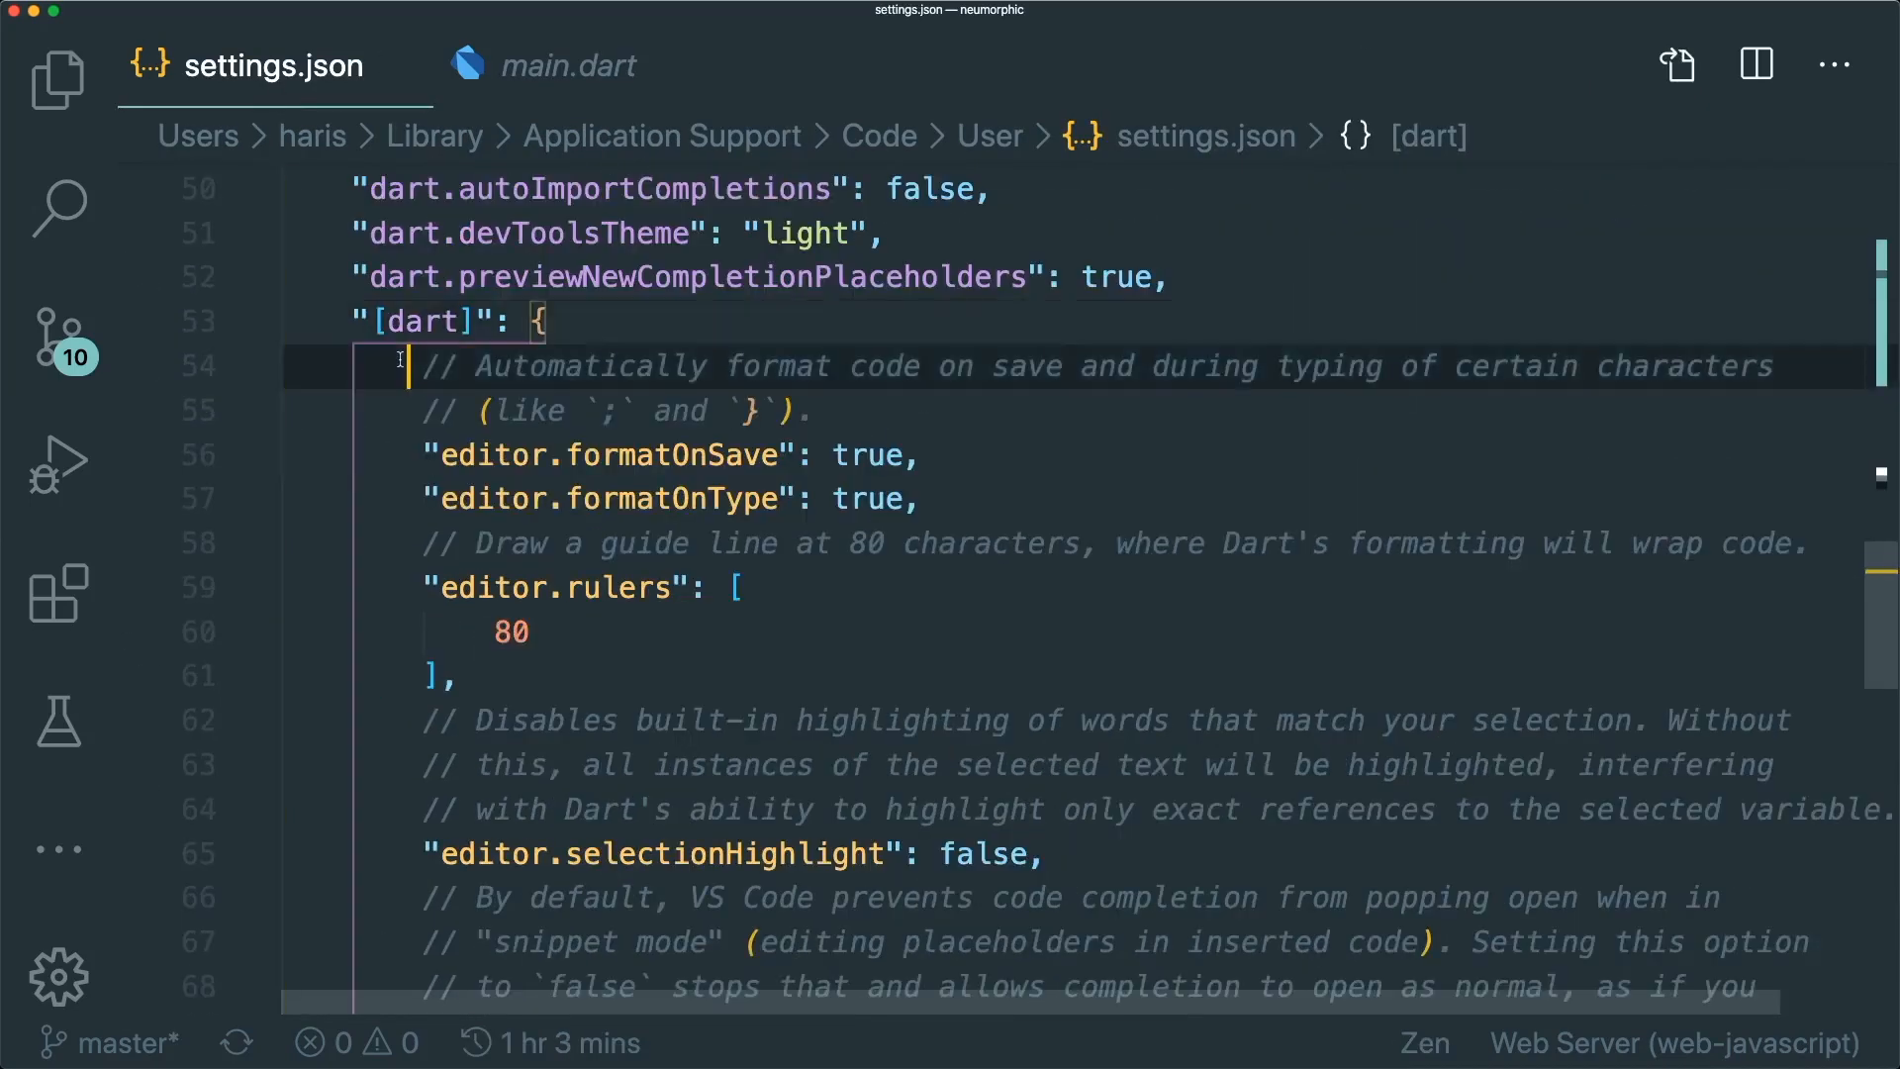
{"action": "scroll", "scroll_direction": "down", "scroll_amount": 3}
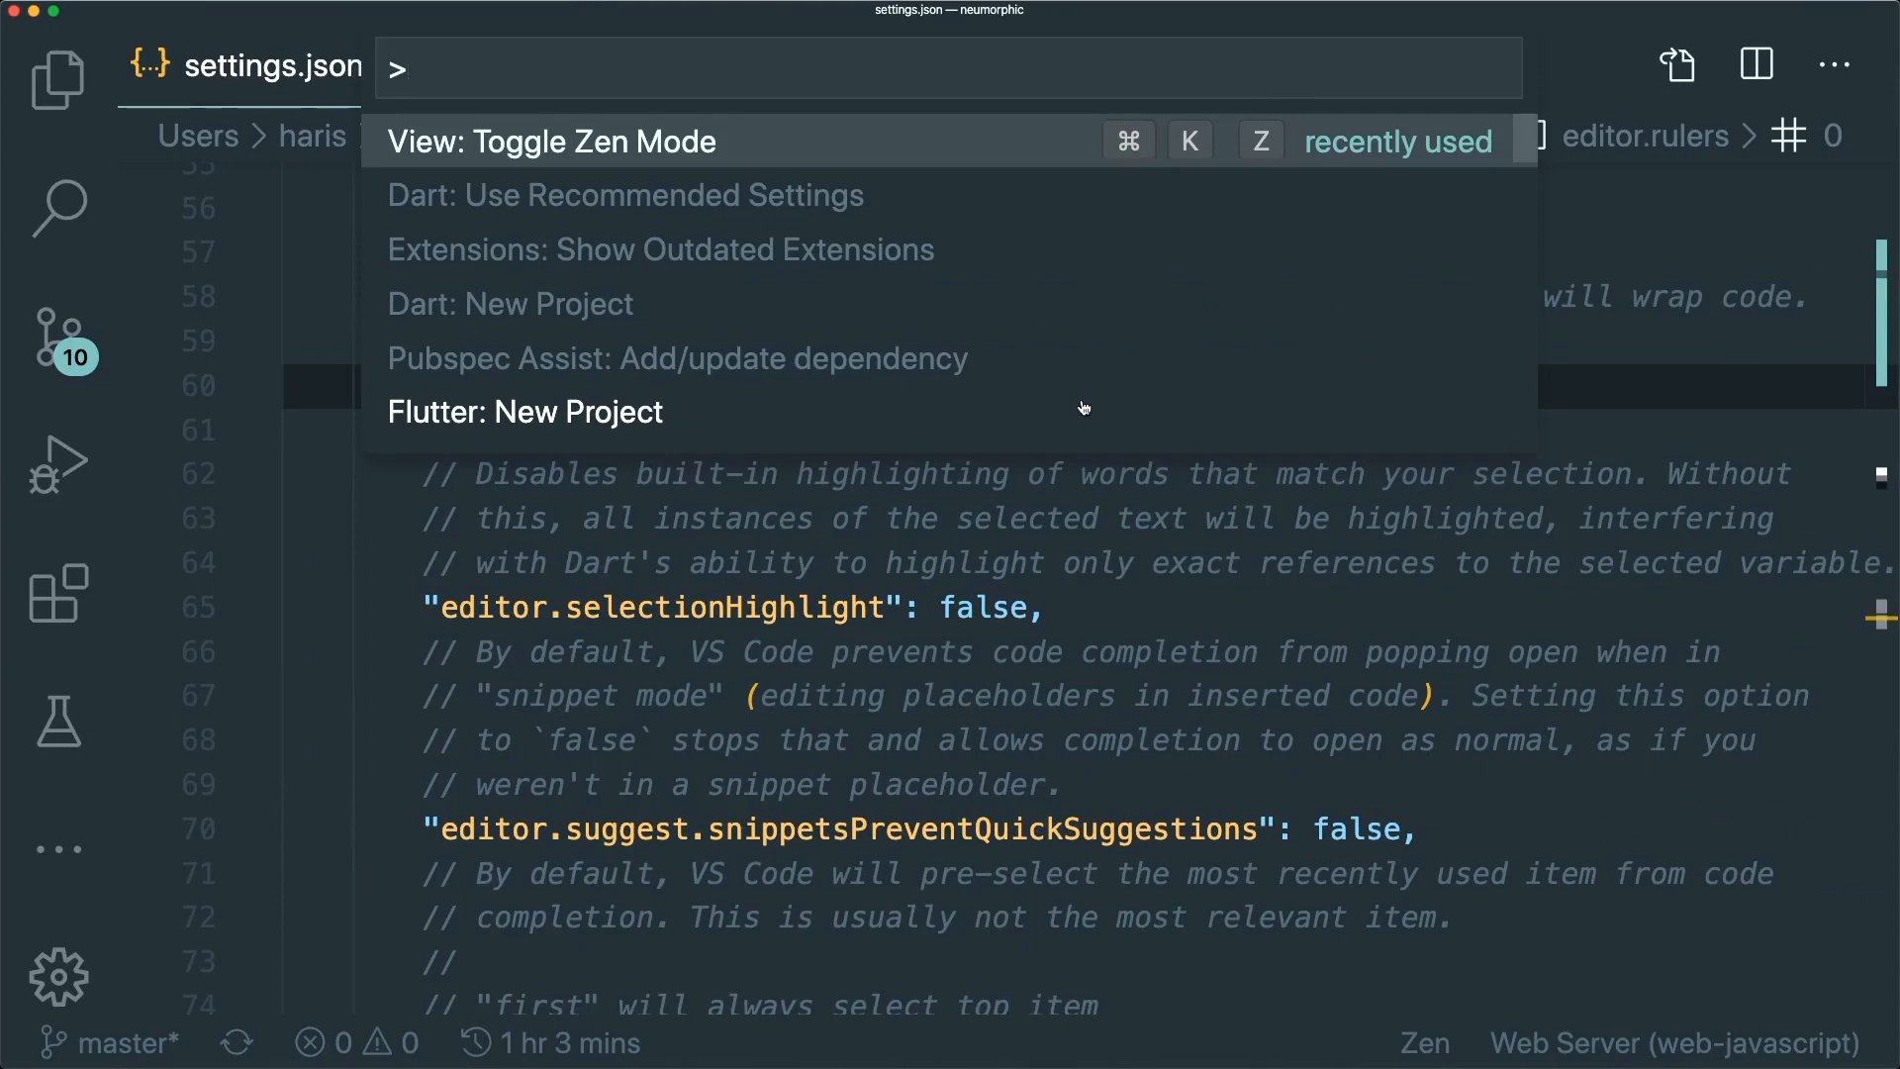
Run 'Dart: Use Recommended Settings' to write a fresh [dart] block, then filter Settings to dart import
{"action": "type", "text": "dart"}
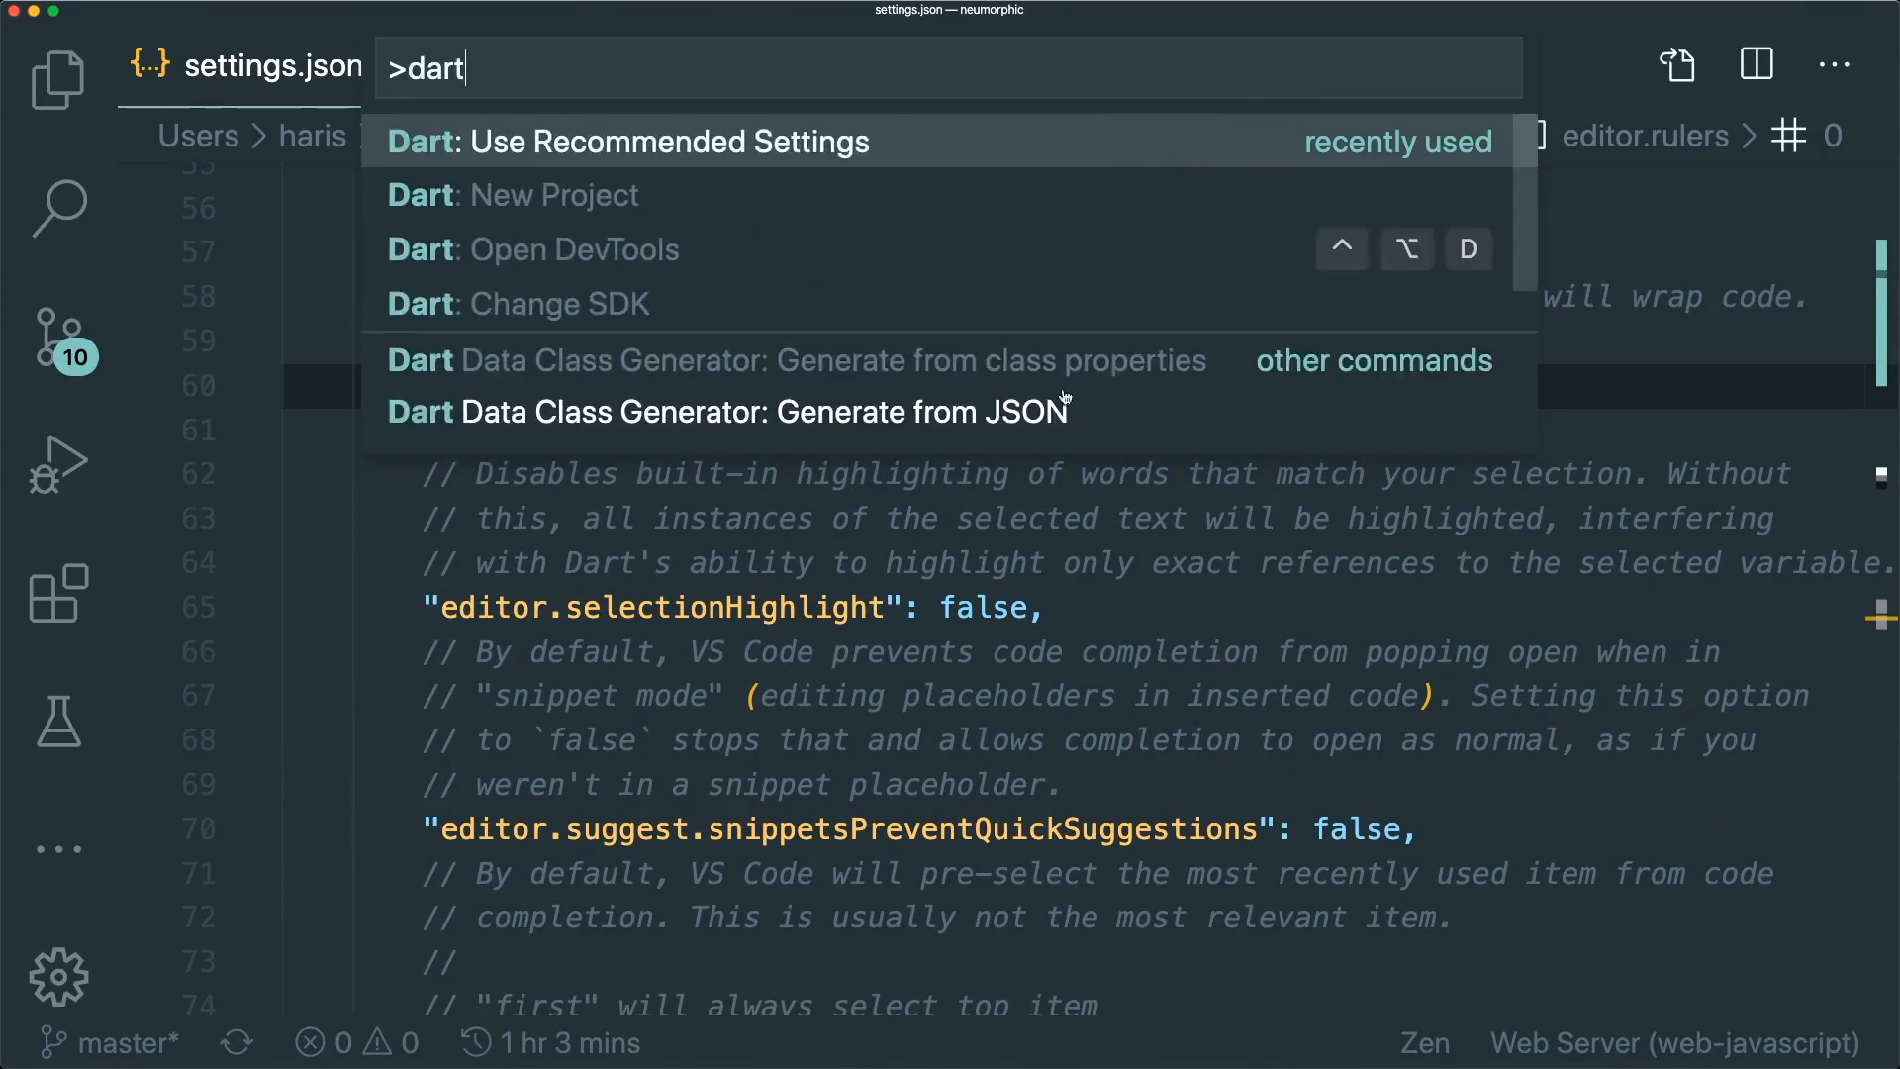
{"action": "left_click", "coordinate": [625, 140]}
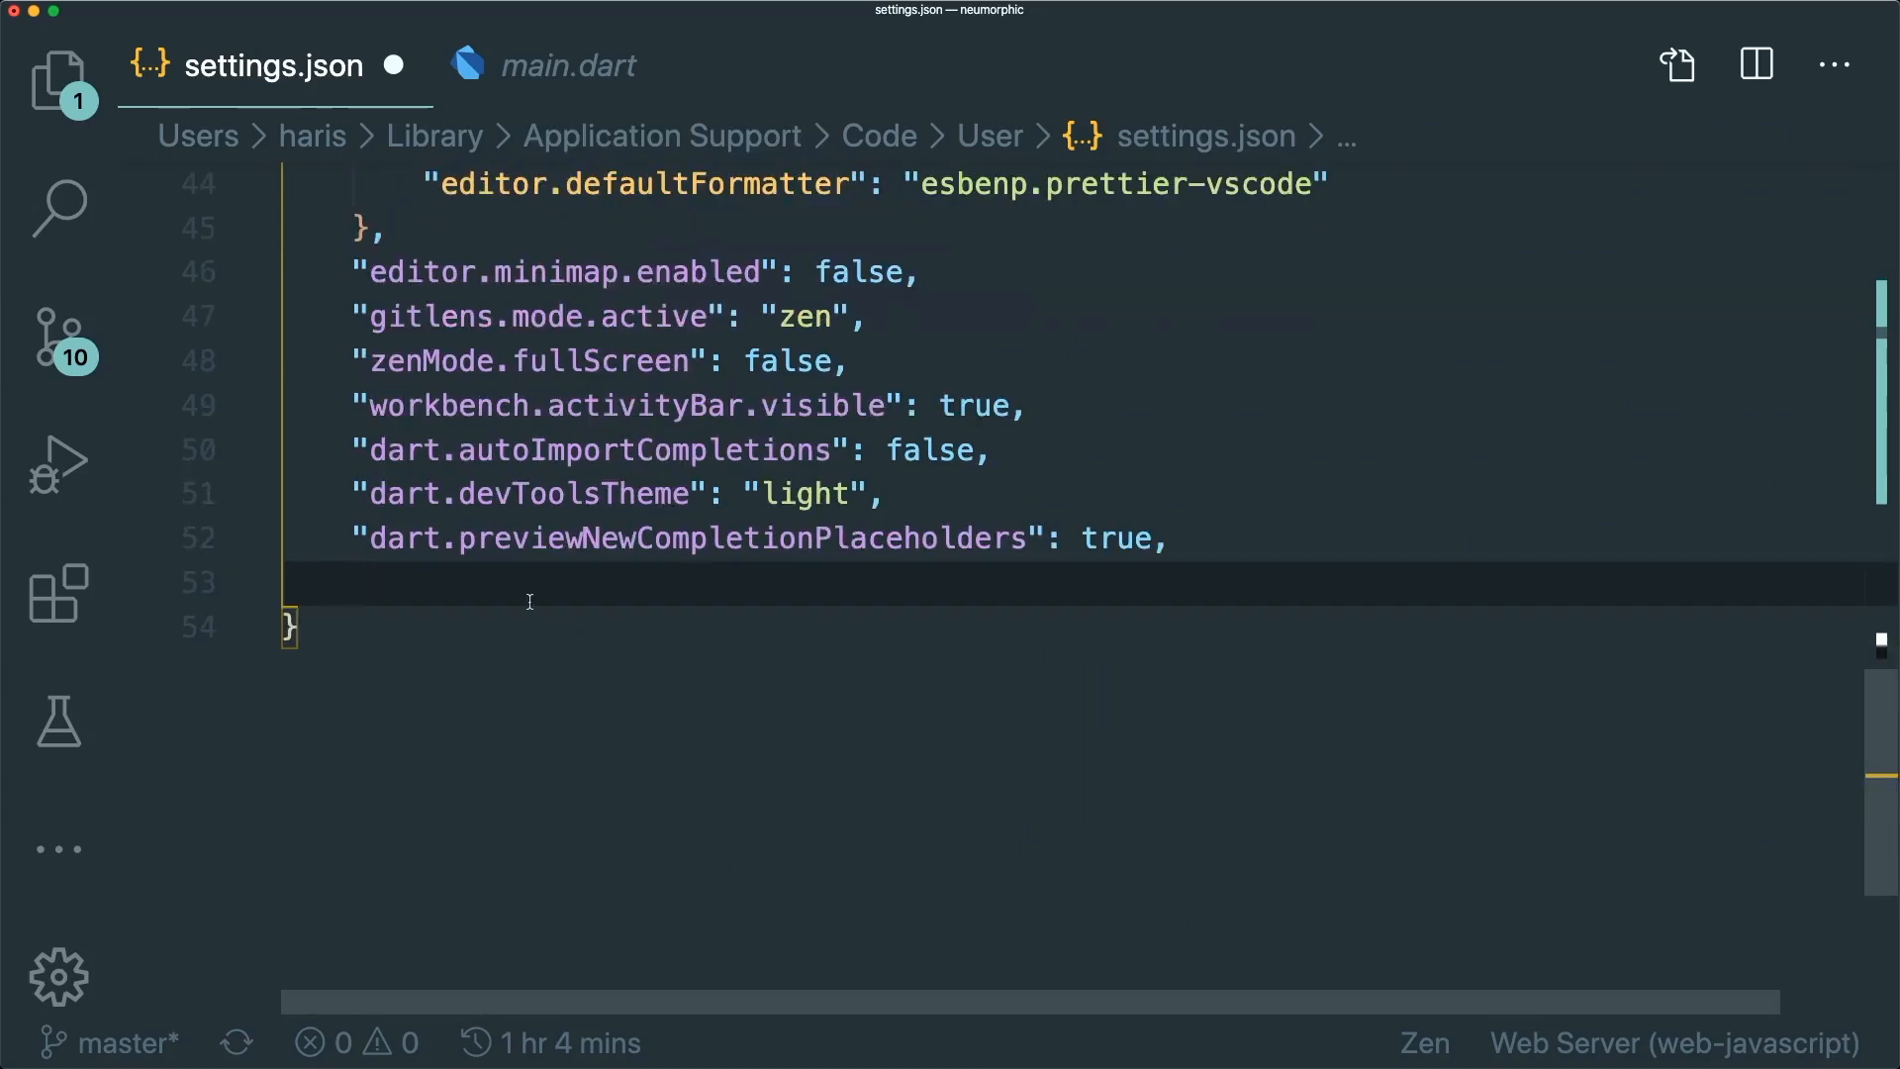
{"action": "scroll", "scroll_direction": "down", "scroll_amount": 3}
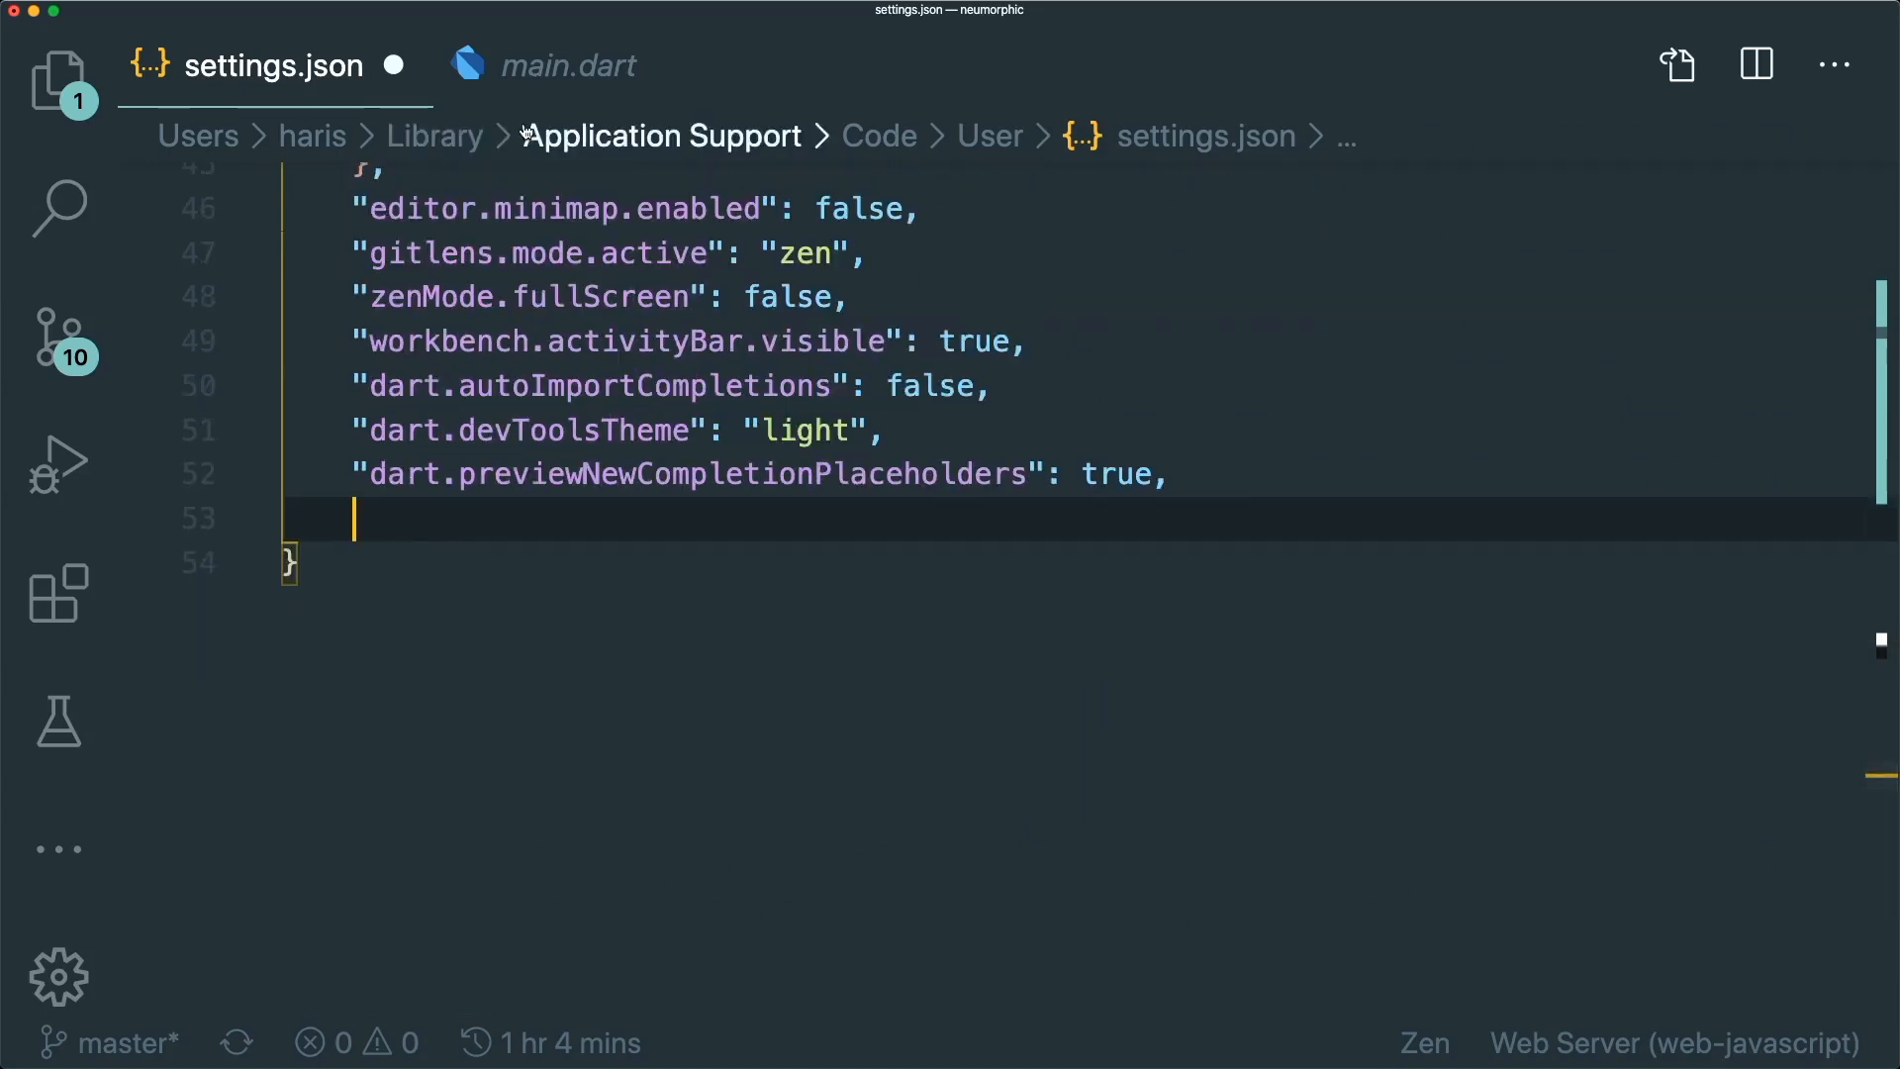
{"action": "key", "text": "cmd+shift+p"}
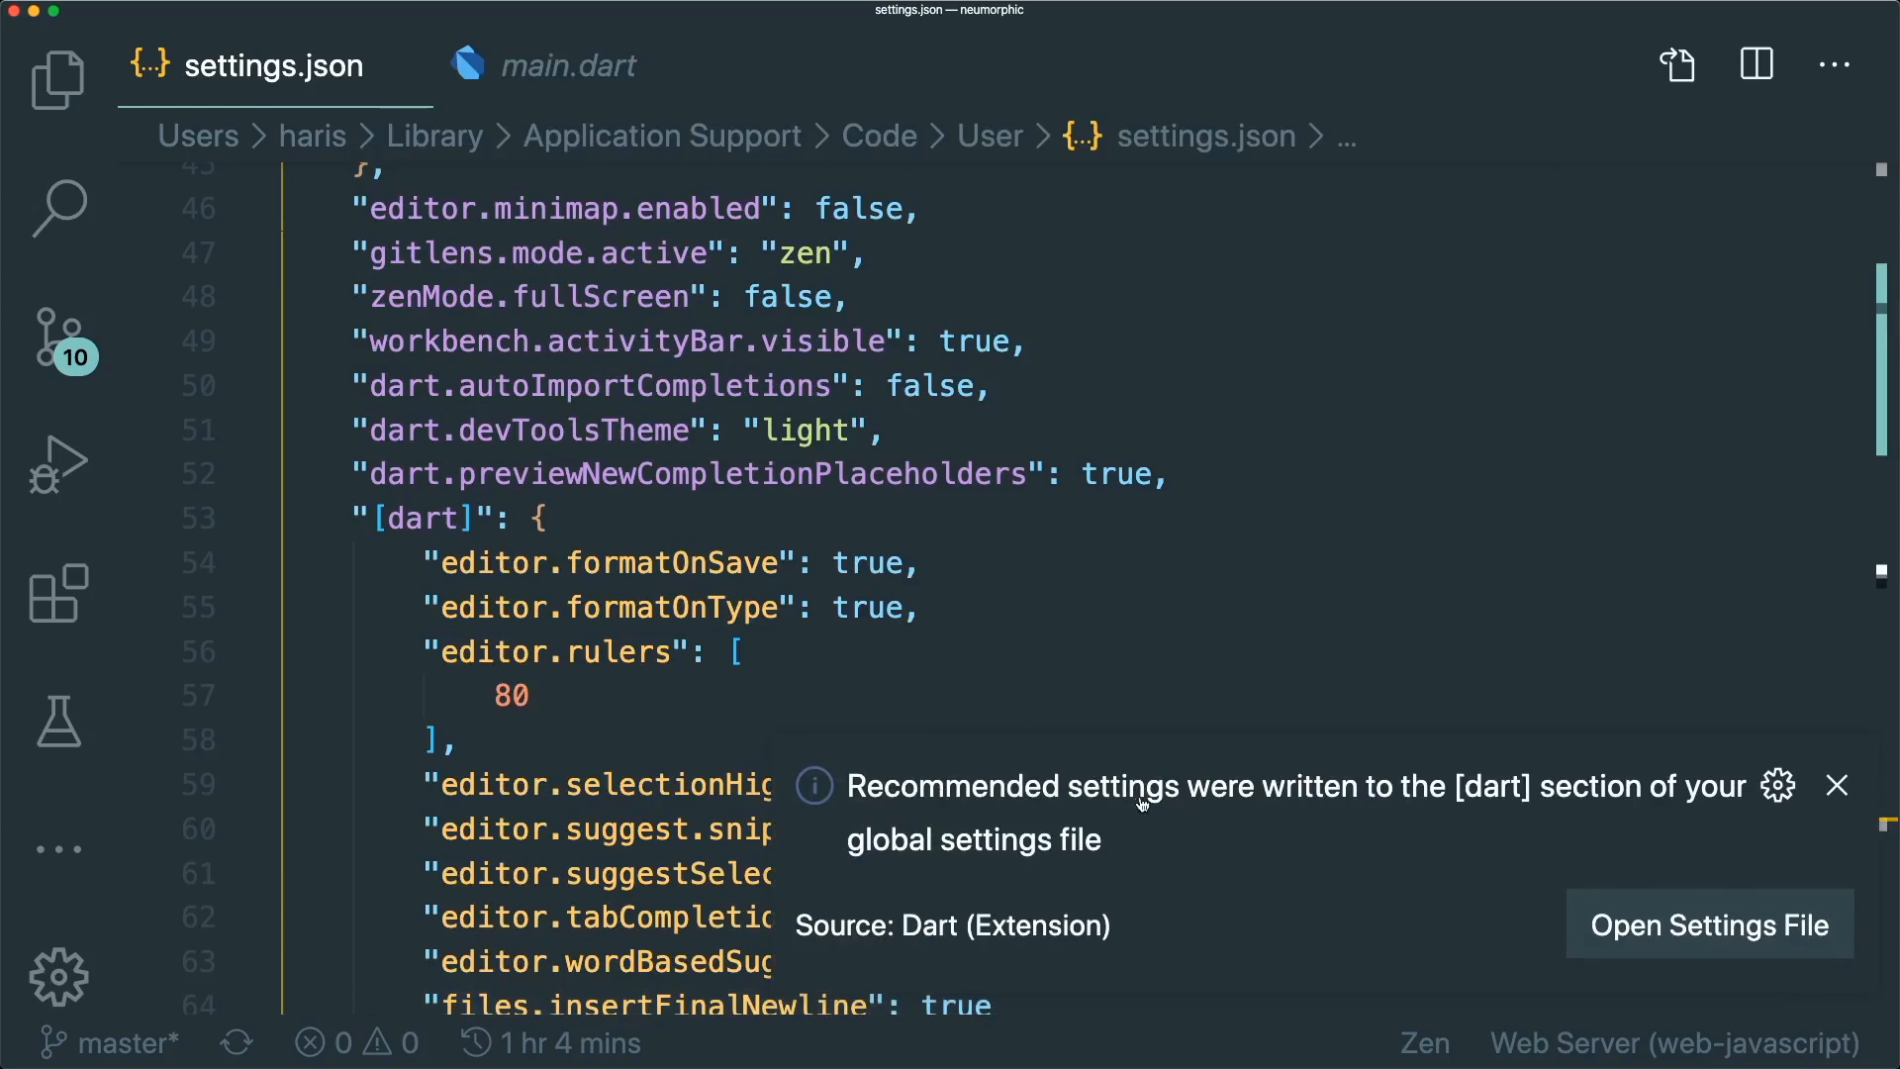
{"action": "mouse_move", "coordinate": [1833, 811]}
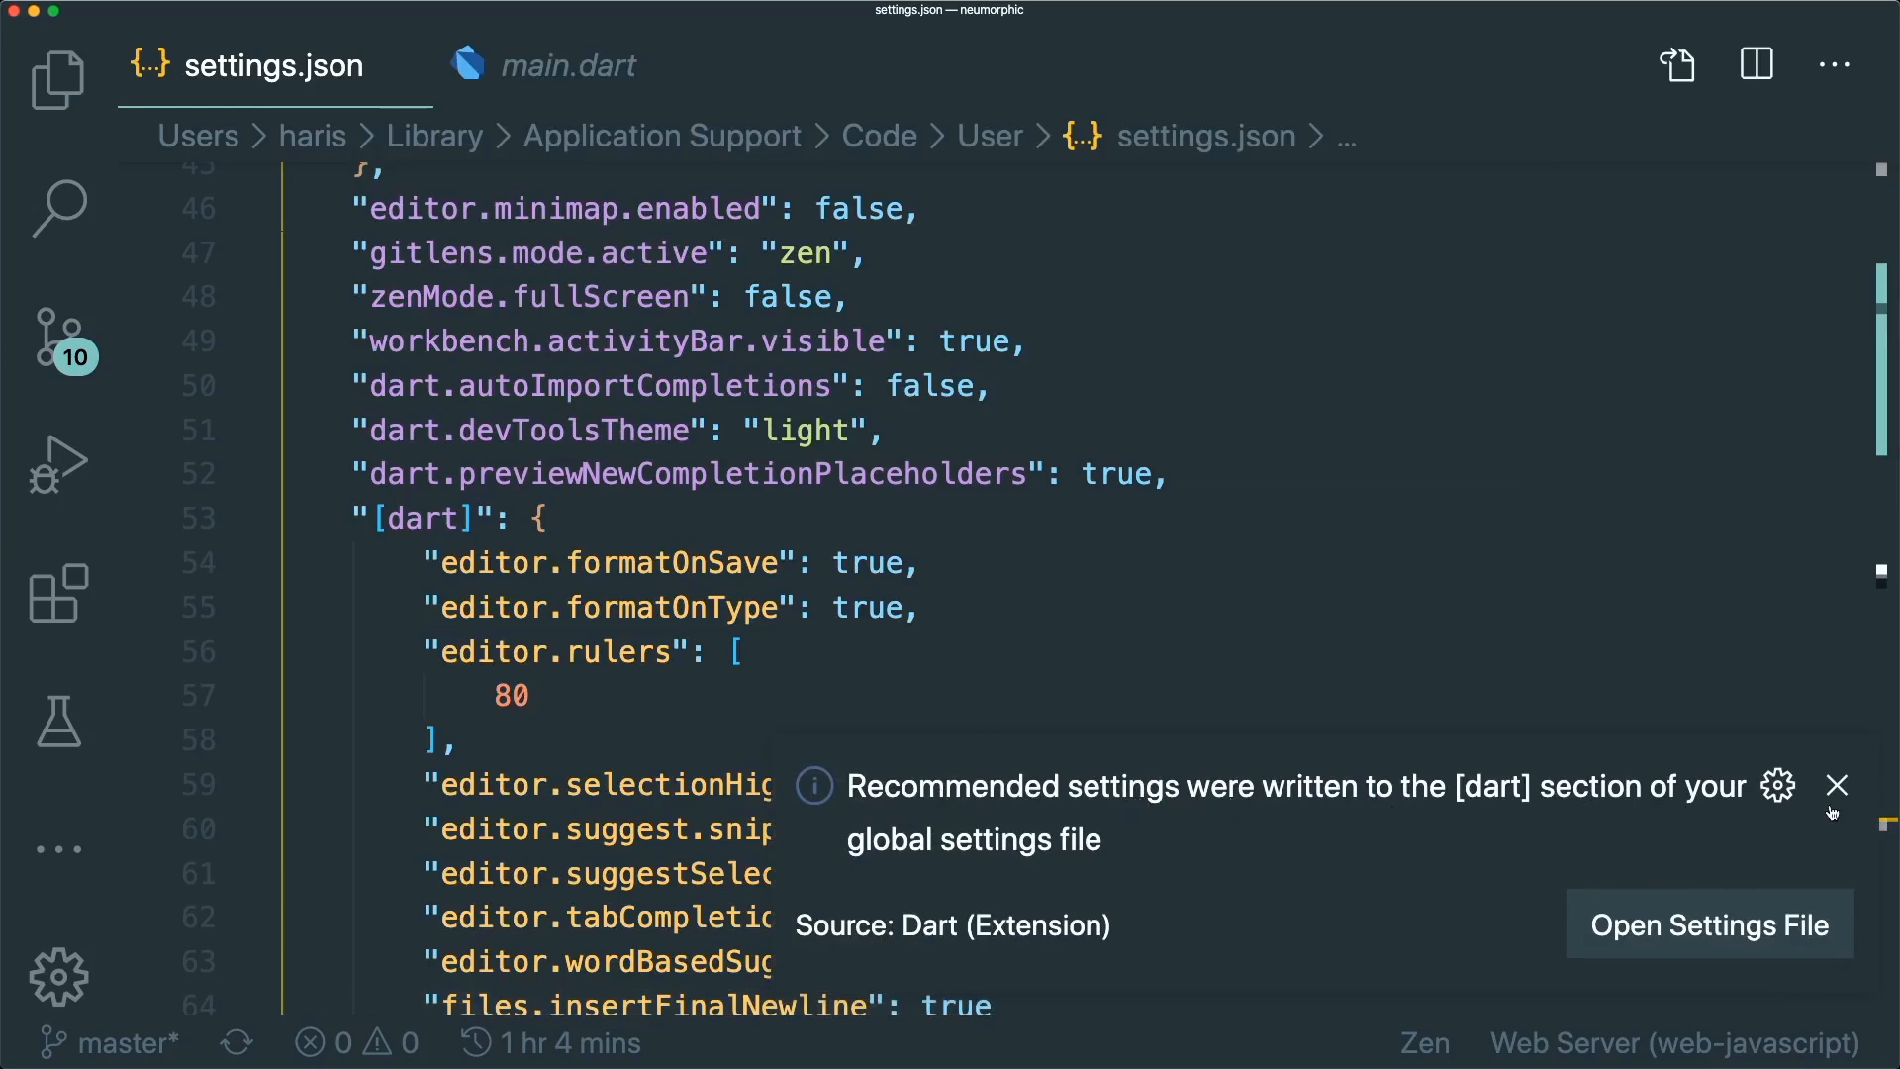
{"action": "left_click", "coordinate": [1837, 786]}
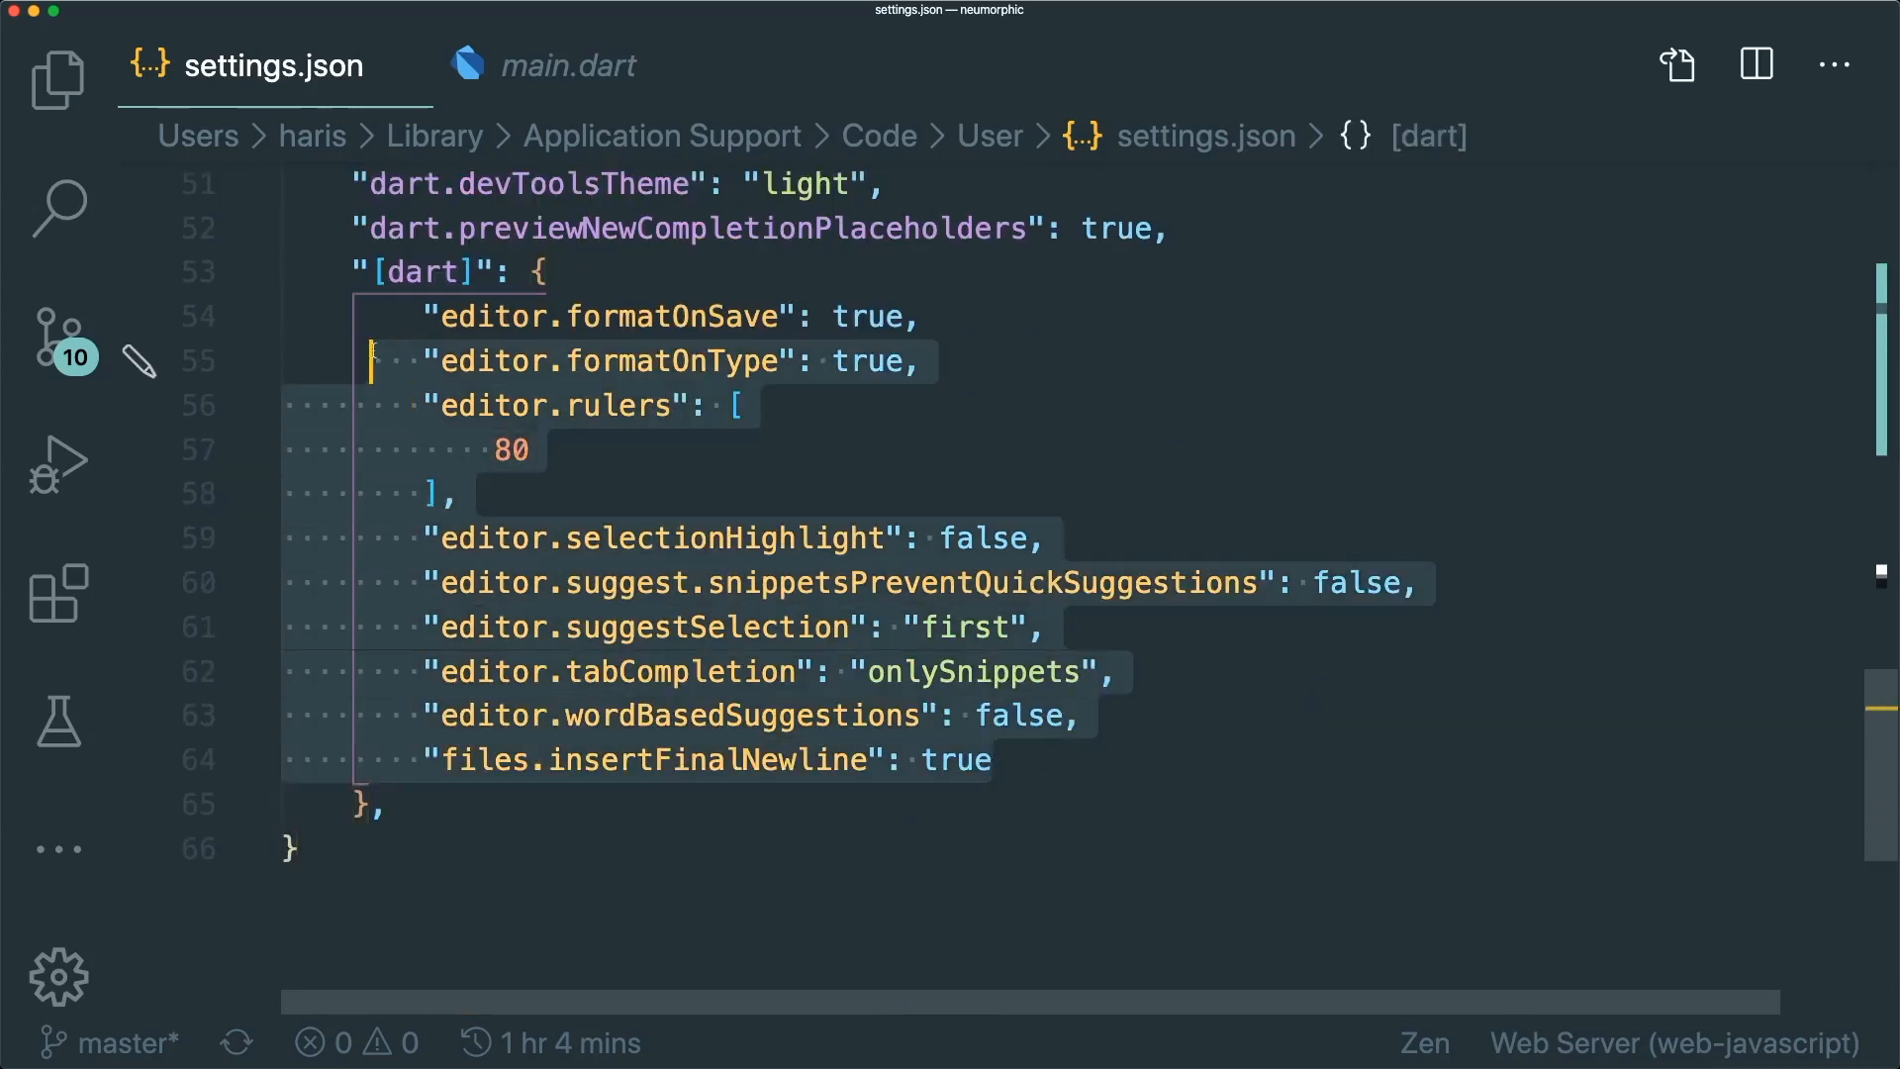
{"action": "left_click", "coordinate": [462, 493]}
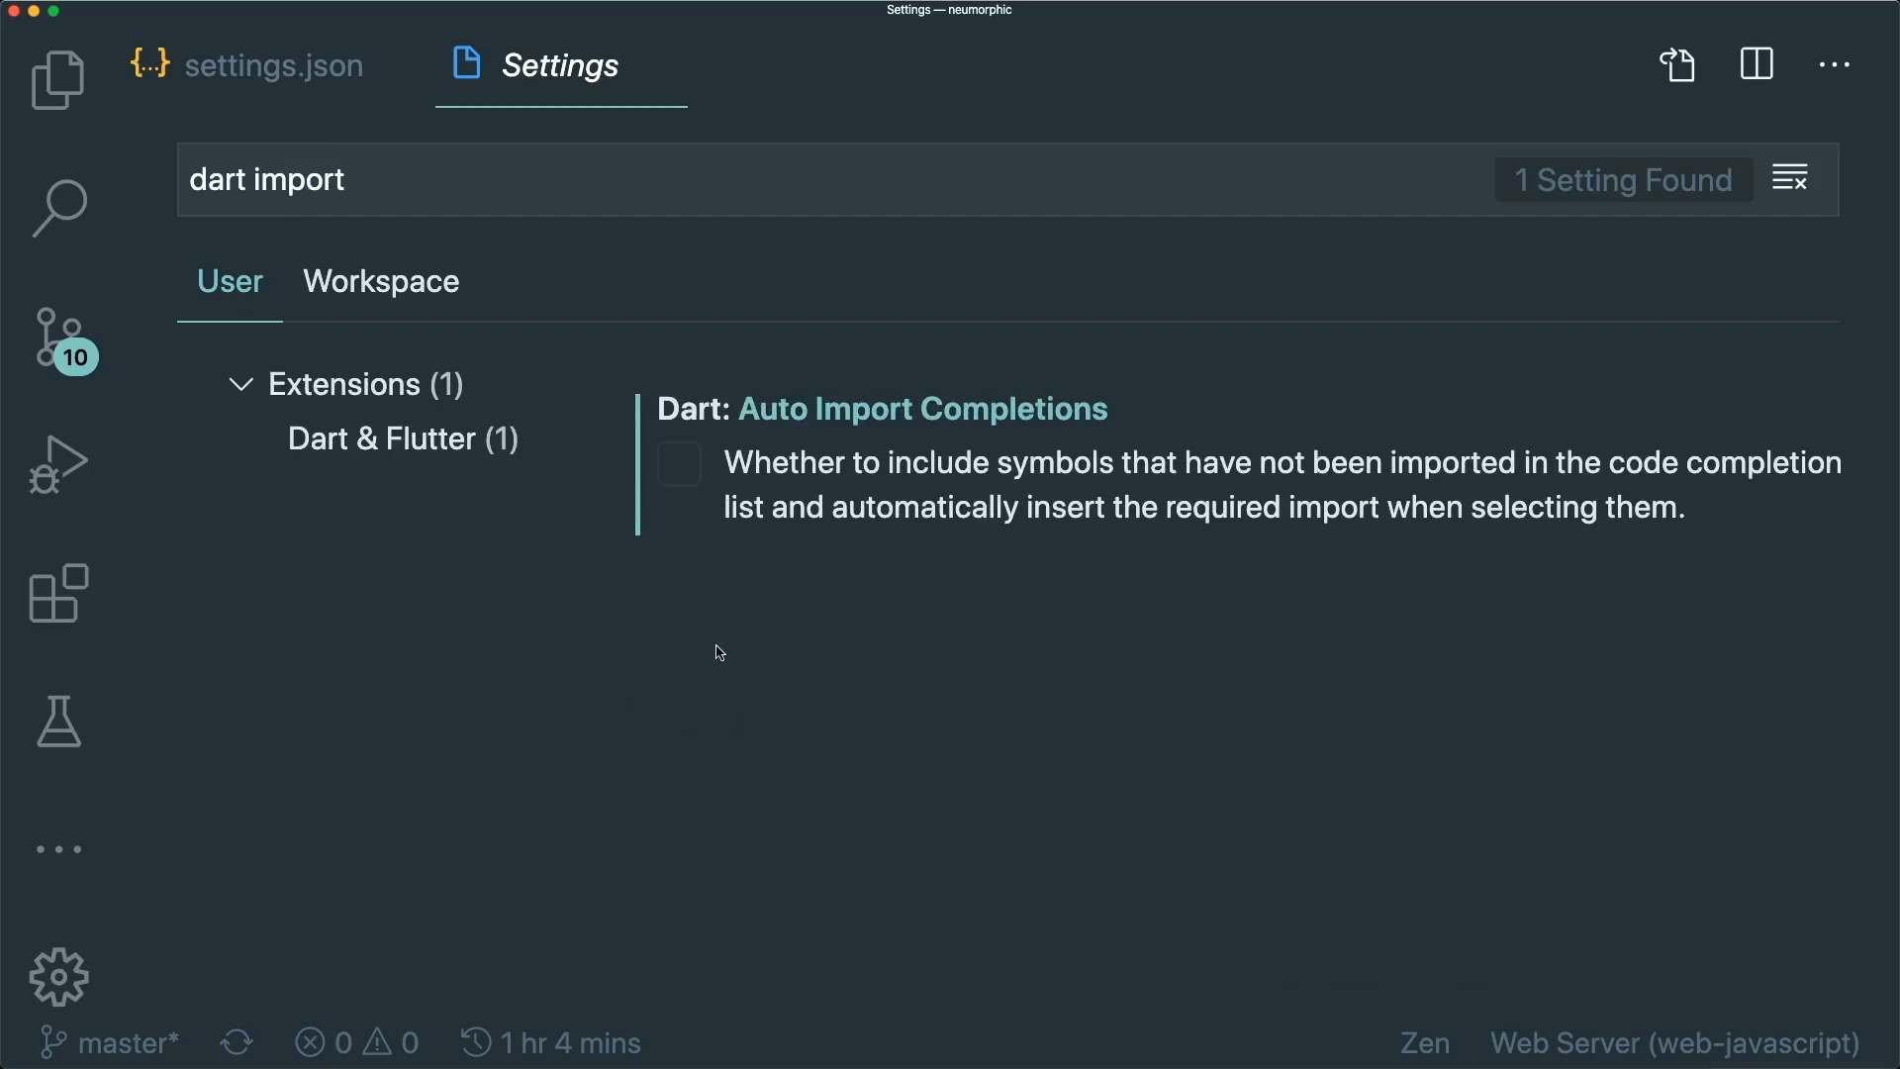
{"action": "mouse_move", "coordinate": [764, 380]}
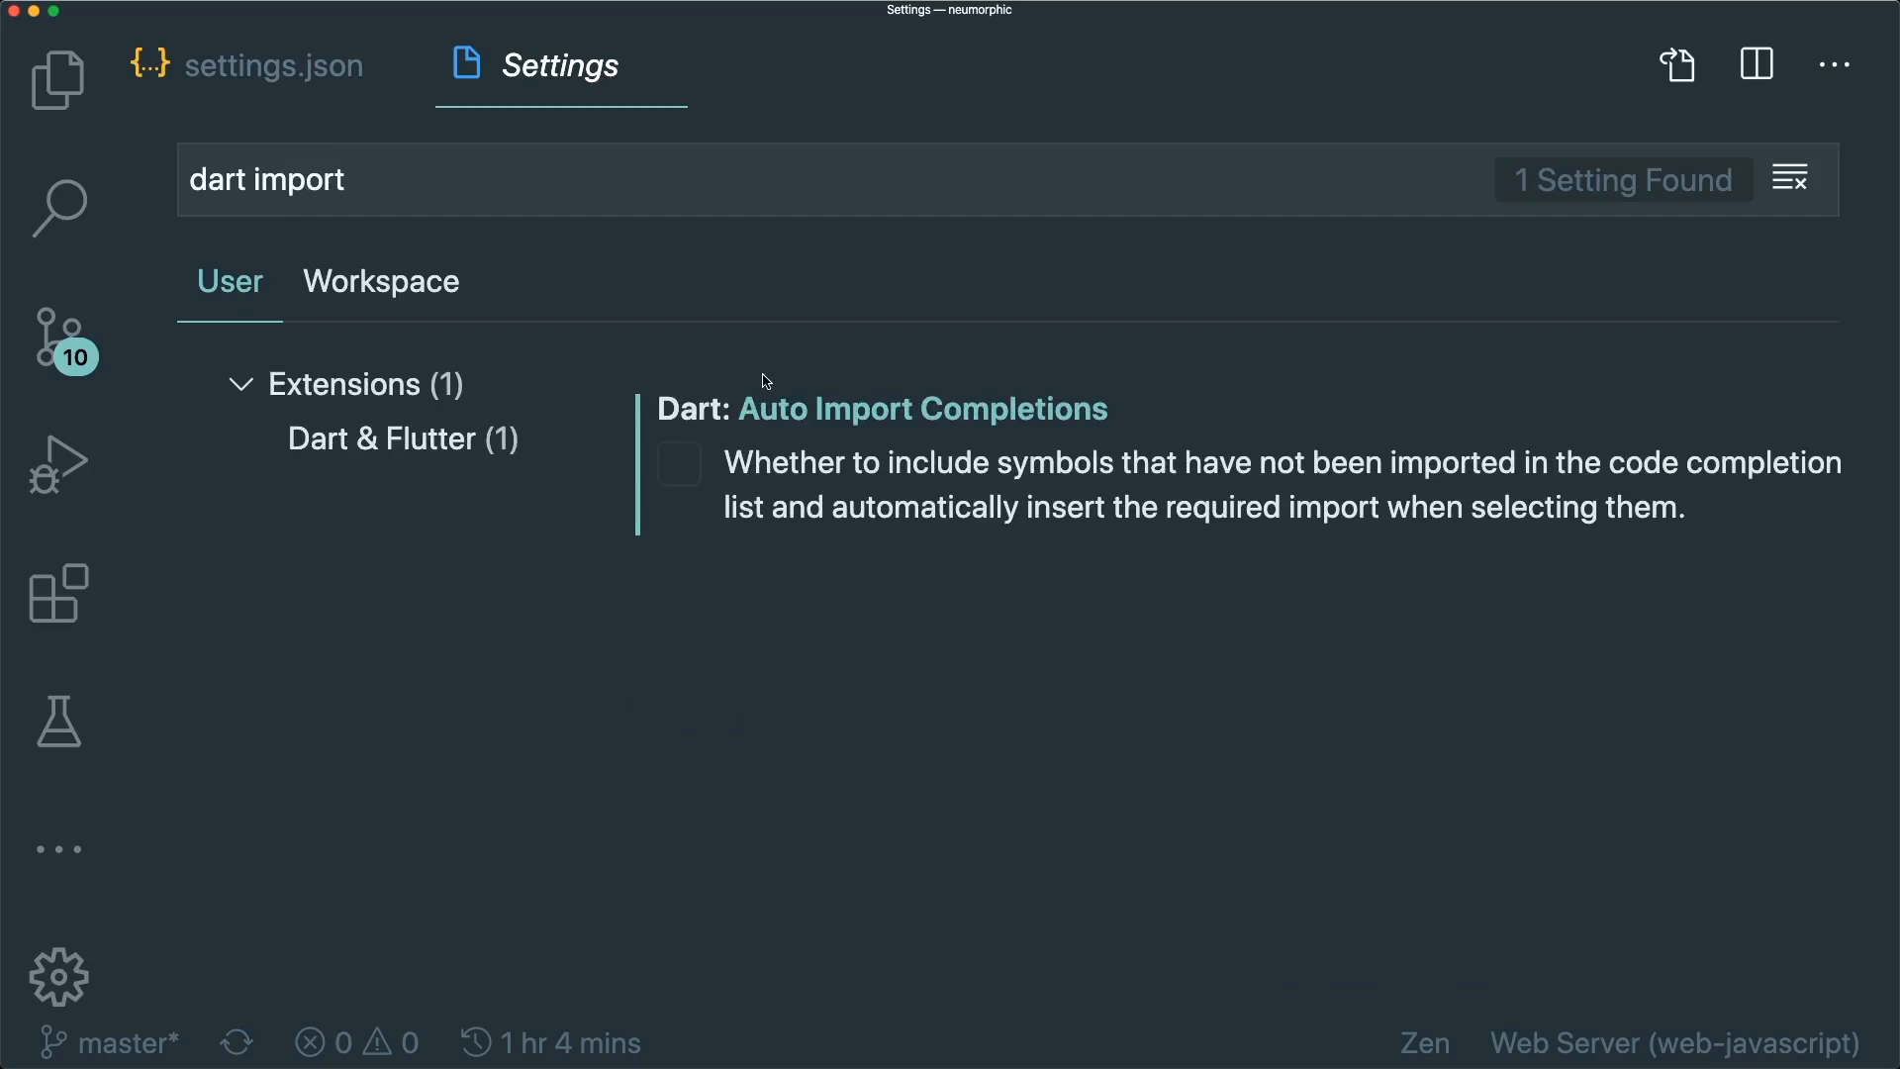
{"action": "mouse_move", "coordinate": [1036, 414]}
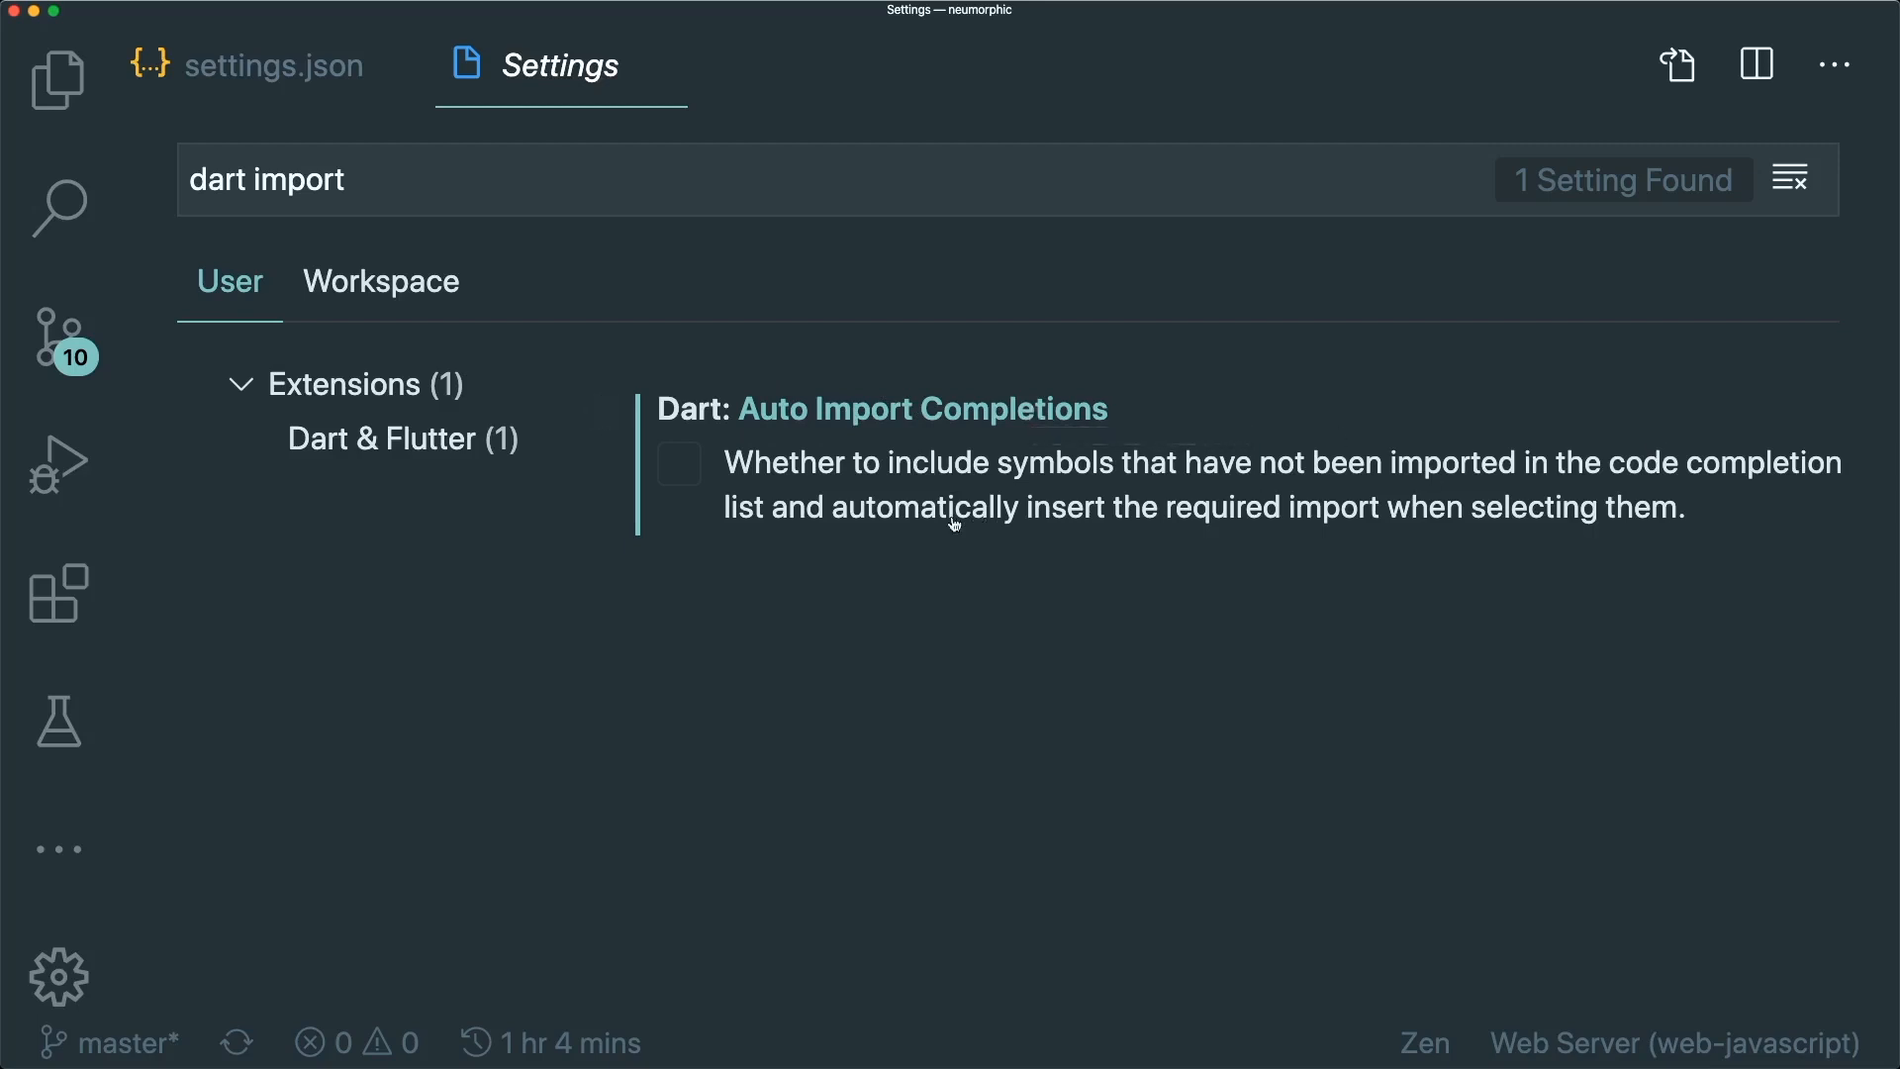
{"action": "mouse_move", "coordinate": [1633, 689]}
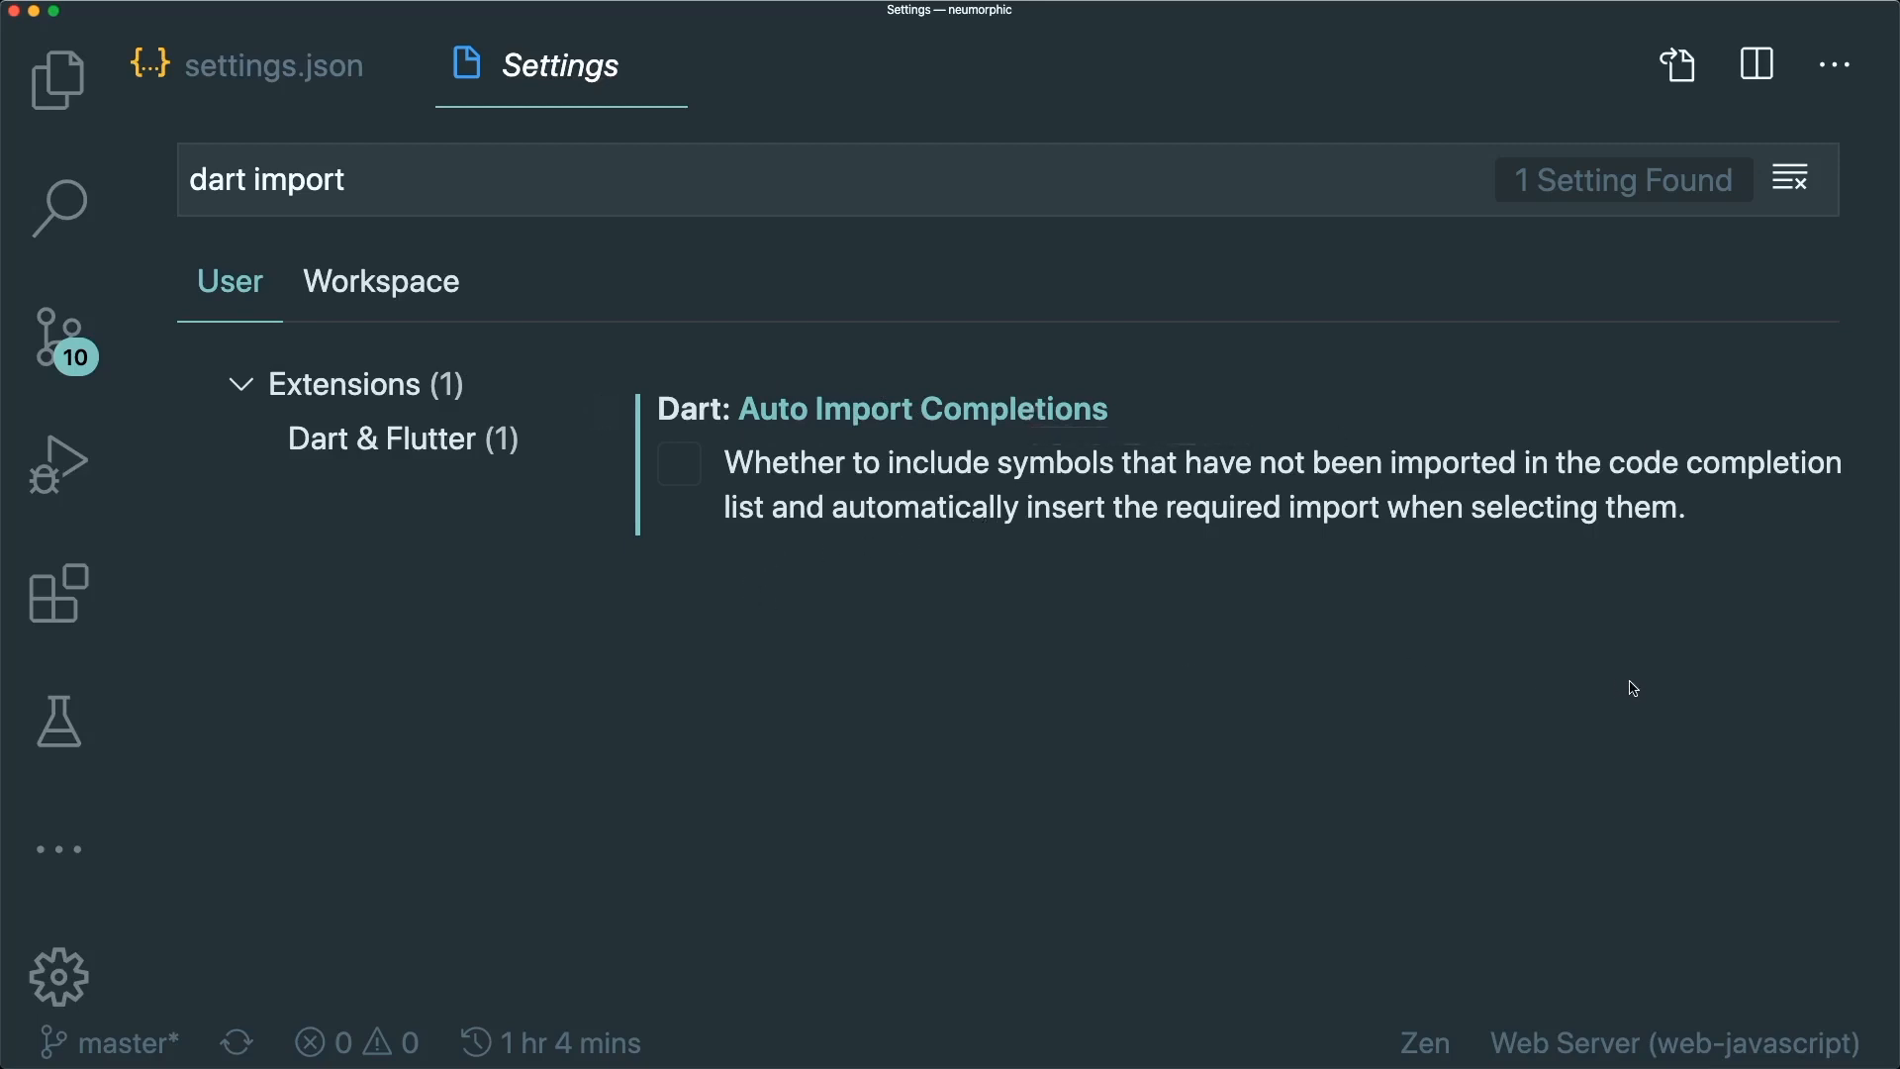
{"action": "mouse_move", "coordinate": [1534, 600]}
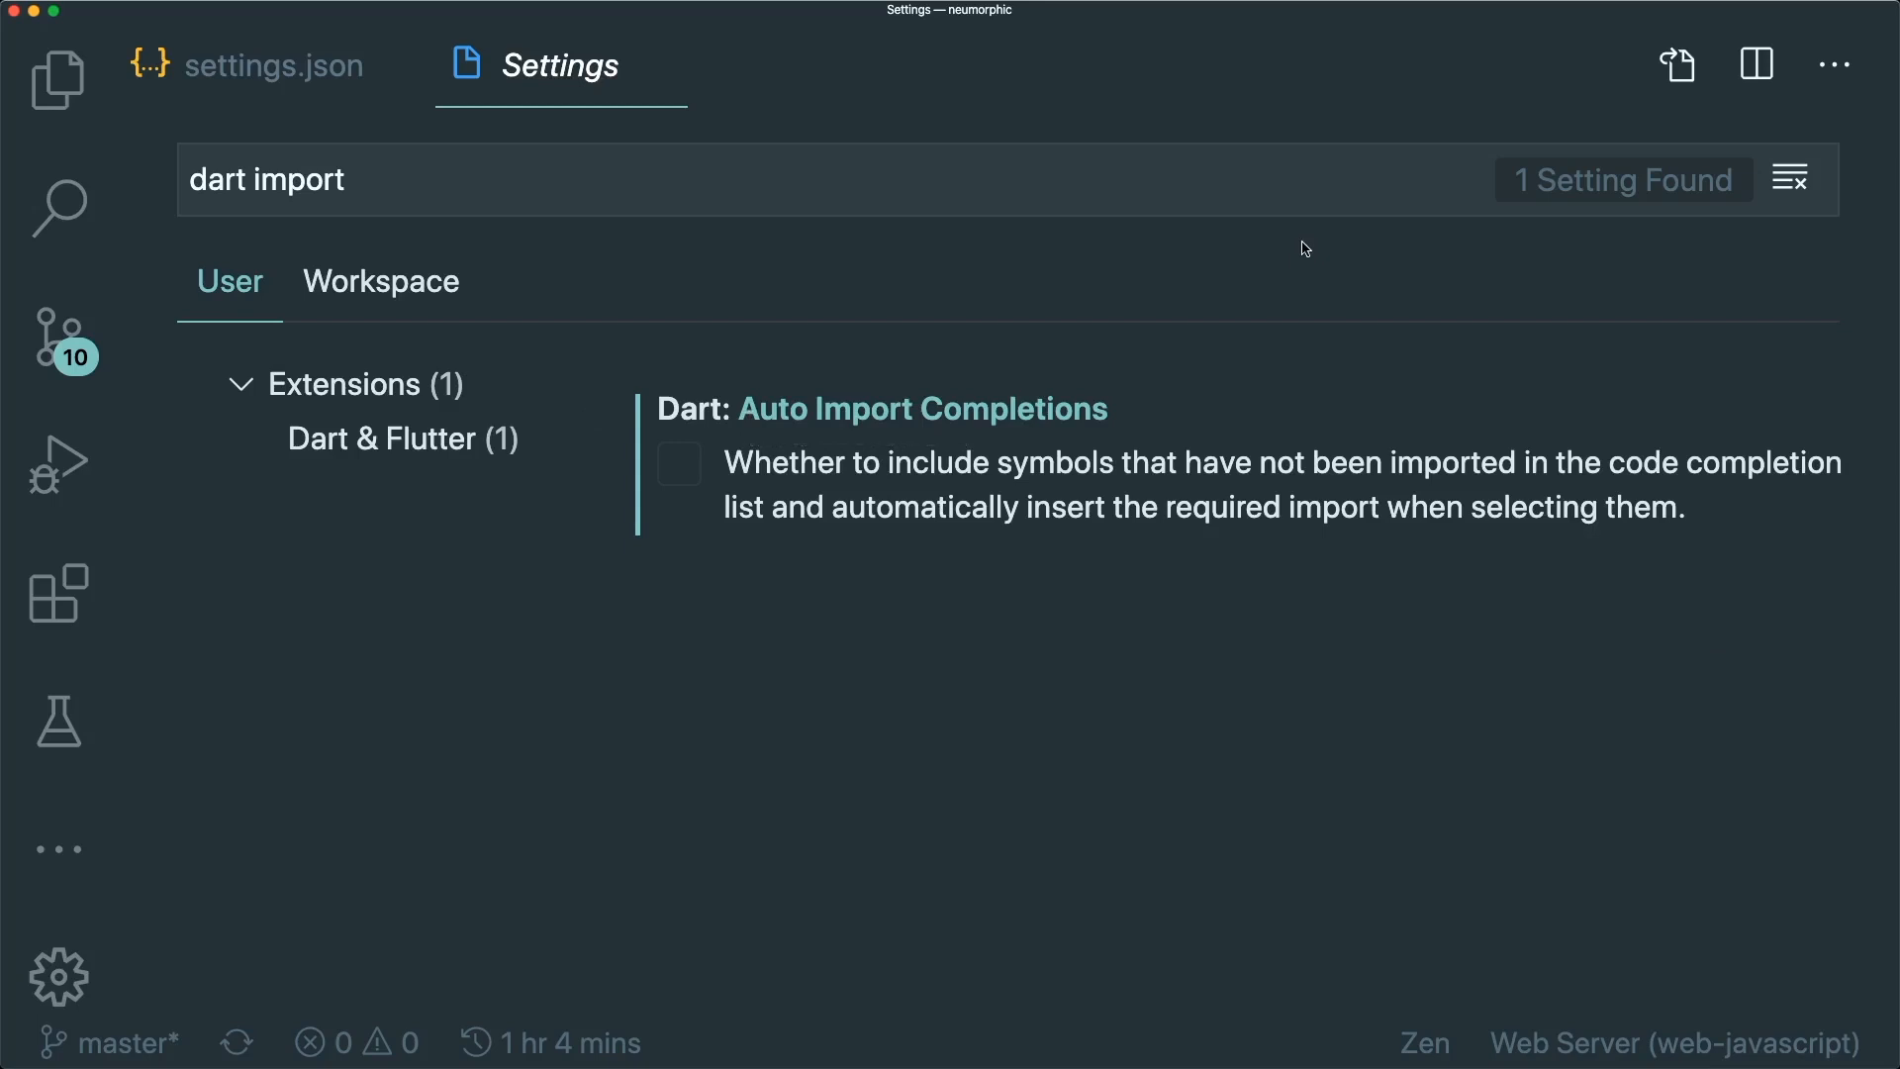
{"action": "mouse_move", "coordinate": [1043, 708]}
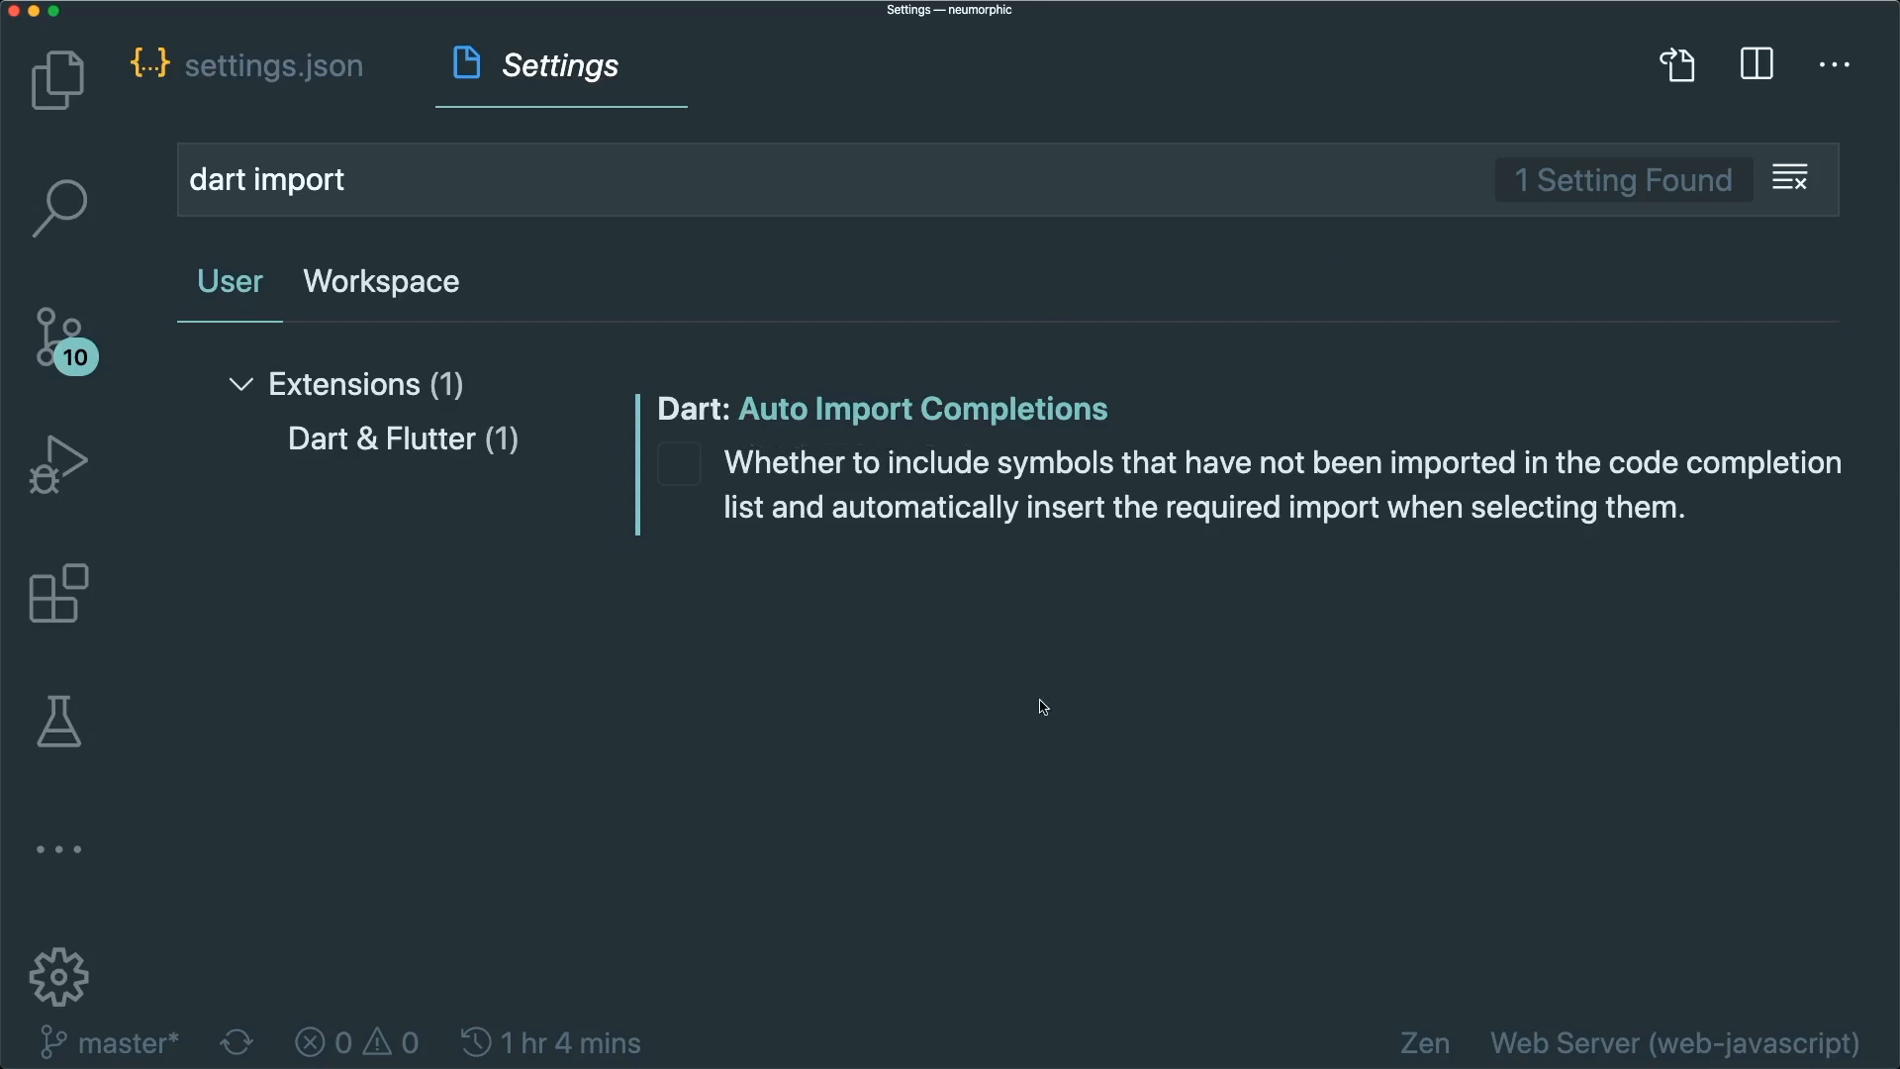
{"action": "mouse_move", "coordinate": [891, 412]}
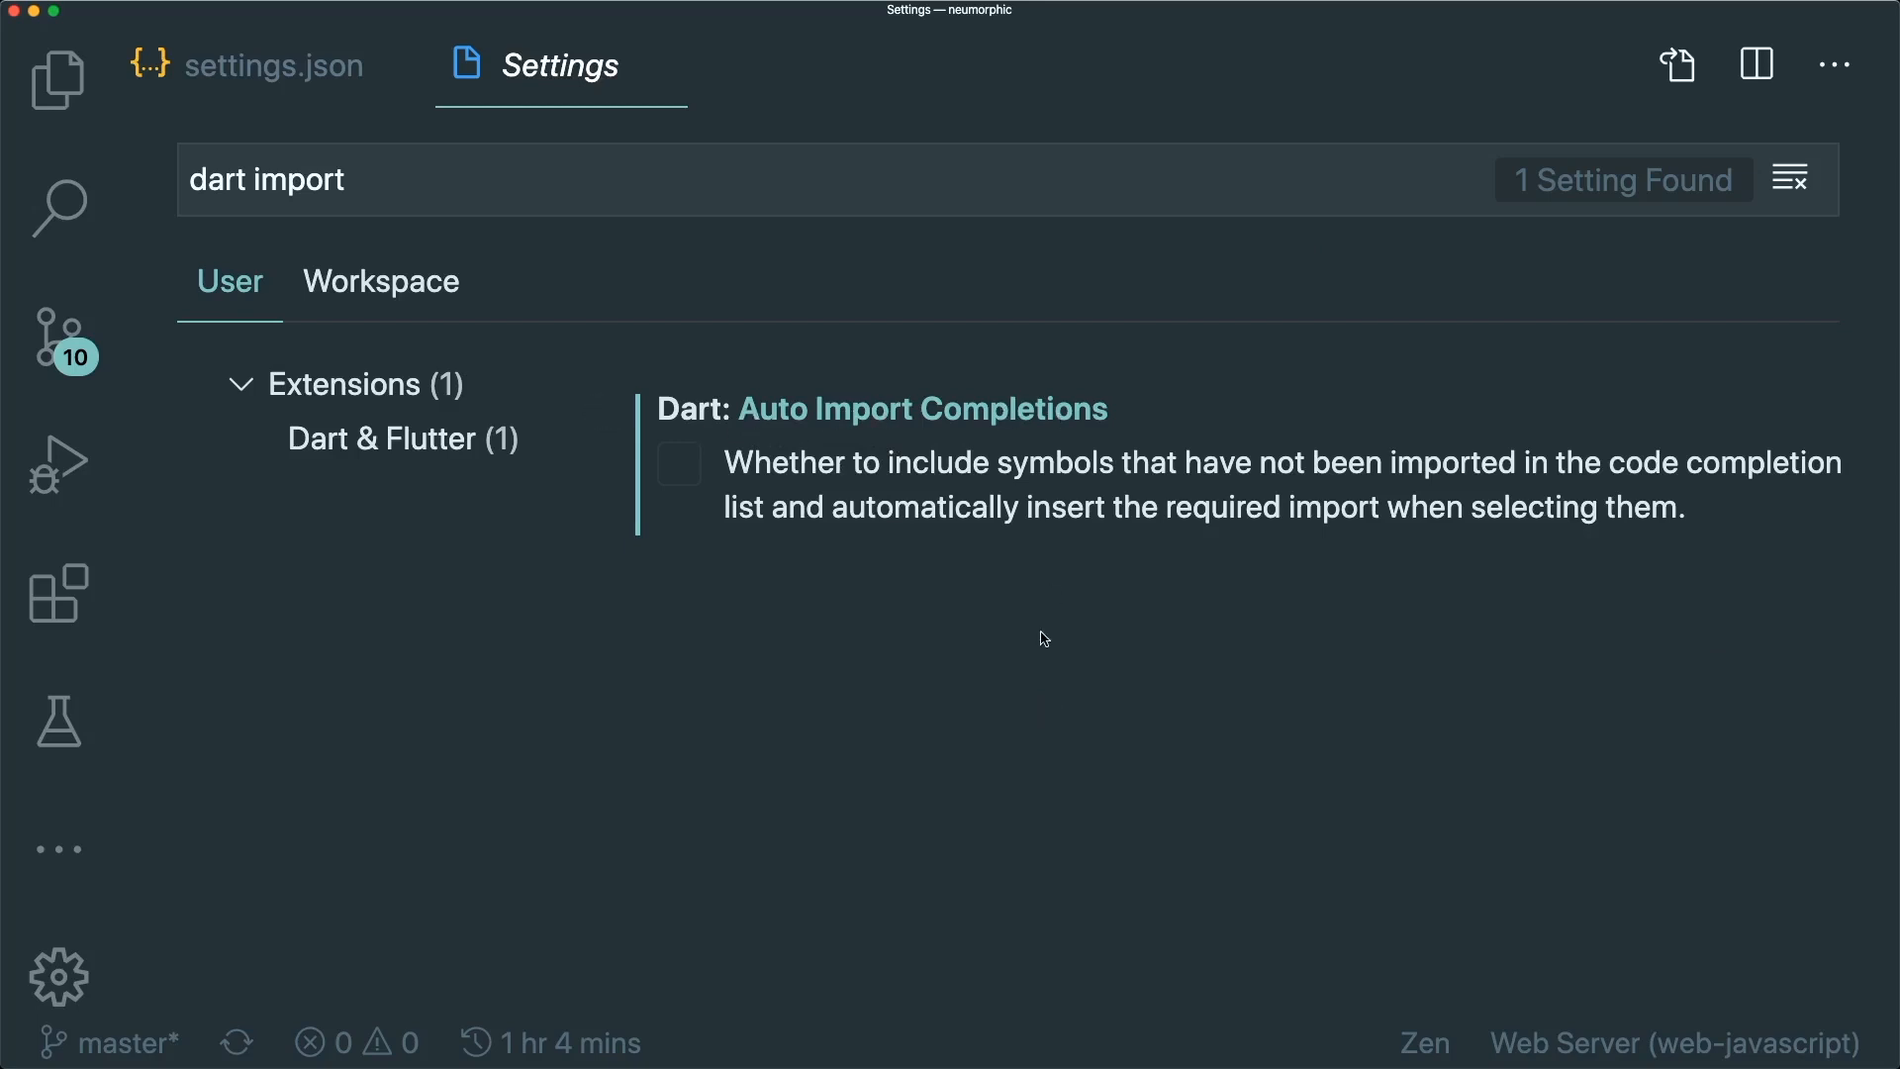
{"action": "mouse_move", "coordinate": [851, 417]}
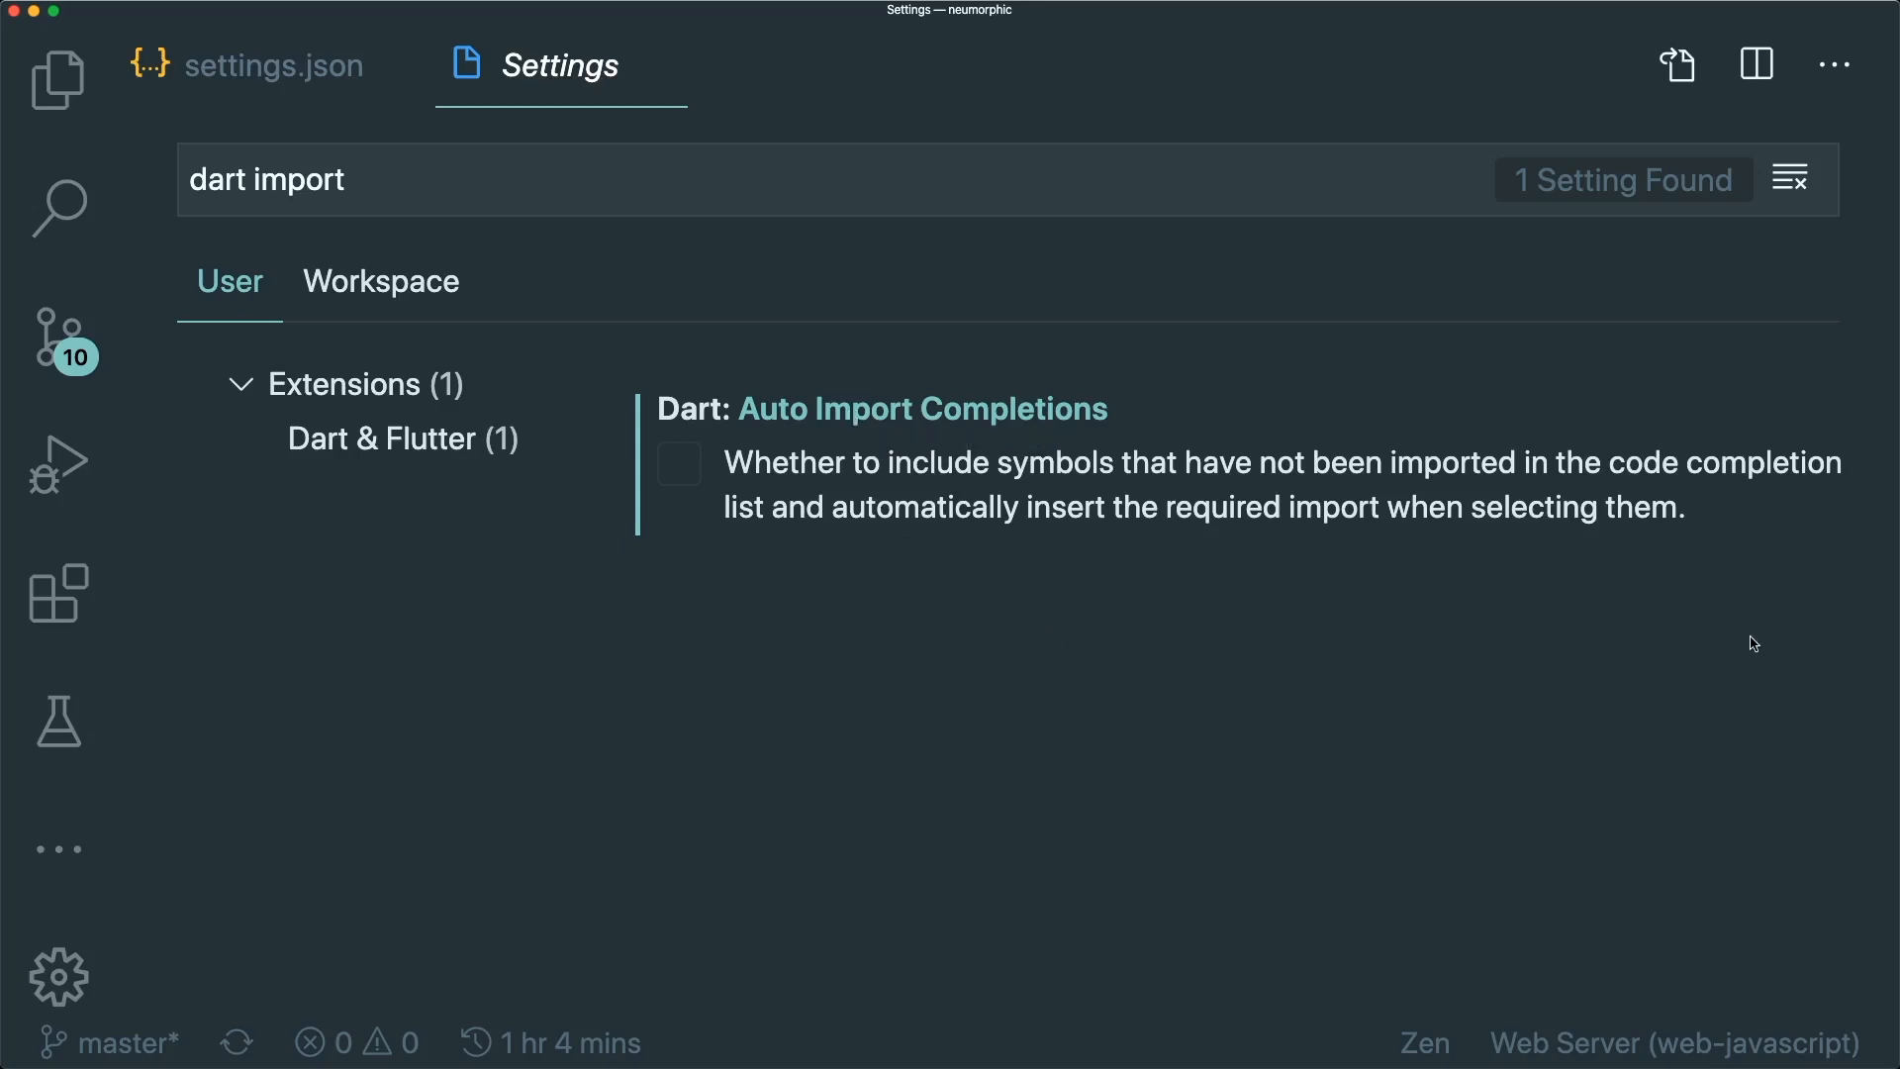
{"action": "mouse_move", "coordinate": [1391, 564]}
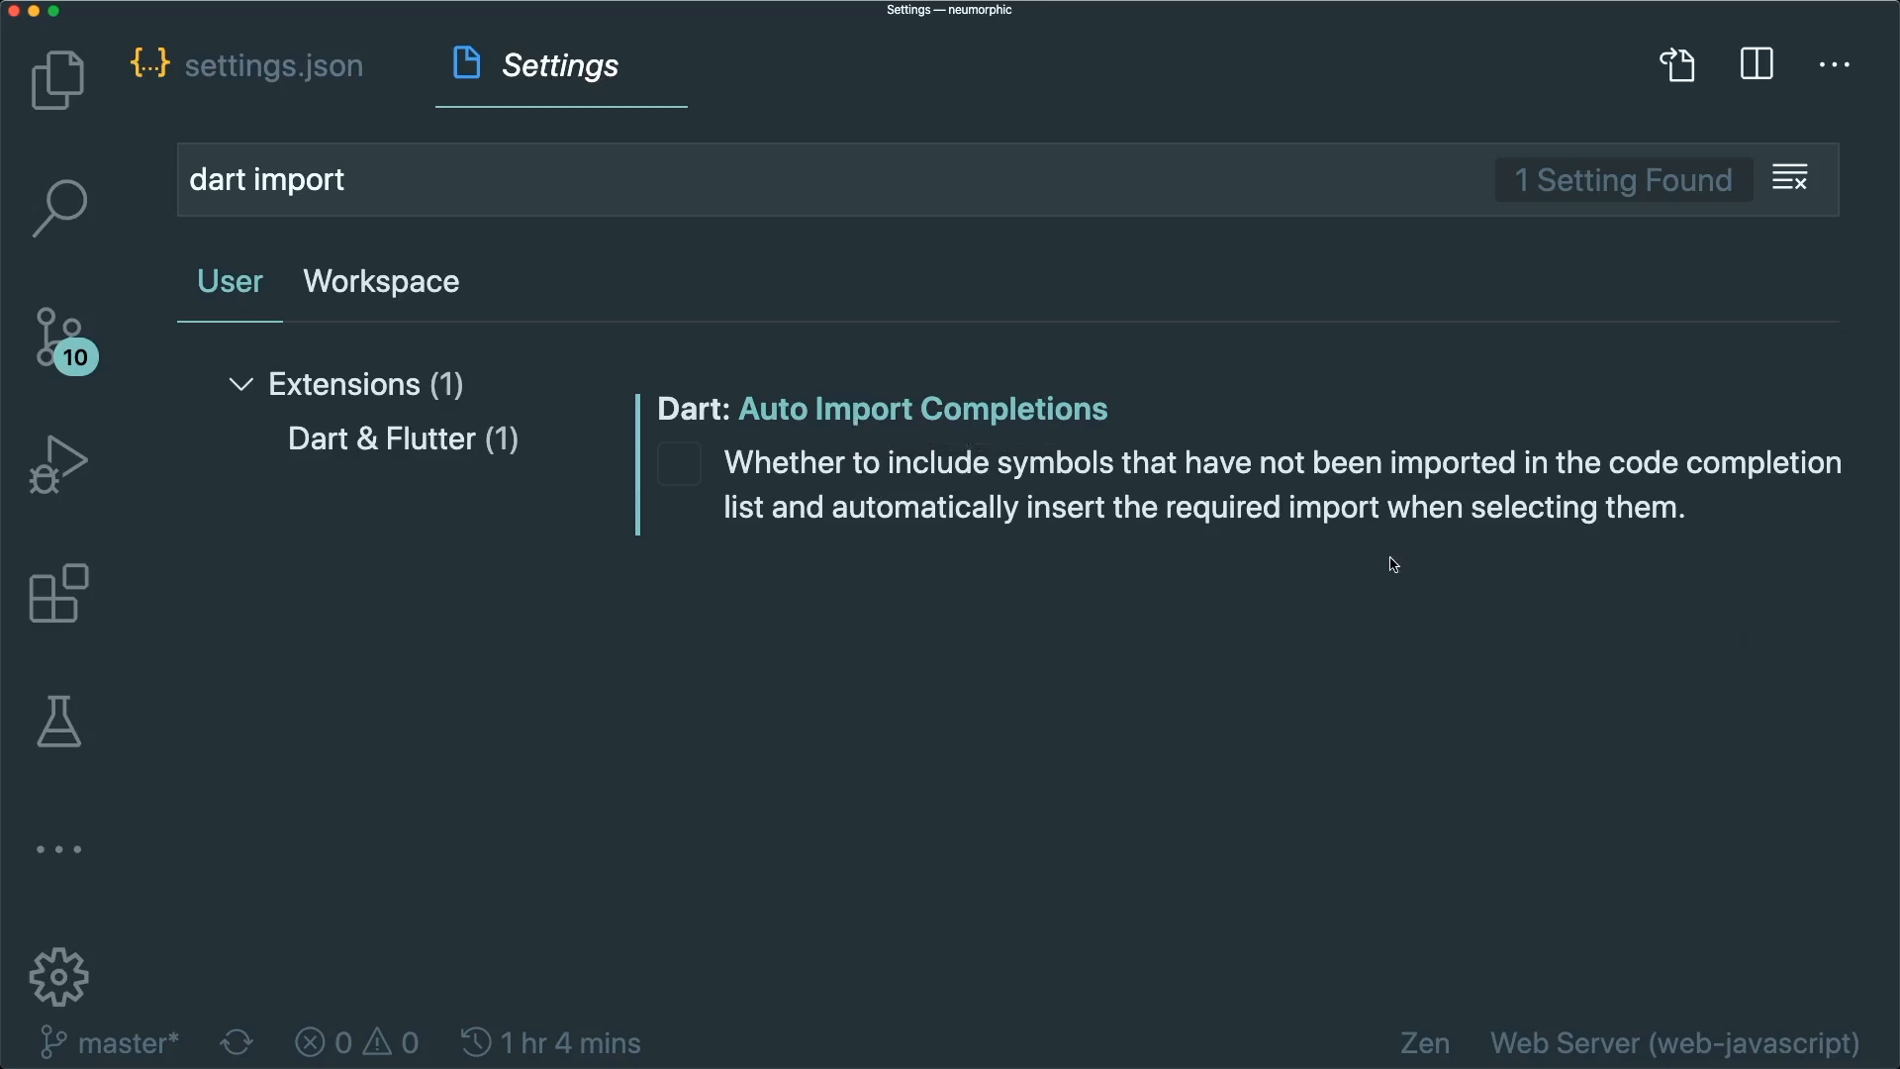